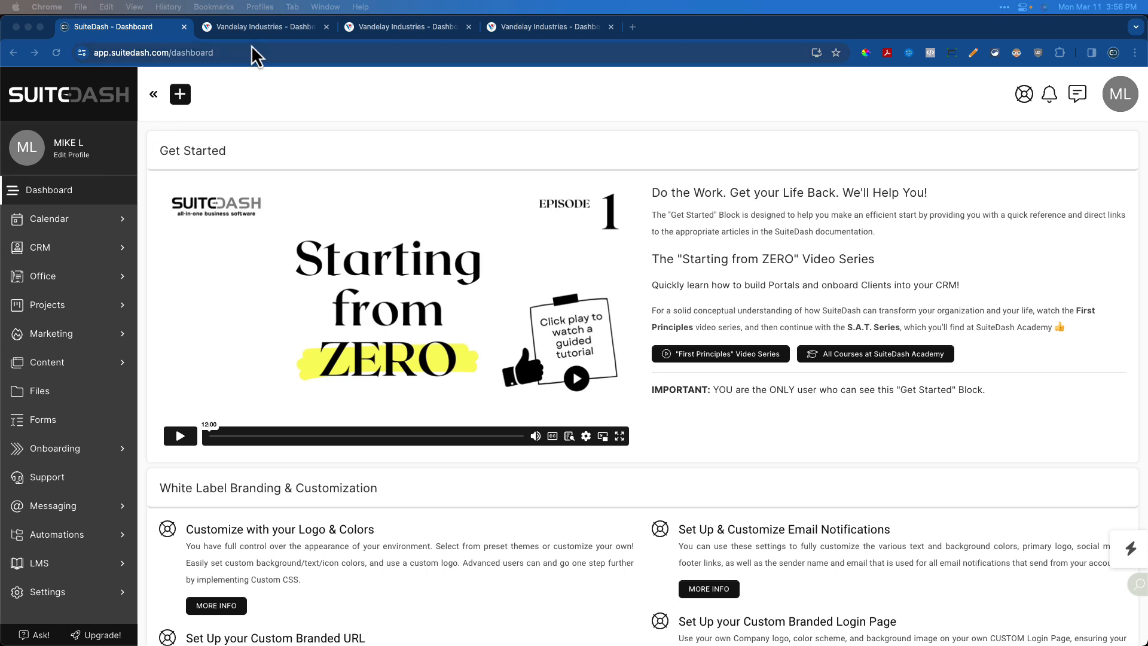
pyautogui.moveTo(236, 99)
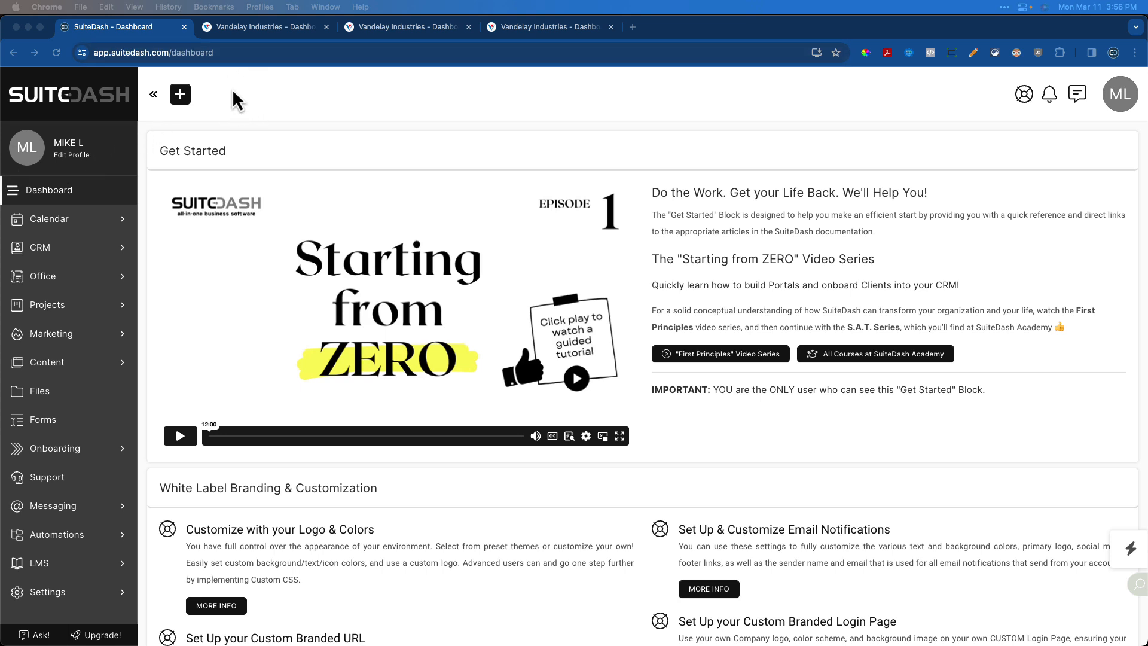
pyautogui.moveTo(238, 52)
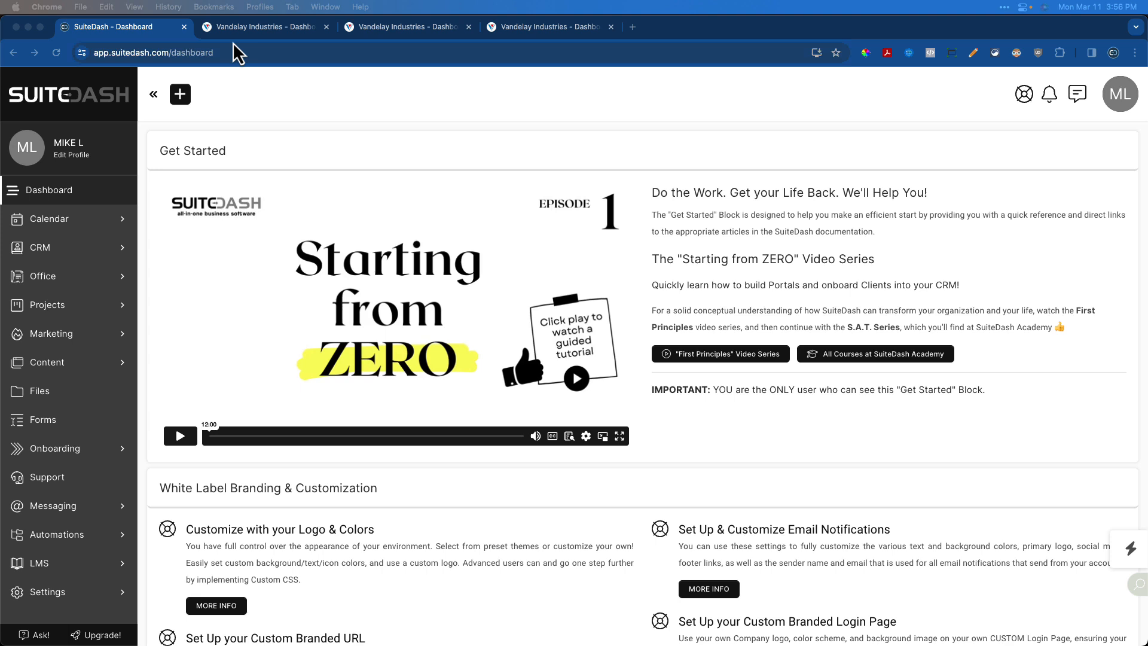
# - Compare the default SuiteDash dashboard with the white-labelled Vandelay Industries portal dashboard
pyautogui.click(263, 26)
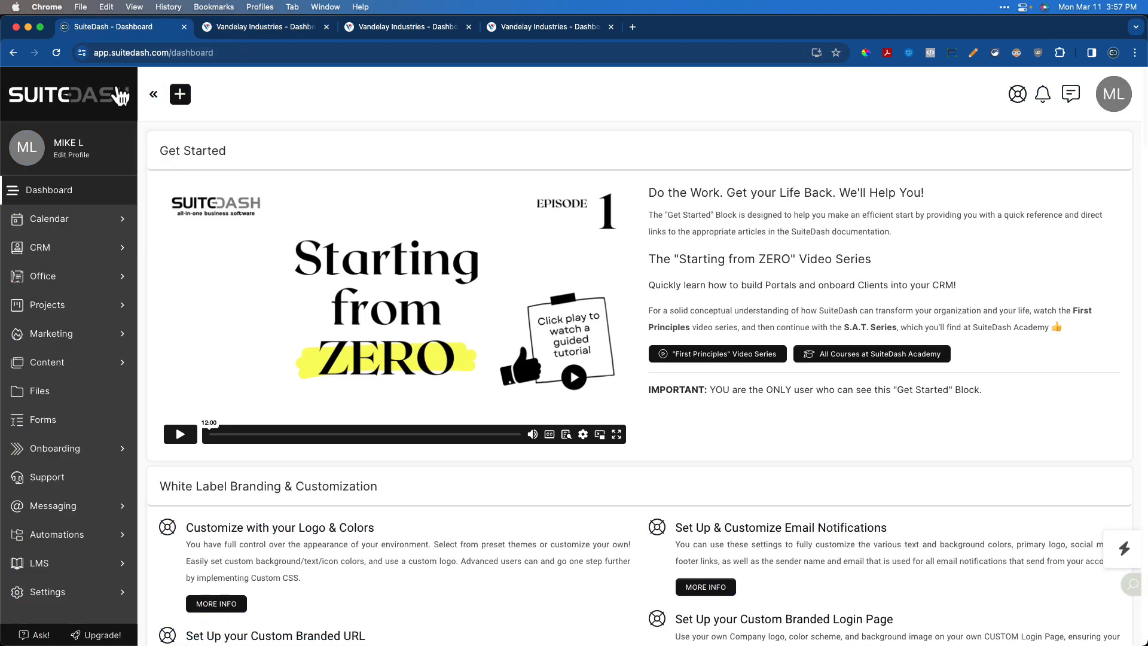
pyautogui.moveTo(110, 124)
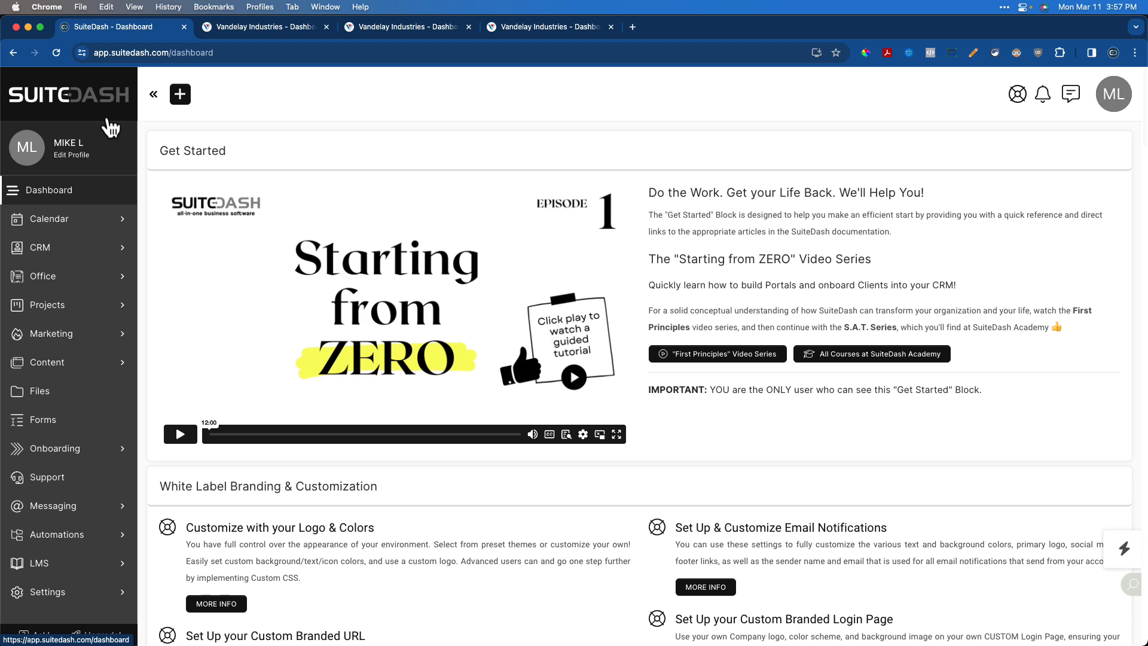
pyautogui.moveTo(205, 126)
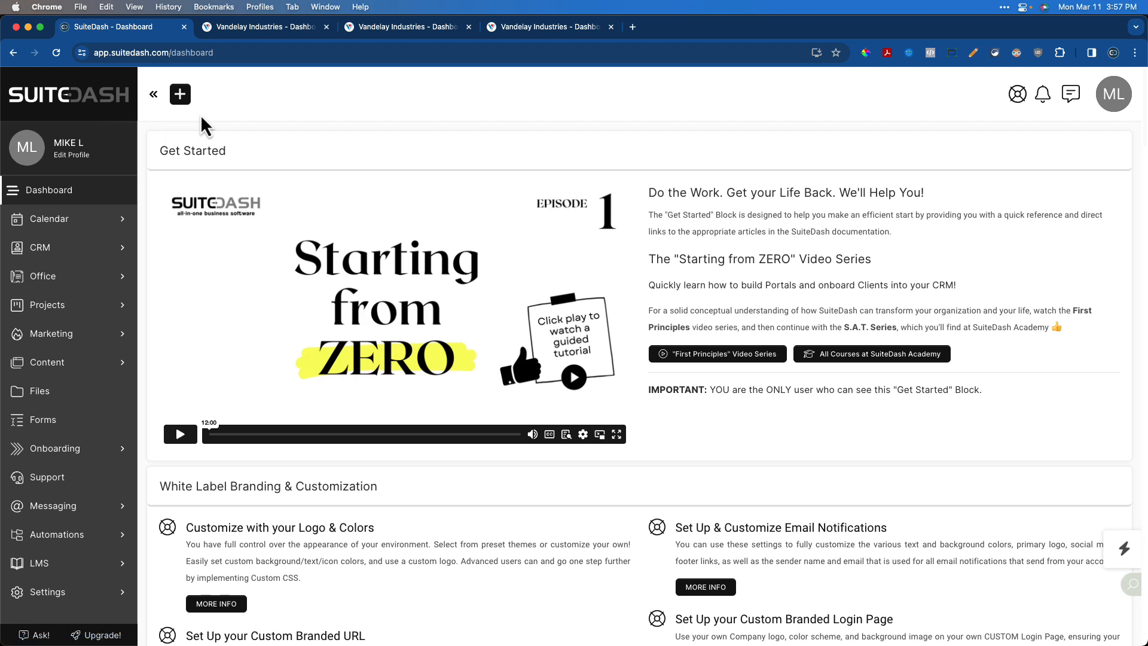
pyautogui.click(263, 27)
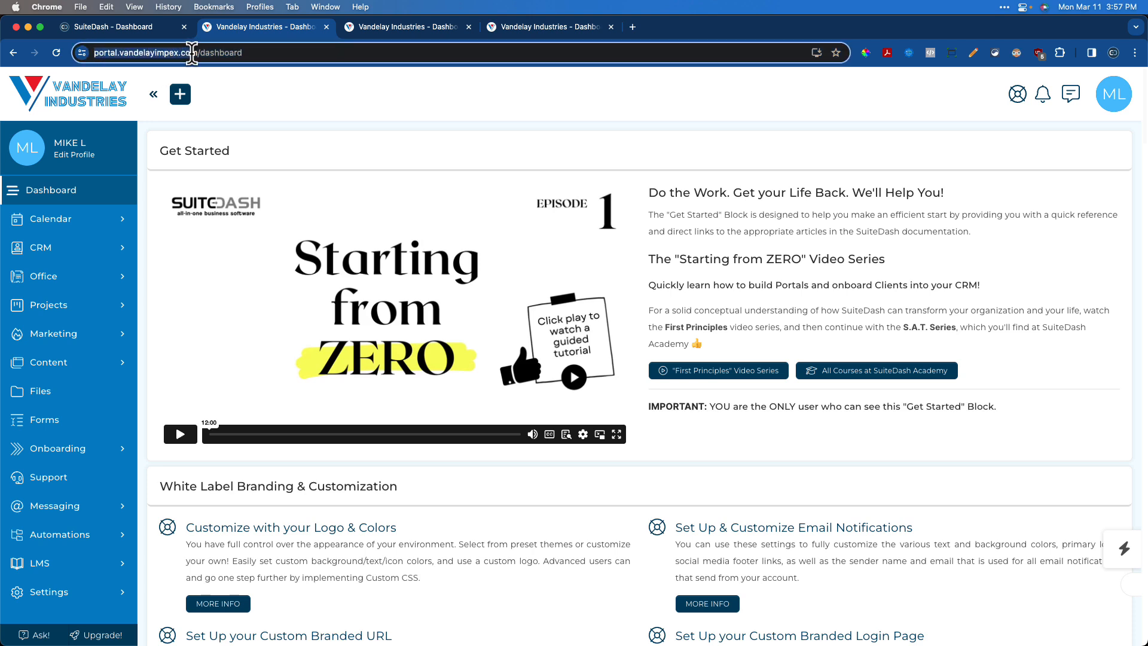
pyautogui.moveTo(123, 94)
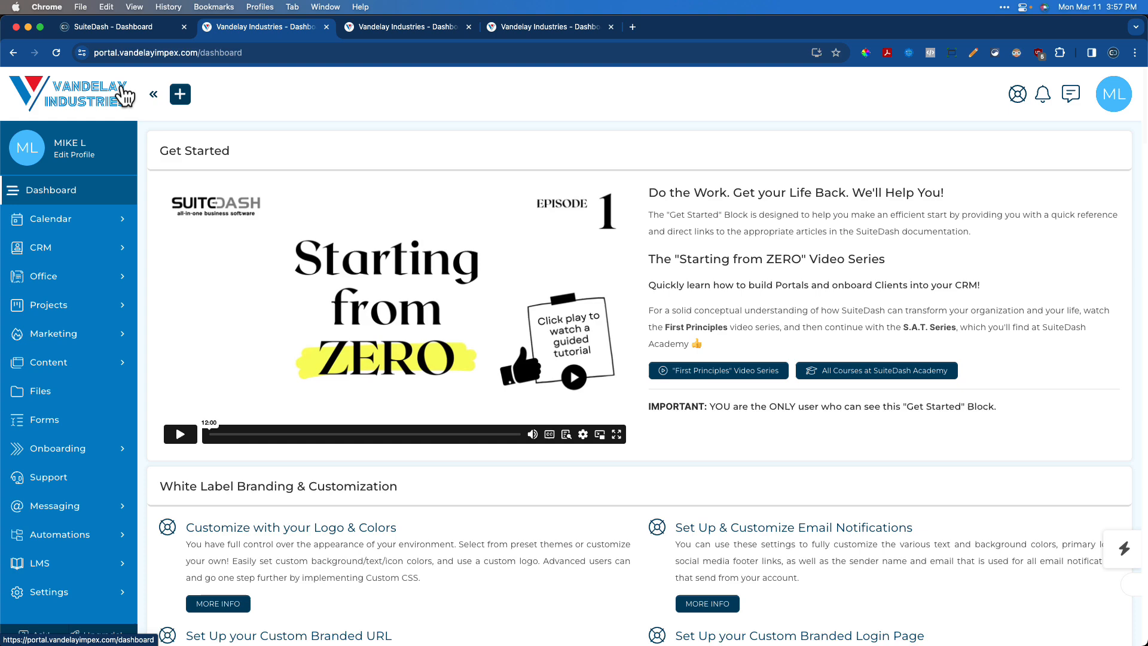
pyautogui.moveTo(354, 262)
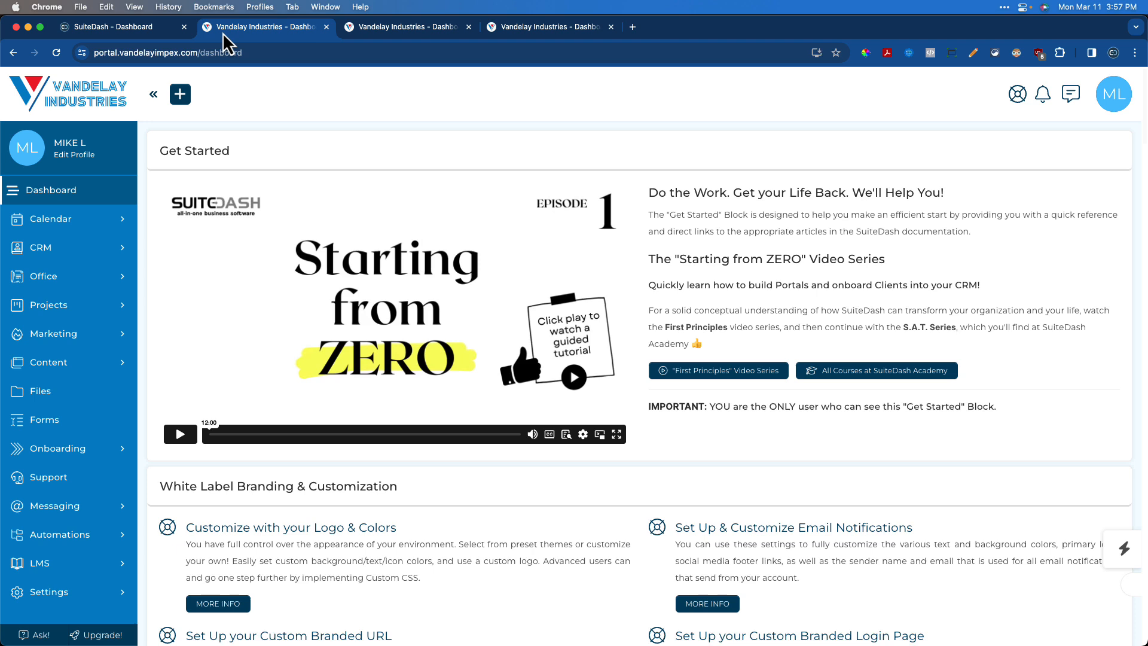
pyautogui.moveTo(235, 46)
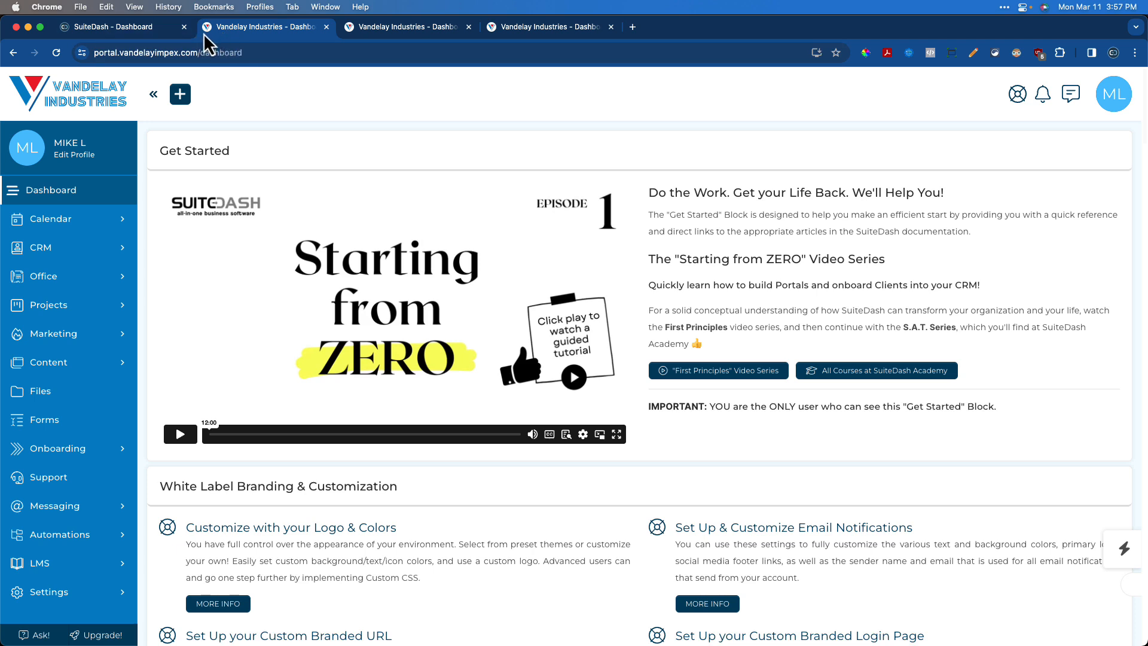
pyautogui.click(113, 27)
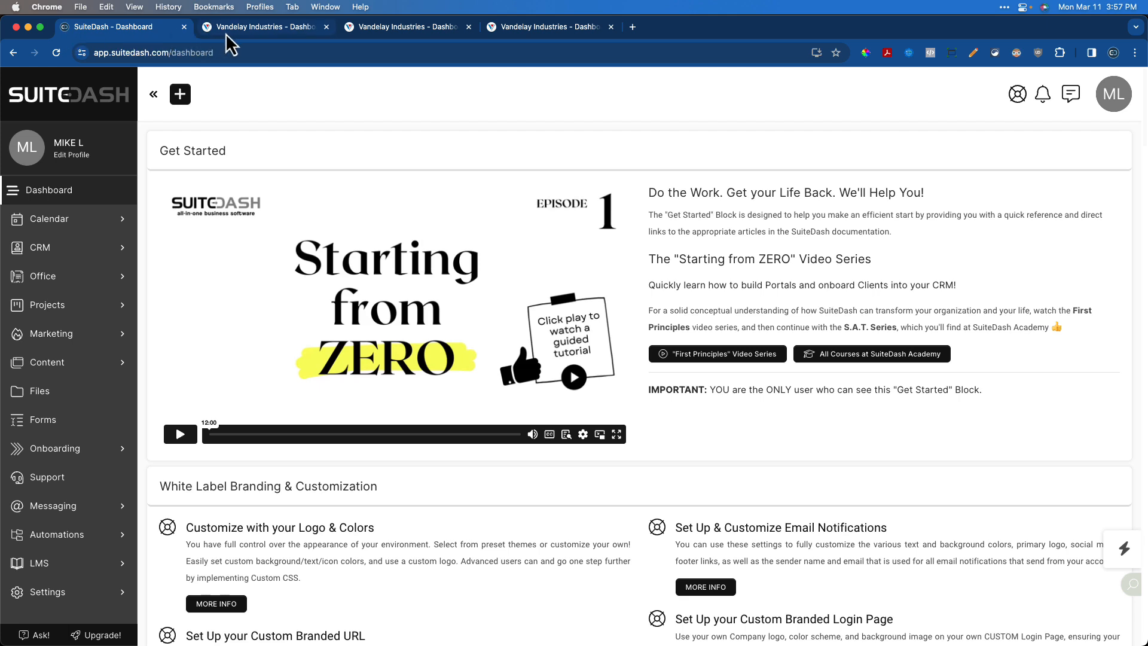
pyautogui.click(263, 27)
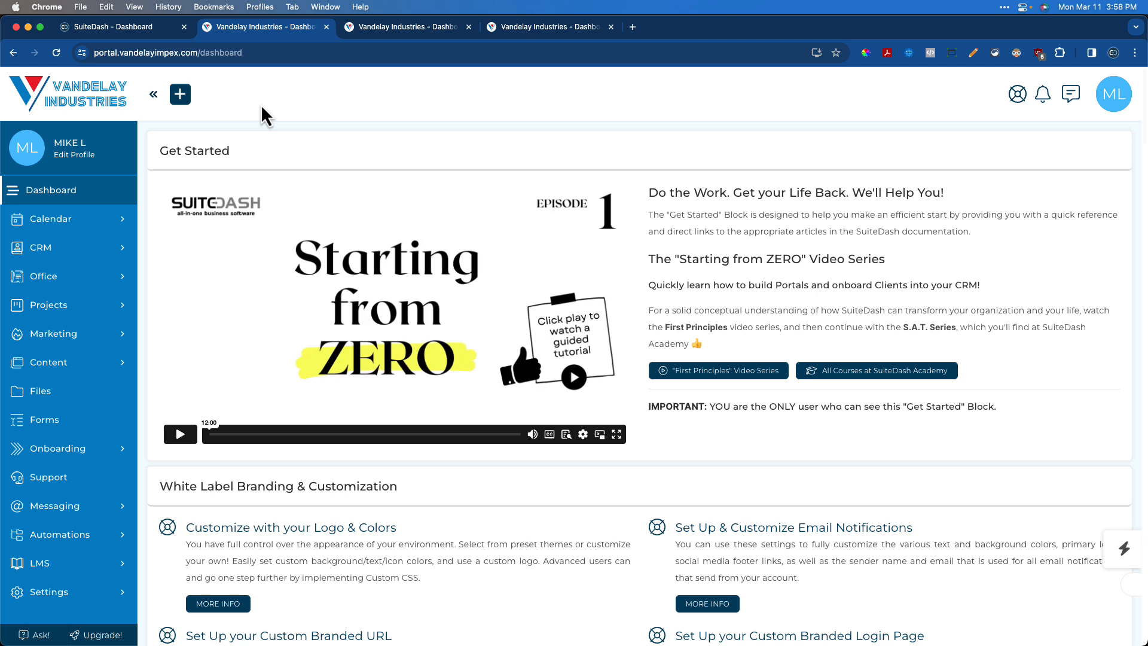
pyautogui.moveTo(208, 141)
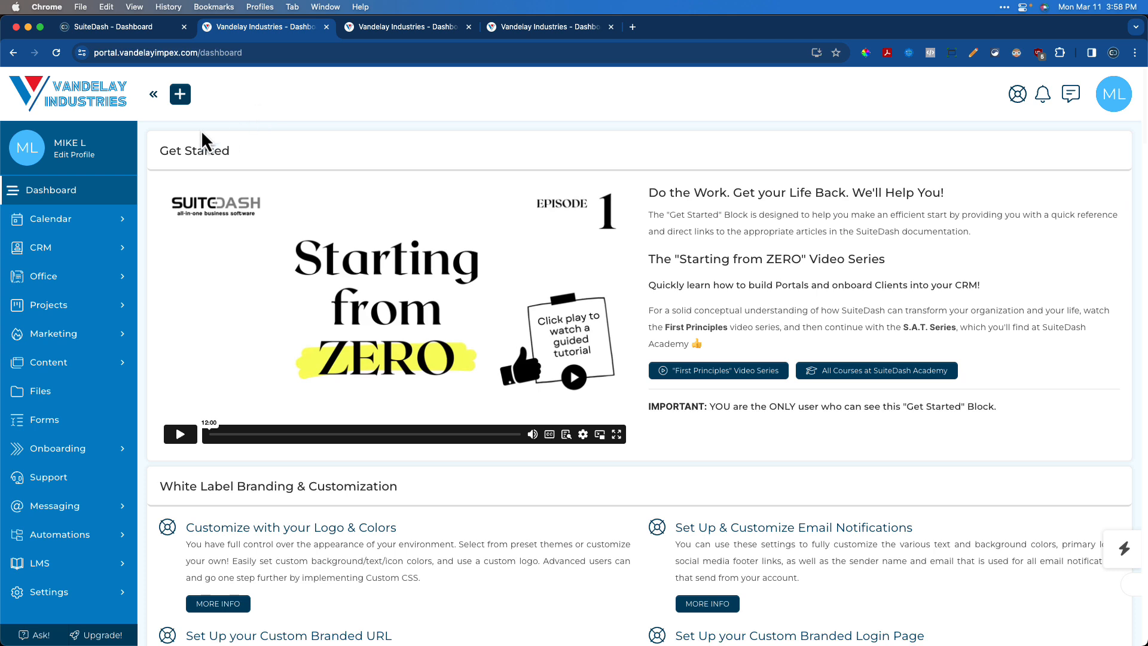
# - Browse the Calendar pages: My Calendar, Default Availability and Settings
pyautogui.click(50, 217)
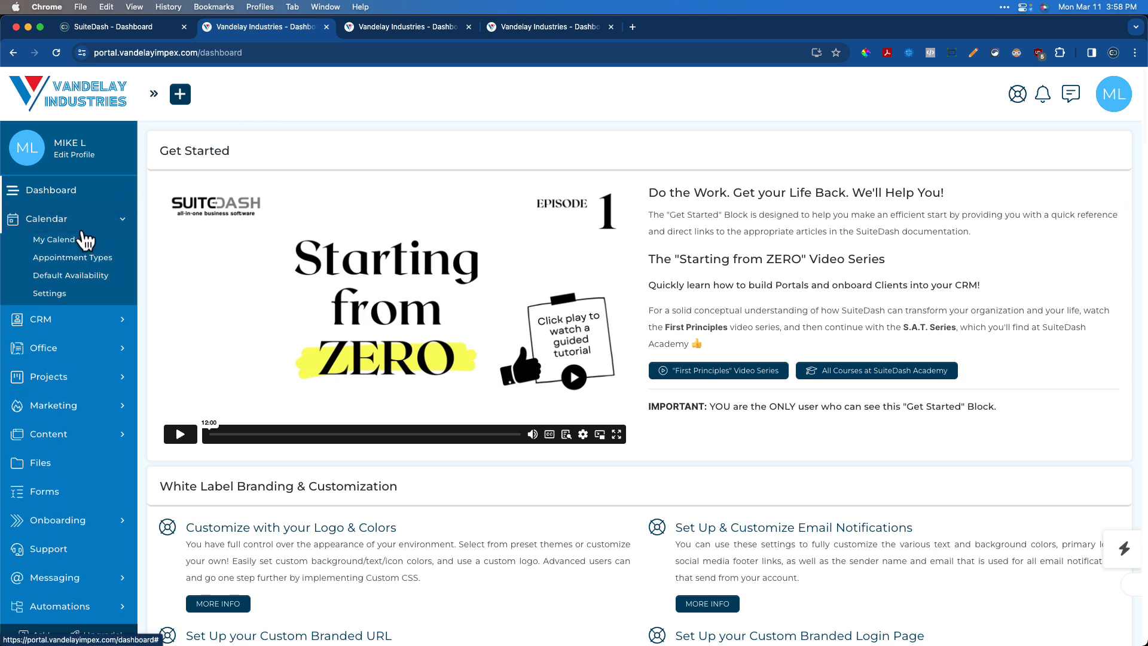
pyautogui.click(54, 239)
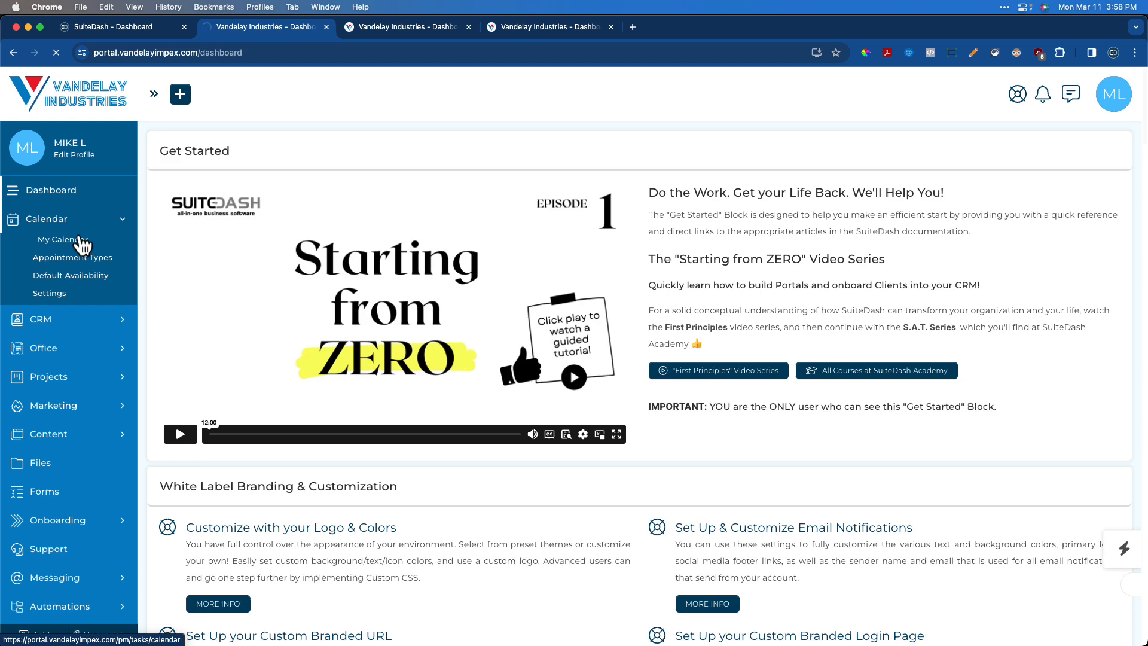
pyautogui.click(60, 239)
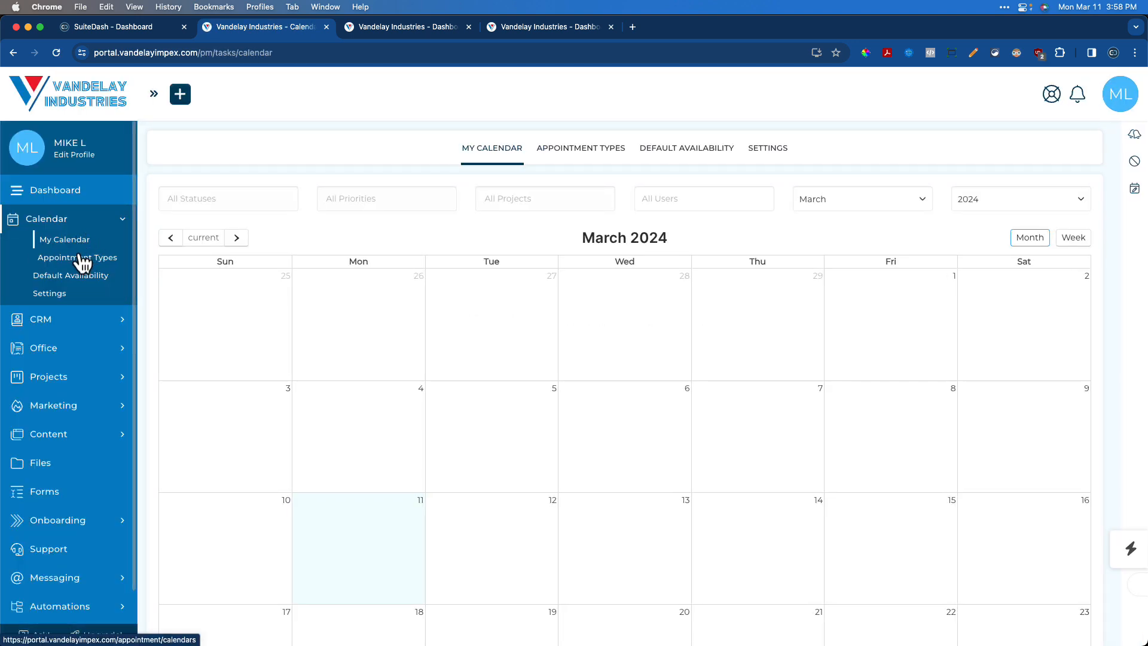
pyautogui.click(78, 257)
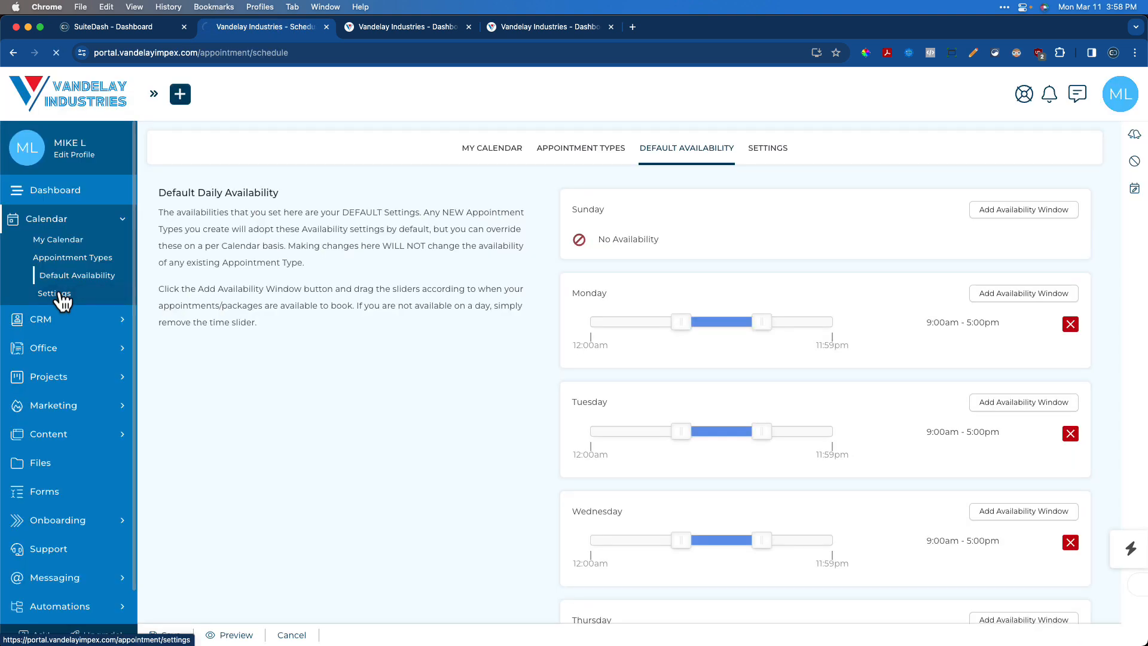
pyautogui.click(56, 292)
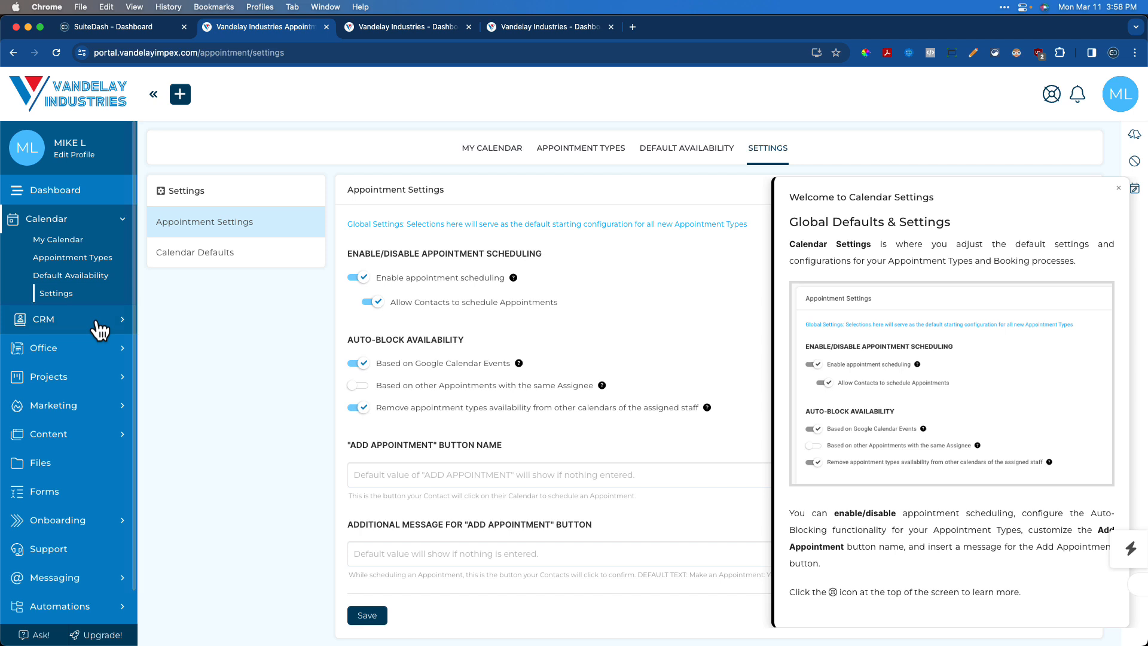
# - Show the CRM Companies list containing the Lolatté Coffee prospect
pyautogui.click(43, 319)
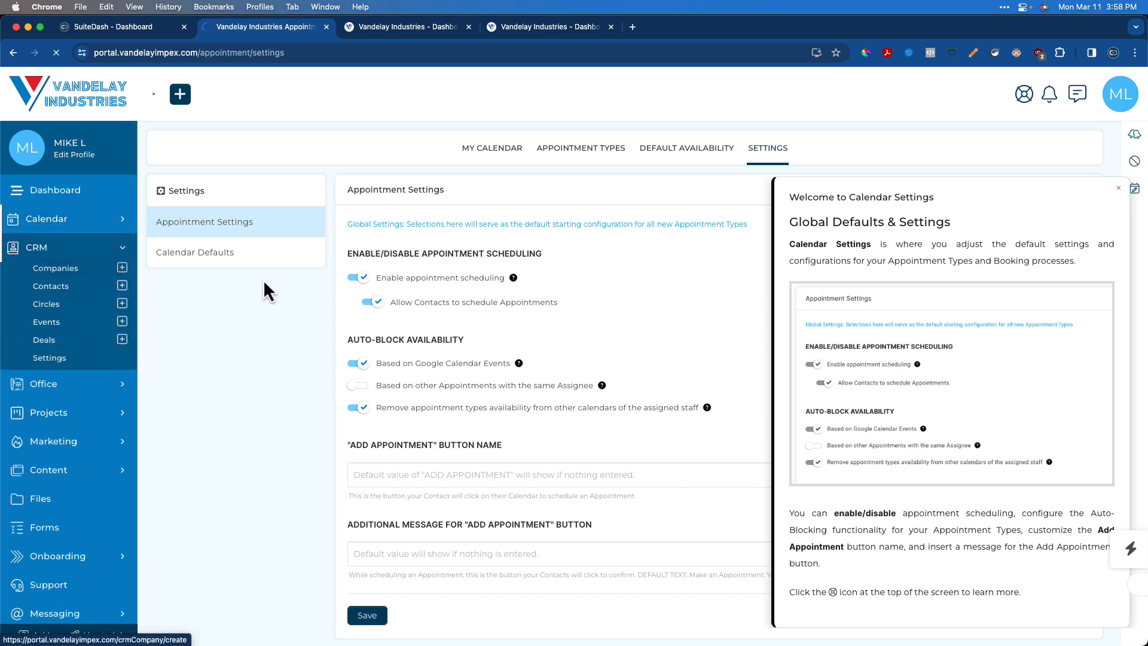
pyautogui.click(55, 268)
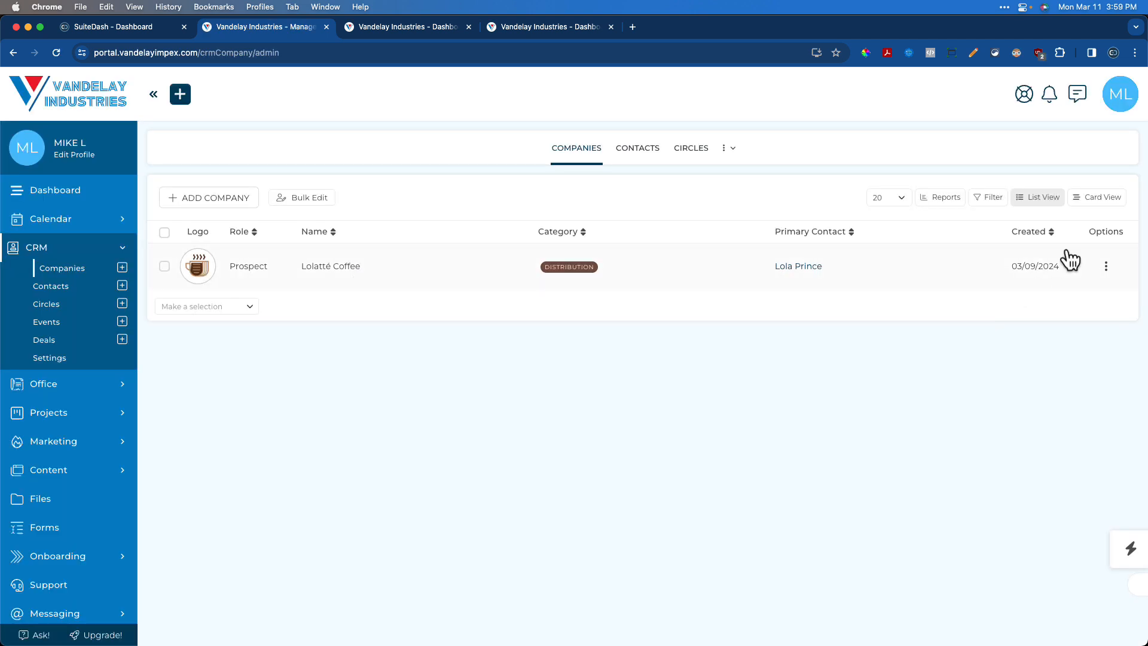
# - Show Platform Branding settings and preview dark mode before returning to light mode
pyautogui.click(1119, 93)
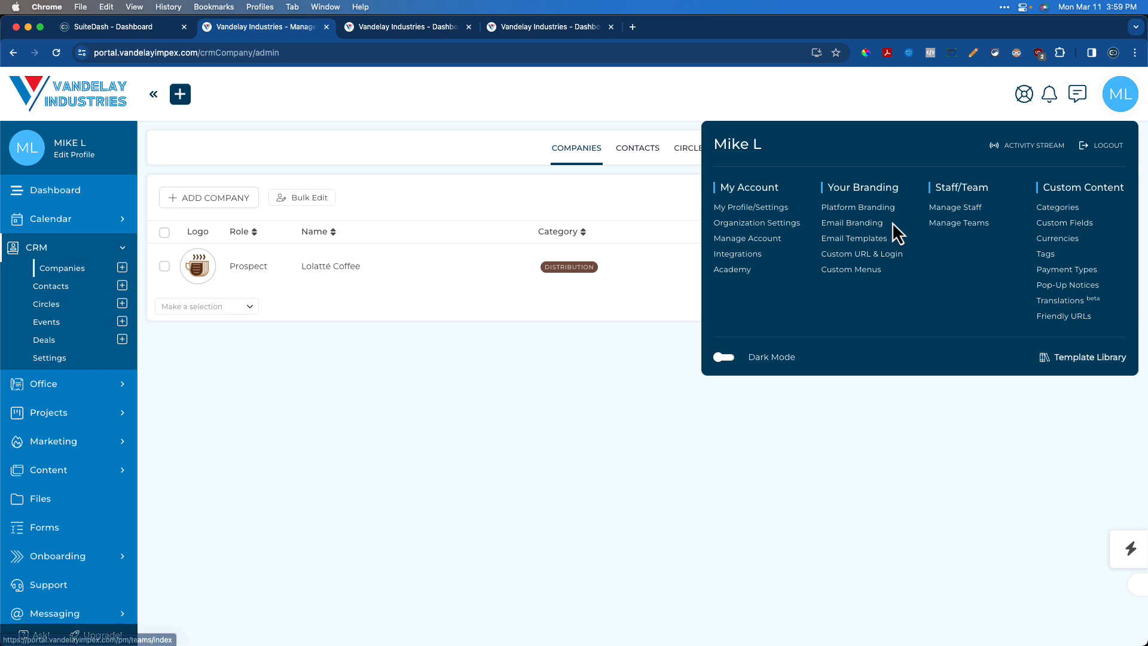
pyautogui.click(857, 207)
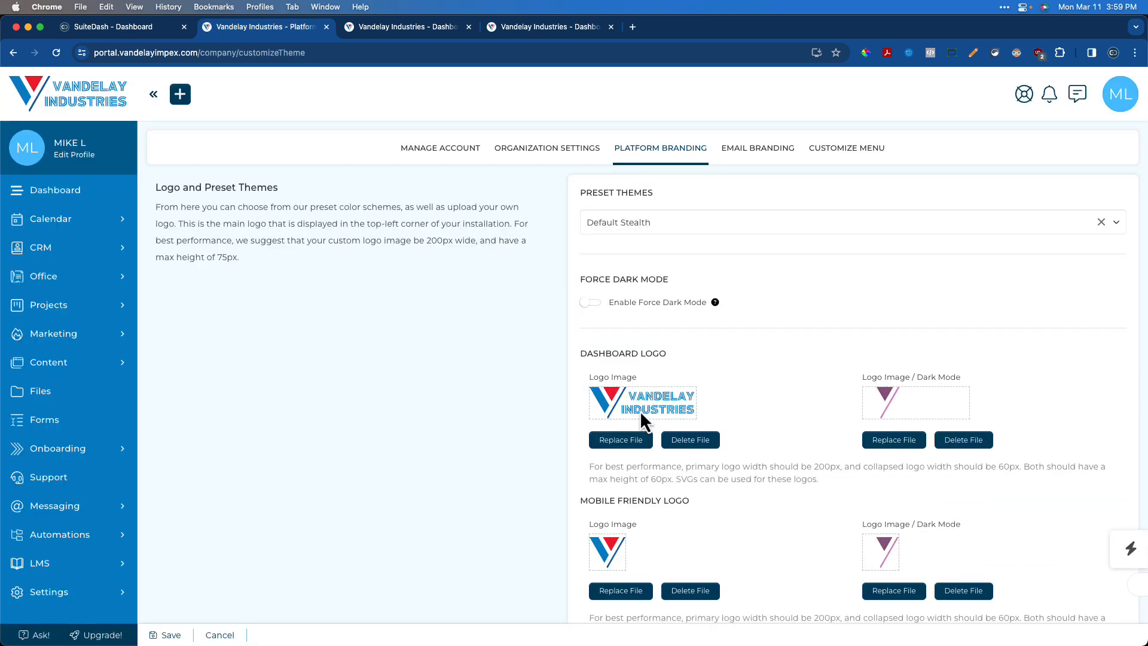
pyautogui.moveTo(985, 356)
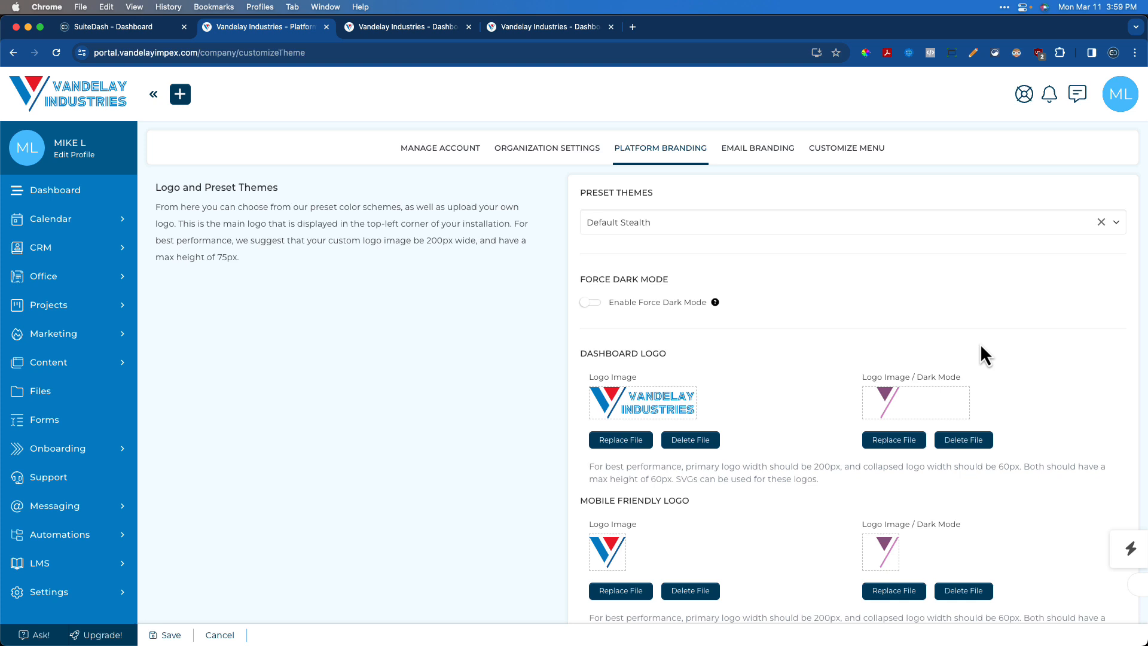
pyautogui.click(1119, 94)
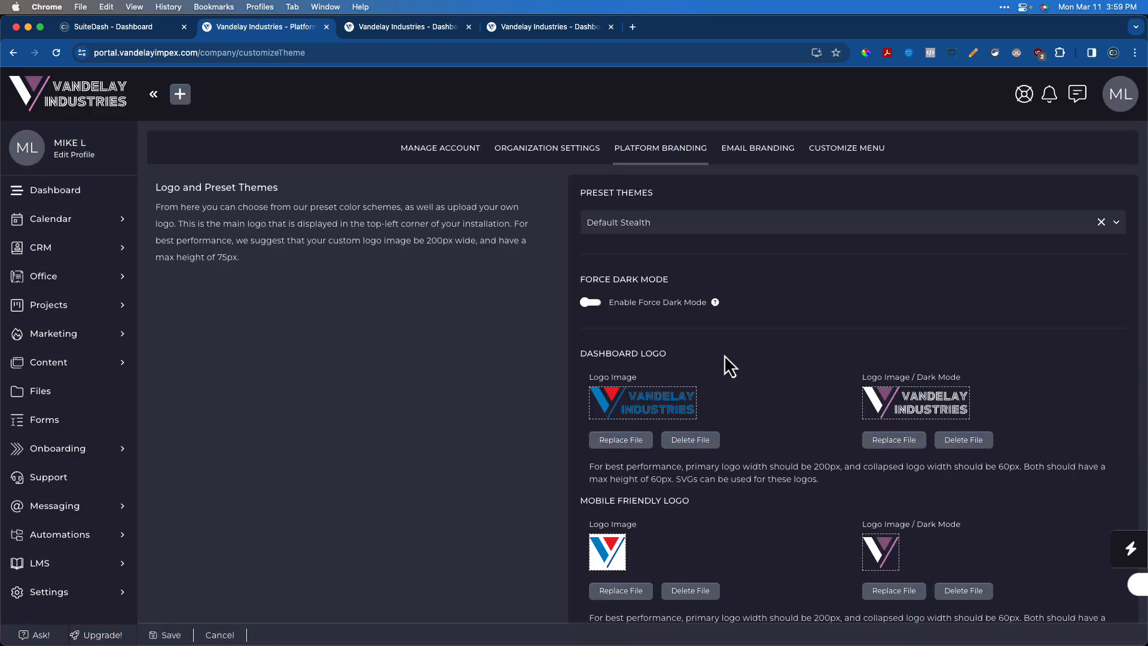
pyautogui.moveTo(1101, 146)
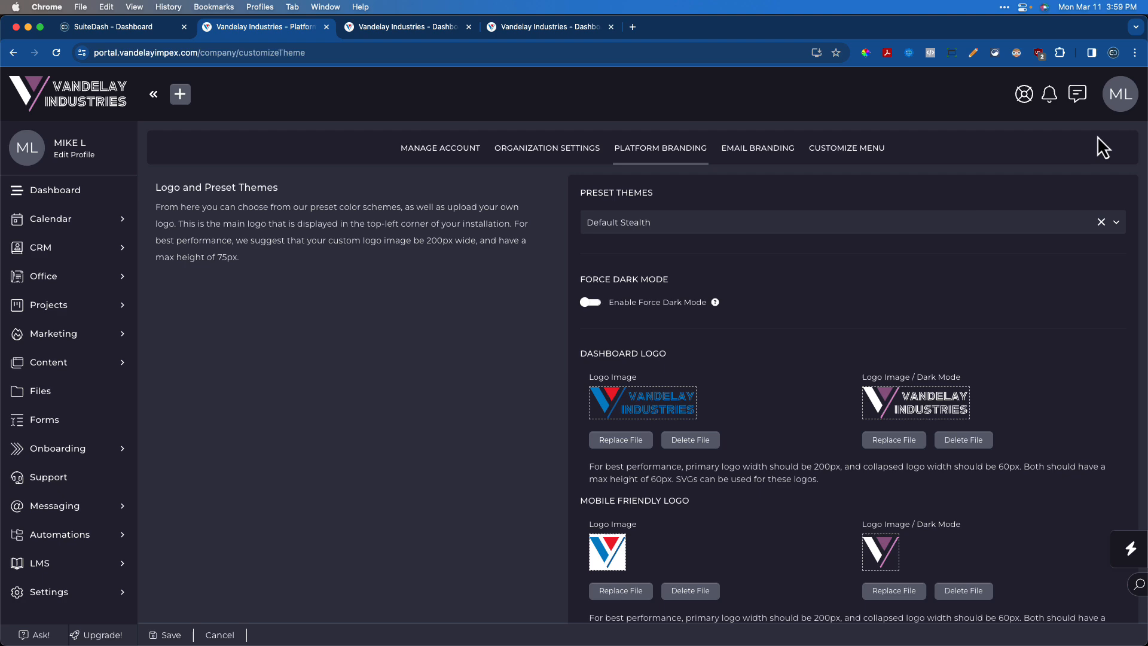
pyautogui.click(1119, 94)
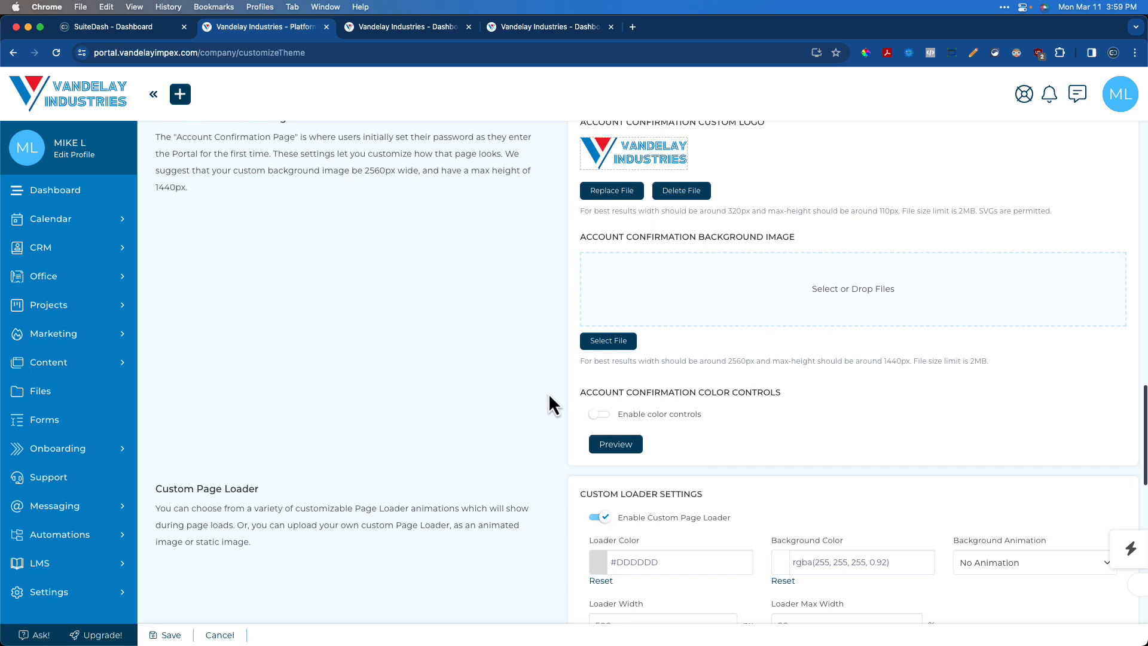
pyautogui.scroll(-3)
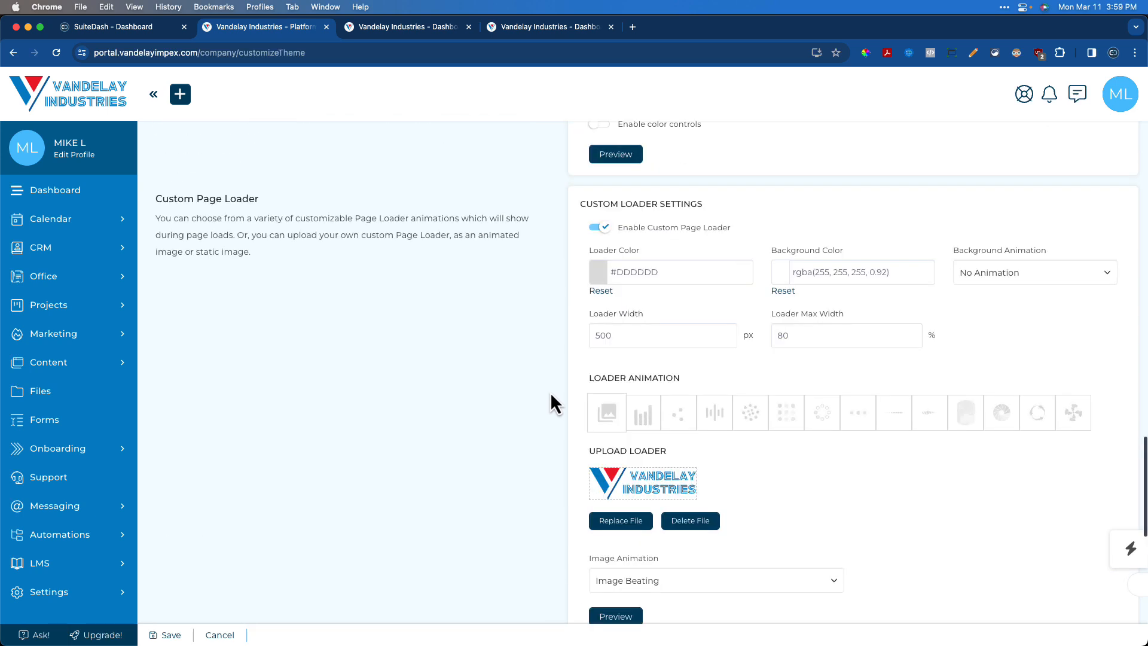
pyautogui.scroll(-3)
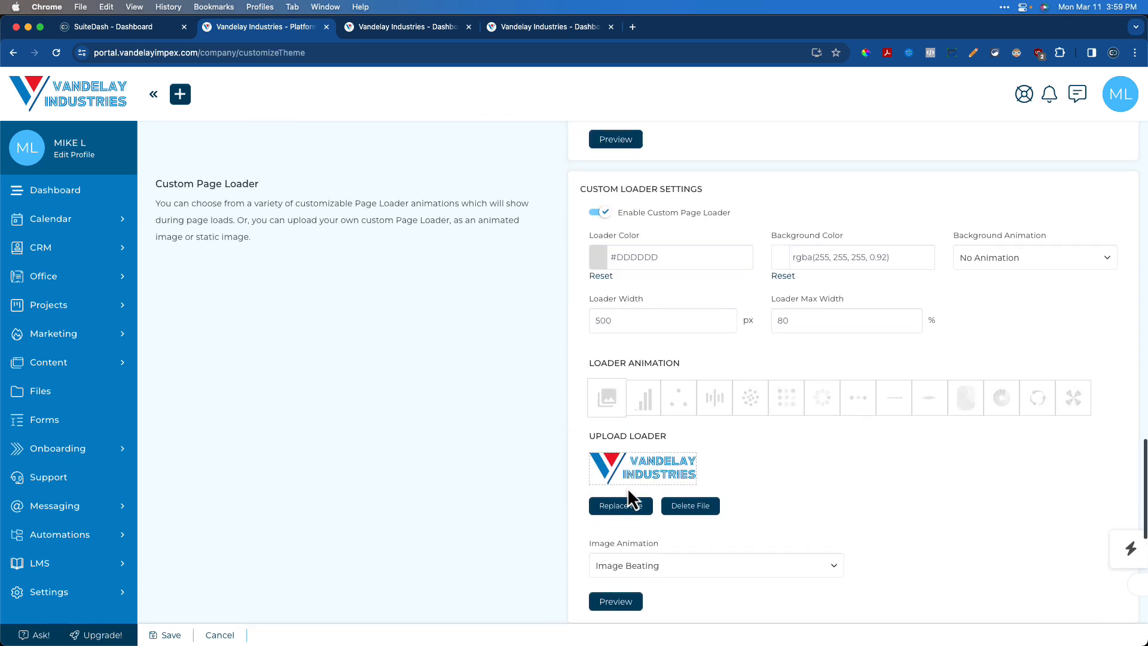
pyautogui.click(615, 601)
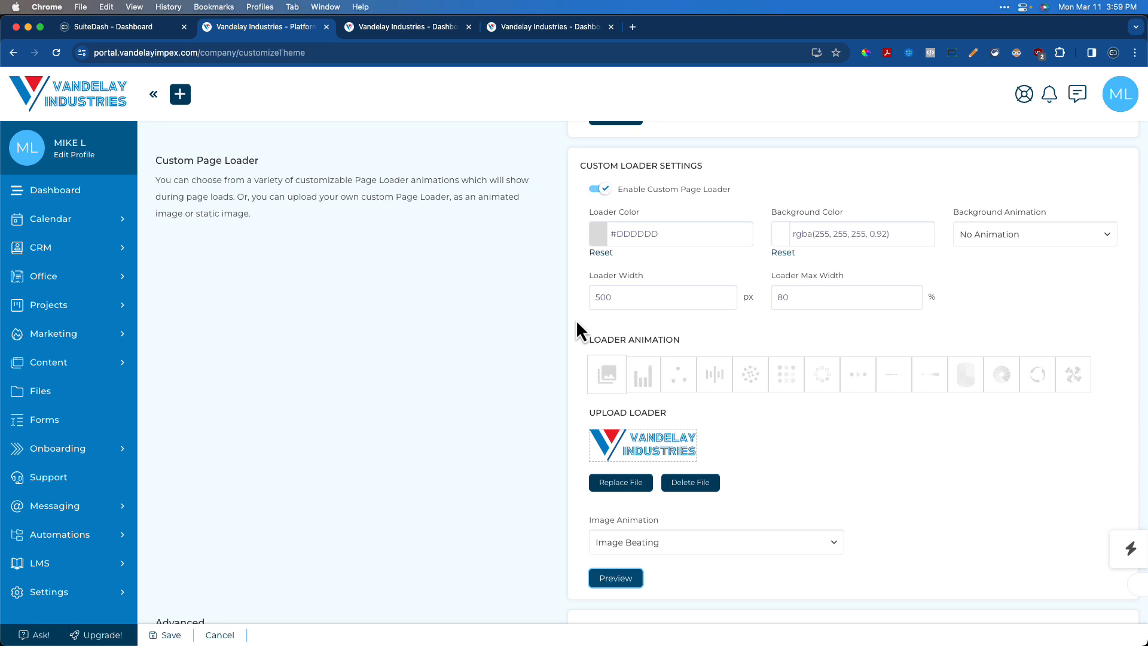
pyautogui.scroll(-3)
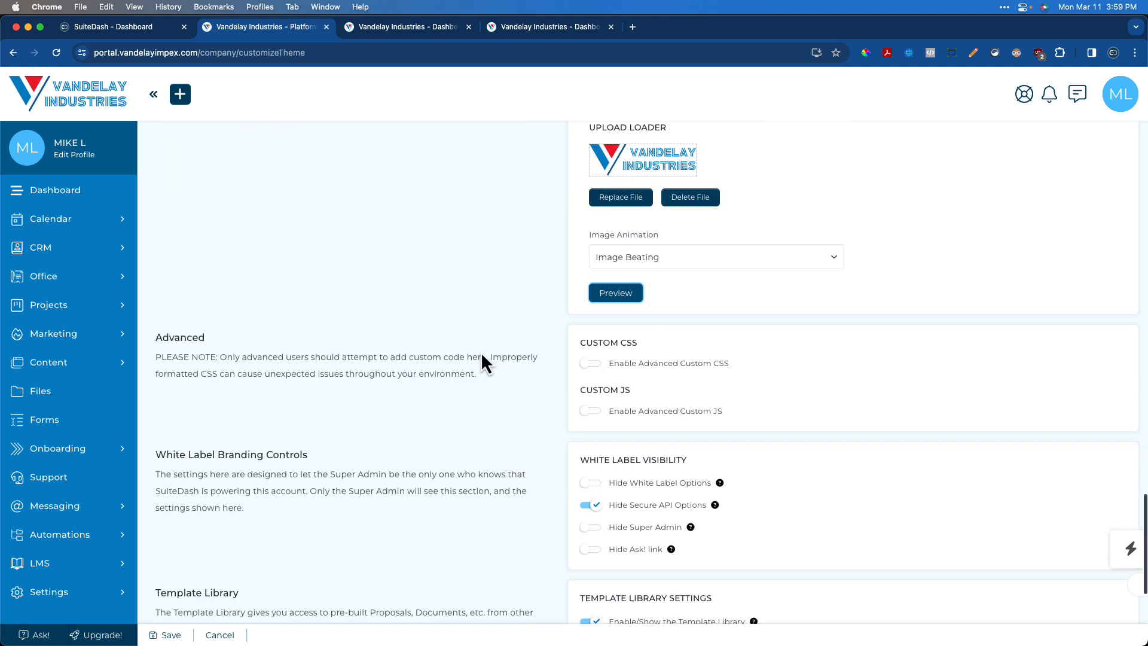
pyautogui.scroll(-3)
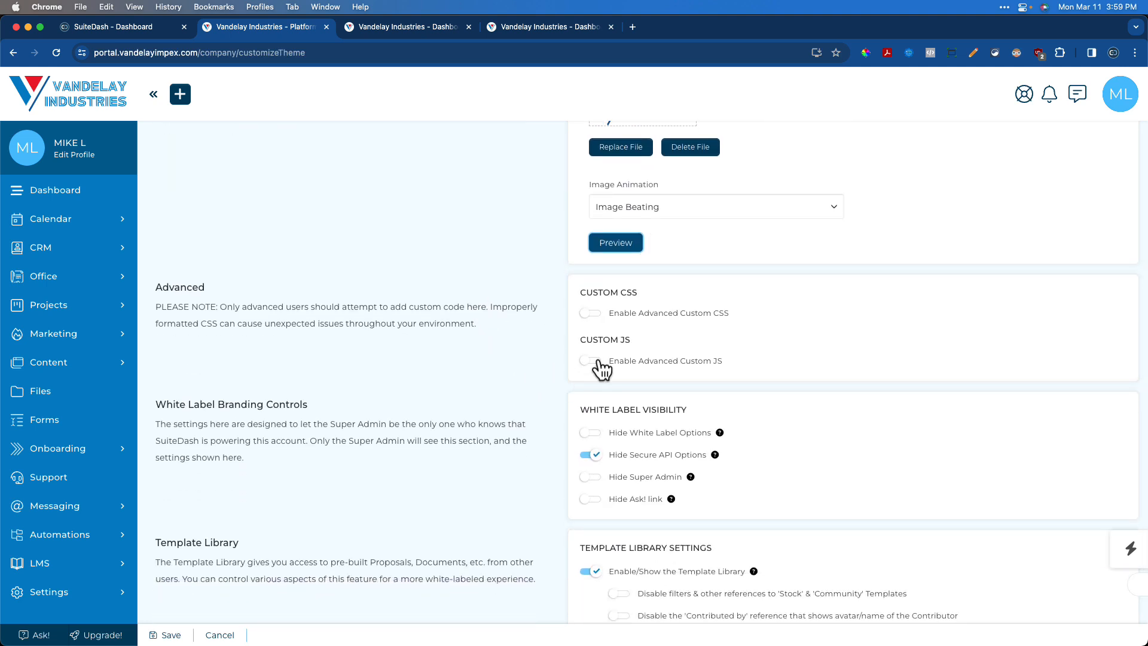
pyautogui.scroll(-3)
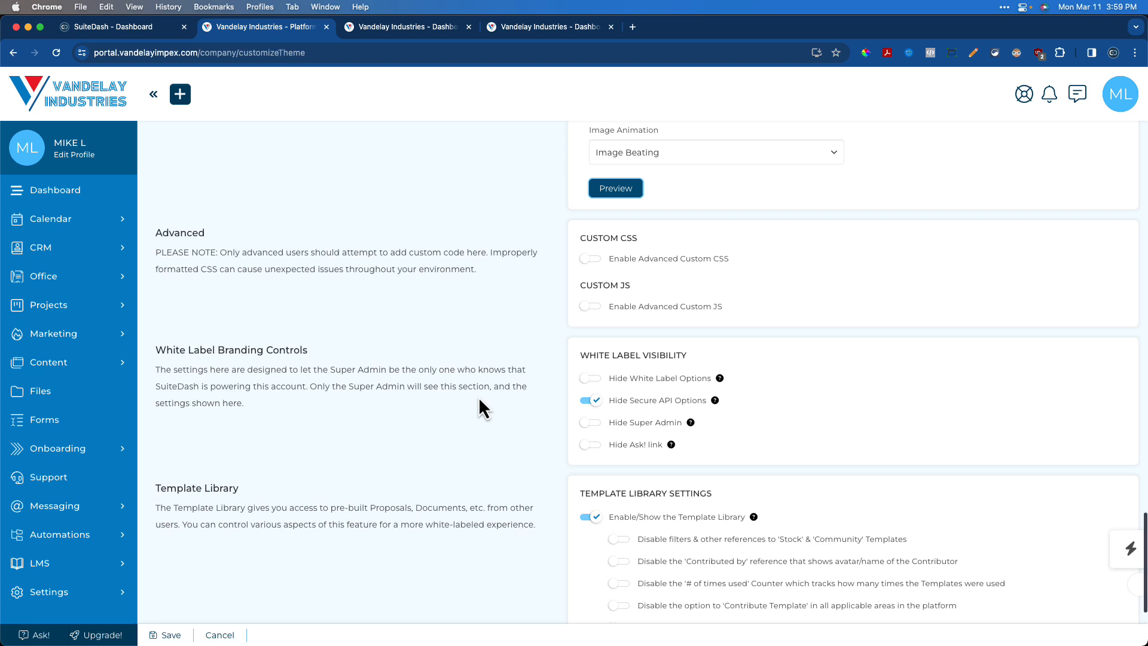
pyautogui.scroll(-3)
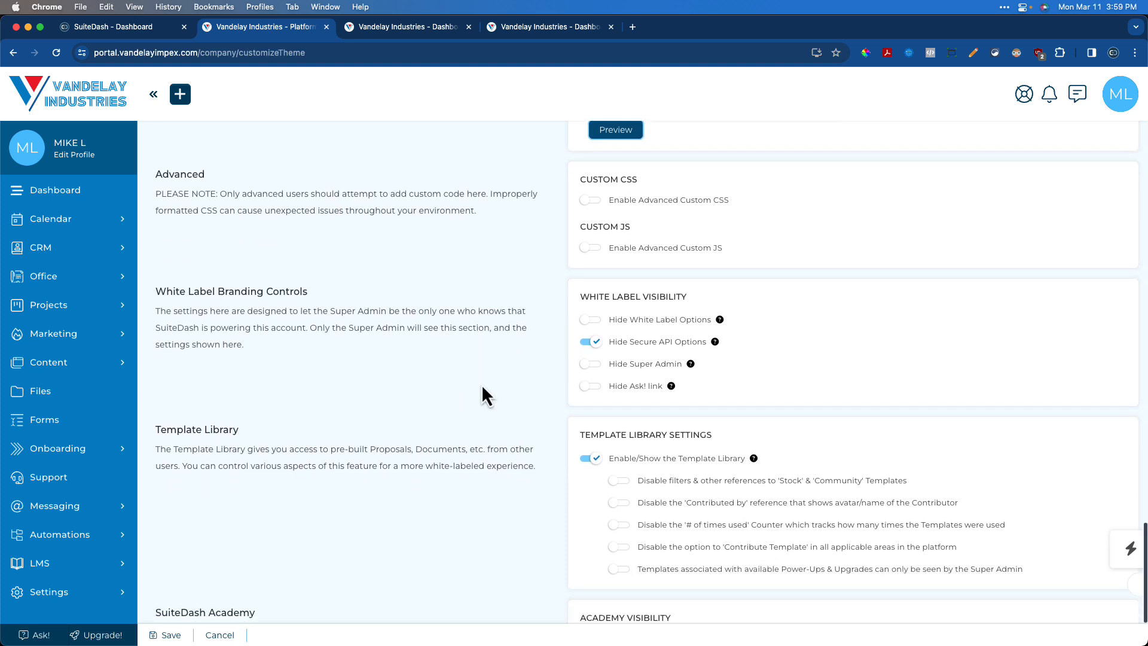
pyautogui.scroll(-3)
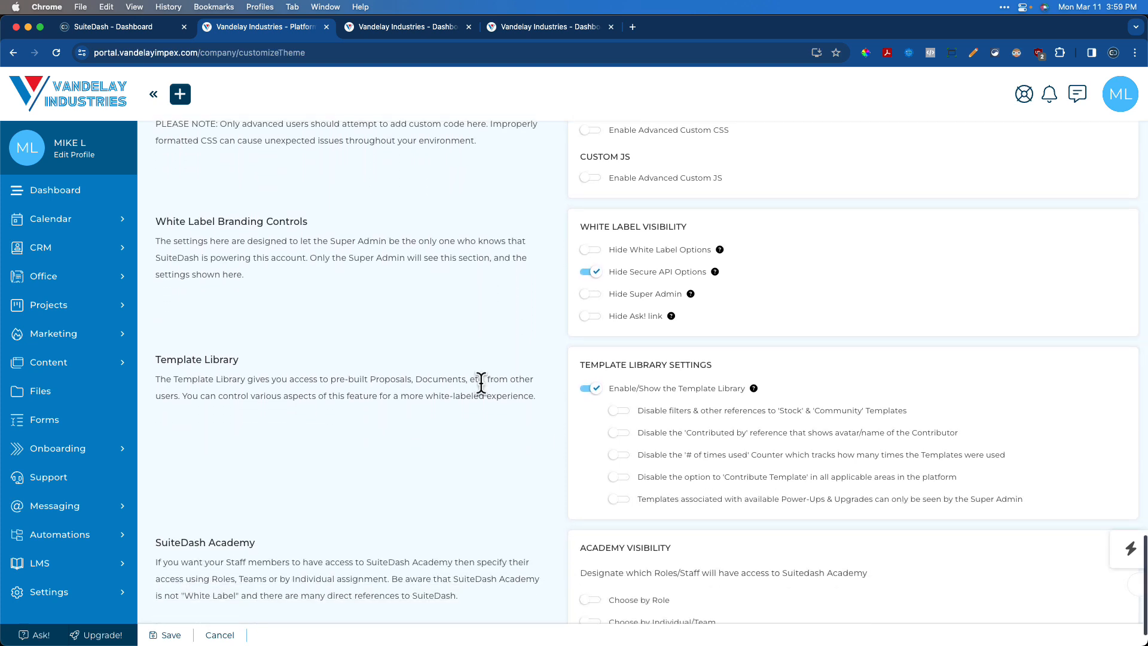
pyautogui.scroll(-3)
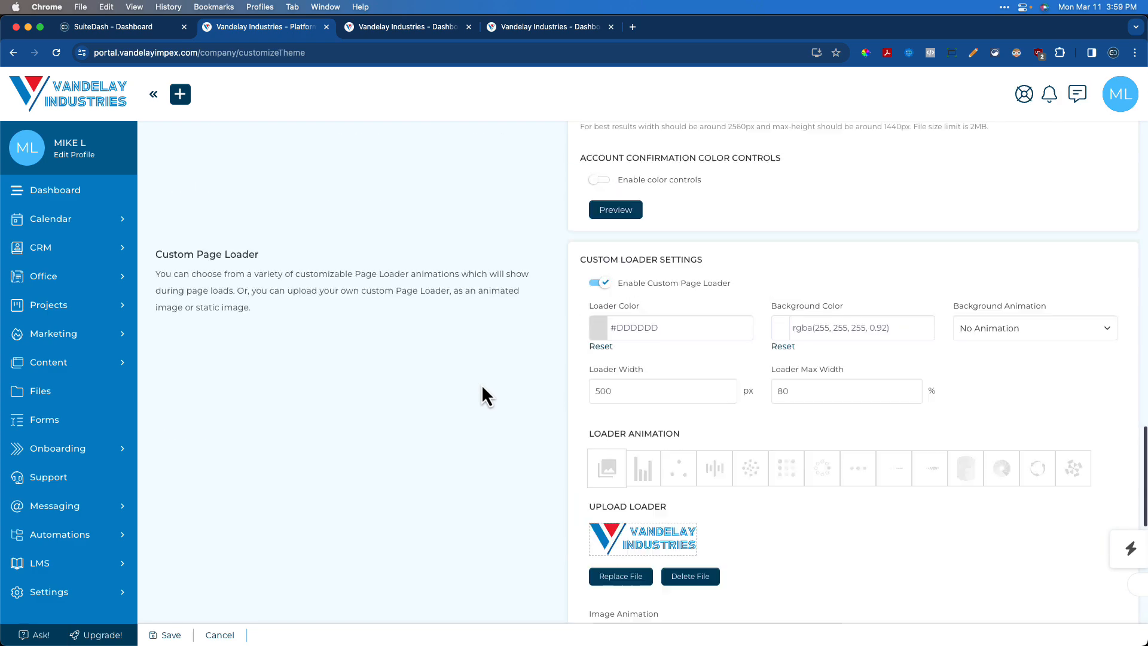
pyautogui.scroll(3)
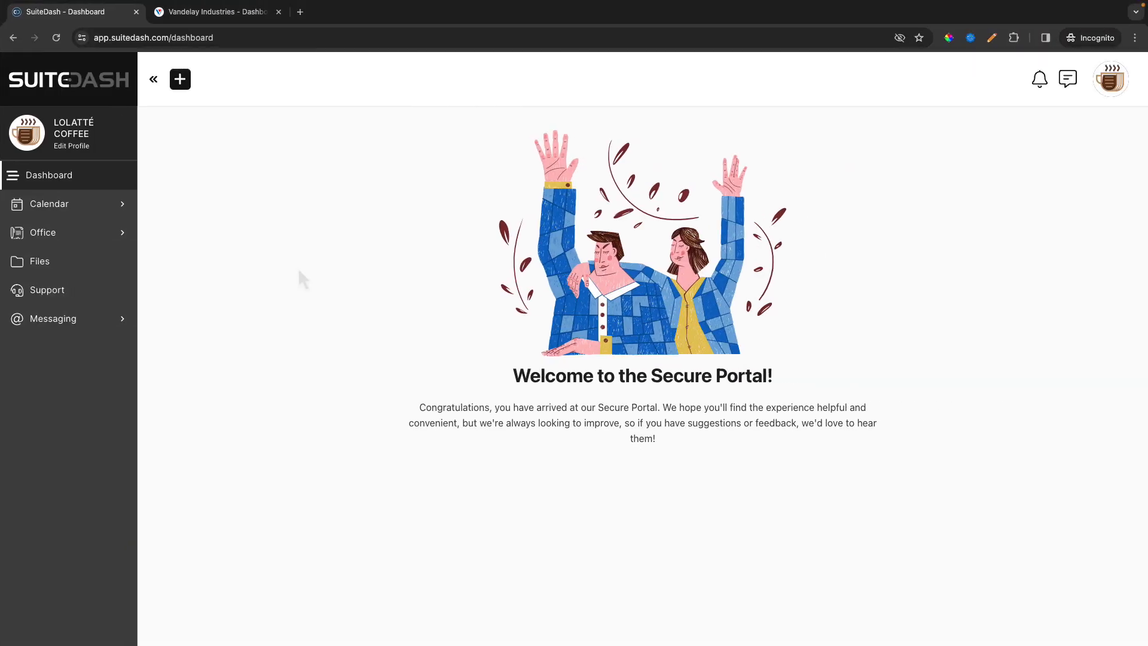
pyautogui.moveTo(202, 213)
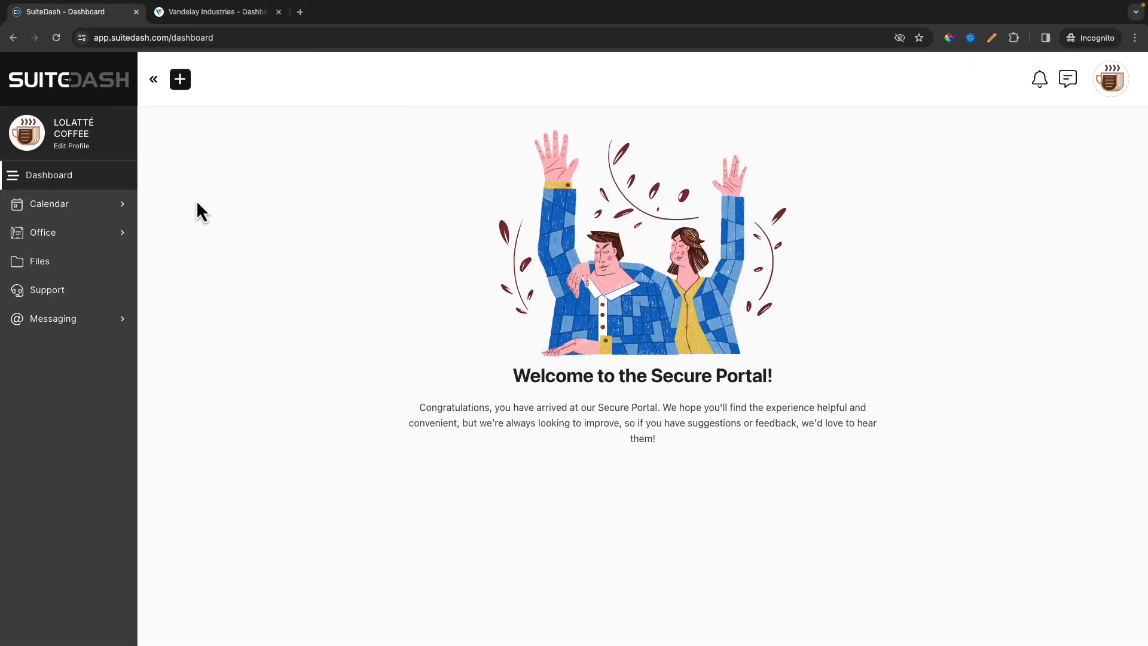
pyautogui.moveTo(139, 135)
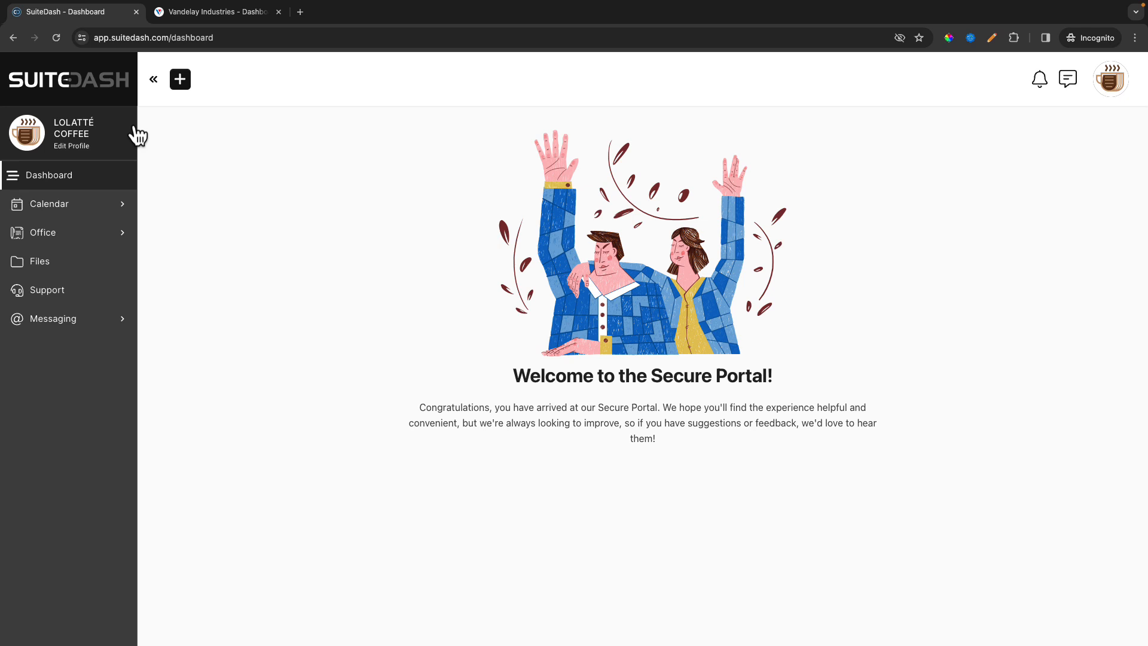
pyautogui.moveTo(418, 292)
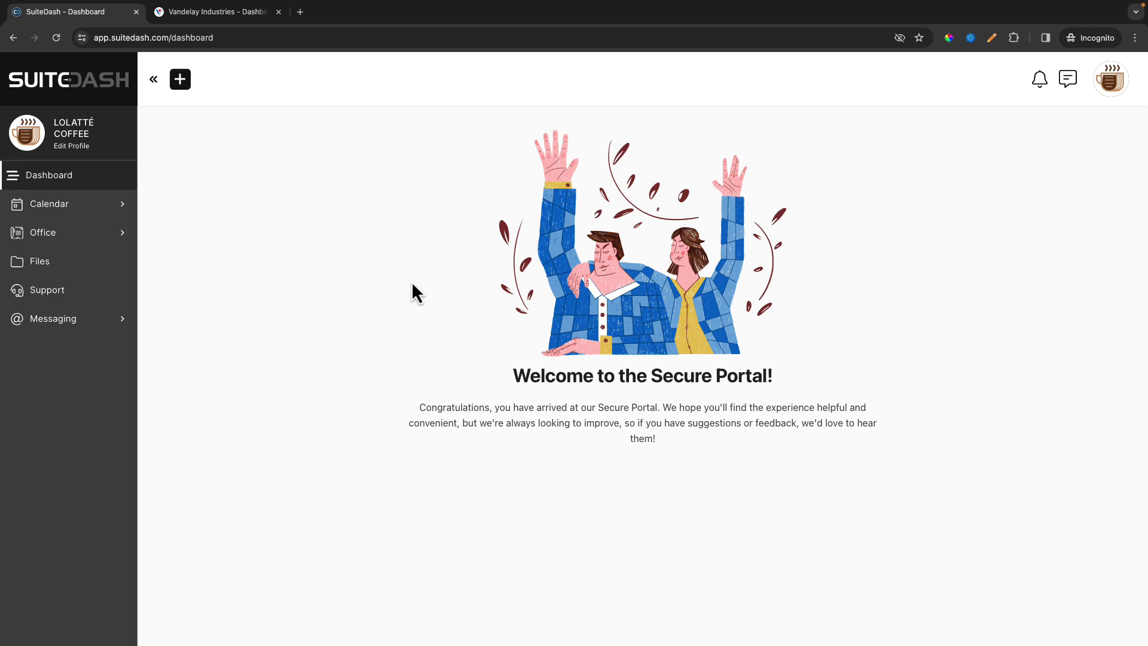
pyautogui.moveTo(354, 255)
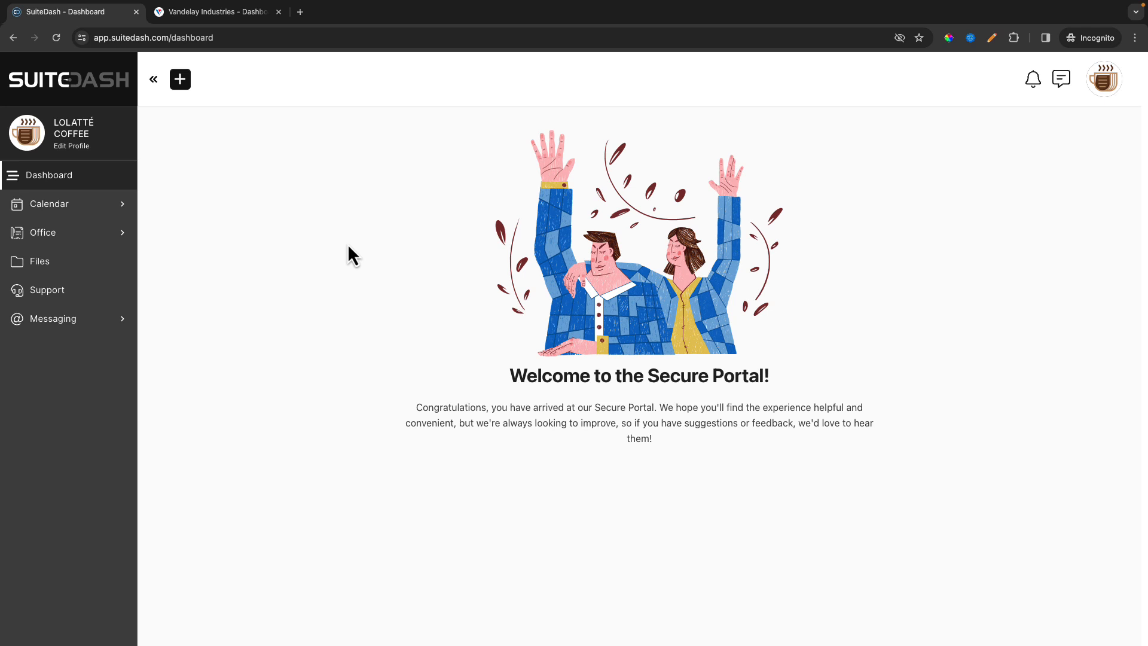
pyautogui.moveTo(316, 217)
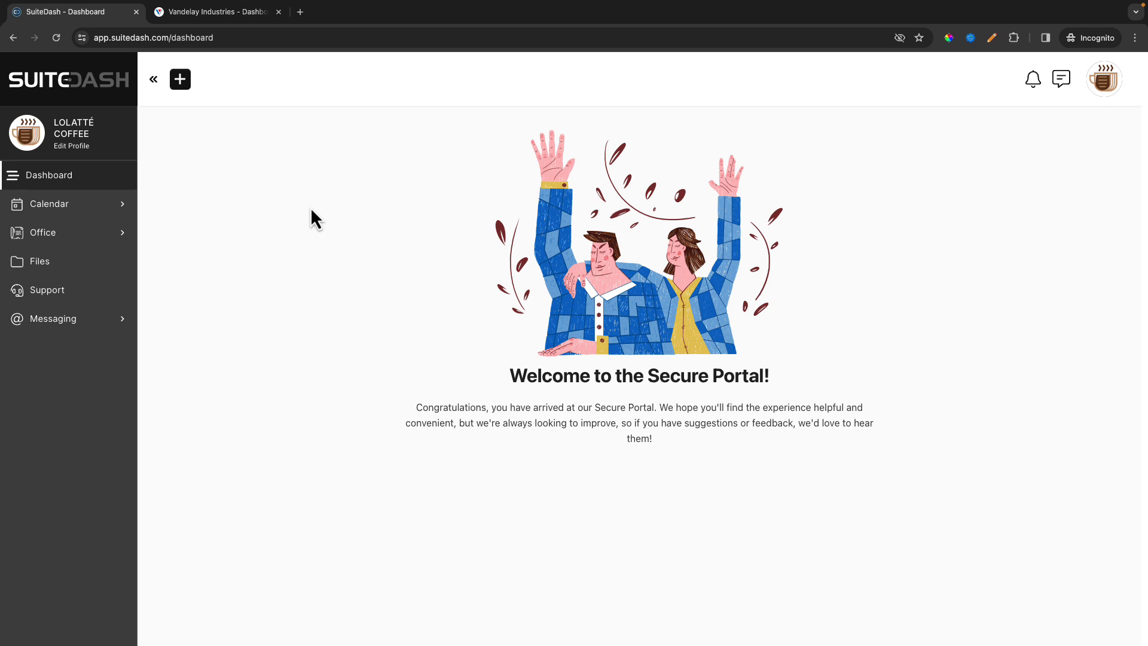
pyautogui.moveTo(123, 105)
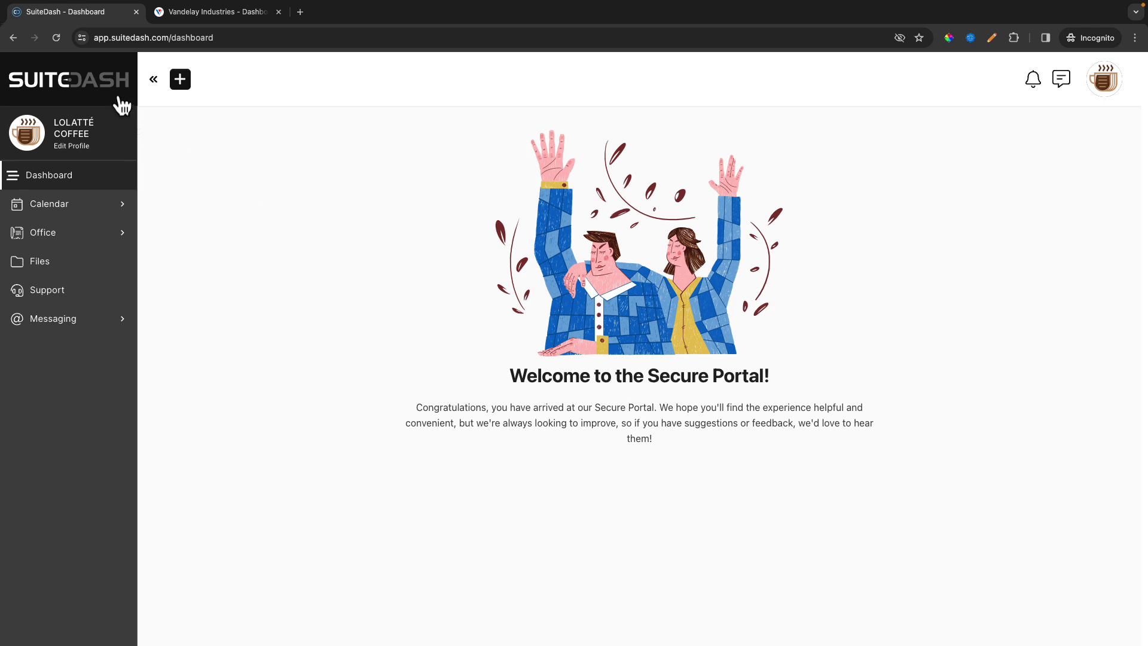
pyautogui.moveTo(138, 37)
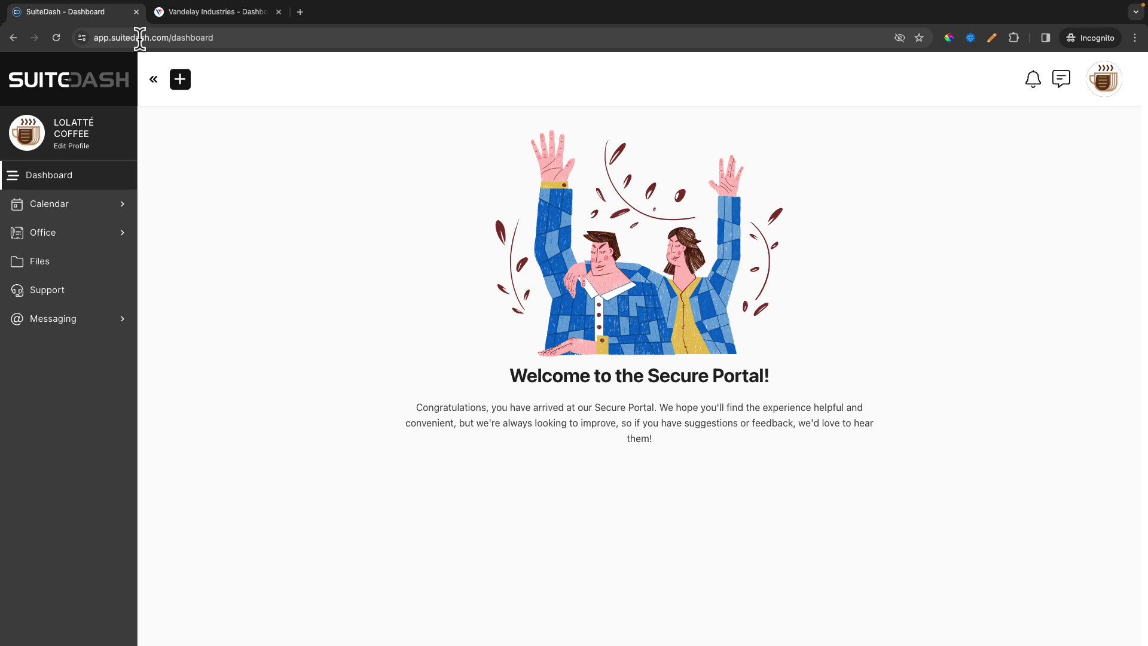
# - View Lolatté Coffee's client dashboard on the Vandelay portal with its account menu shown
pyautogui.click(214, 12)
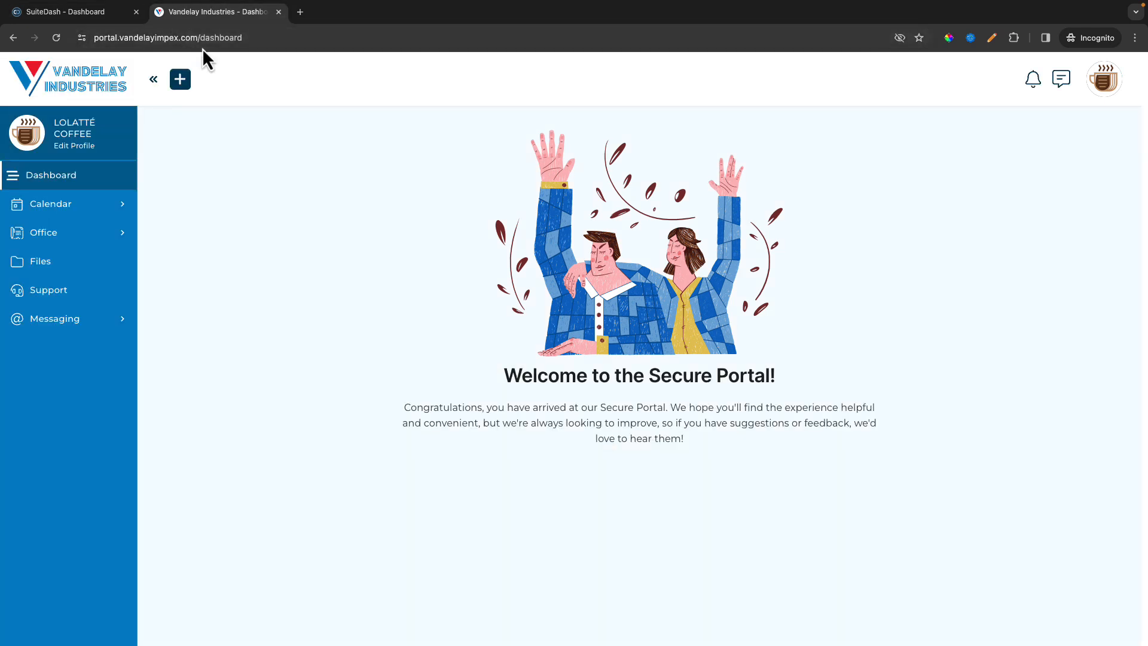
pyautogui.moveTo(103, 41)
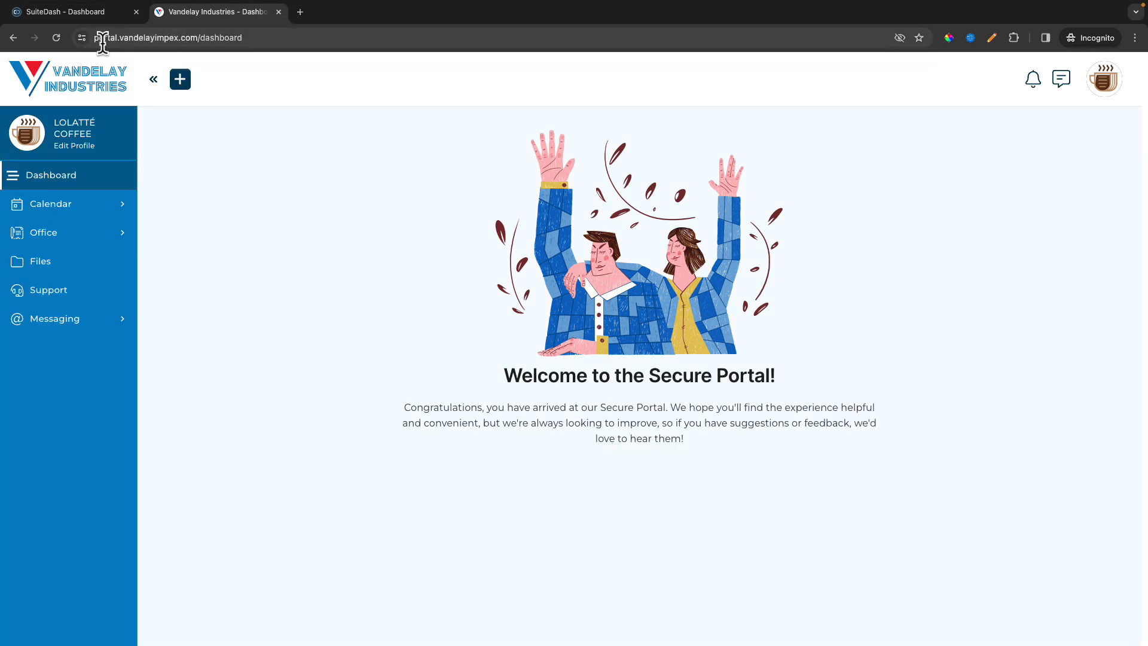
pyautogui.click(153, 79)
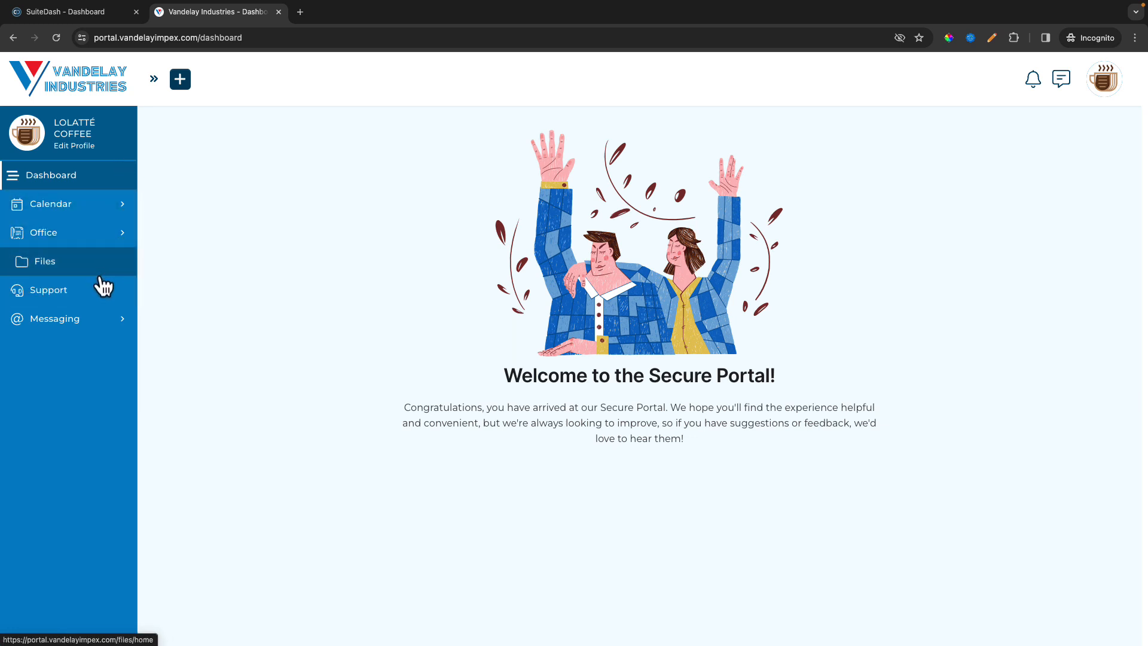
pyautogui.moveTo(108, 324)
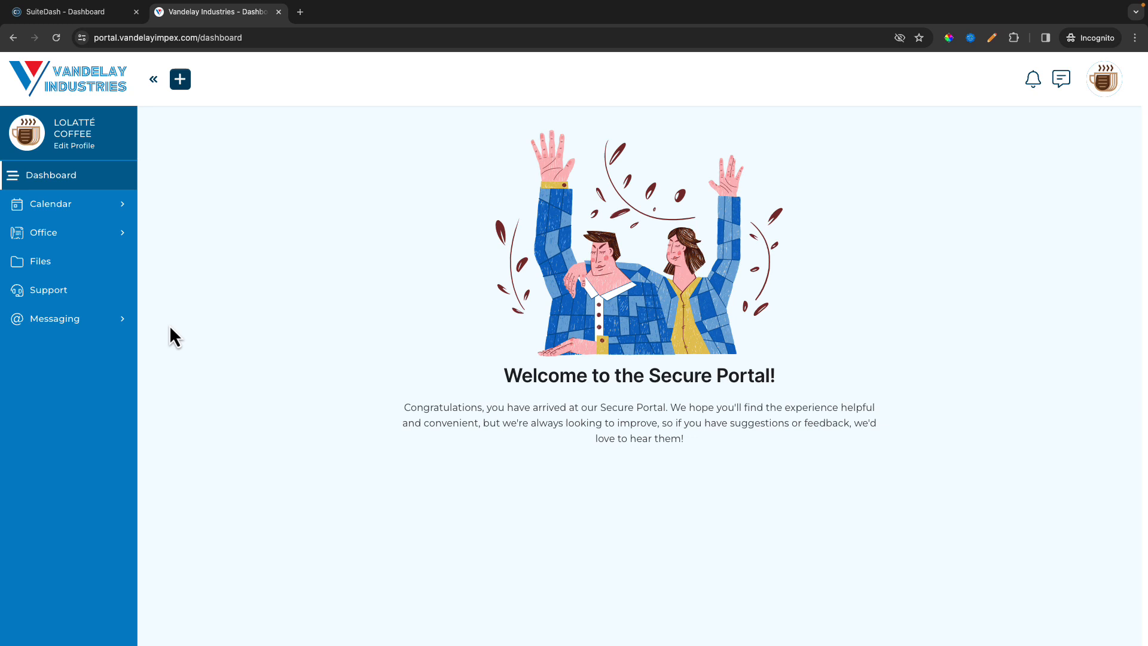
pyautogui.moveTo(428, 307)
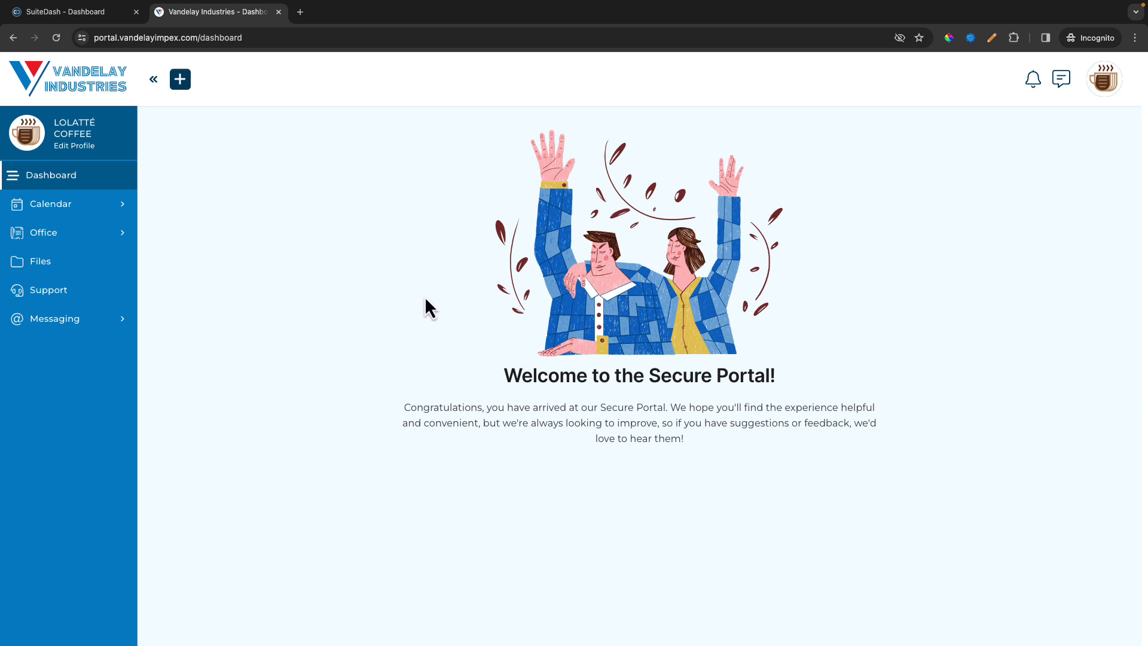
pyautogui.moveTo(985, 230)
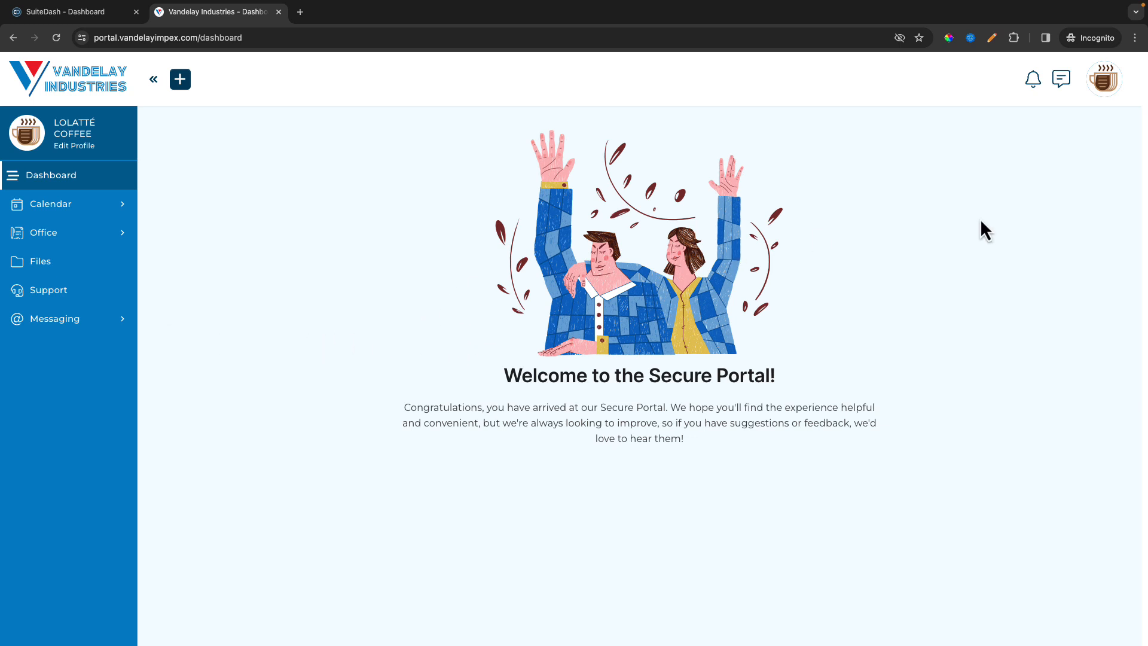
pyautogui.click(1105, 79)
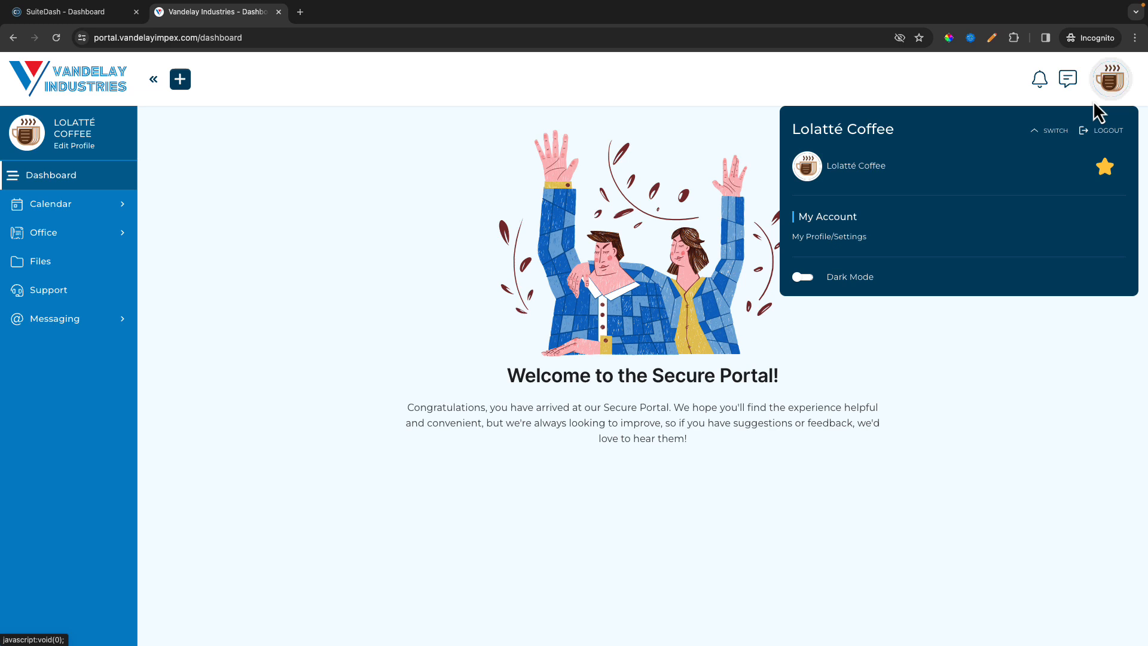
# - Log out to the branded login page and cycle through its three testimonials
pyautogui.click(1107, 131)
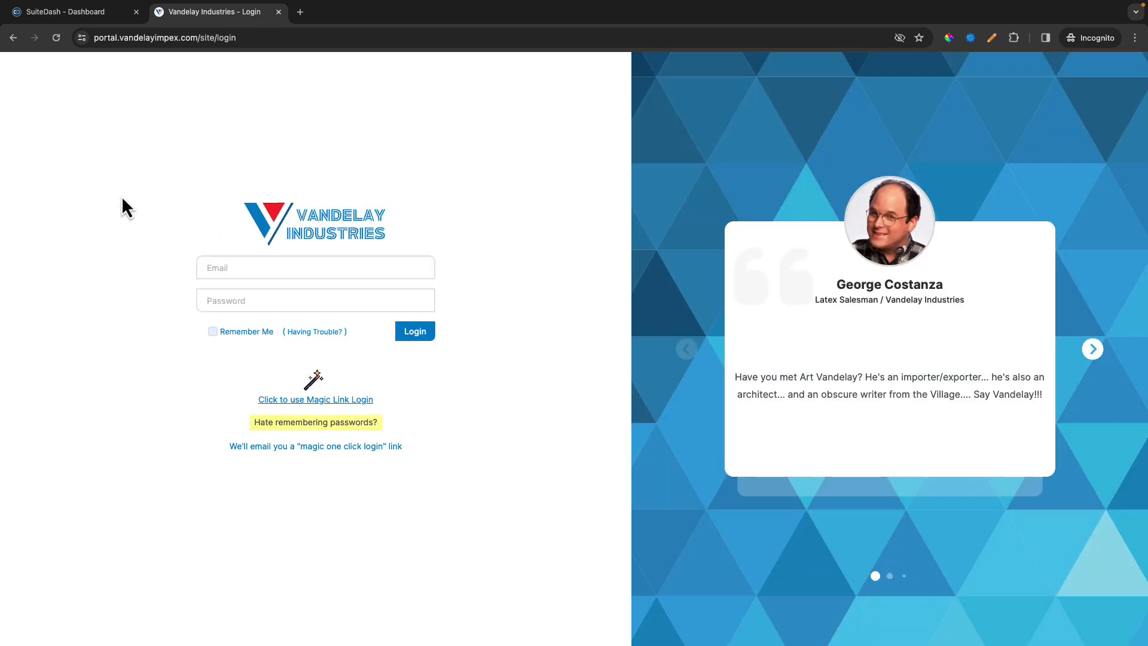
pyautogui.moveTo(124, 62)
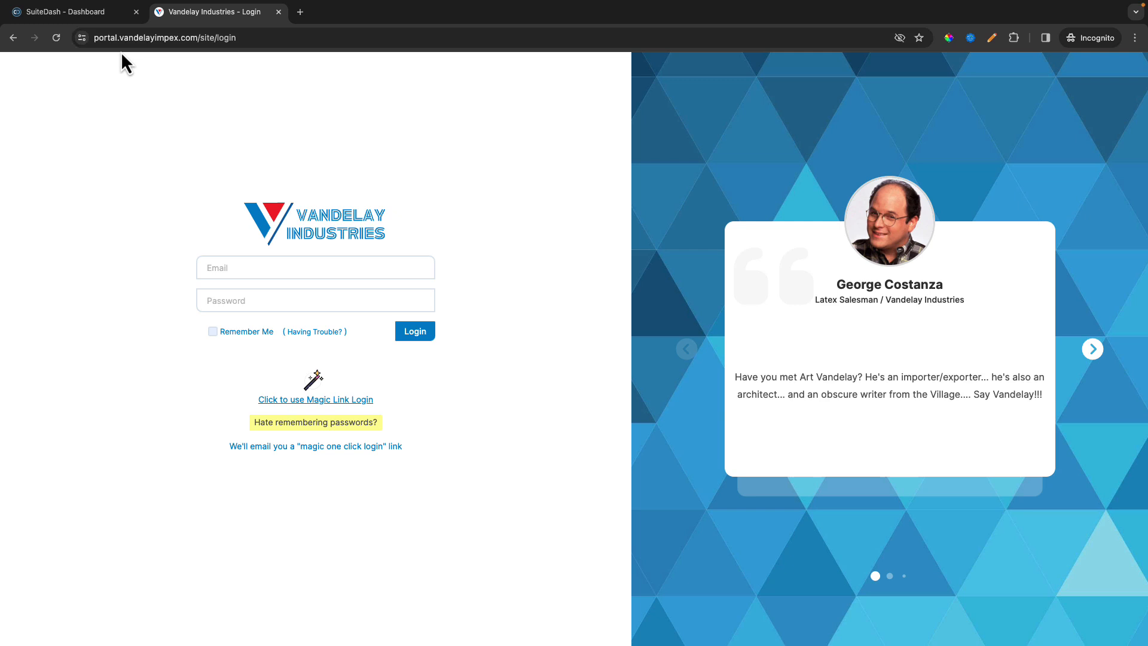
pyautogui.moveTo(156, 58)
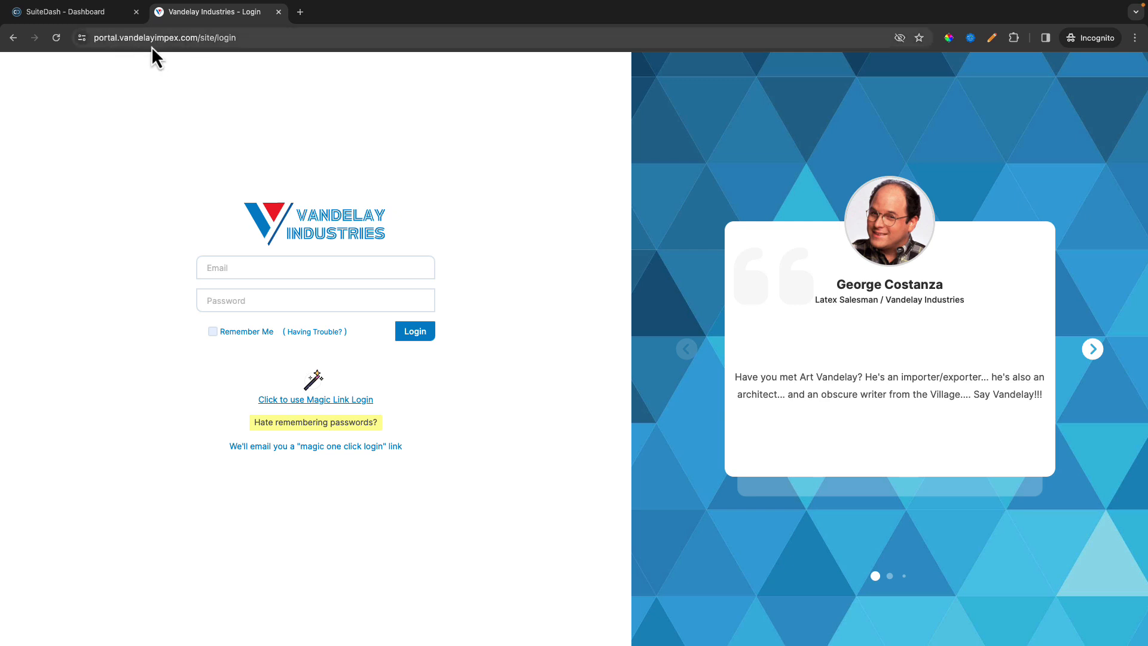
pyautogui.moveTo(183, 165)
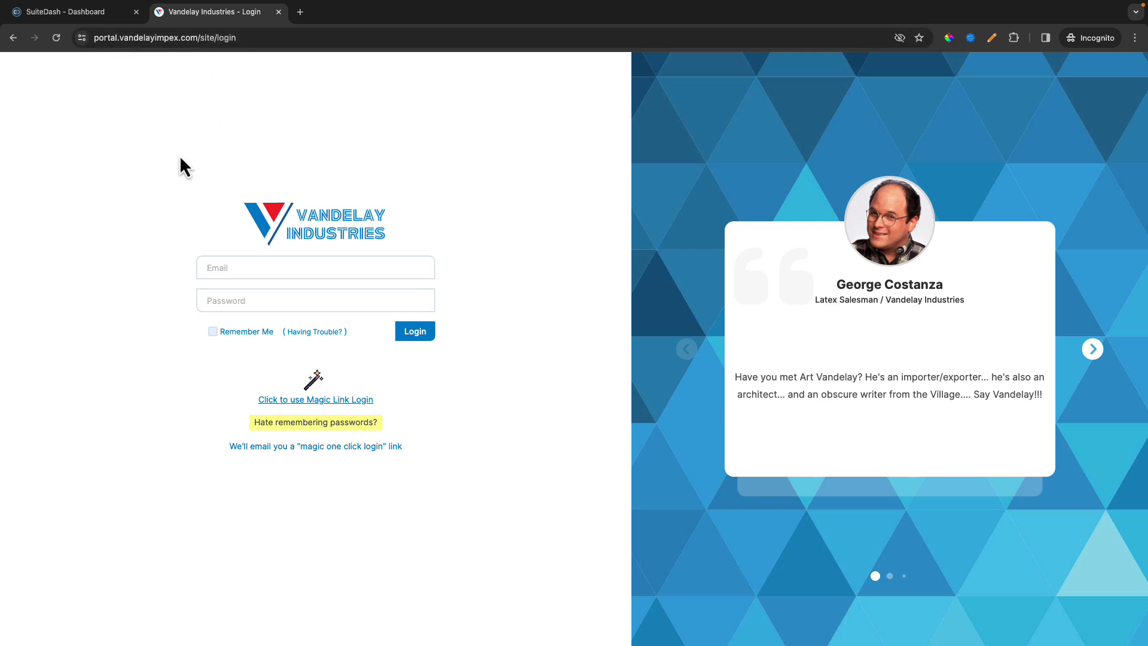
pyautogui.moveTo(214, 210)
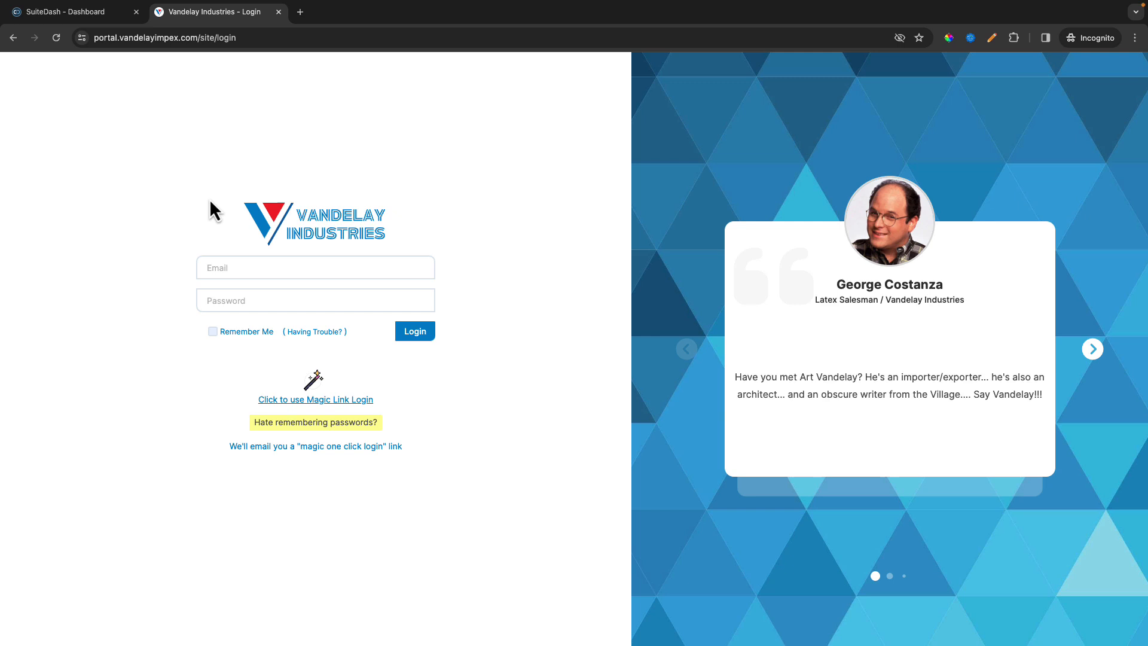
pyautogui.moveTo(666, 161)
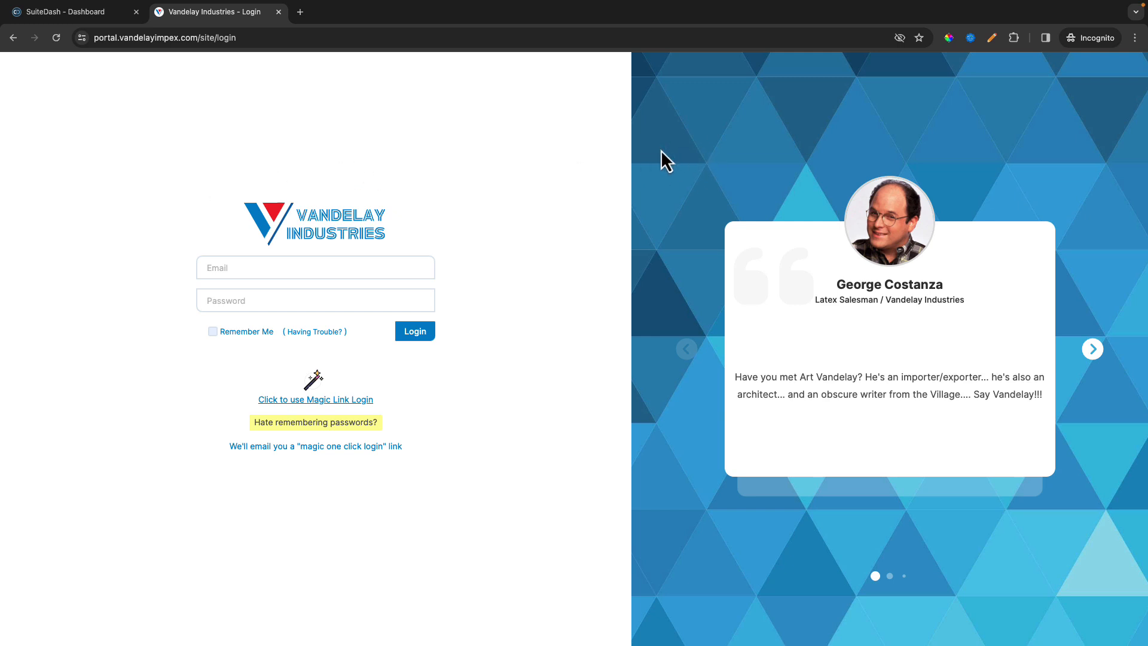
pyautogui.moveTo(688, 150)
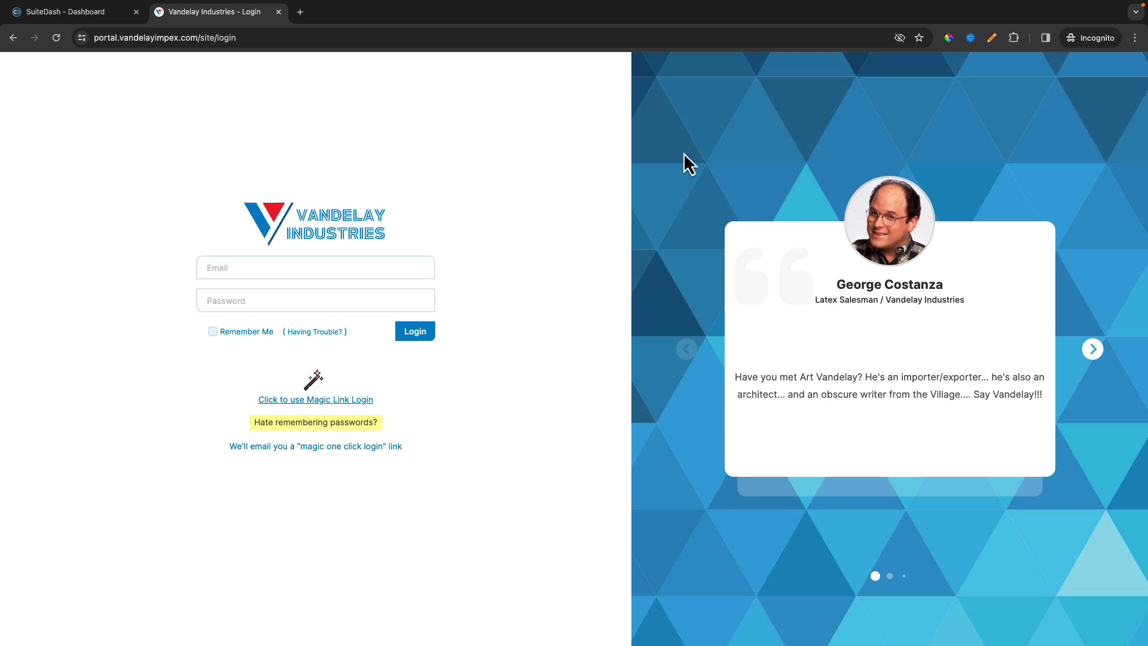
pyautogui.moveTo(1091, 361)
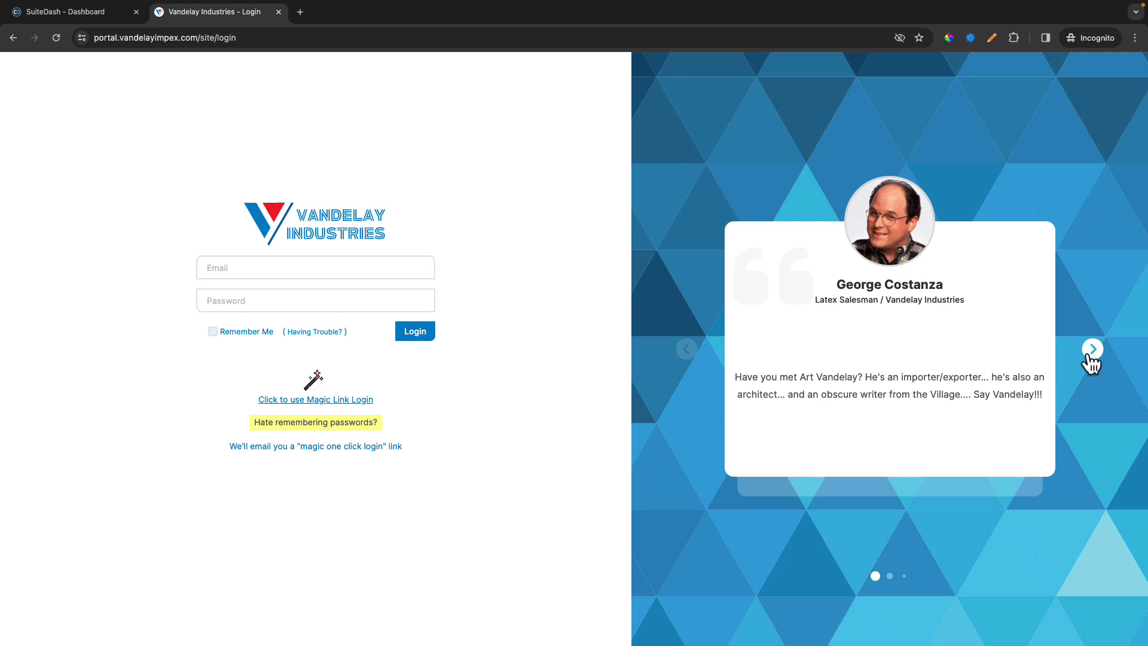
pyautogui.click(1091, 348)
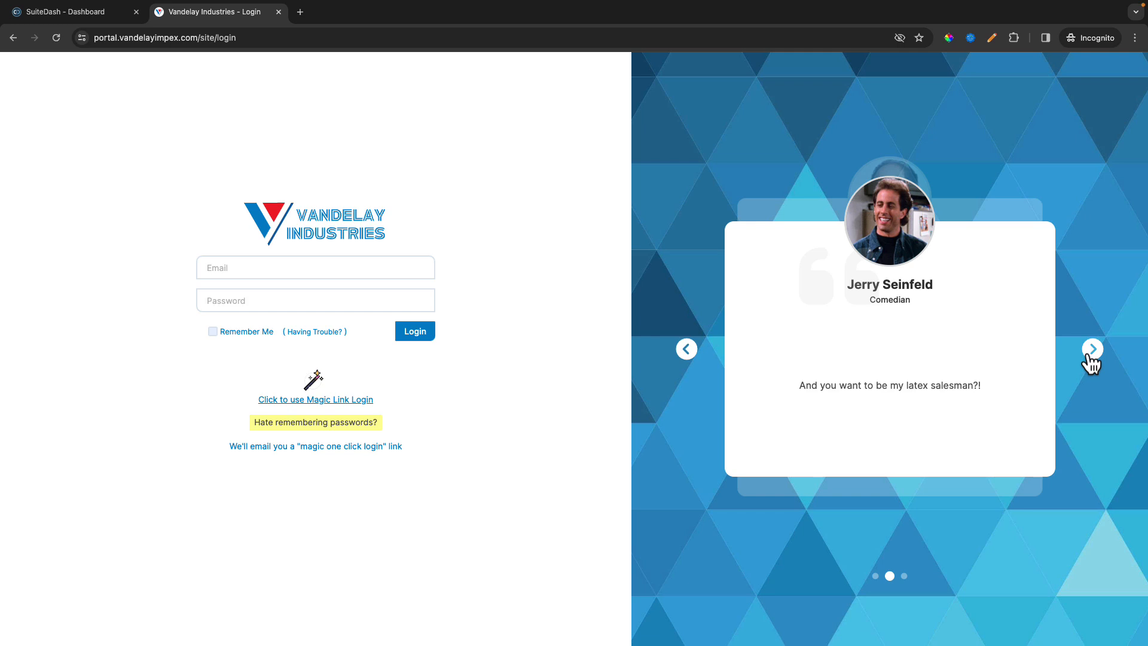
pyautogui.click(1092, 348)
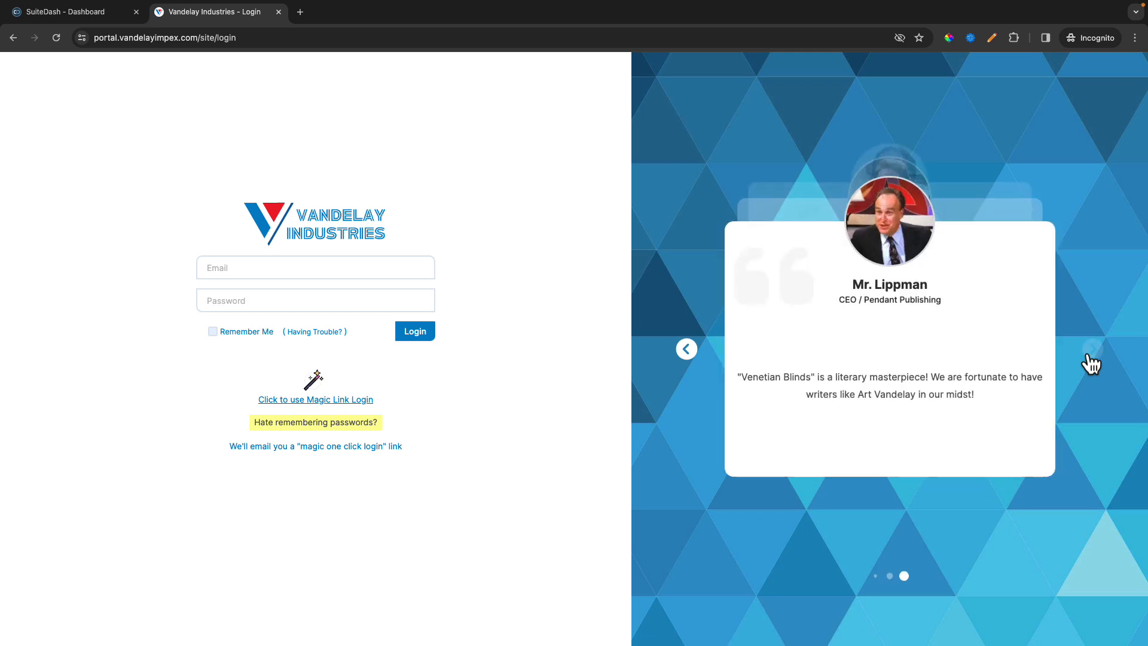
pyautogui.click(687, 348)
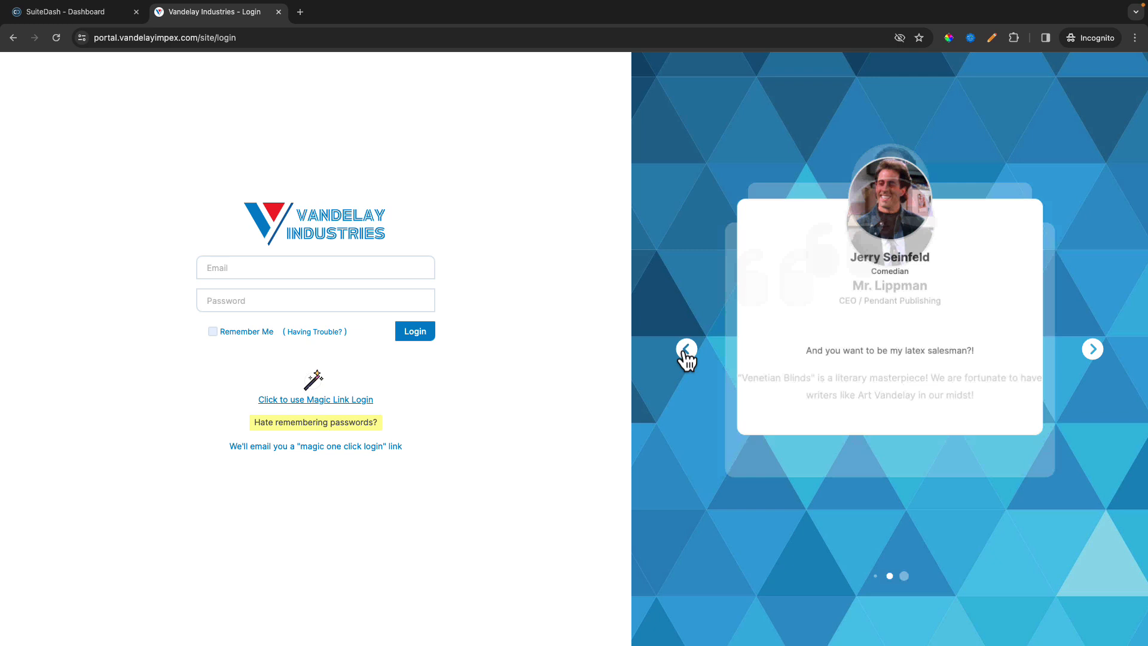
pyautogui.click(686, 348)
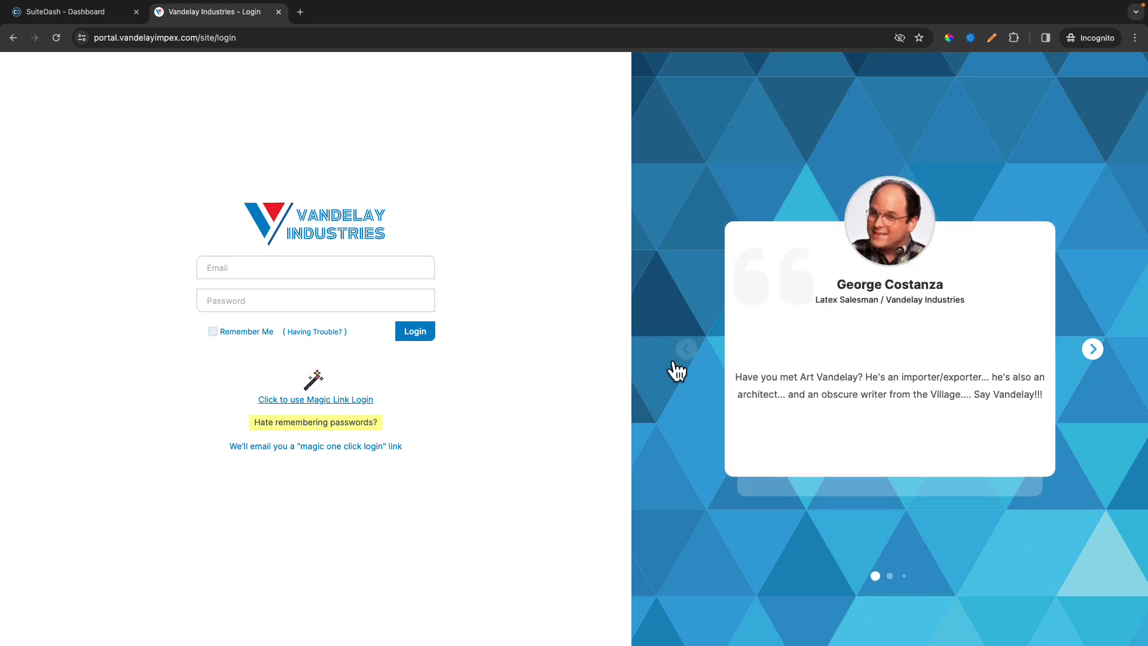
pyautogui.moveTo(440, 229)
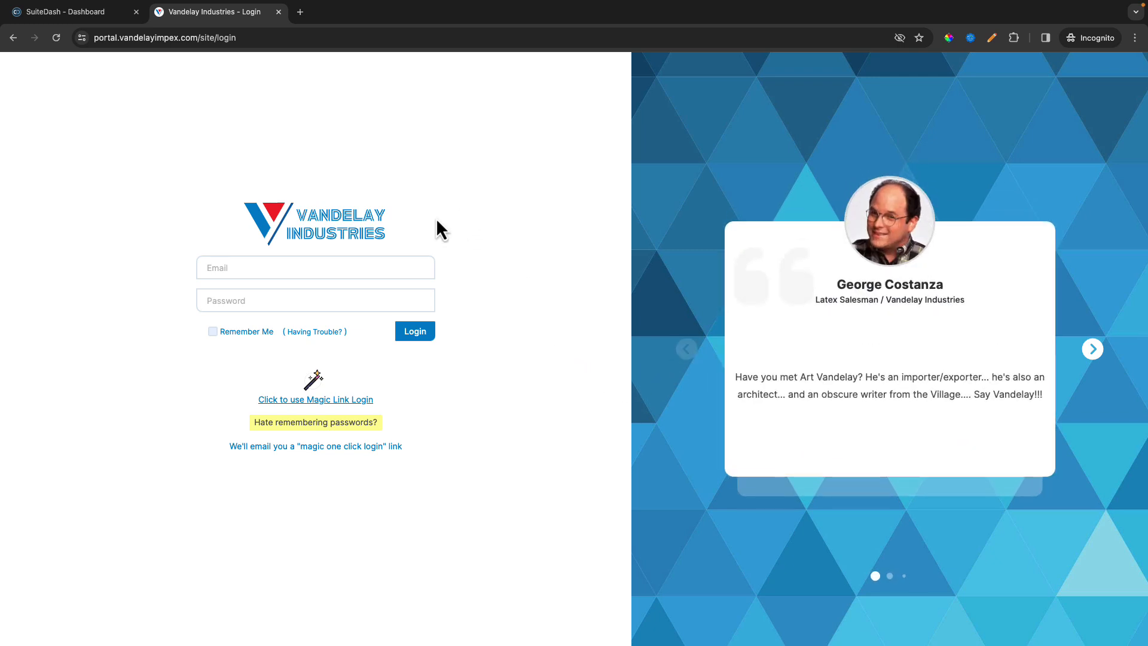
pyautogui.moveTo(456, 205)
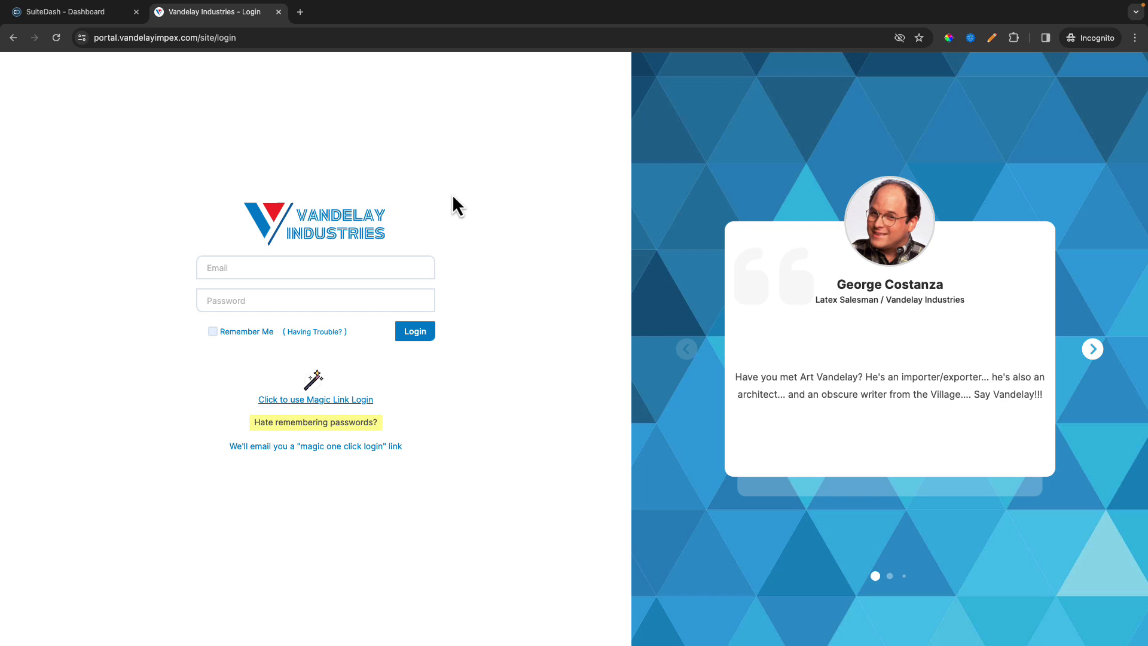
pyautogui.moveTo(482, 201)
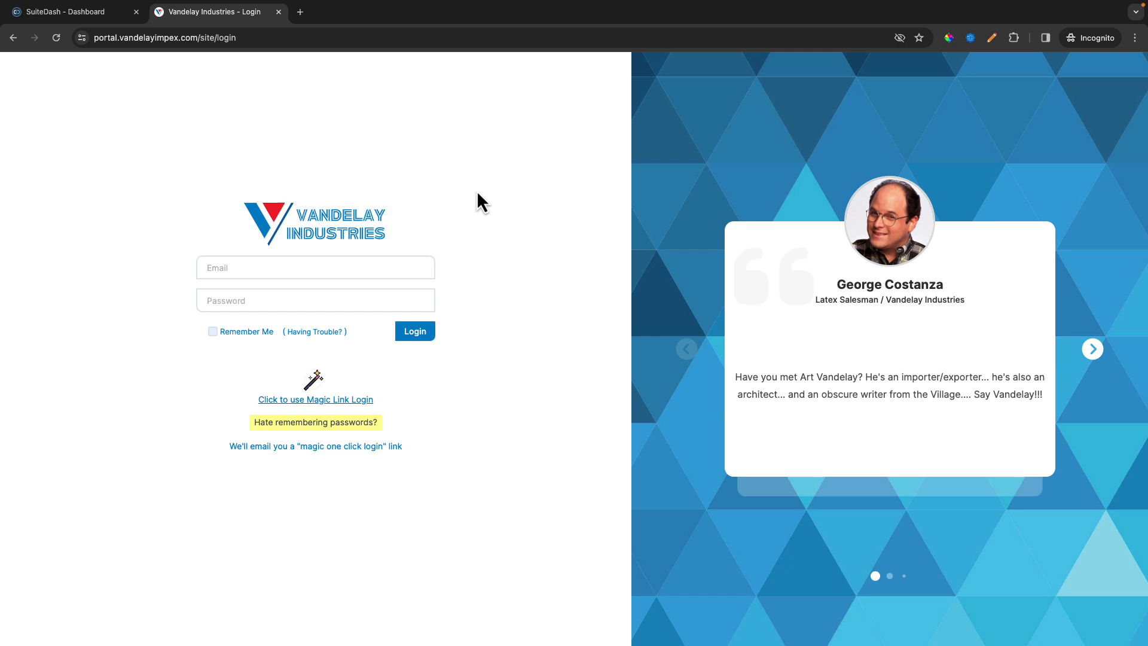
pyautogui.moveTo(497, 194)
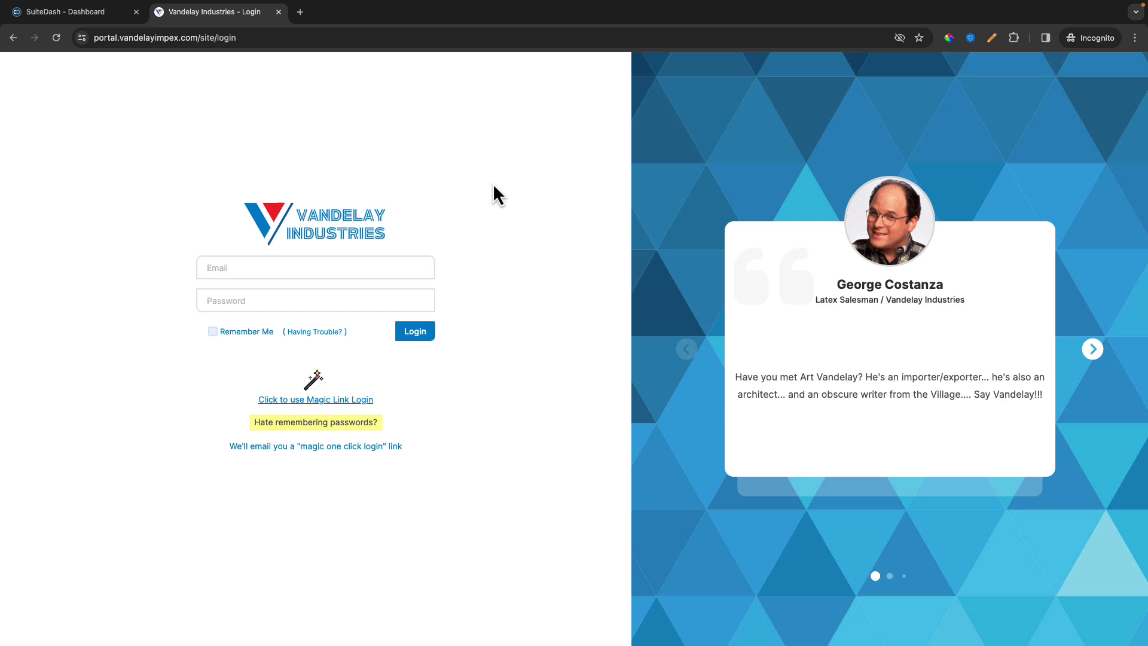
pyautogui.moveTo(428, 168)
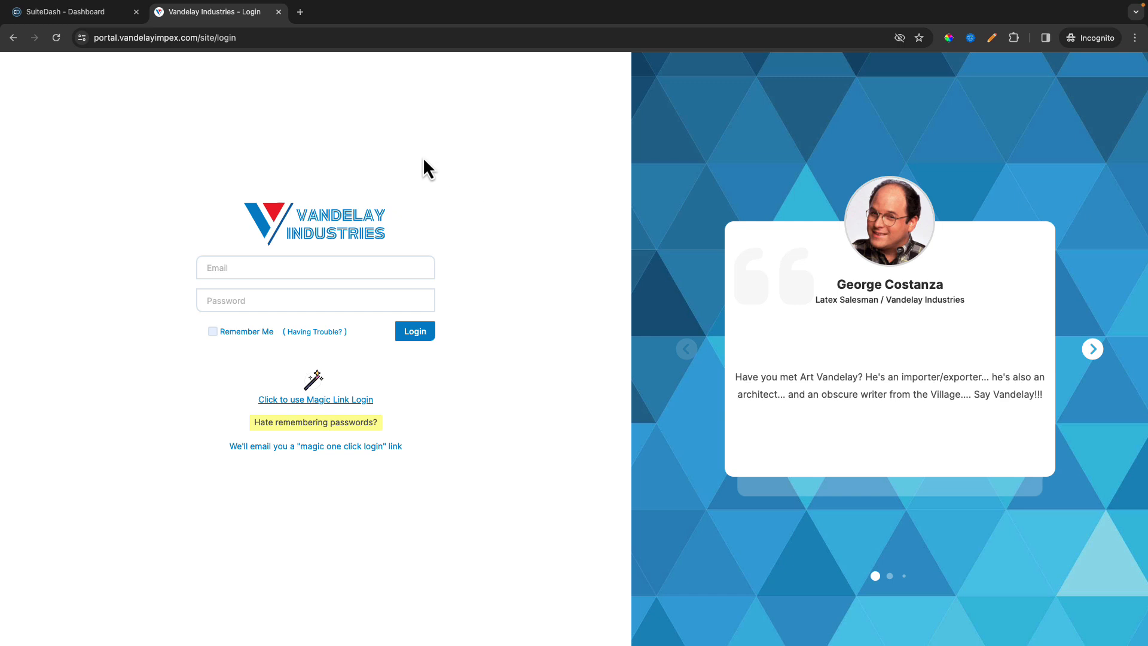
pyautogui.moveTo(230, 289)
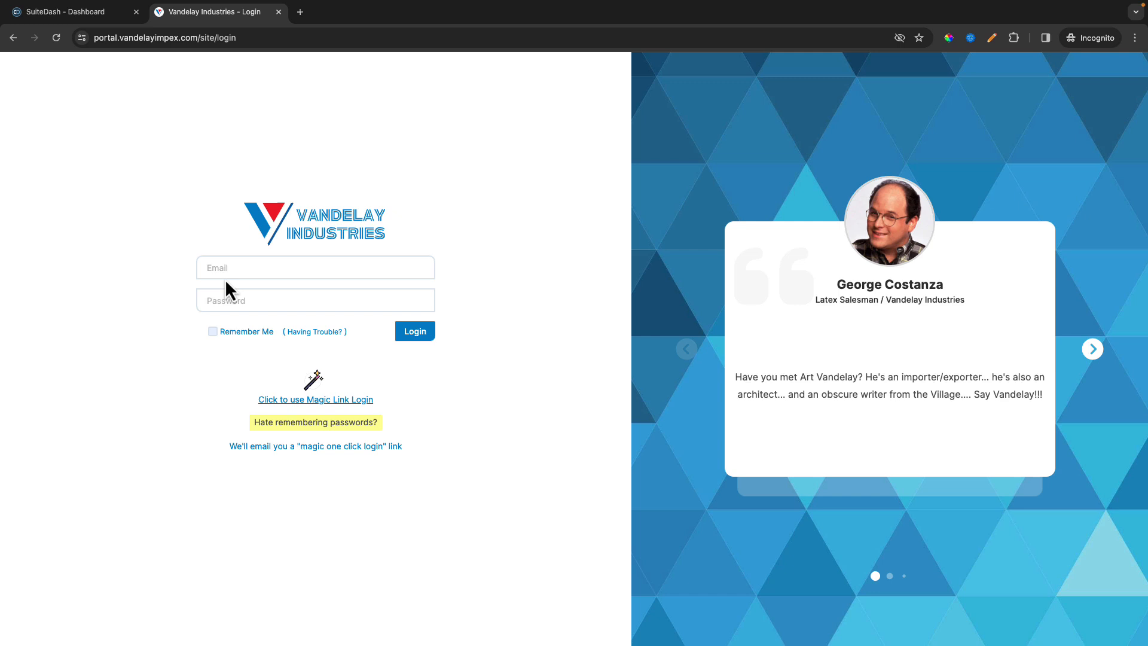
pyautogui.click(414, 331)
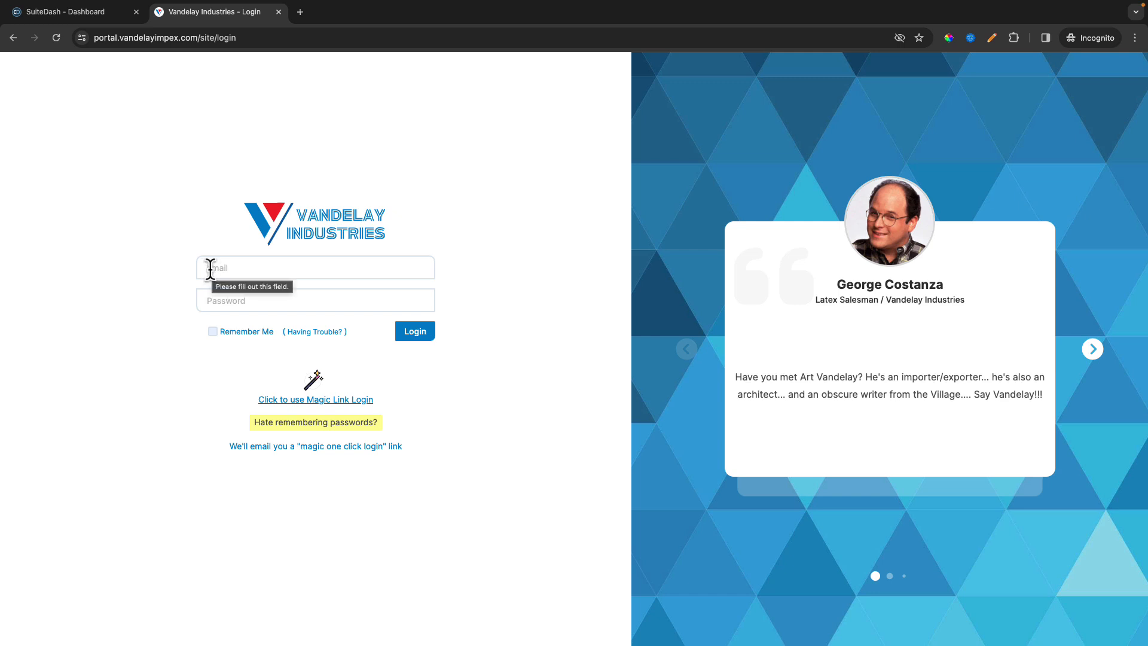
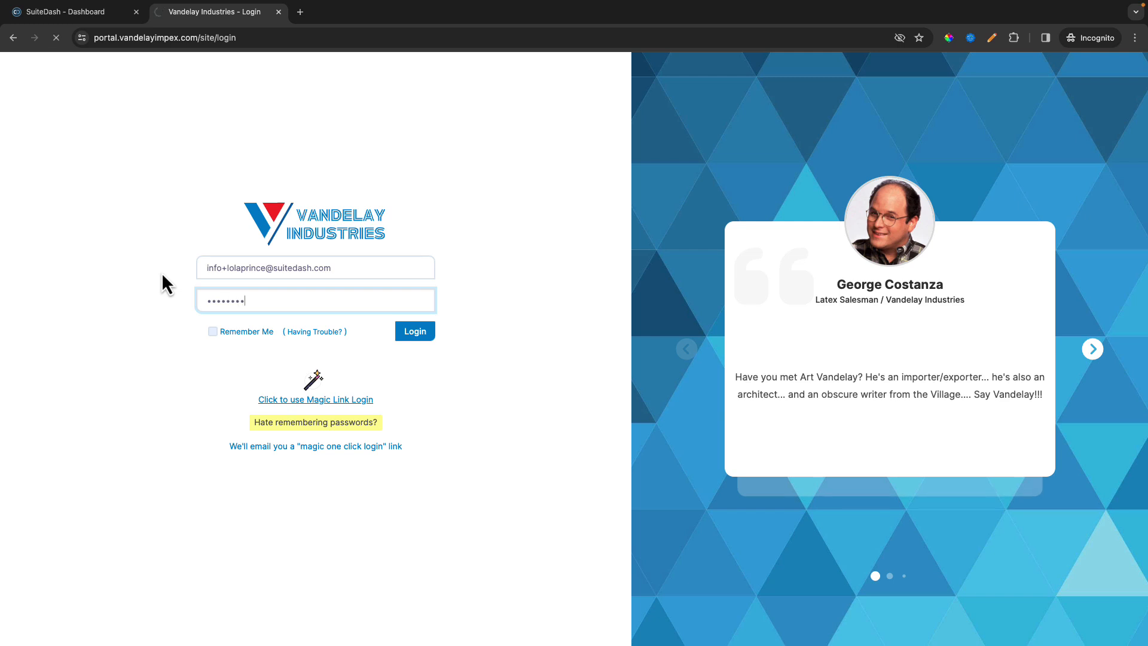
pyautogui.click(414, 332)
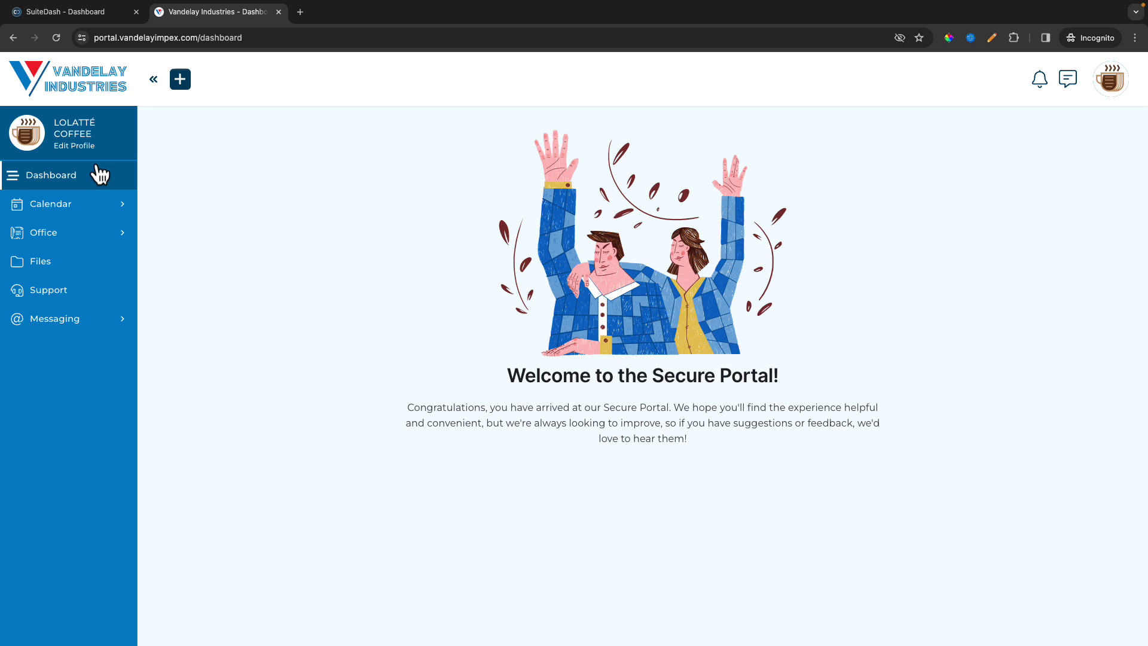
pyautogui.moveTo(211, 167)
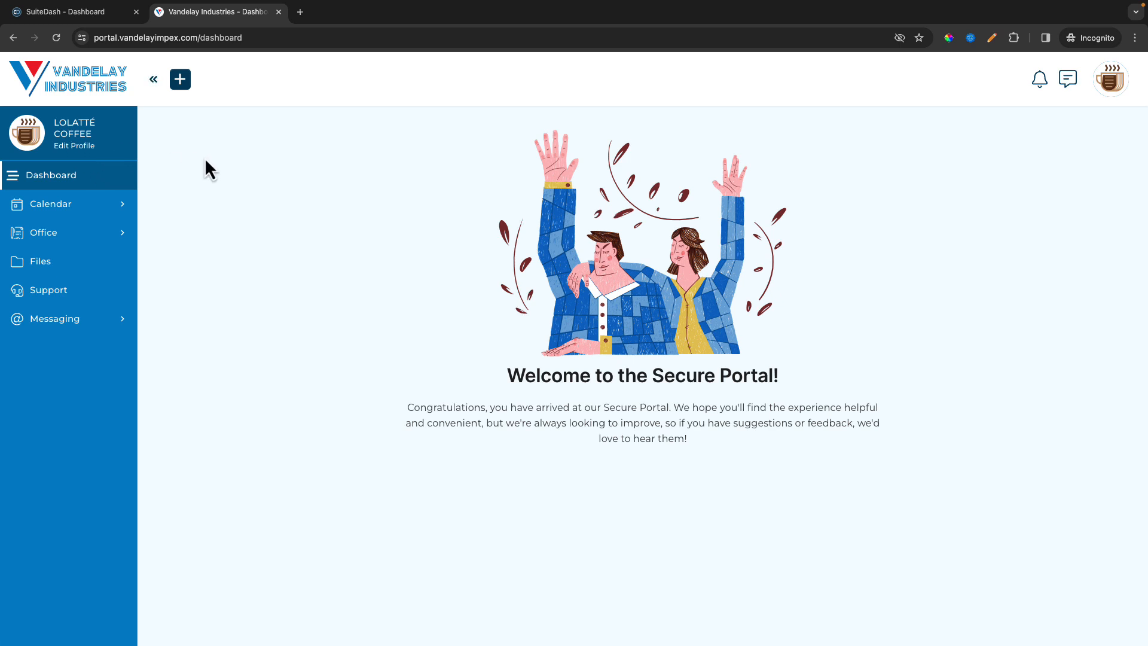
pyautogui.moveTo(301, 274)
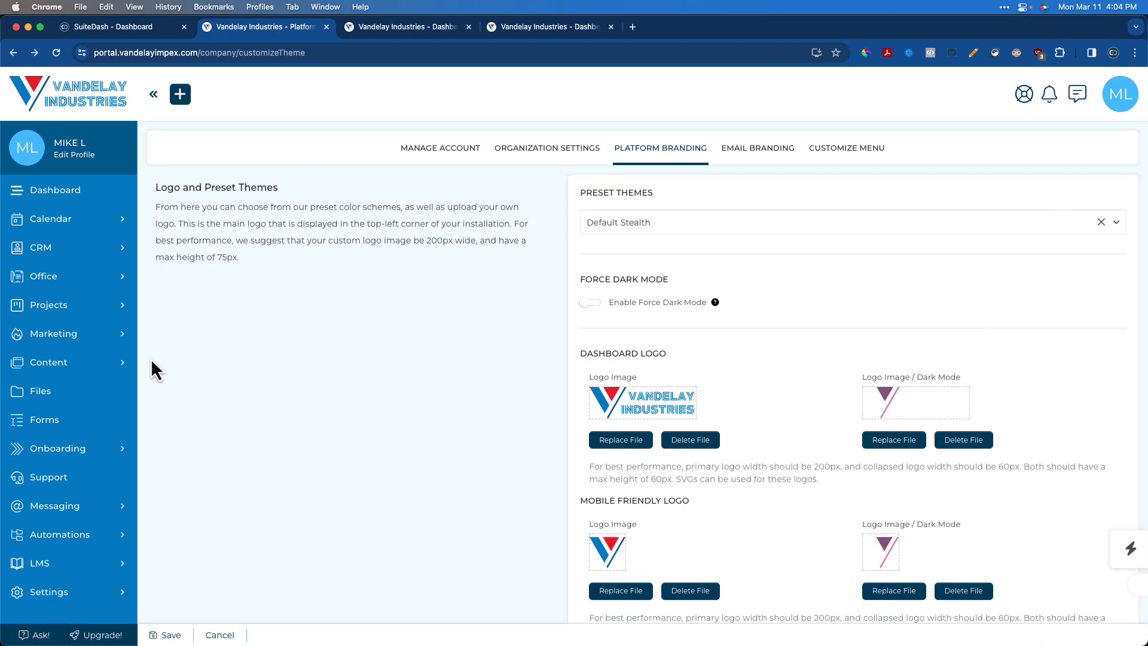
# - Show the Dashboards list with Fallback Dashboard and Super Admin (Fallback)
pyautogui.click(48, 361)
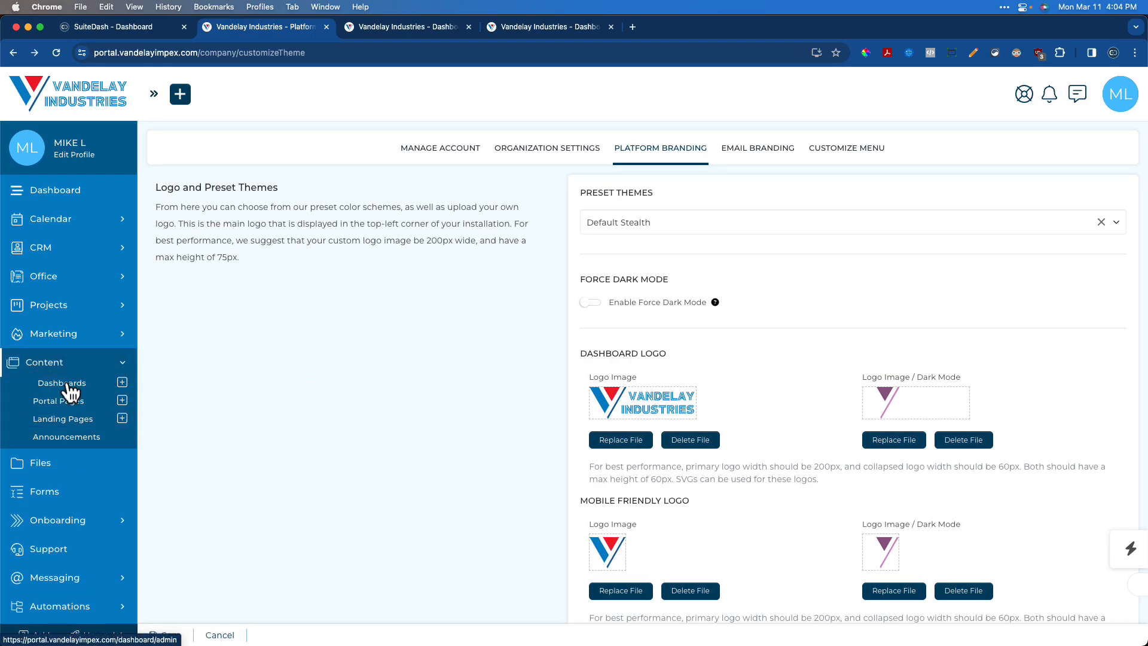
pyautogui.click(61, 383)
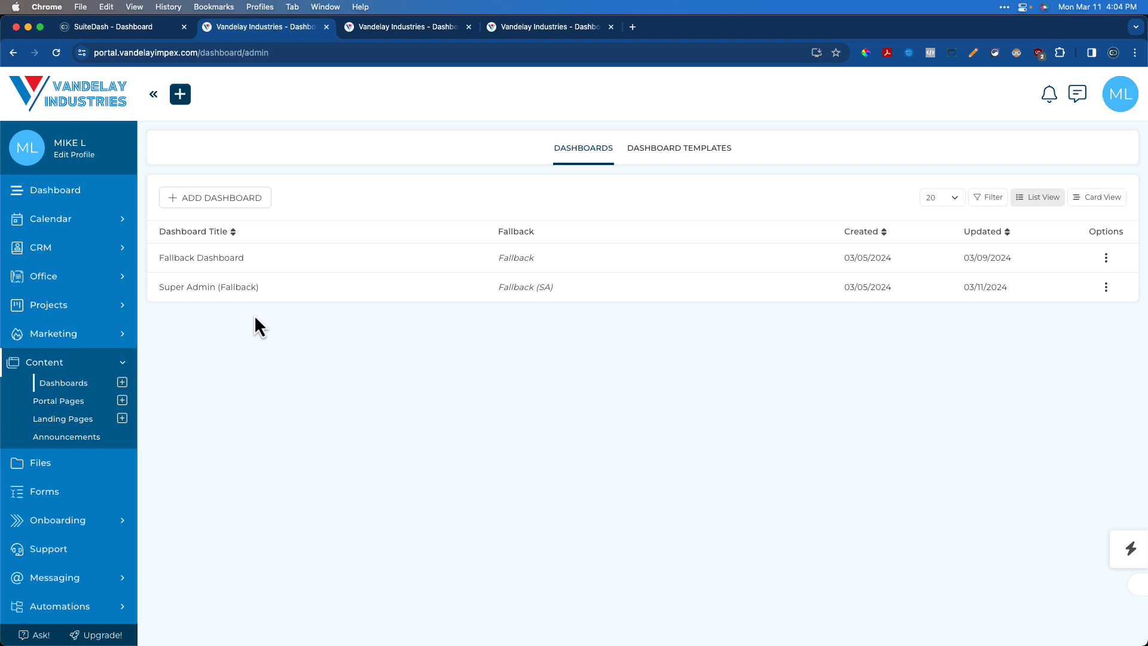
pyautogui.moveTo(230, 314)
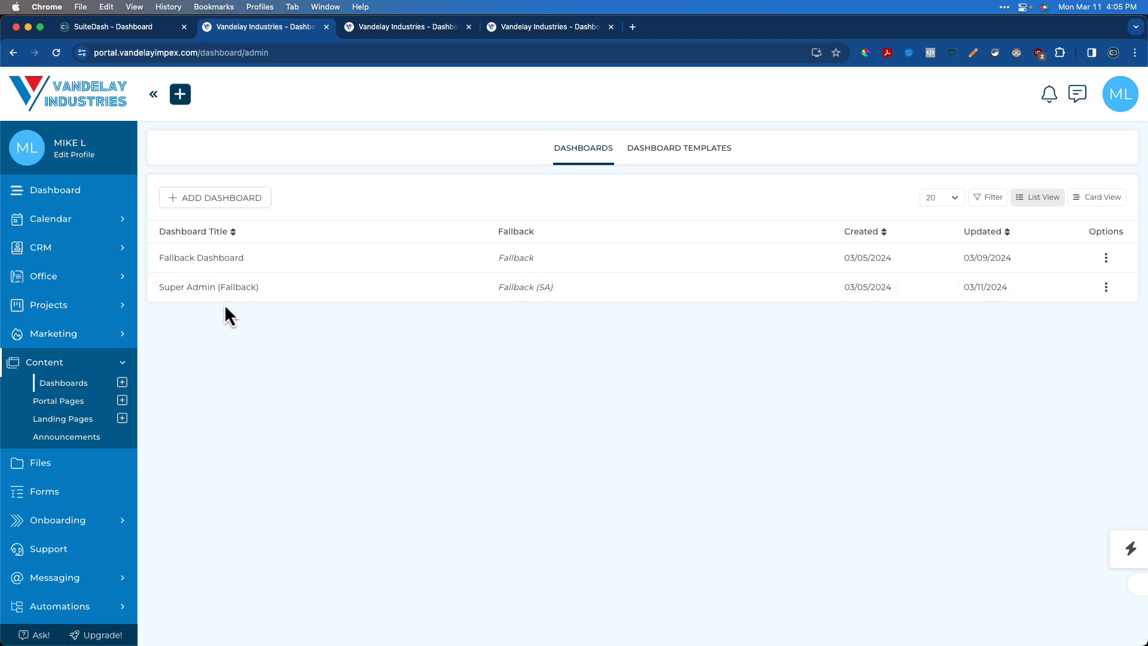
pyautogui.moveTo(241, 304)
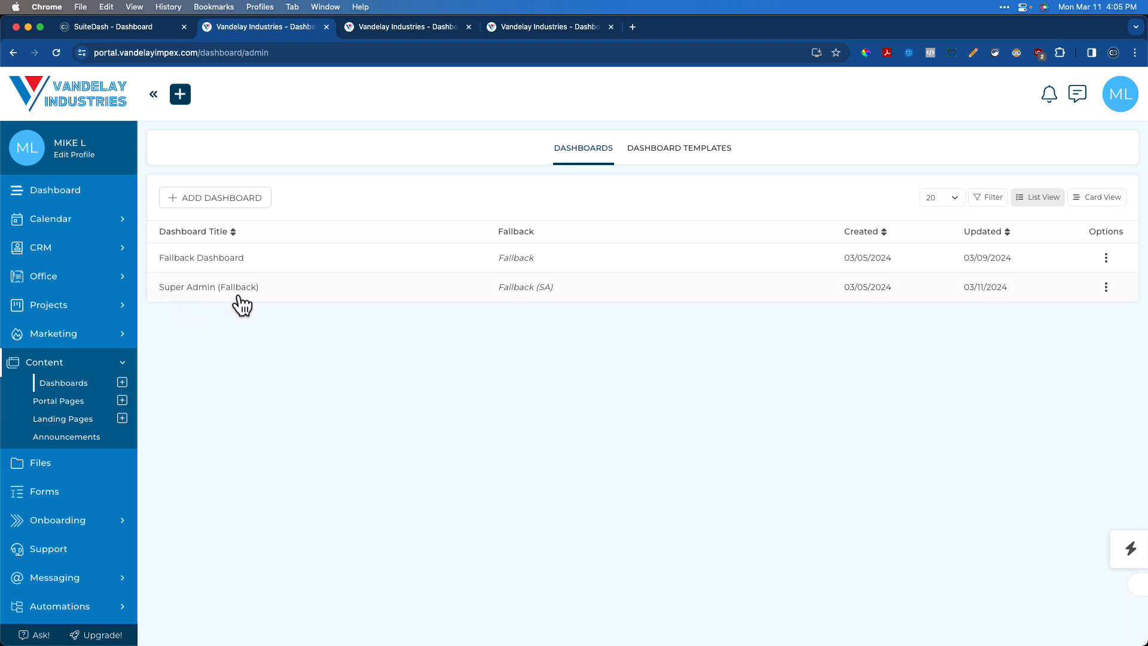
pyautogui.moveTo(254, 330)
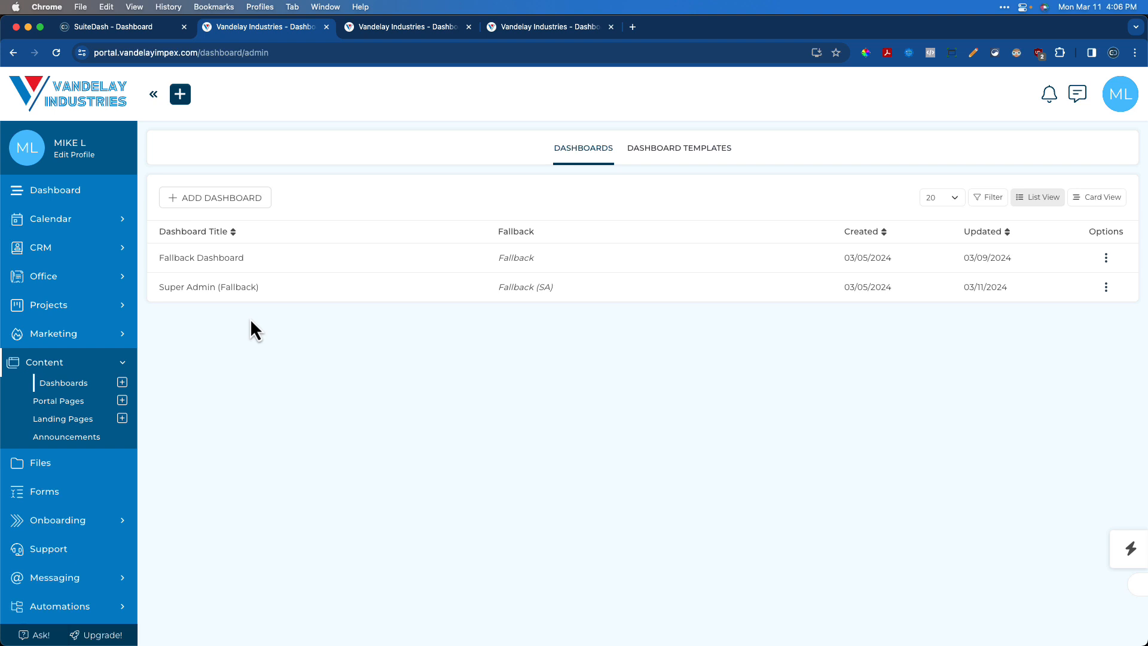
pyautogui.moveTo(279, 299)
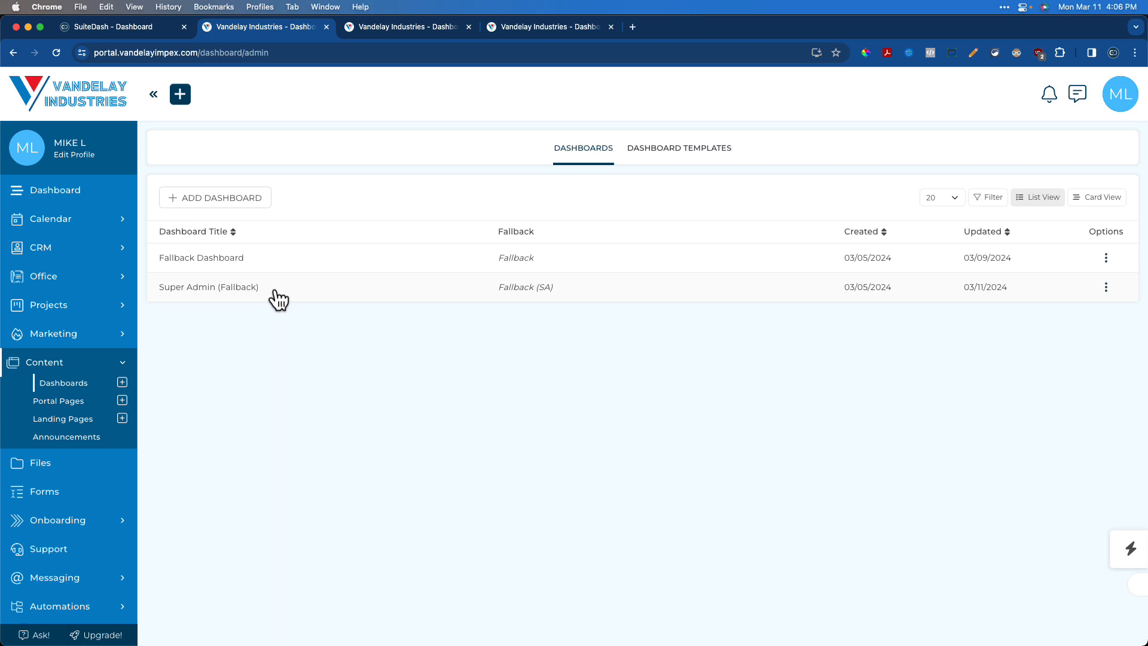
pyautogui.moveTo(245, 275)
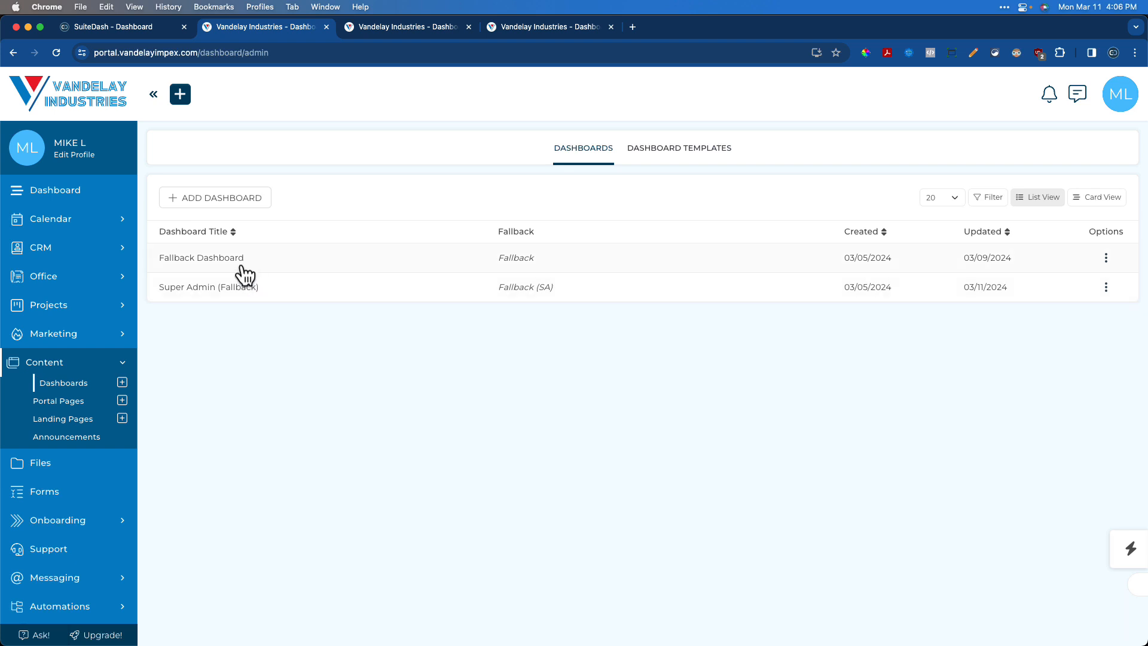
# - Bring the Fallback Dashboard into the editor
pyautogui.click(201, 258)
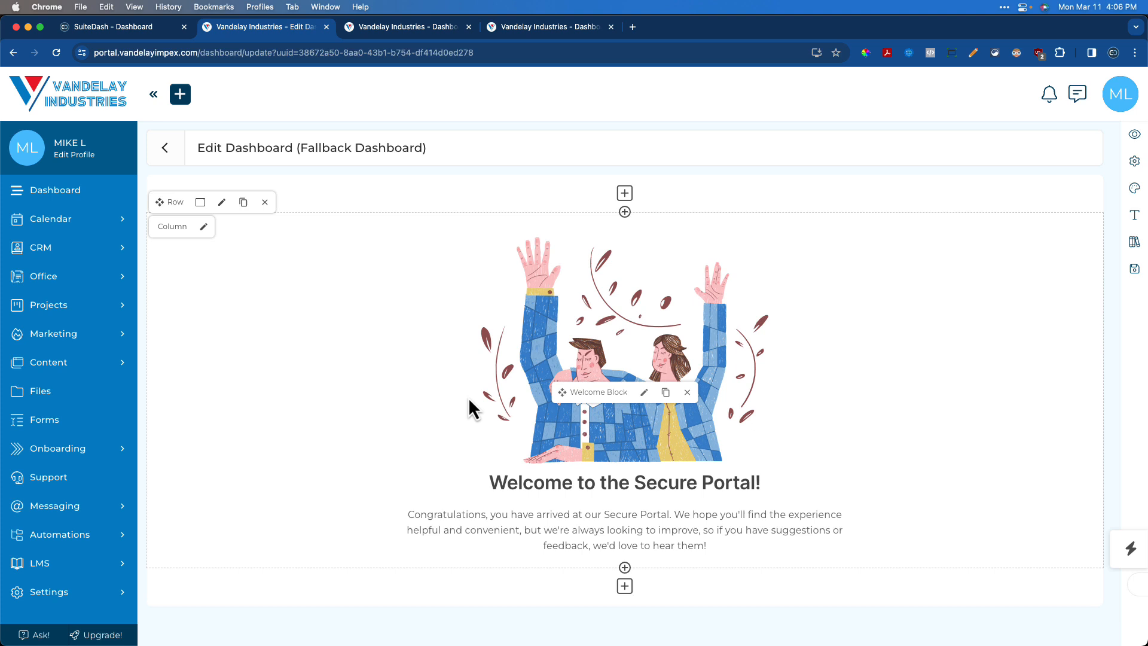
pyautogui.moveTo(490, 409)
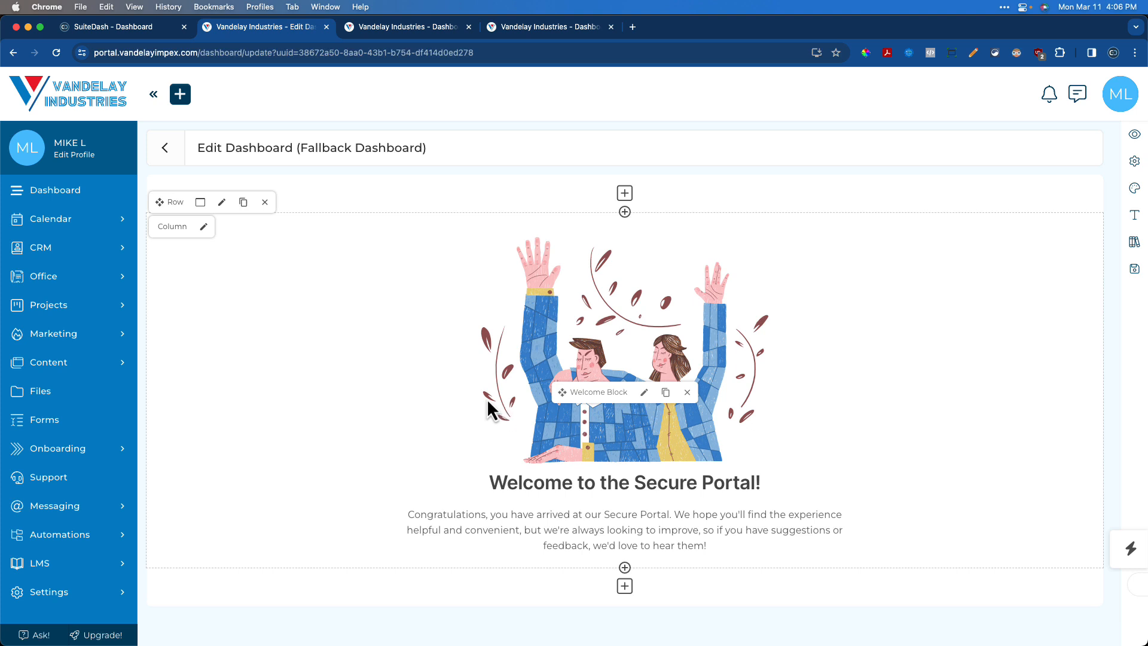
pyautogui.moveTo(576, 427)
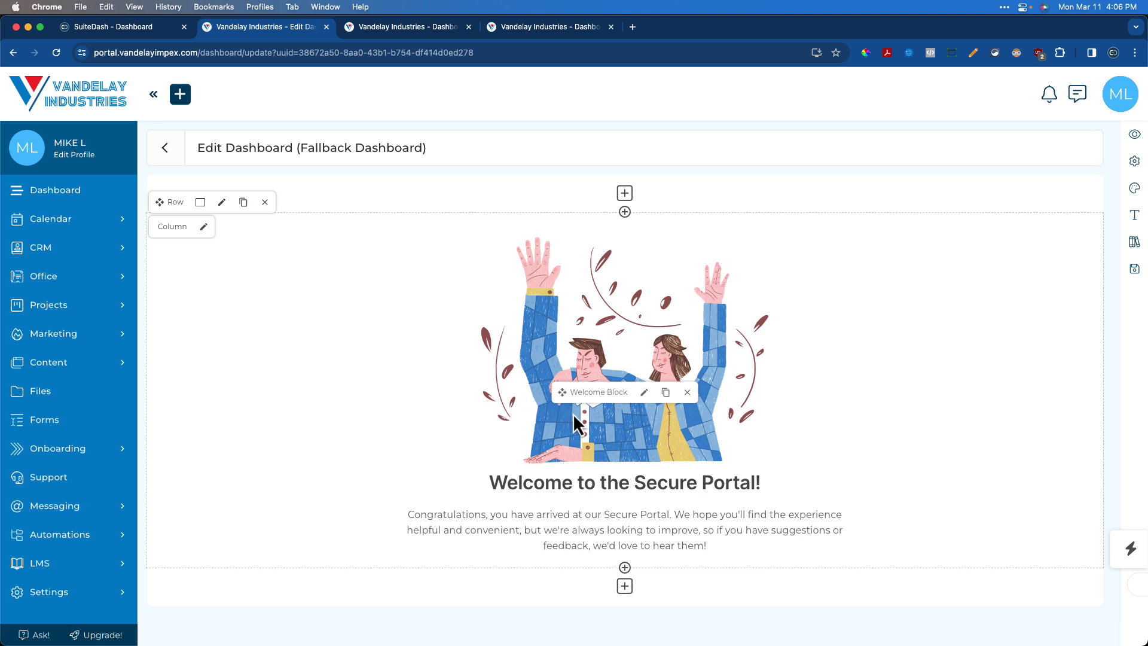
pyautogui.click(644, 392)
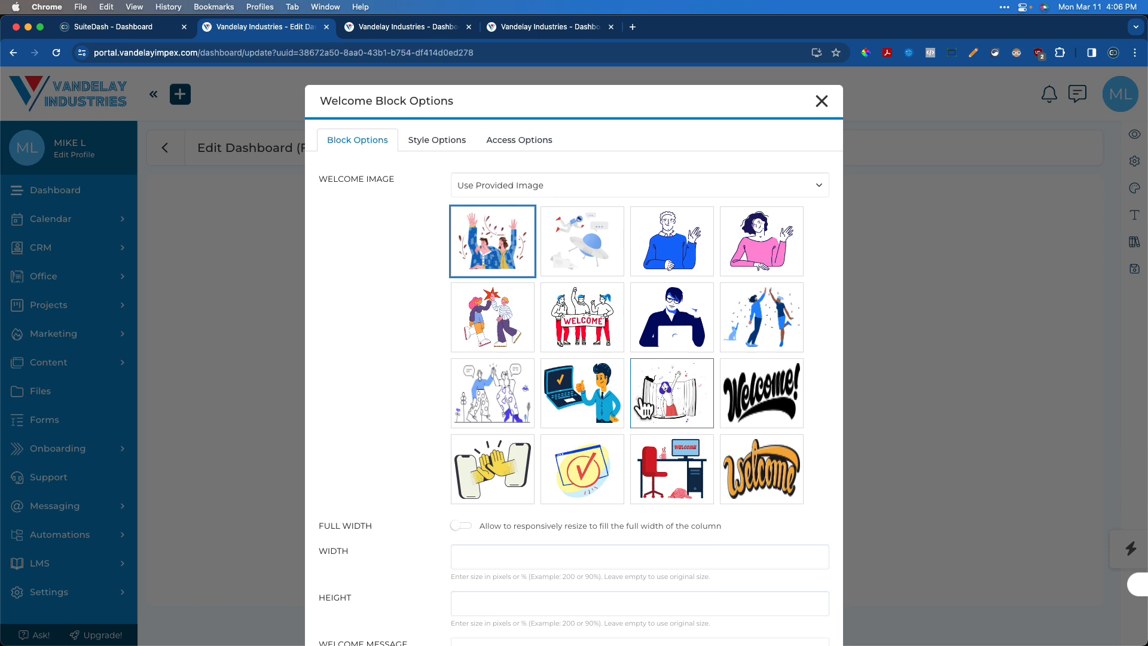
pyautogui.click(761, 317)
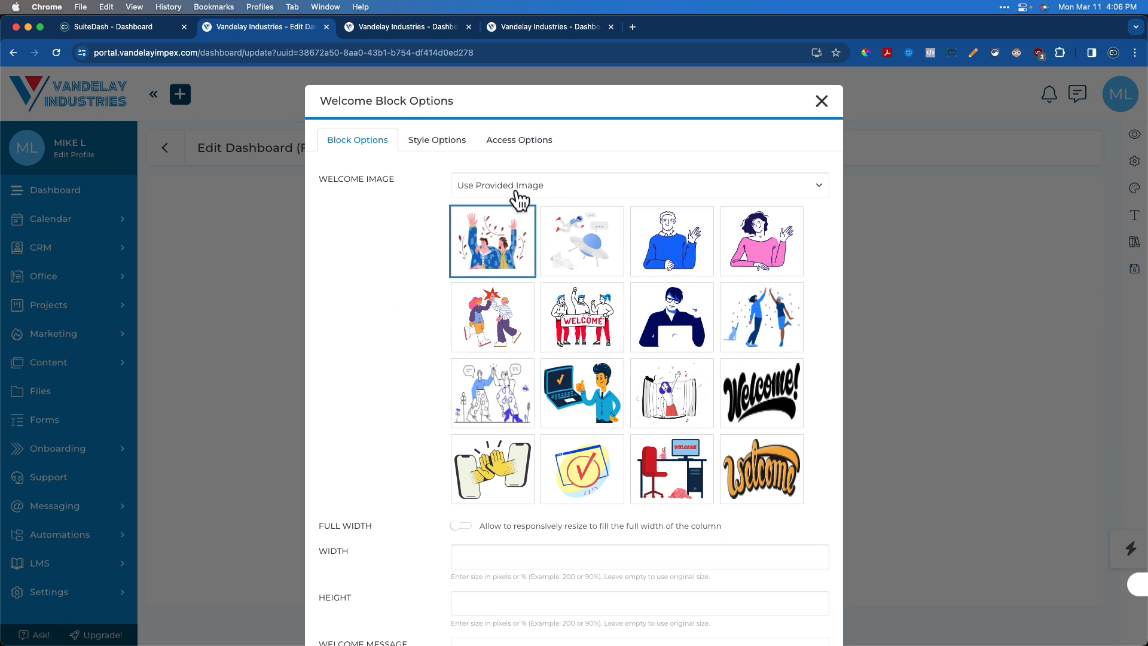
pyautogui.click(638, 184)
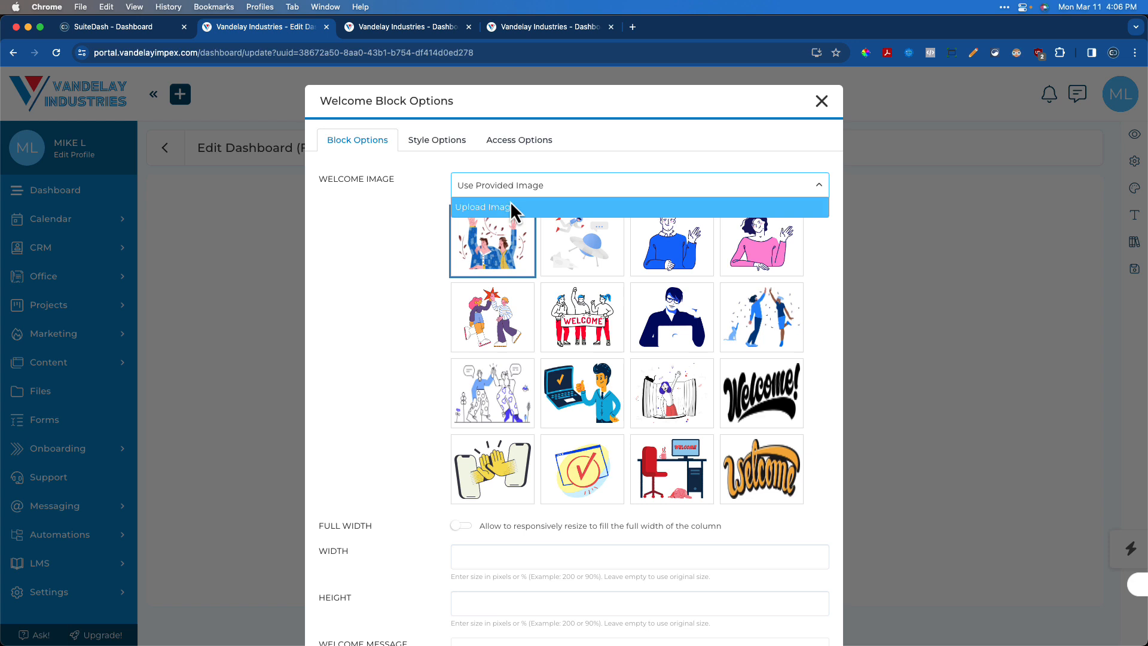
pyautogui.click(483, 206)
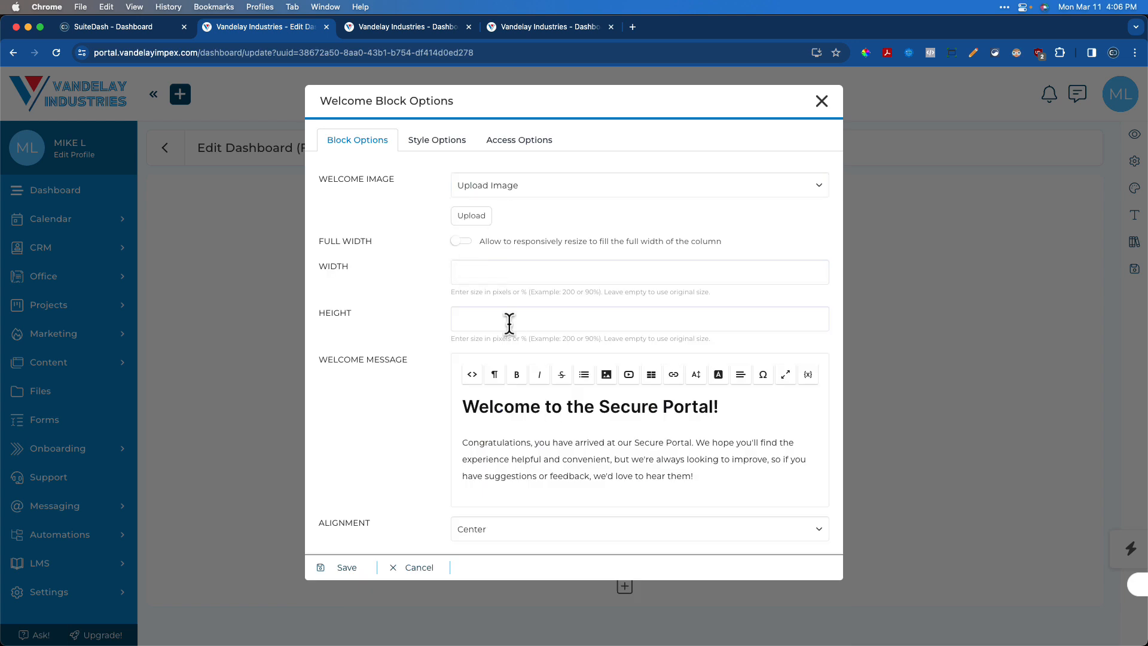
pyautogui.moveTo(455, 448)
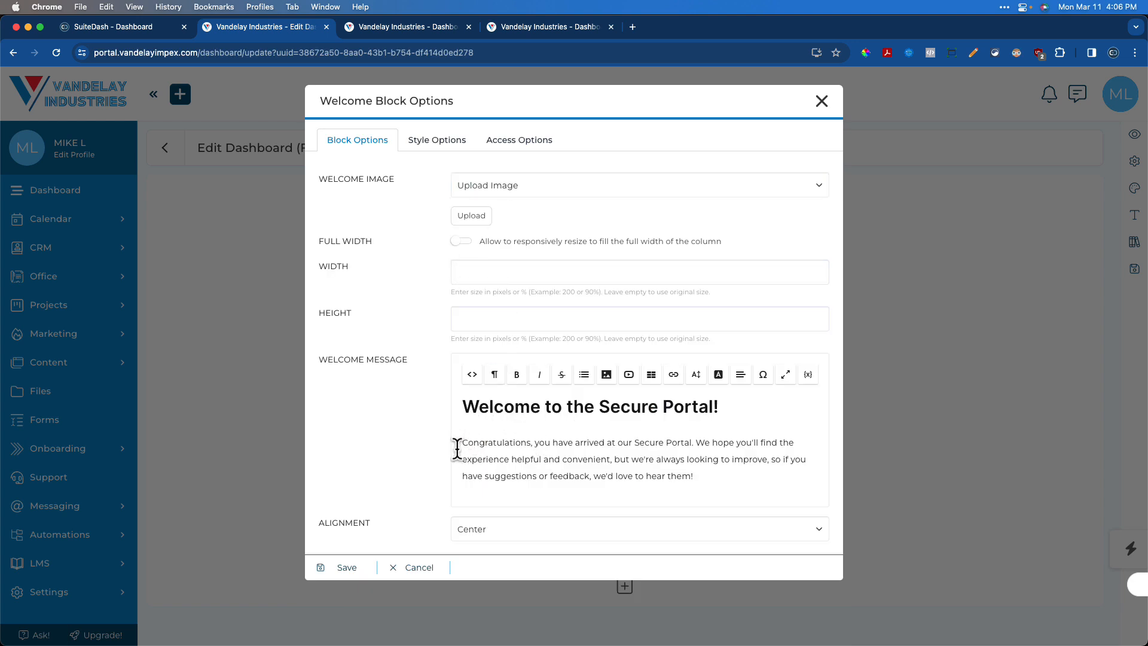
pyautogui.moveTo(476, 442)
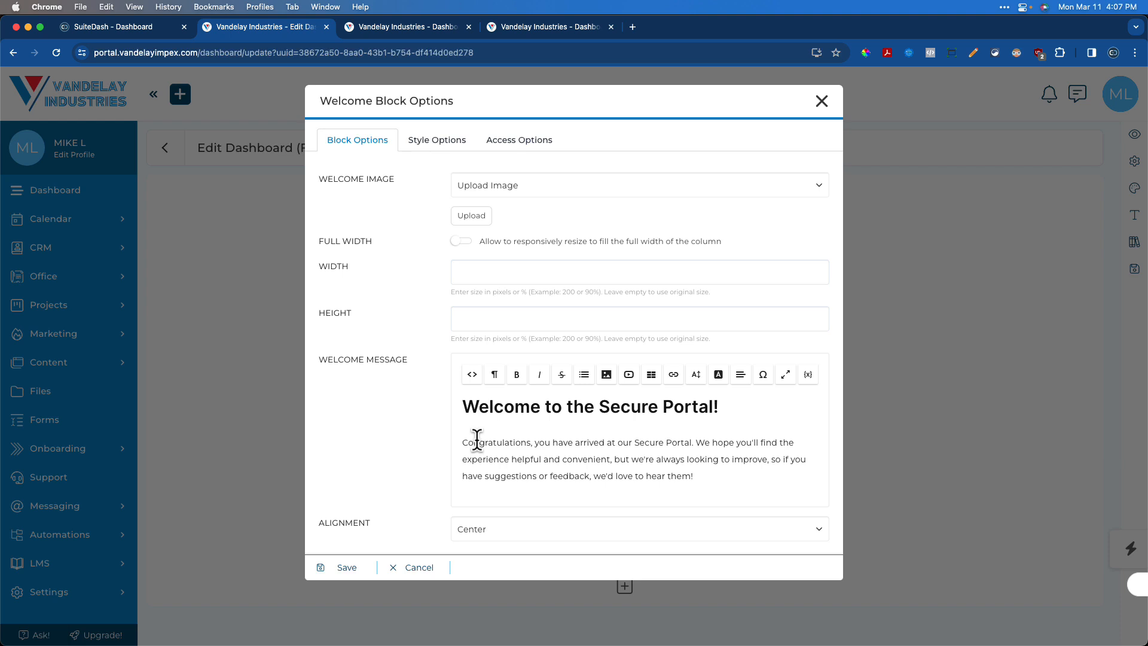
pyautogui.moveTo(430, 410)
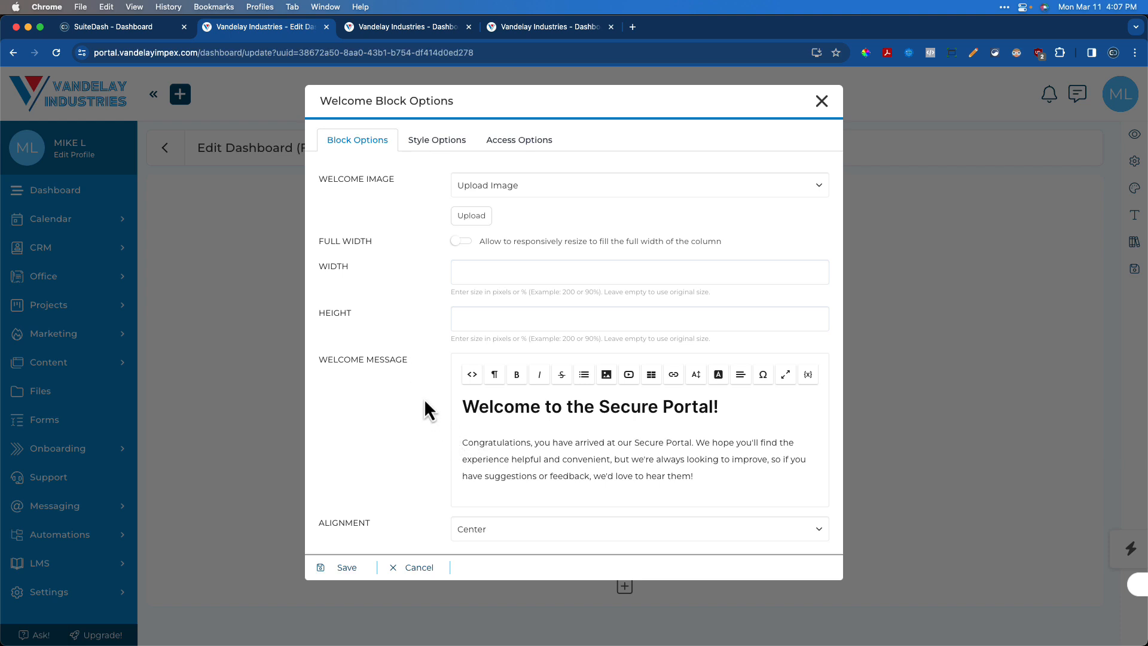
pyautogui.moveTo(413, 567)
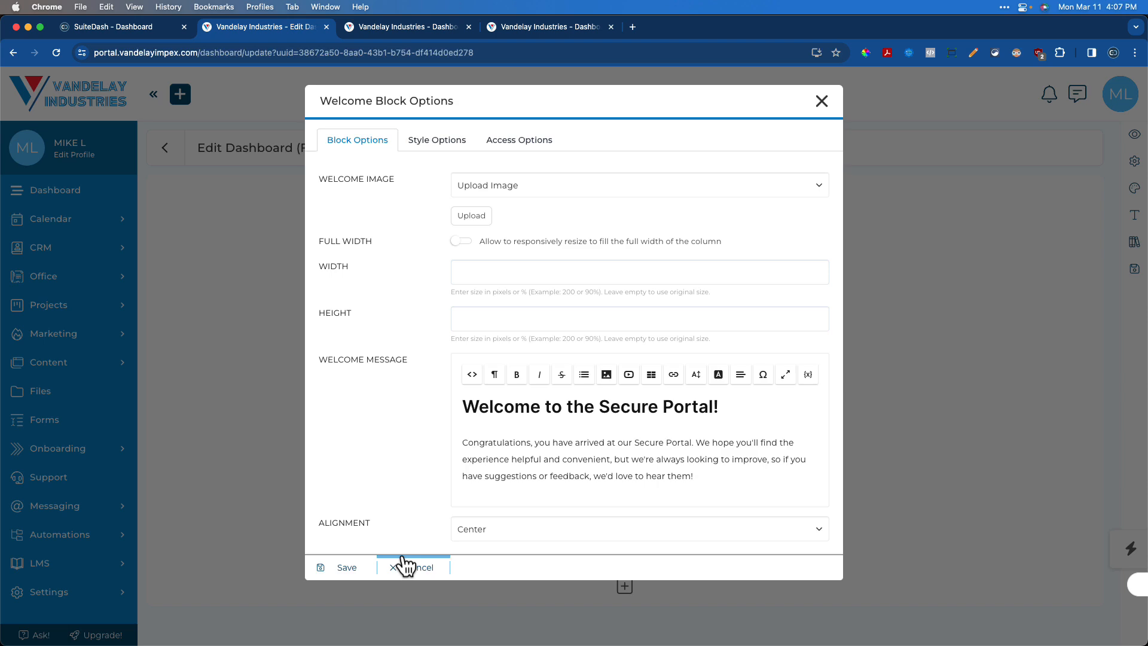
pyautogui.click(414, 566)
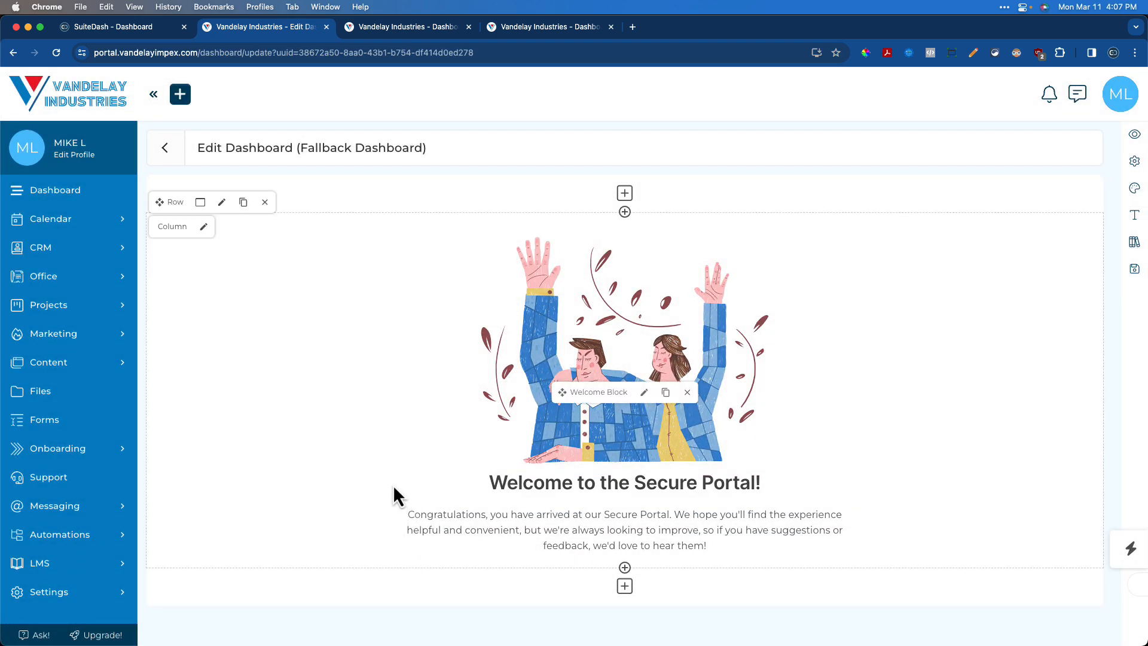
pyautogui.moveTo(486, 338)
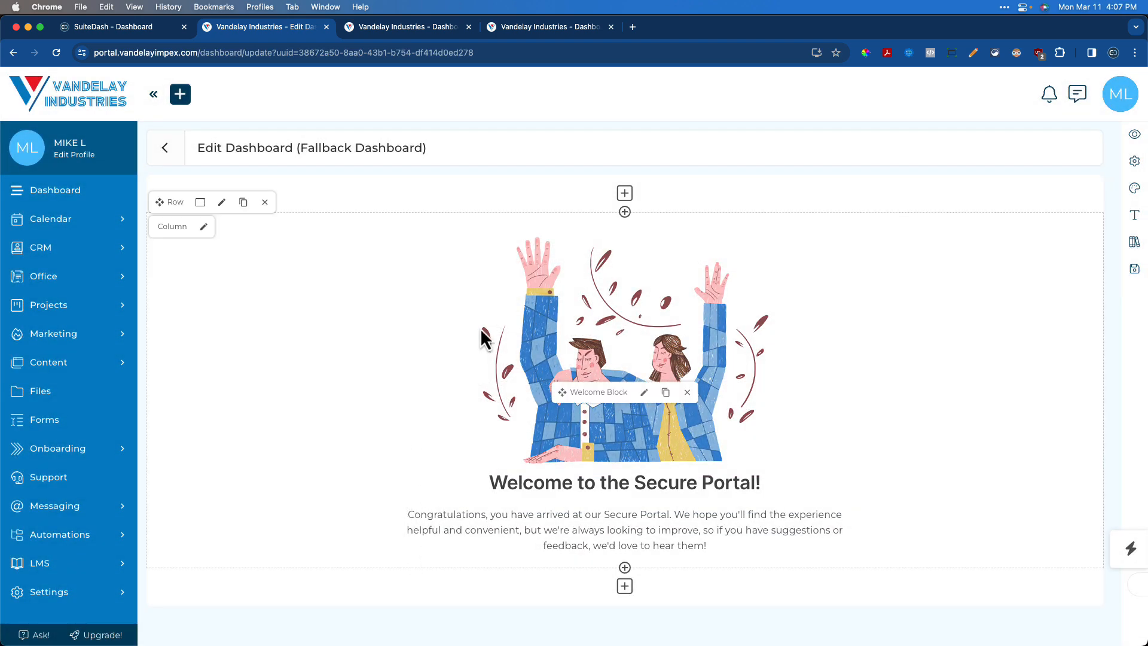
pyautogui.moveTo(542, 291)
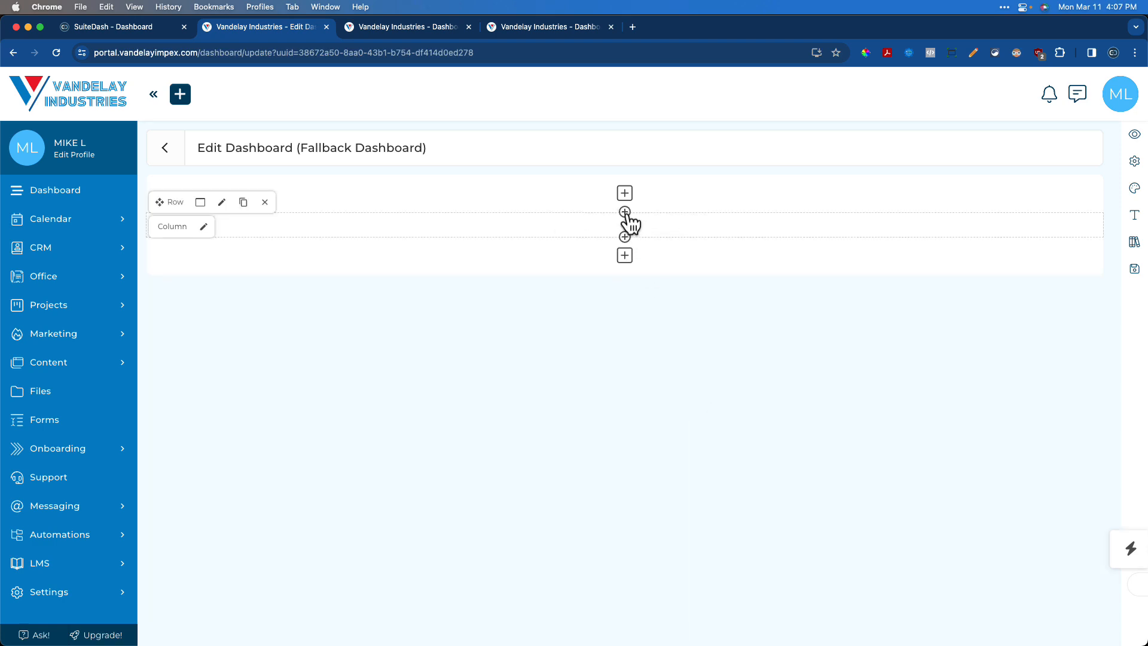
# - Show the Add Block picker for the empty row without inserting a block
pyautogui.click(624, 213)
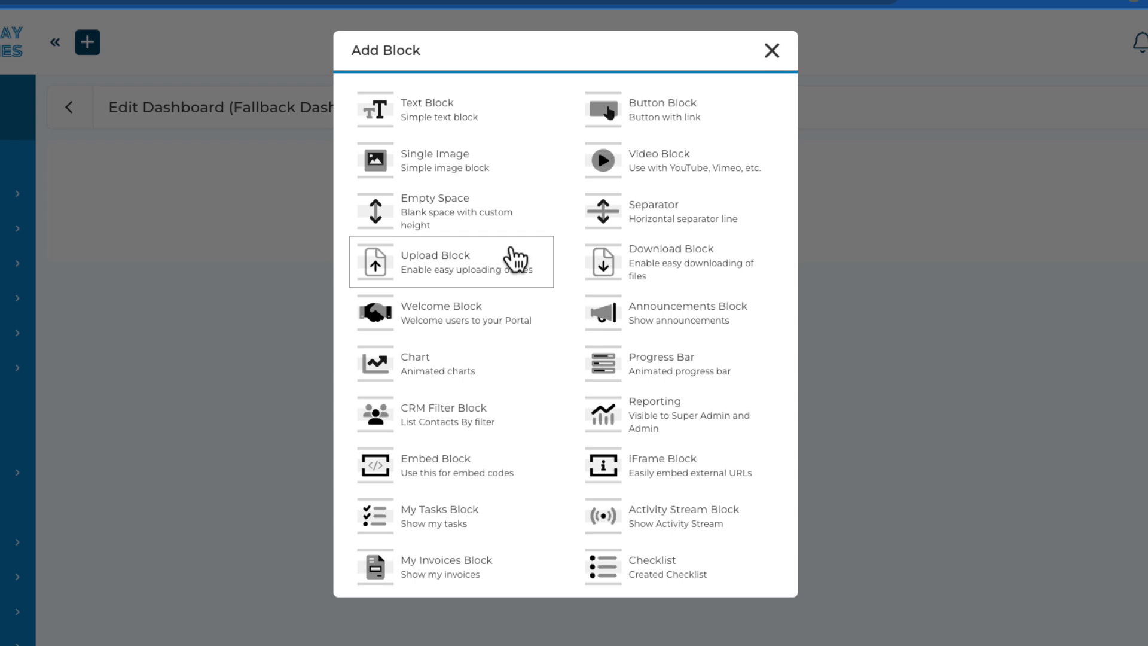
pyautogui.moveTo(626, 497)
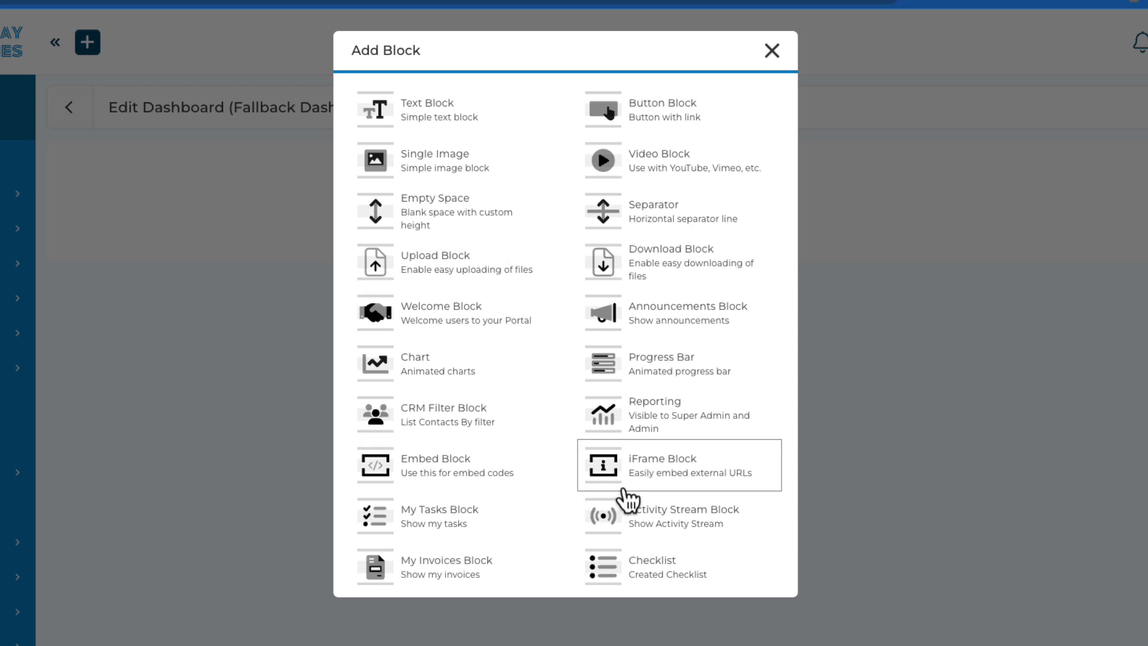
pyautogui.moveTo(659, 363)
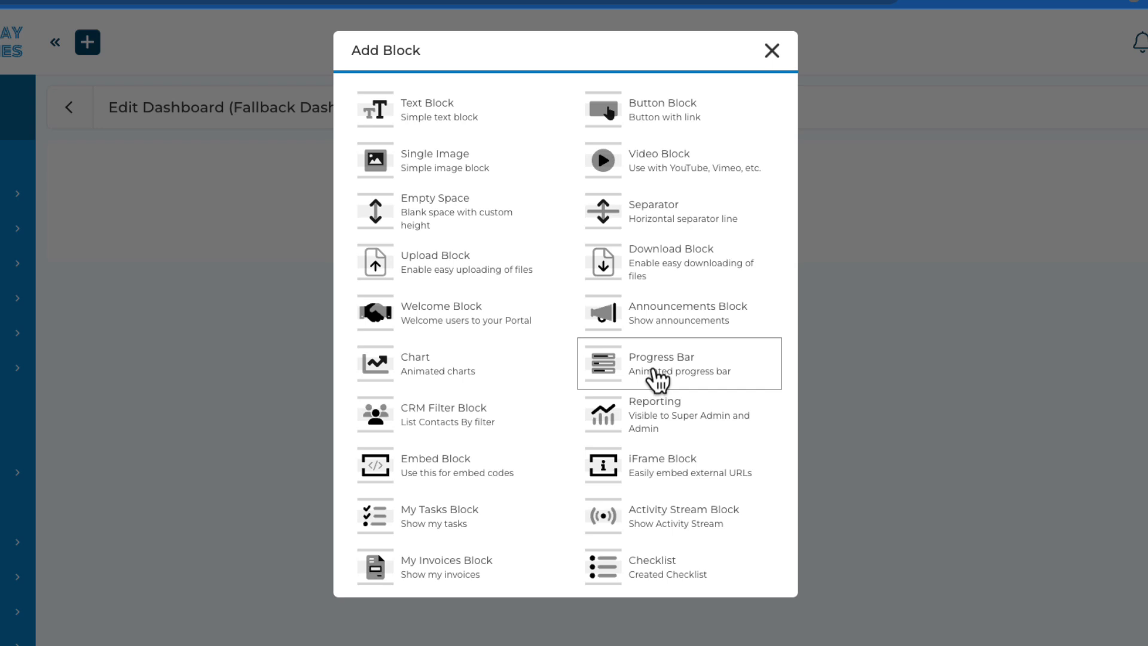
pyautogui.moveTo(472, 135)
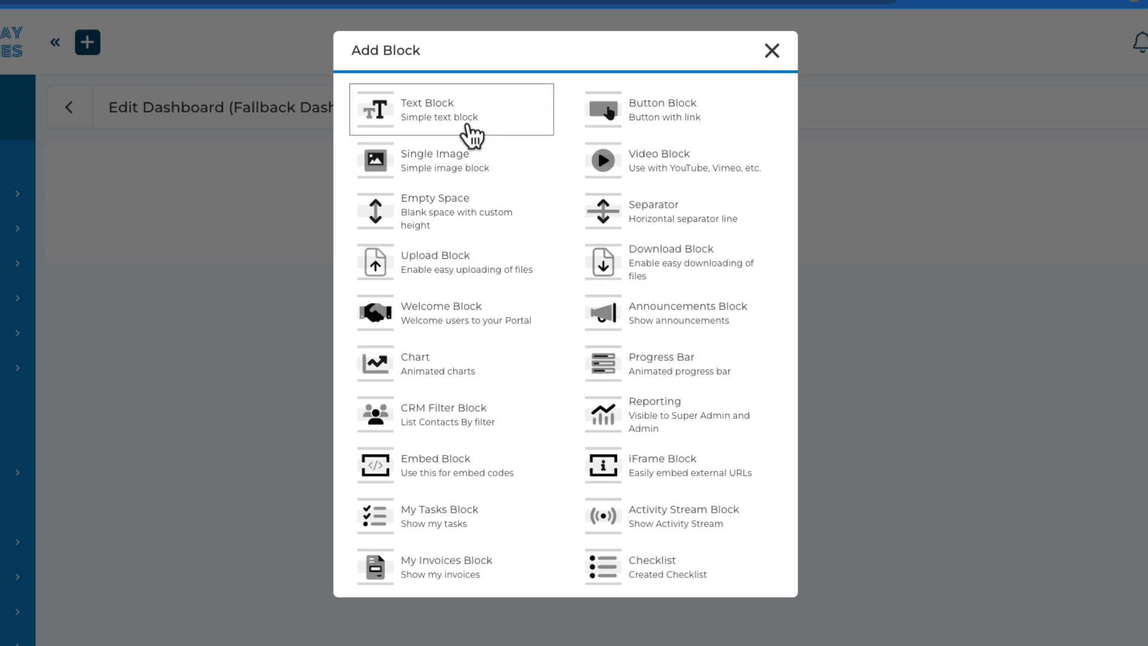
pyautogui.moveTo(467, 163)
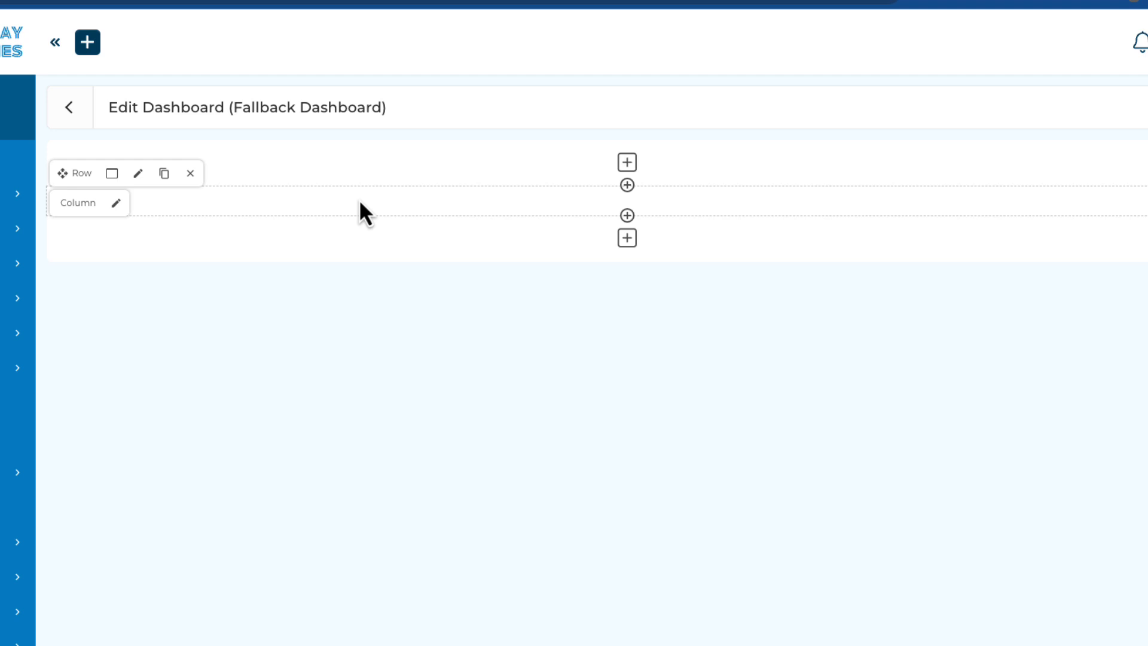
# - Split the Fallback Dashboard row into narrow-left and wide-right columns
pyautogui.click(113, 173)
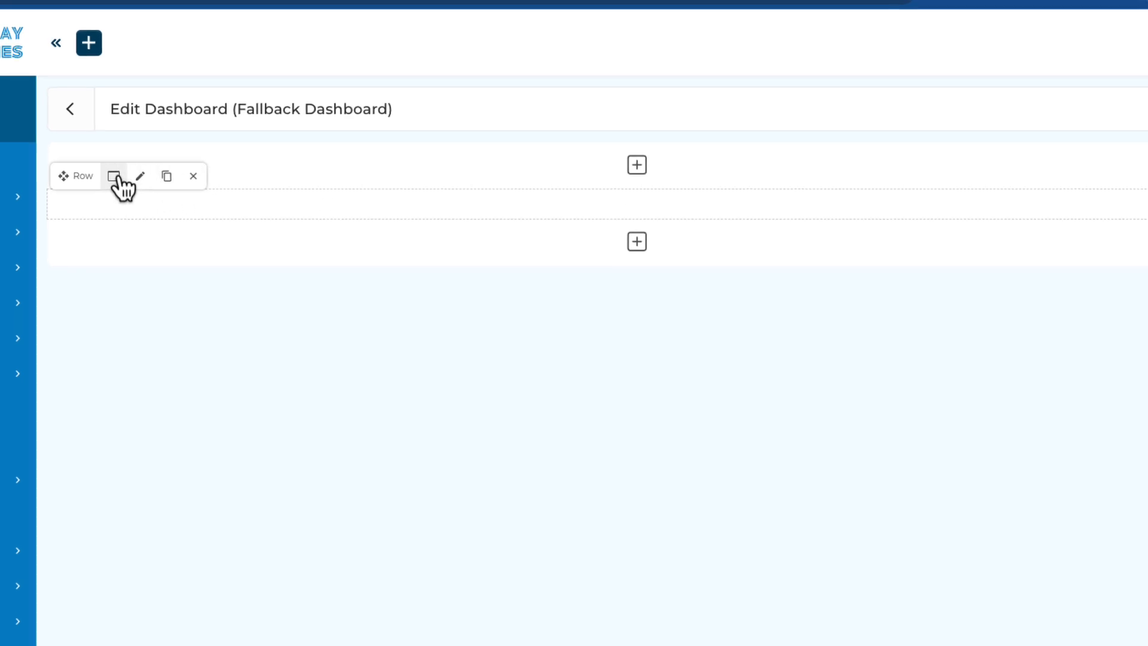
pyautogui.click(115, 176)
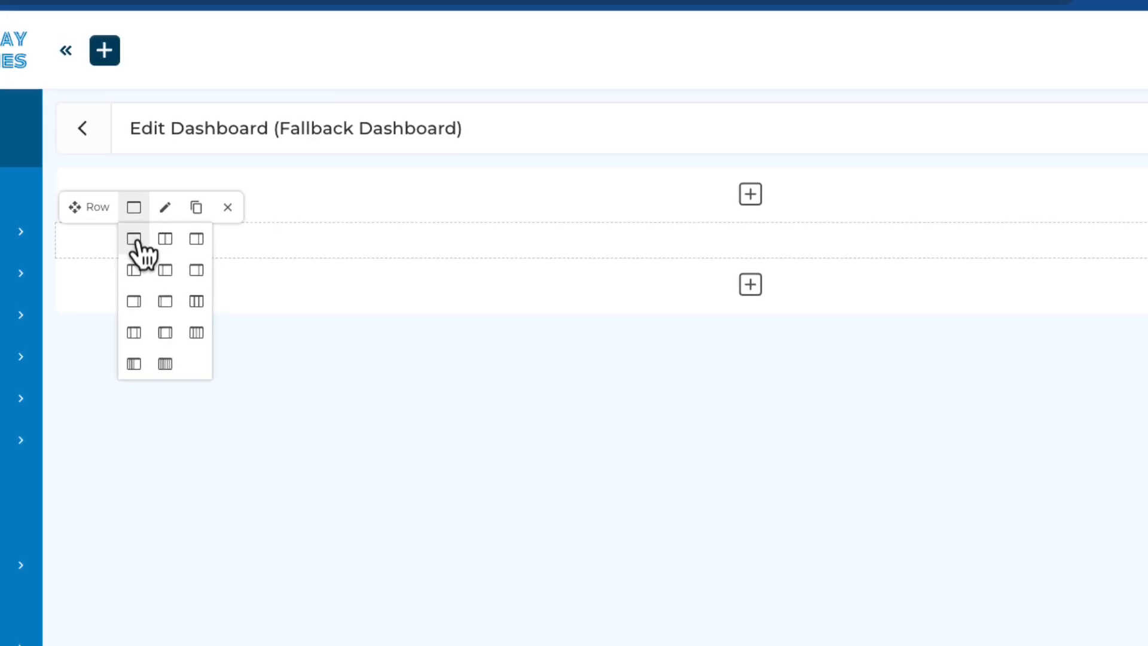
pyautogui.moveTo(165, 270)
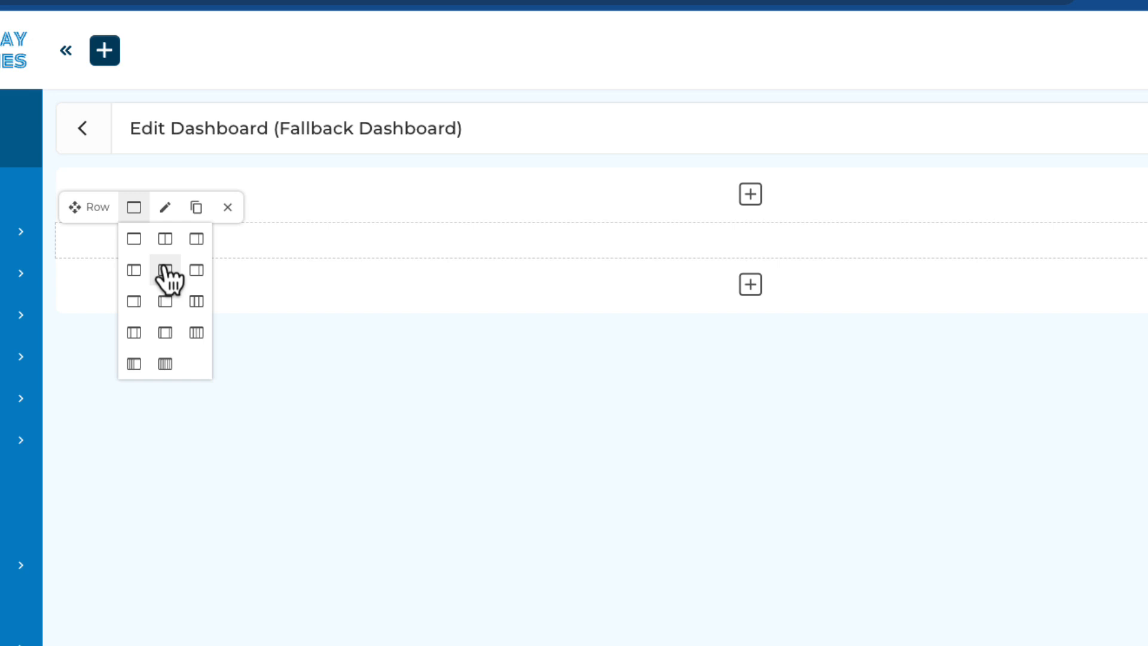
pyautogui.moveTo(201, 304)
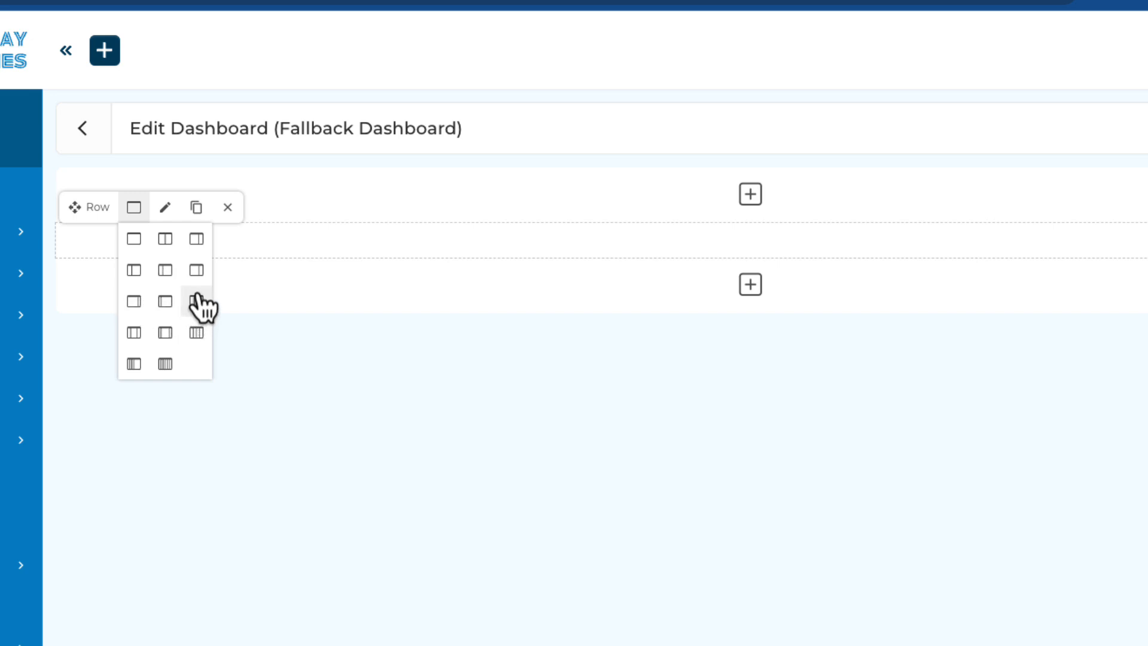
pyautogui.click(197, 302)
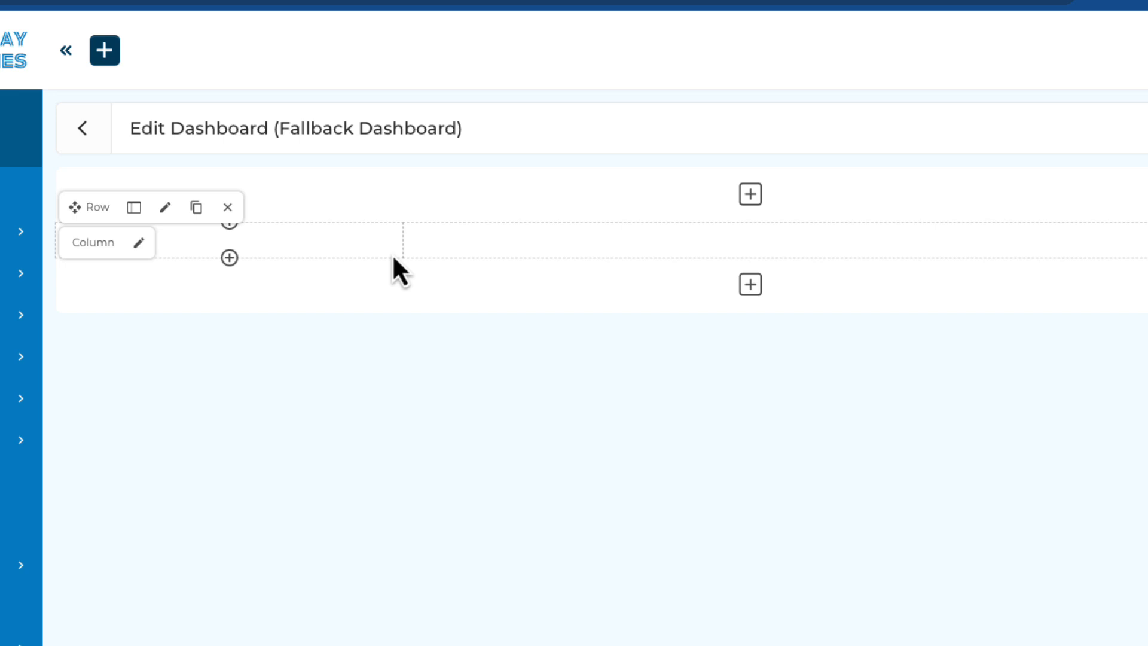
# - Fill the row with placeholder Text Blocks
pyautogui.click(228, 258)
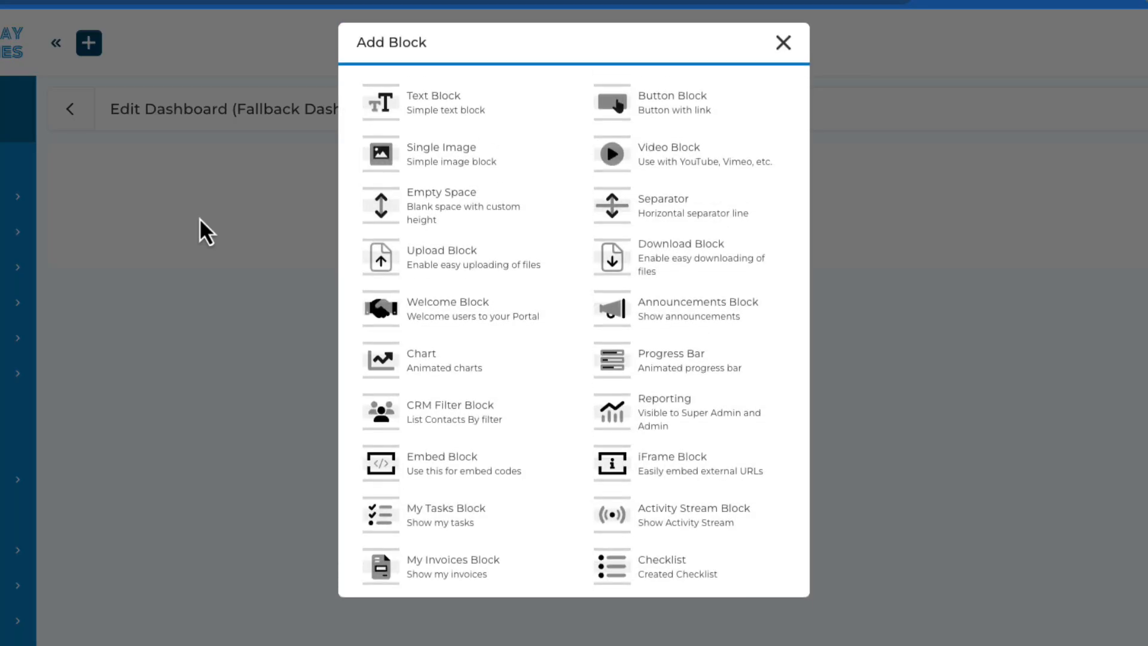
pyautogui.click(433, 103)
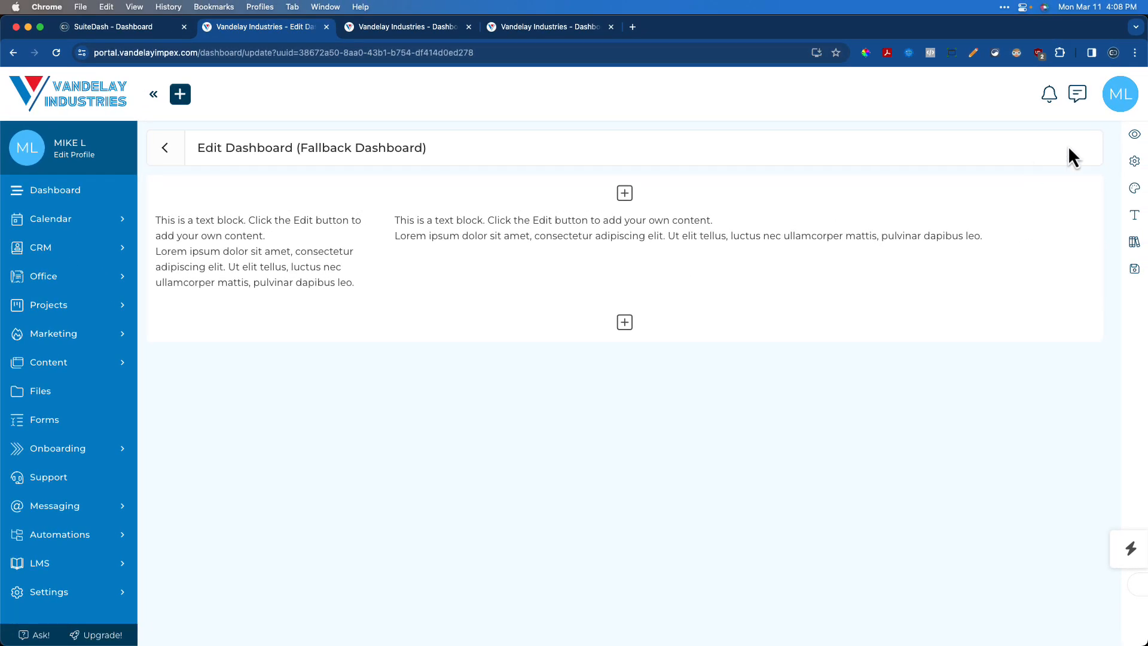
pyautogui.moveTo(1119, 93)
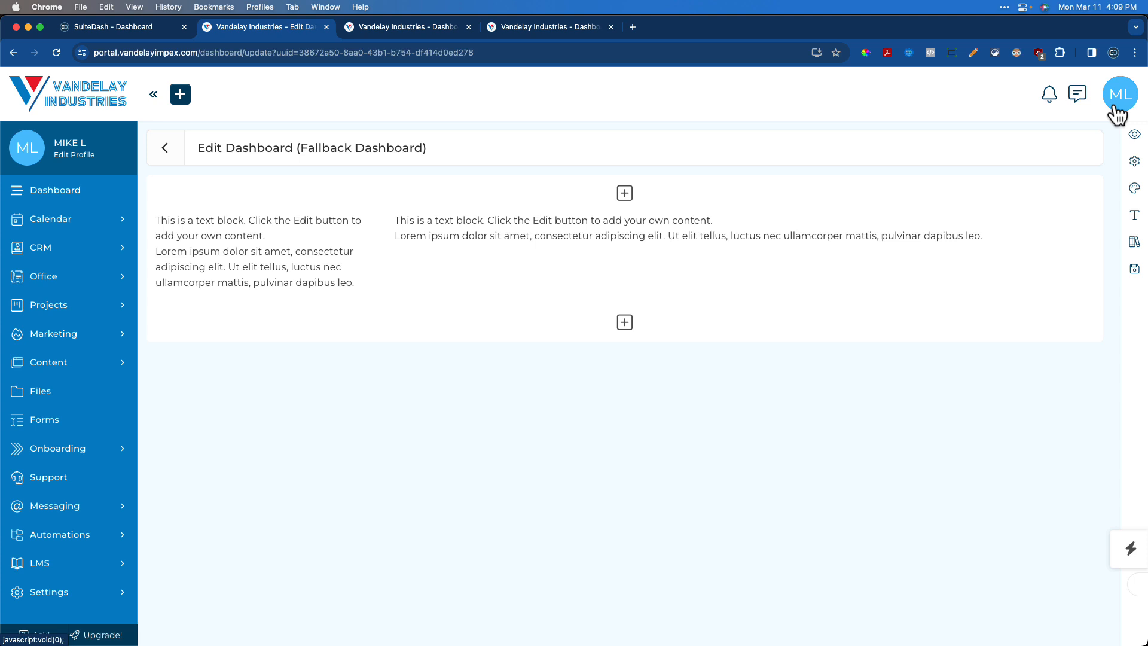
pyautogui.click(1119, 94)
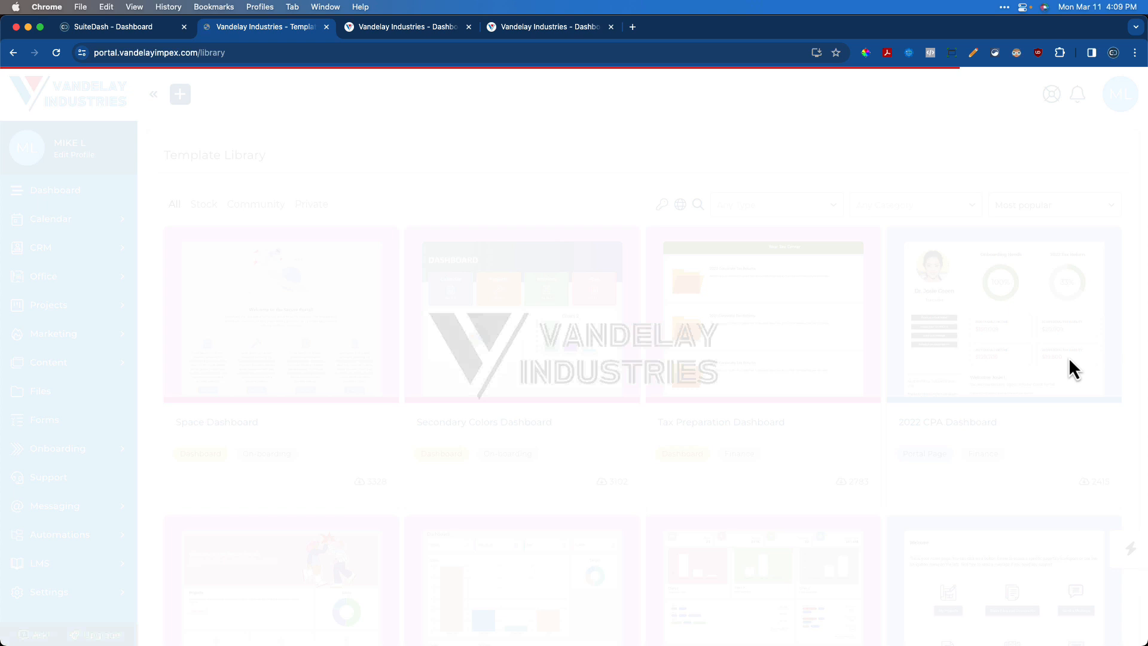
# - Filter the Template Library to Portal Page templates and browse the results
pyautogui.click(772, 204)
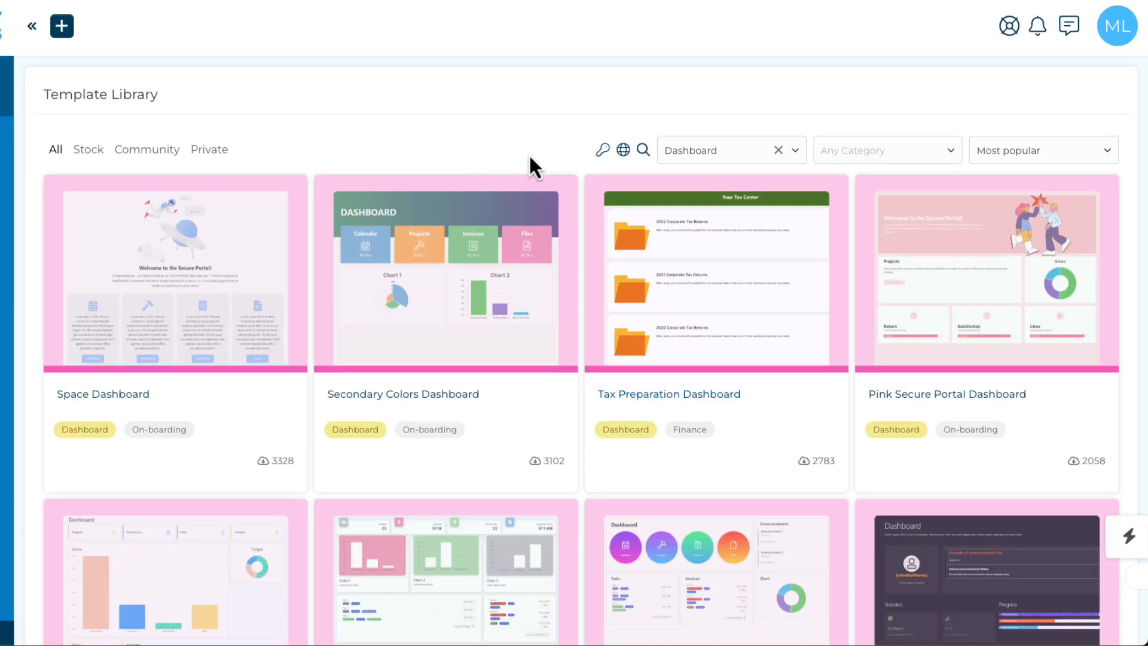
pyautogui.moveTo(456, 310)
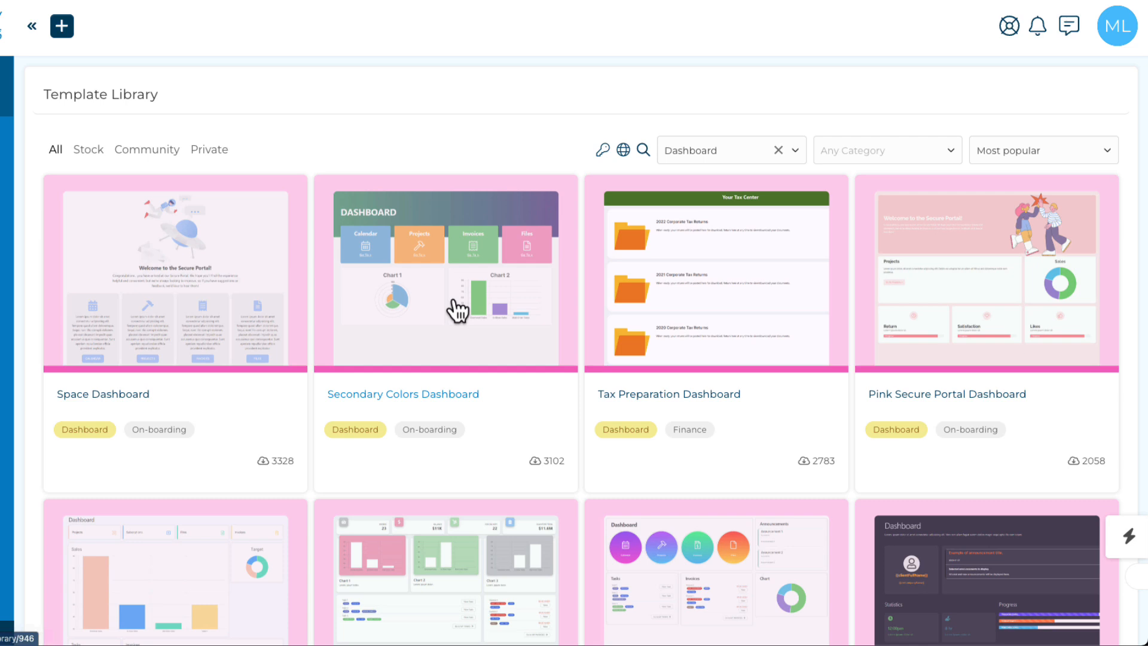
pyautogui.moveTo(726, 163)
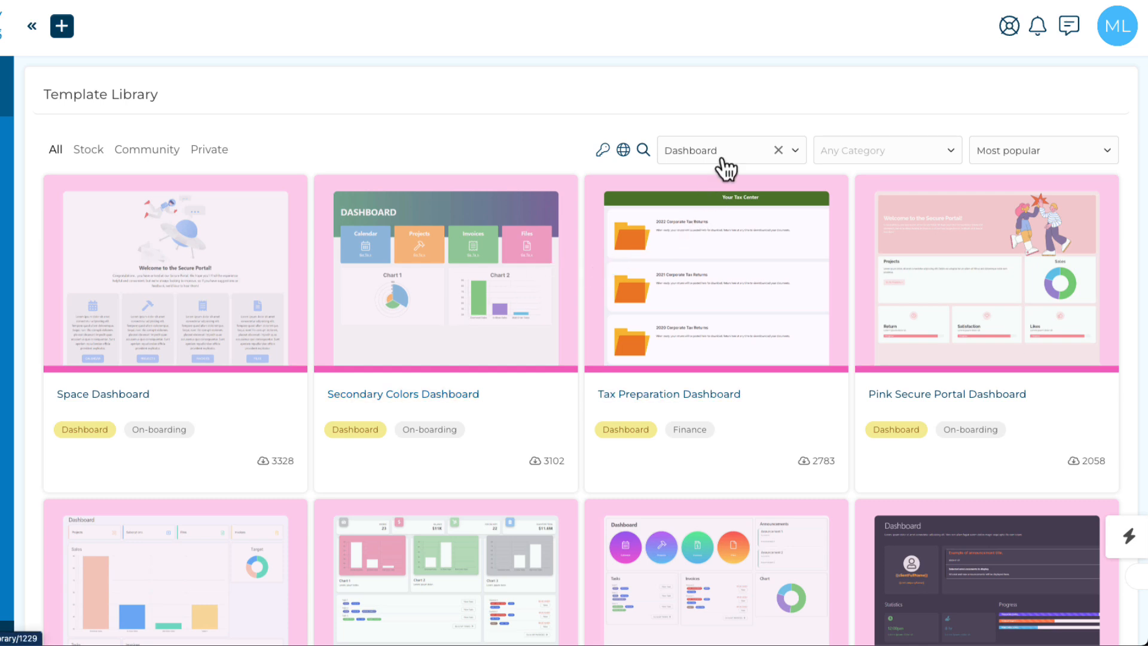
pyautogui.click(791, 150)
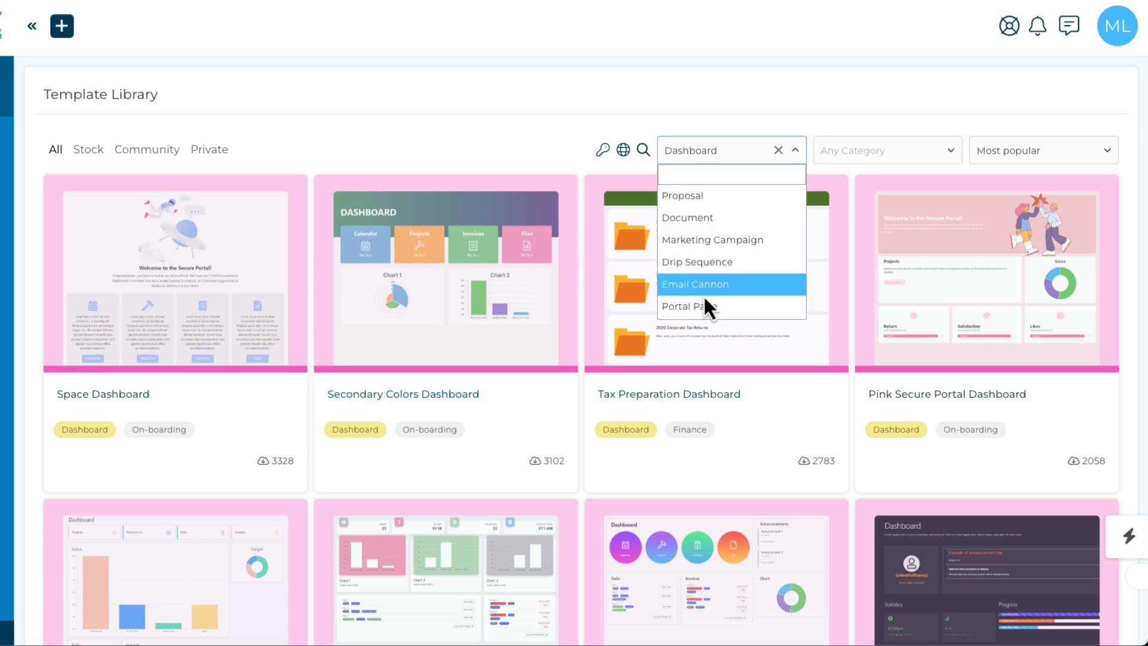
pyautogui.click(688, 306)
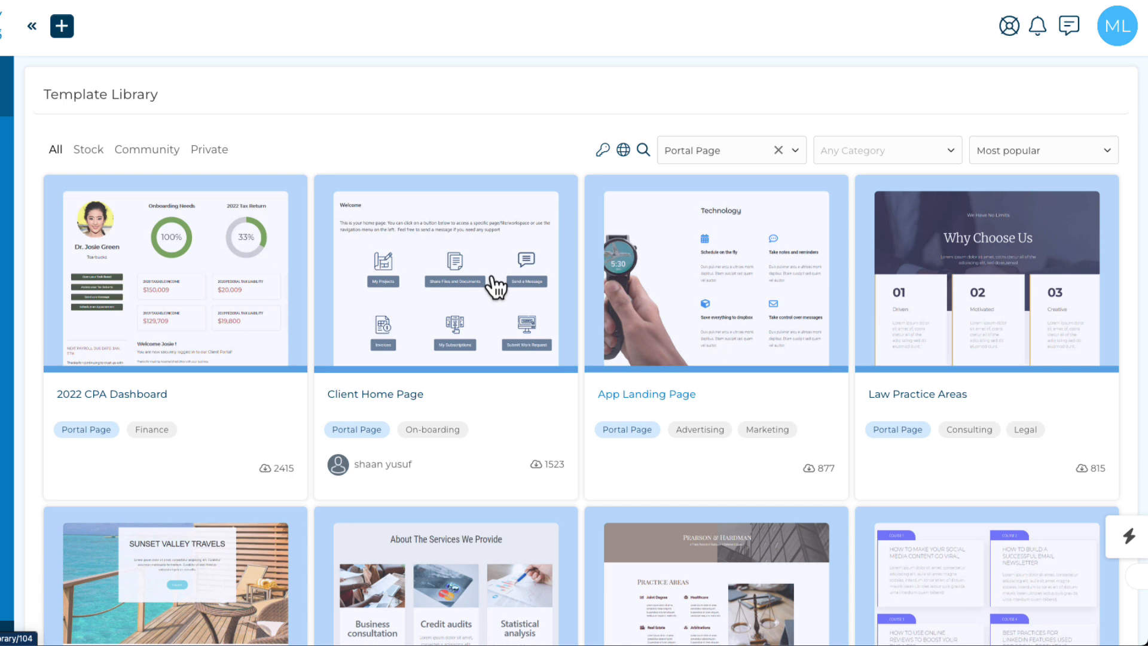
pyautogui.moveTo(446, 372)
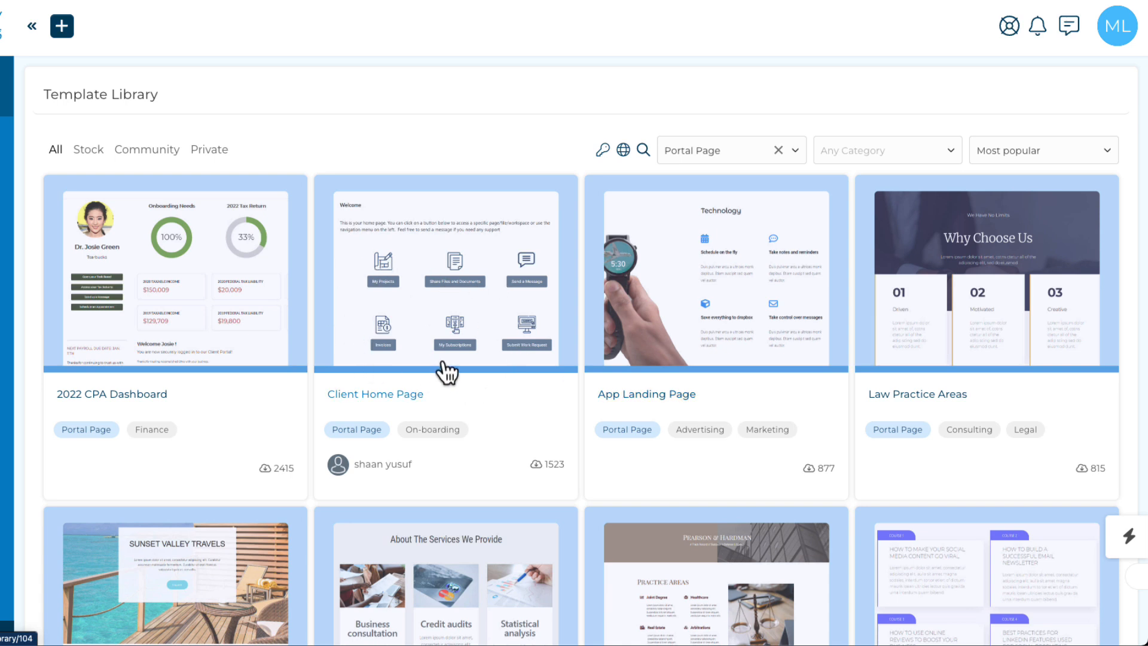
pyautogui.moveTo(259, 324)
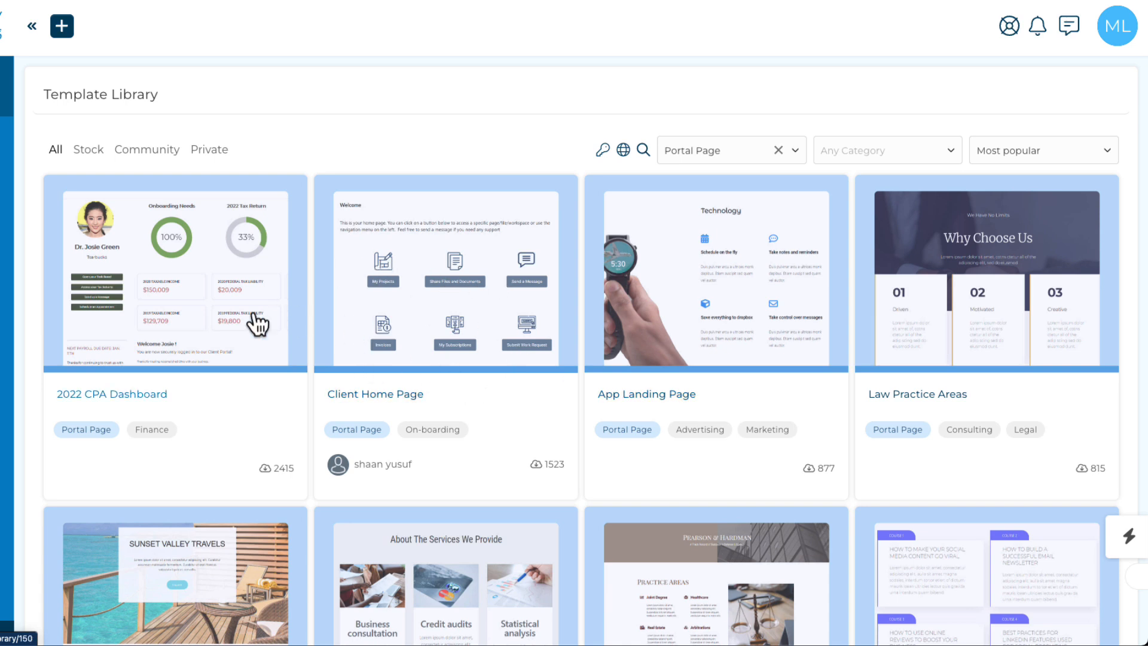
pyautogui.moveTo(301, 338)
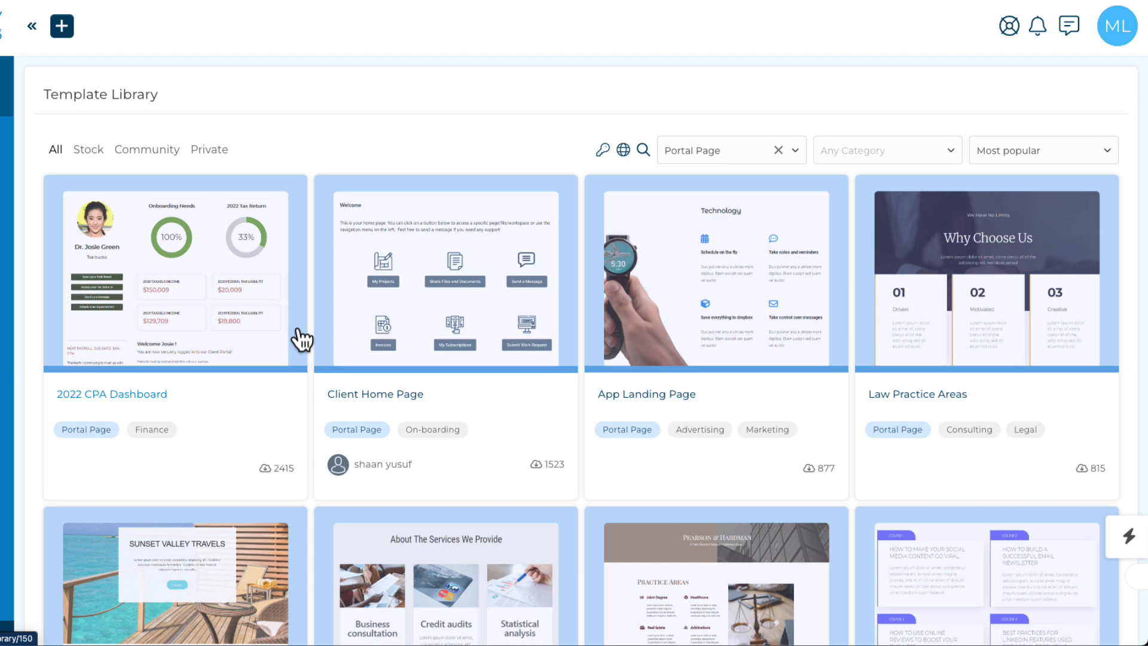
pyautogui.scroll(-3)
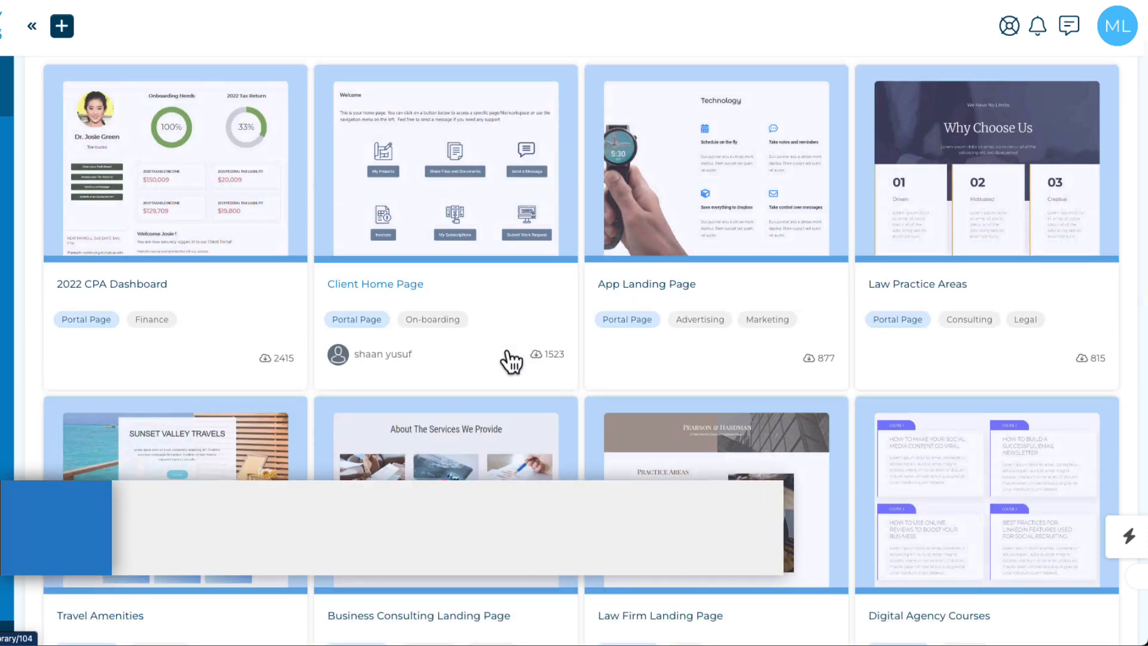
pyautogui.scroll(-3)
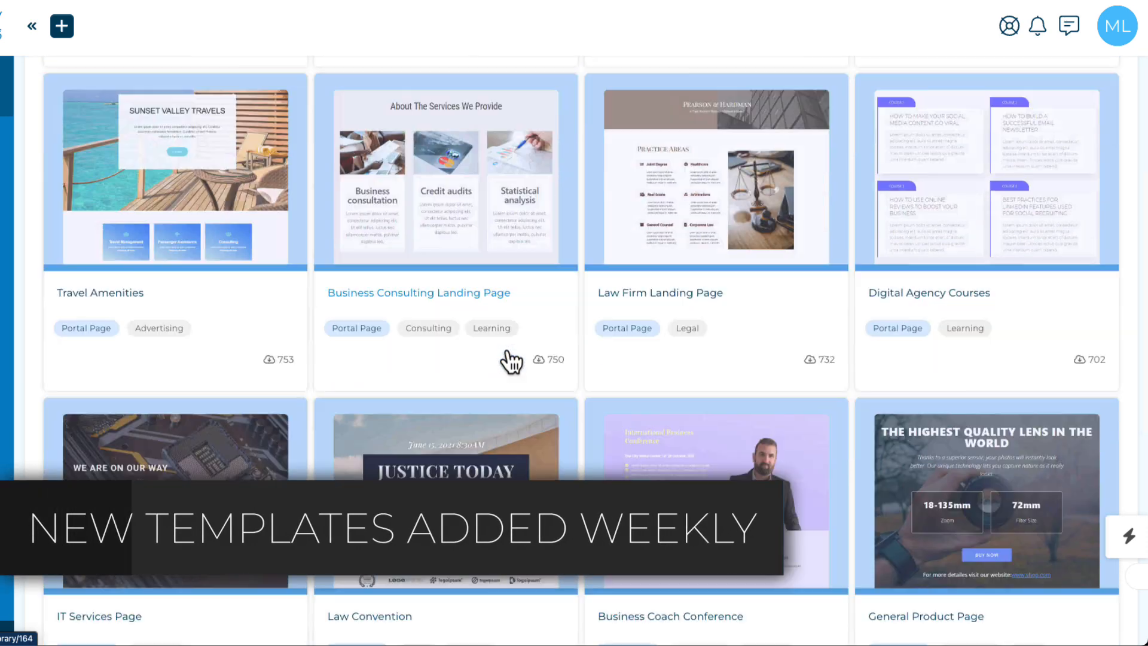
pyautogui.scroll(-3)
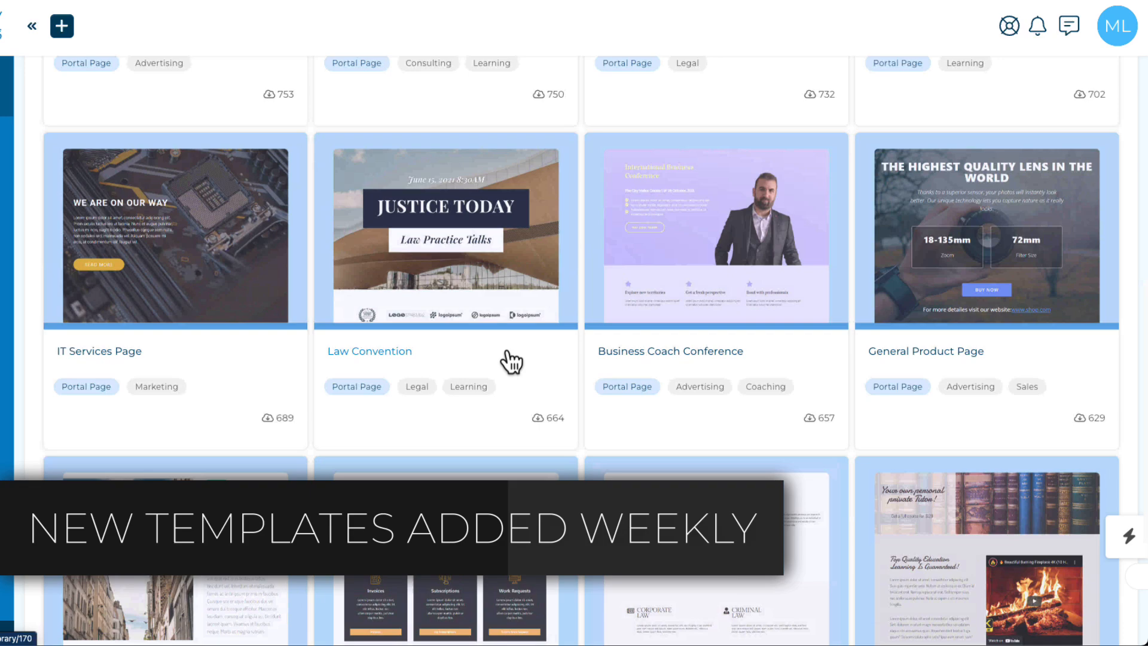
pyautogui.scroll(3)
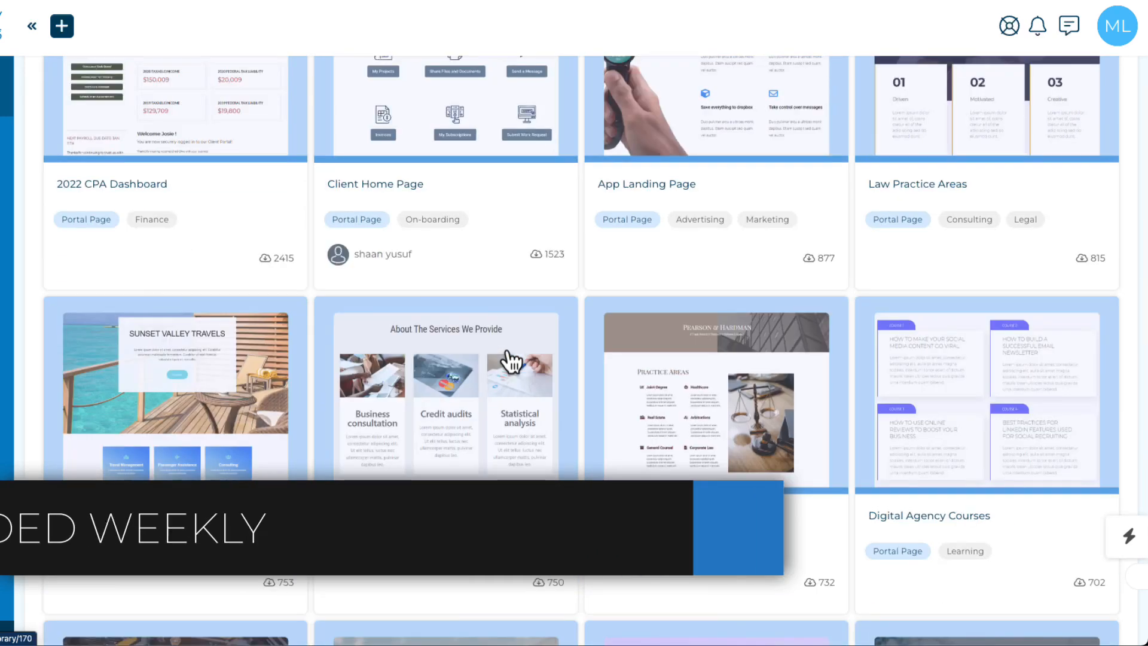
pyautogui.scroll(3)
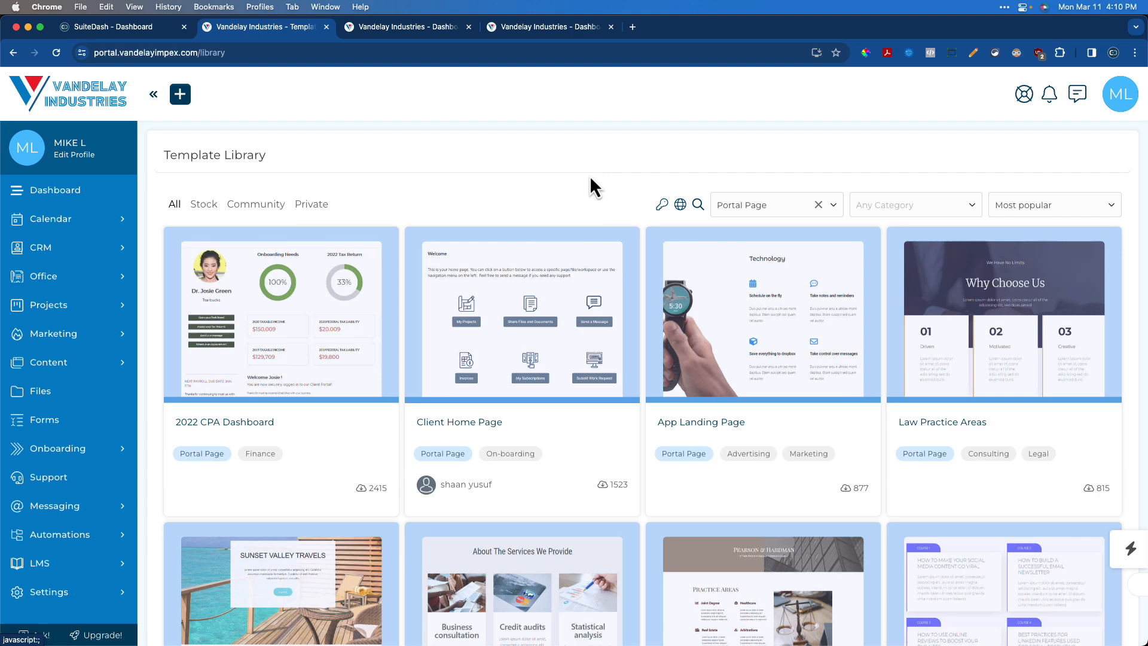
pyautogui.moveTo(55, 365)
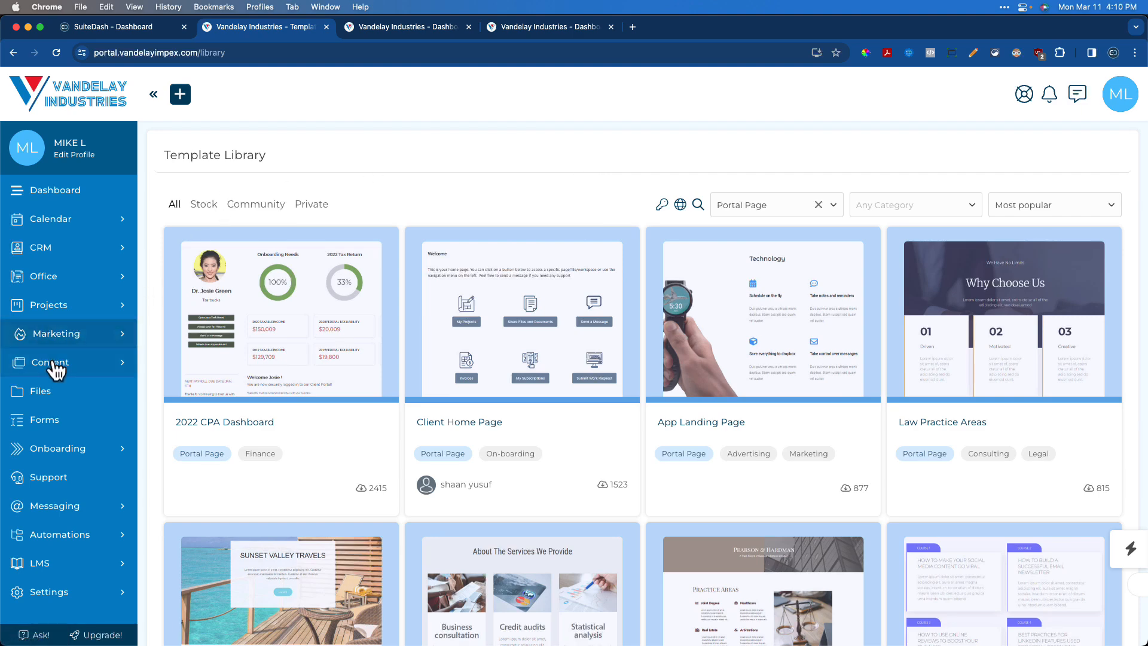
pyautogui.click(50, 361)
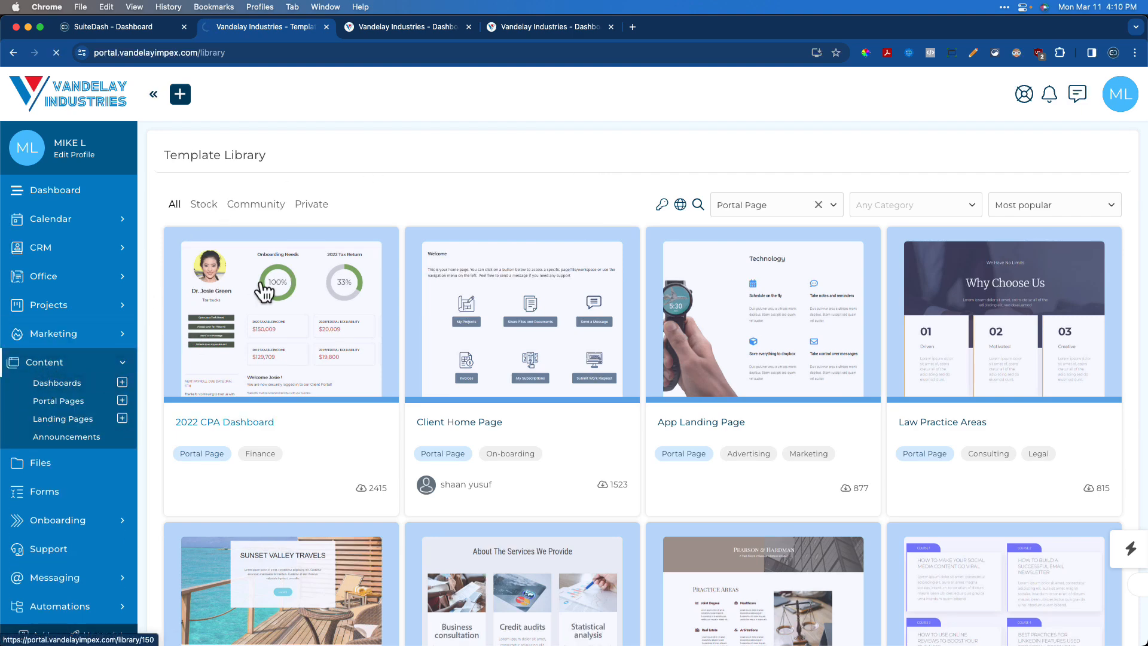
# - Go to Content > Dashboards and reopen the Fallback Dashboard for editing
pyautogui.click(63, 383)
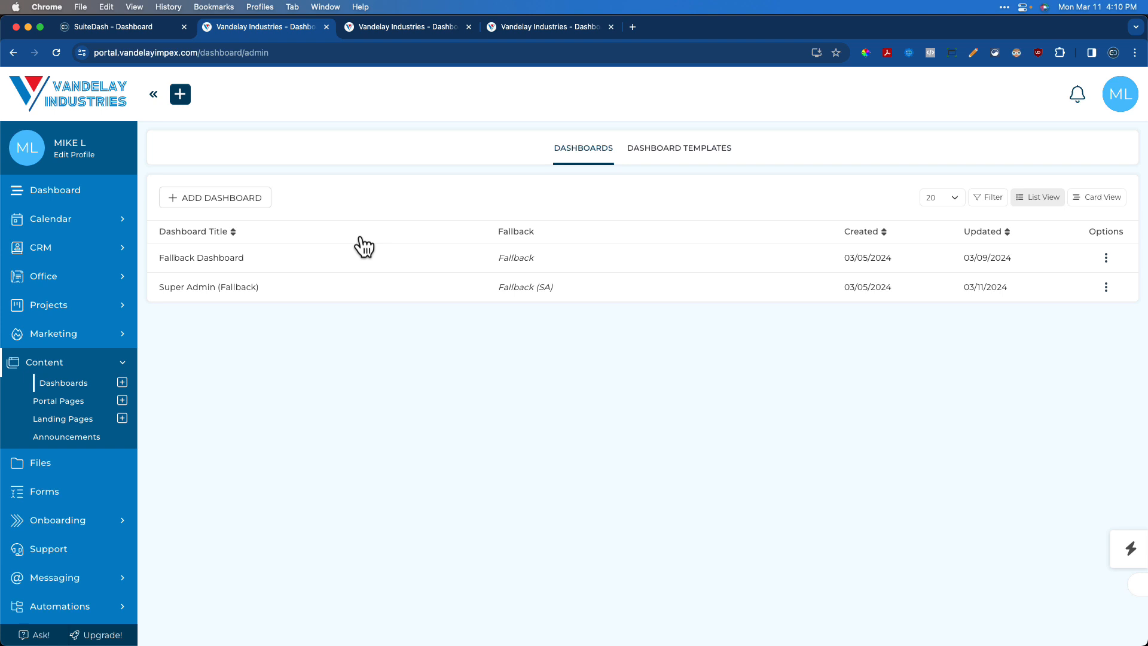
pyautogui.click(201, 257)
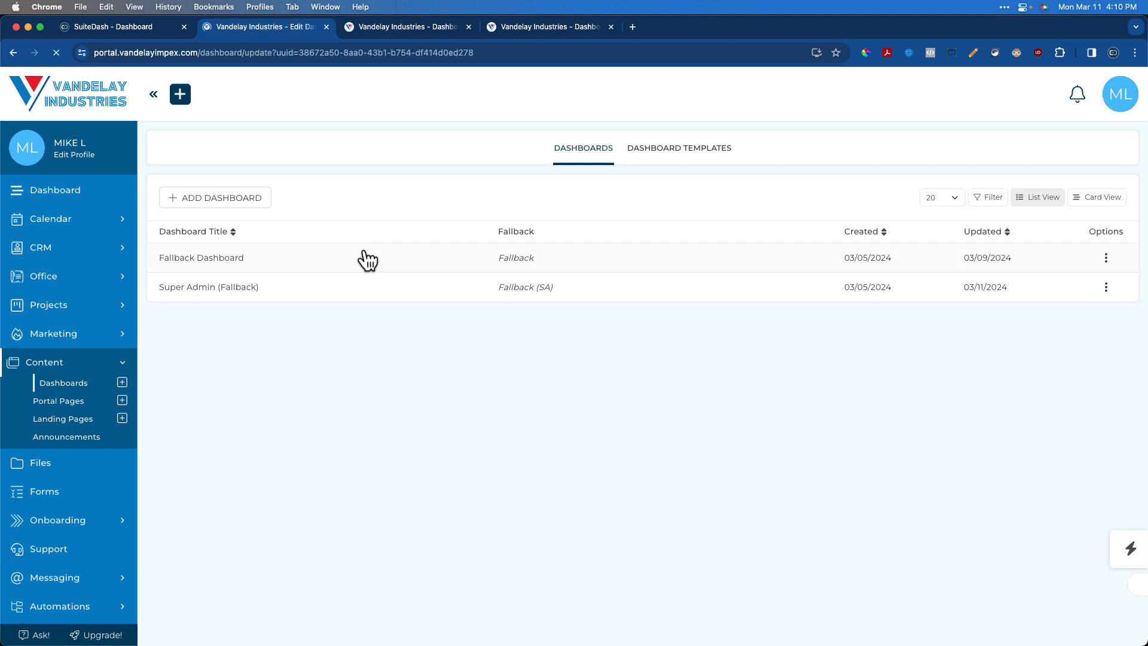
pyautogui.click(201, 257)
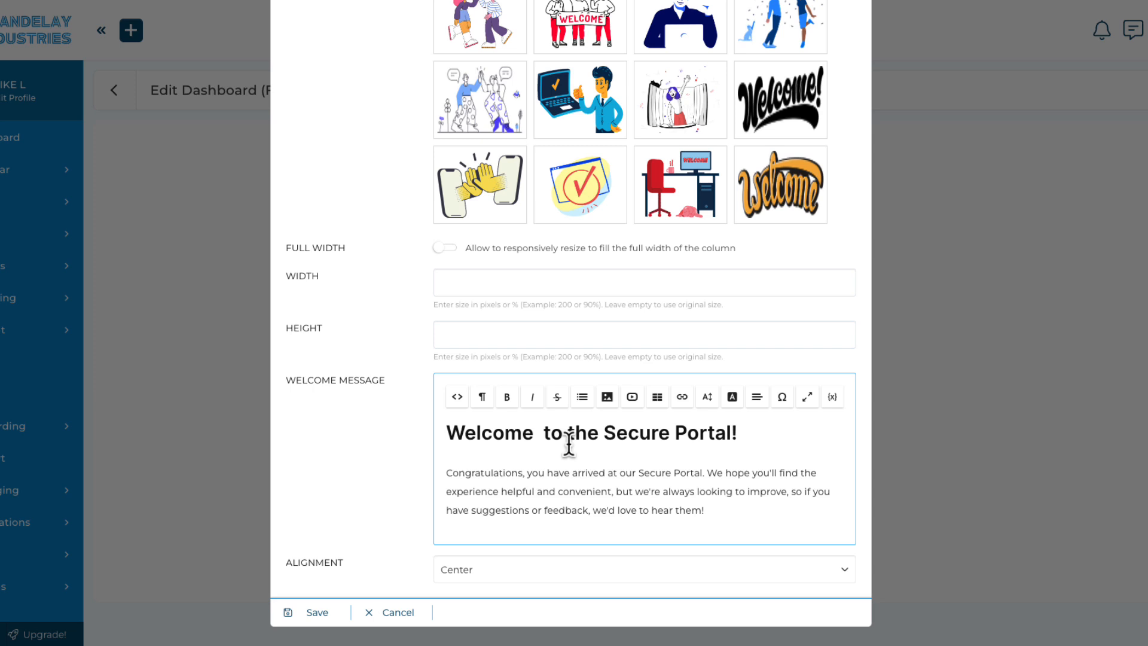
# - Set the welcome heading name to Lola, choose the orange script Welcome image, and save the dashboard
pyautogui.write('Lola')
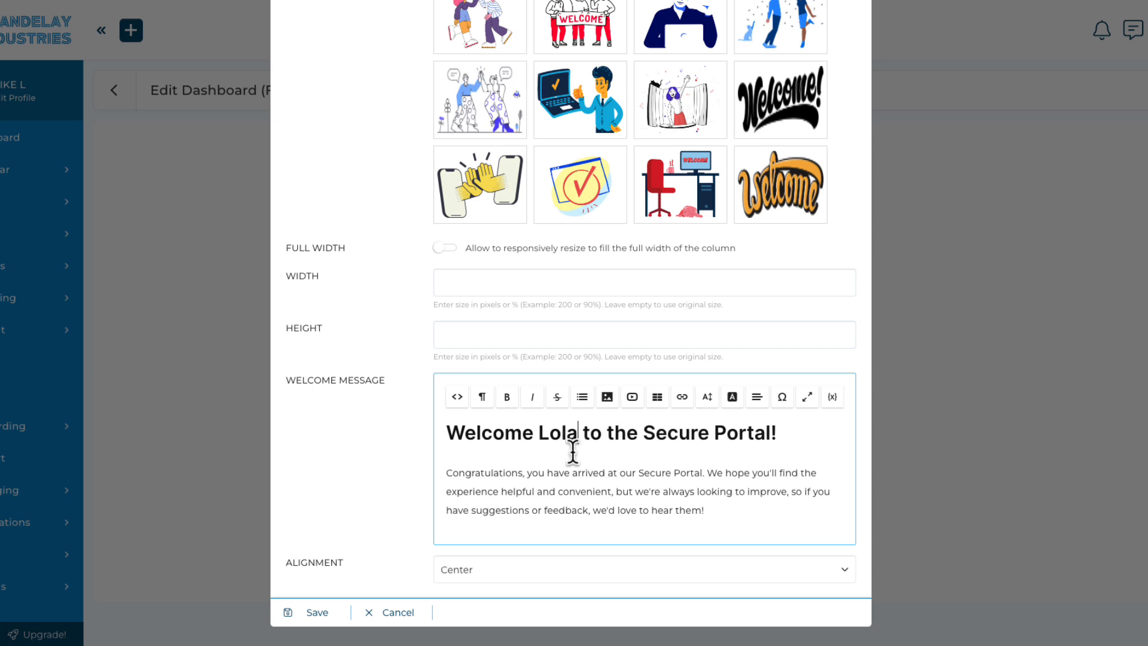
pyautogui.moveTo(496, 457)
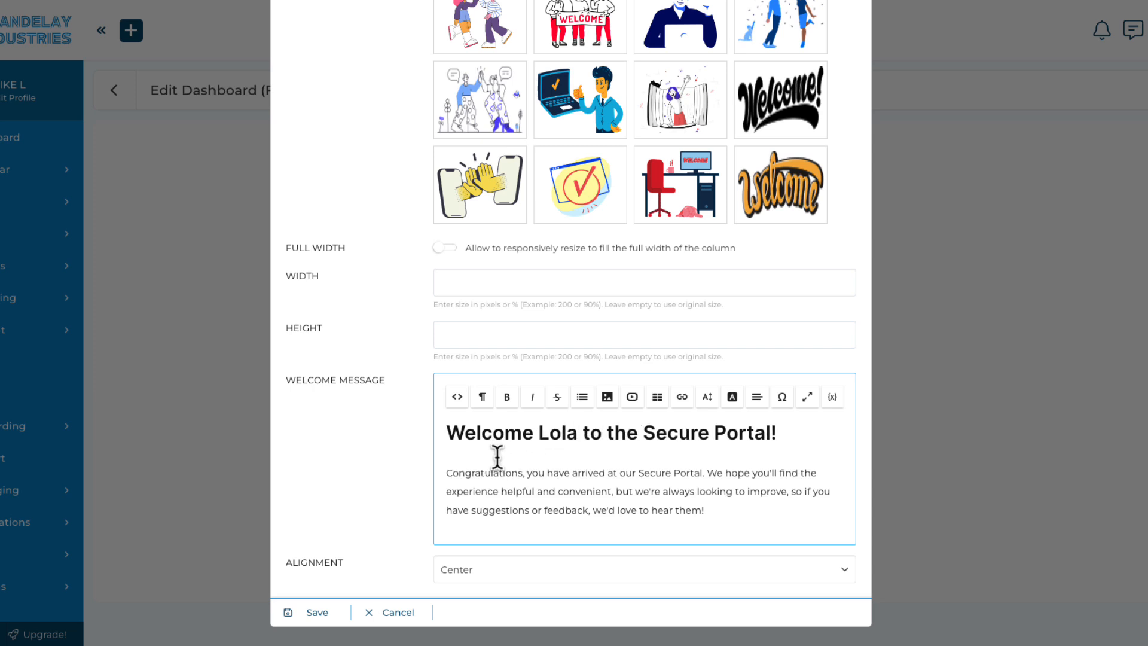
pyautogui.moveTo(562, 467)
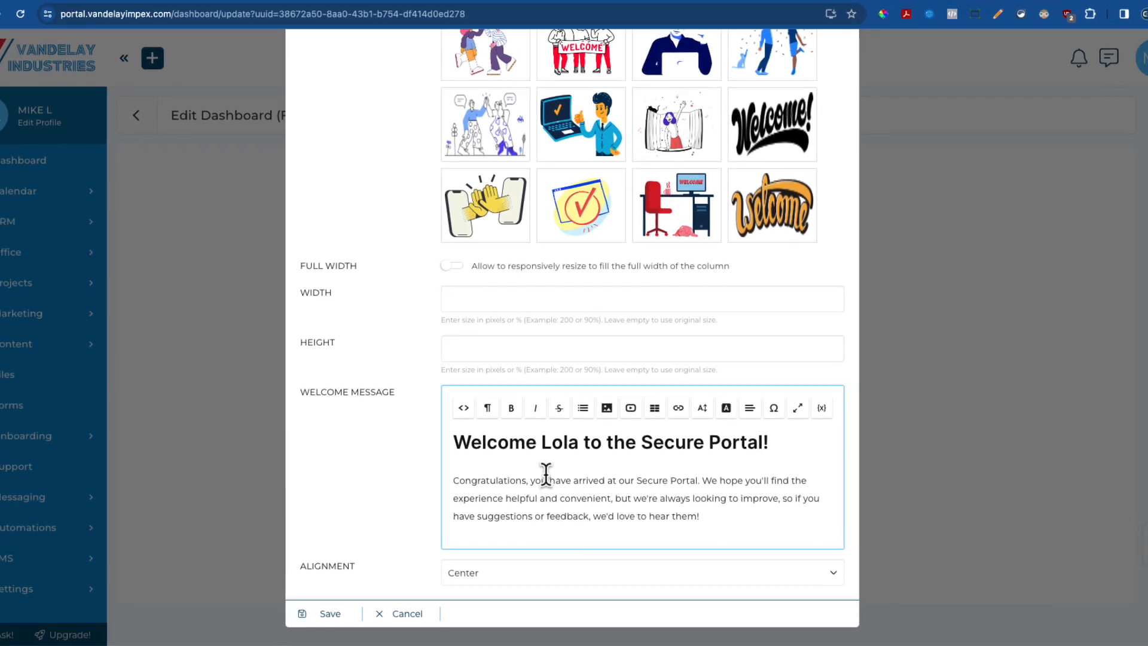
pyautogui.click(762, 232)
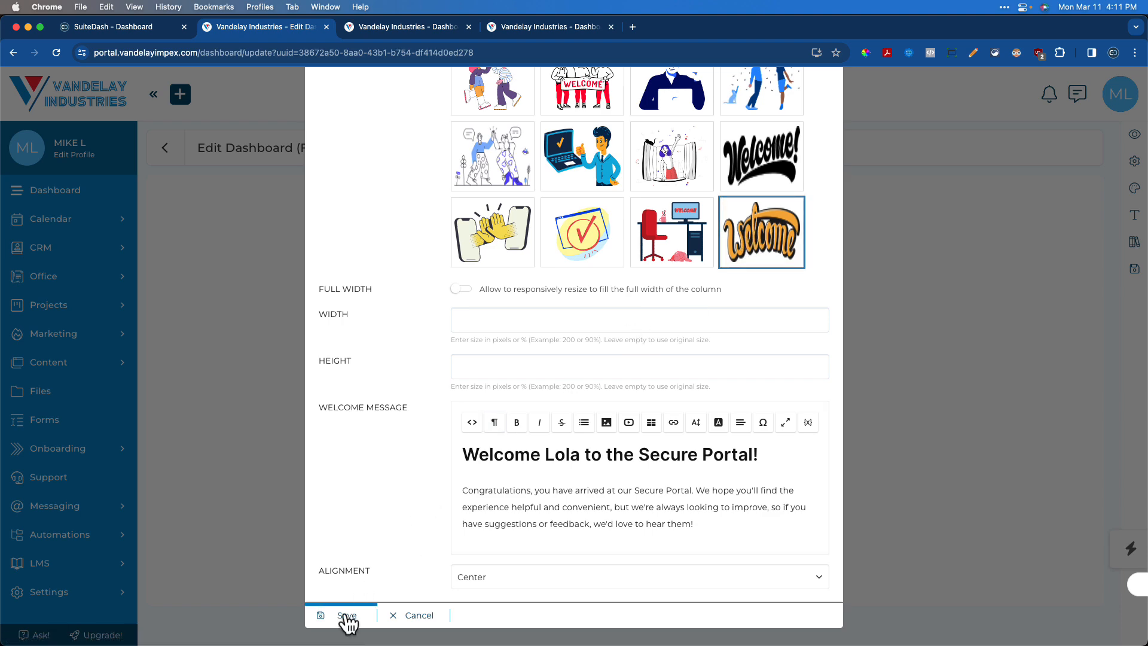
pyautogui.click(347, 615)
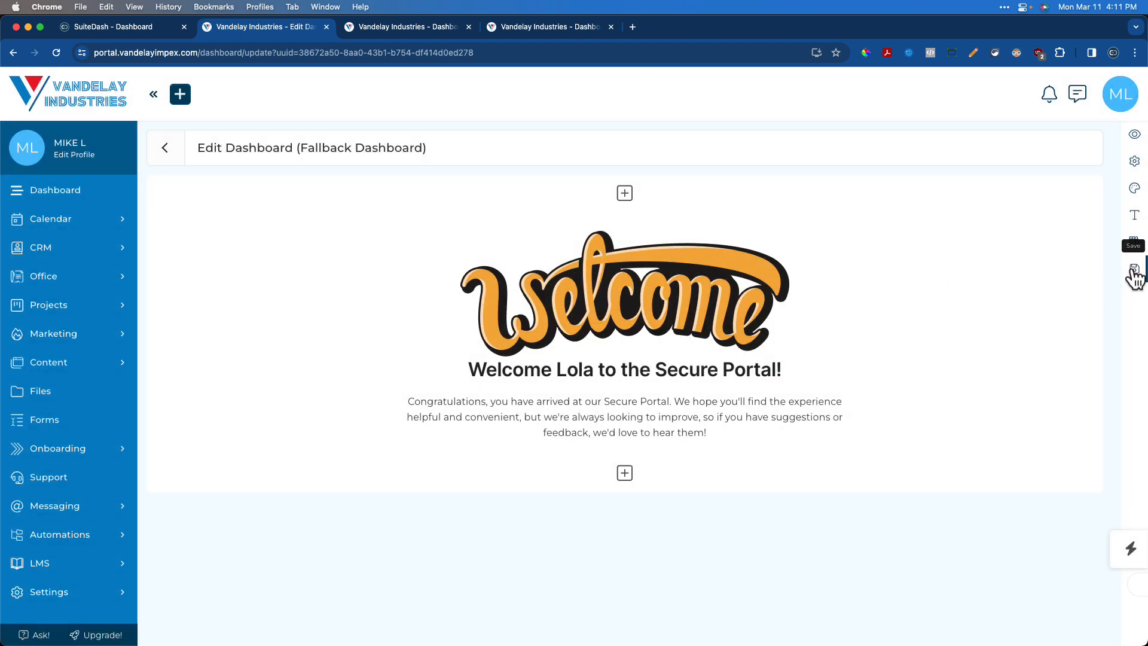
pyautogui.click(1133, 275)
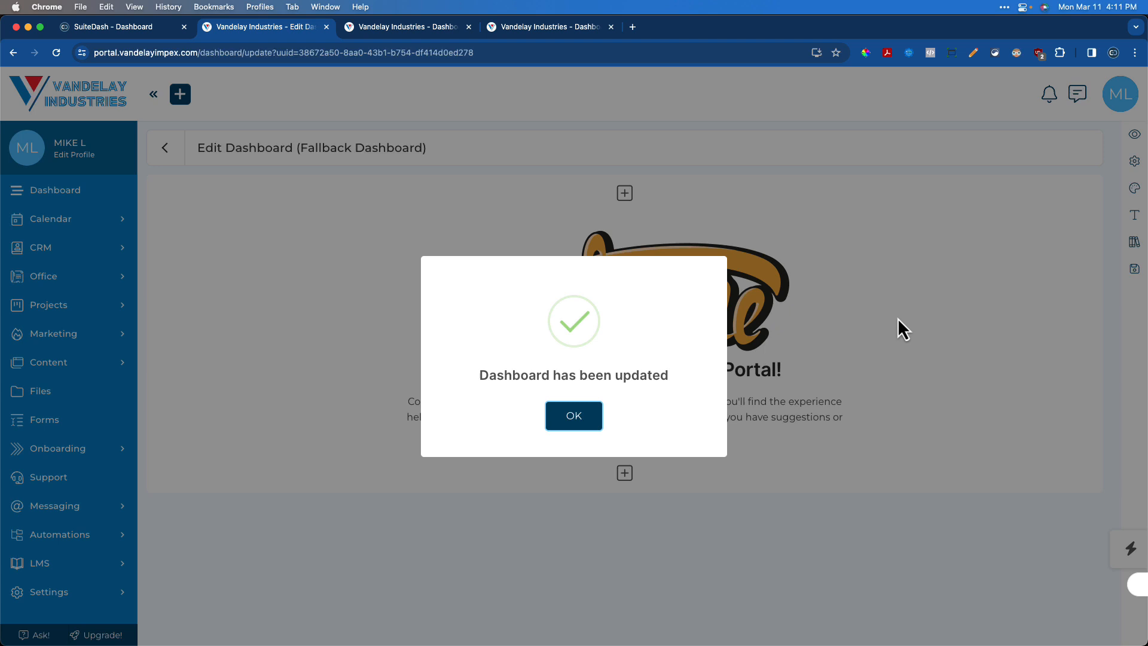
pyautogui.click(573, 414)
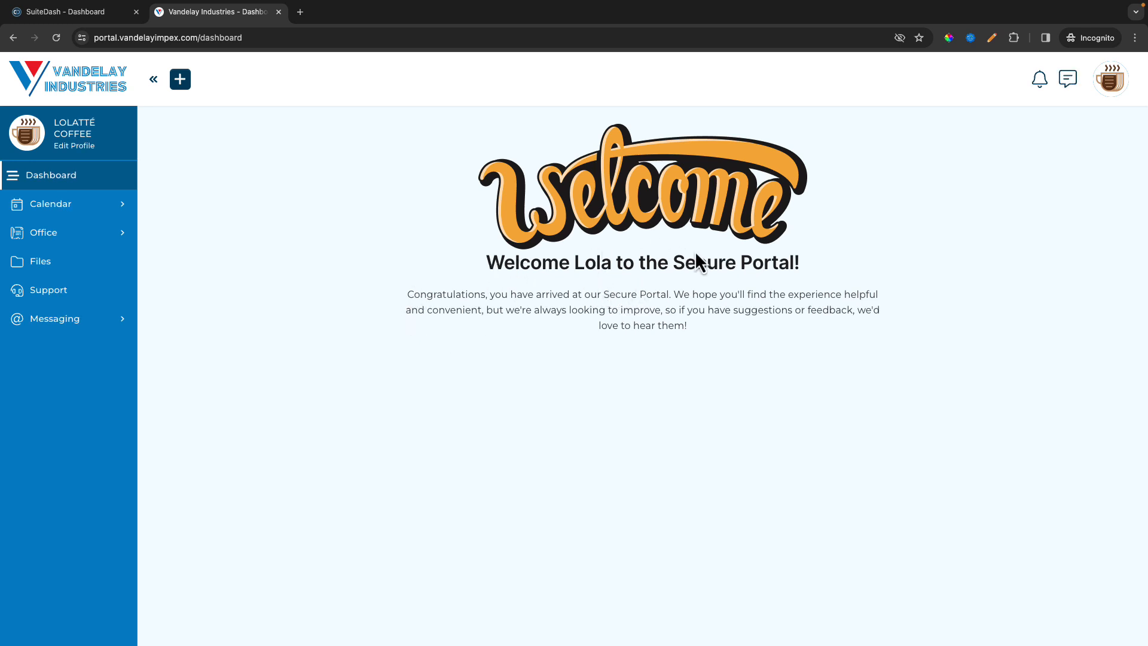
pyautogui.moveTo(535, 256)
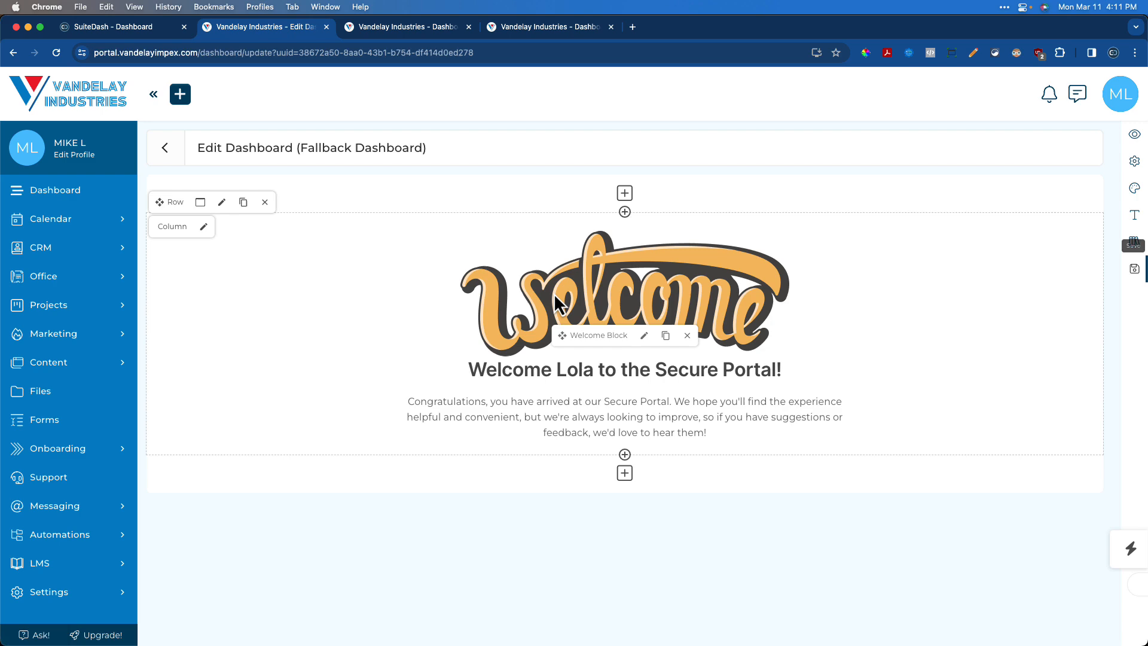
pyautogui.moveTo(522, 446)
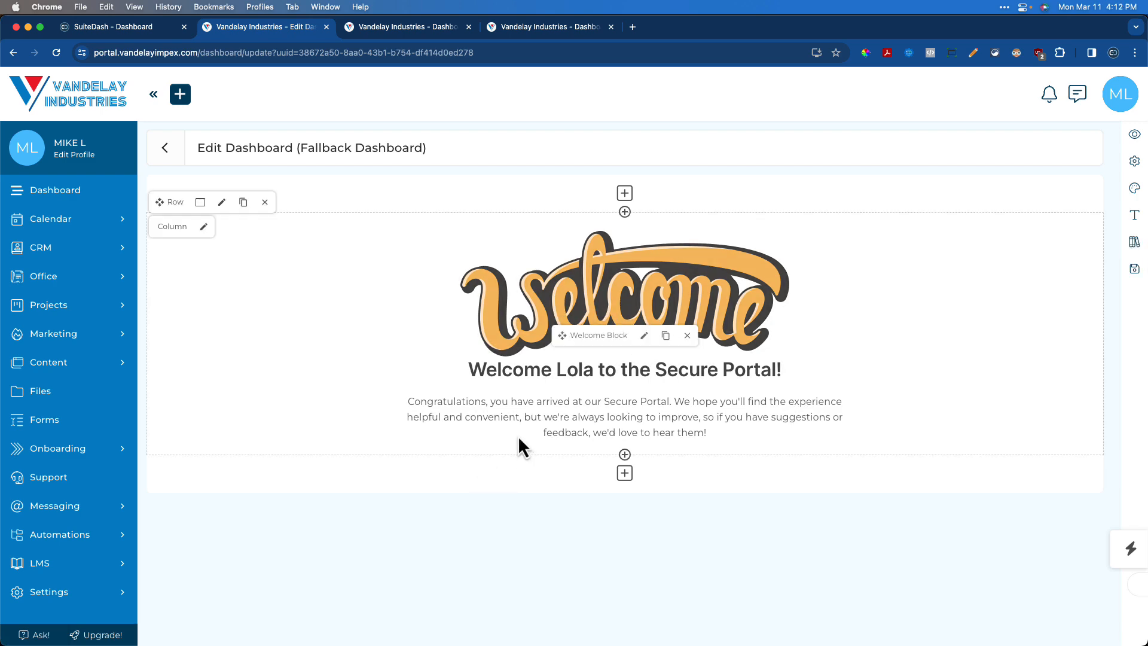
# - Give the welcome block a top margin of 15 in Style Options and save the dashboard
pyautogui.click(644, 334)
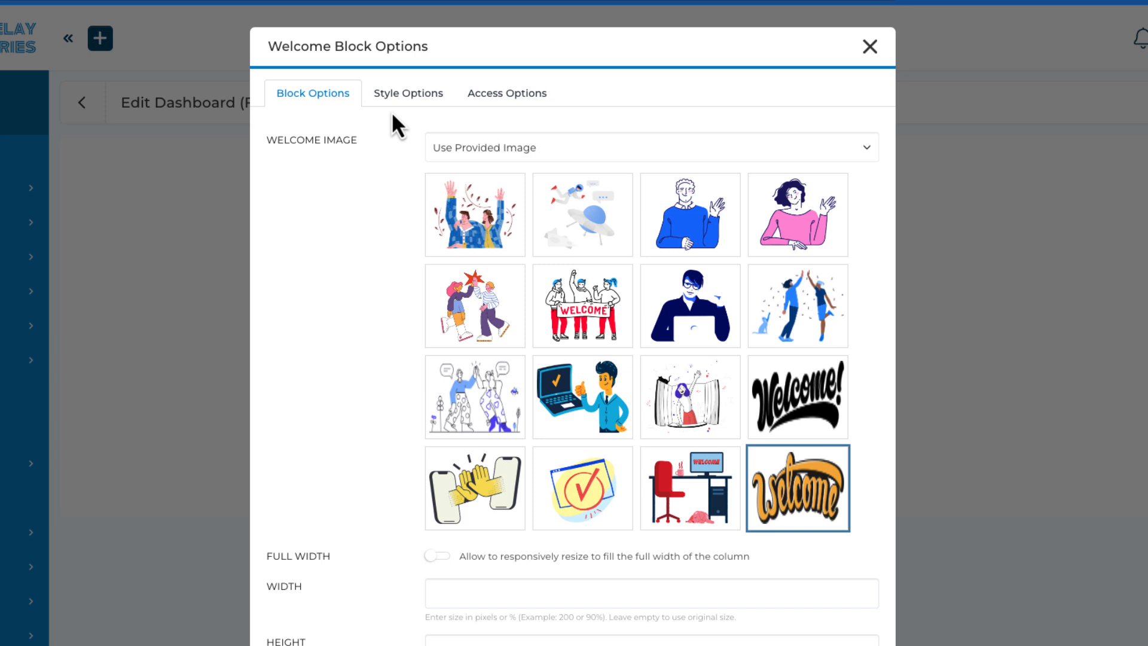
pyautogui.click(408, 93)
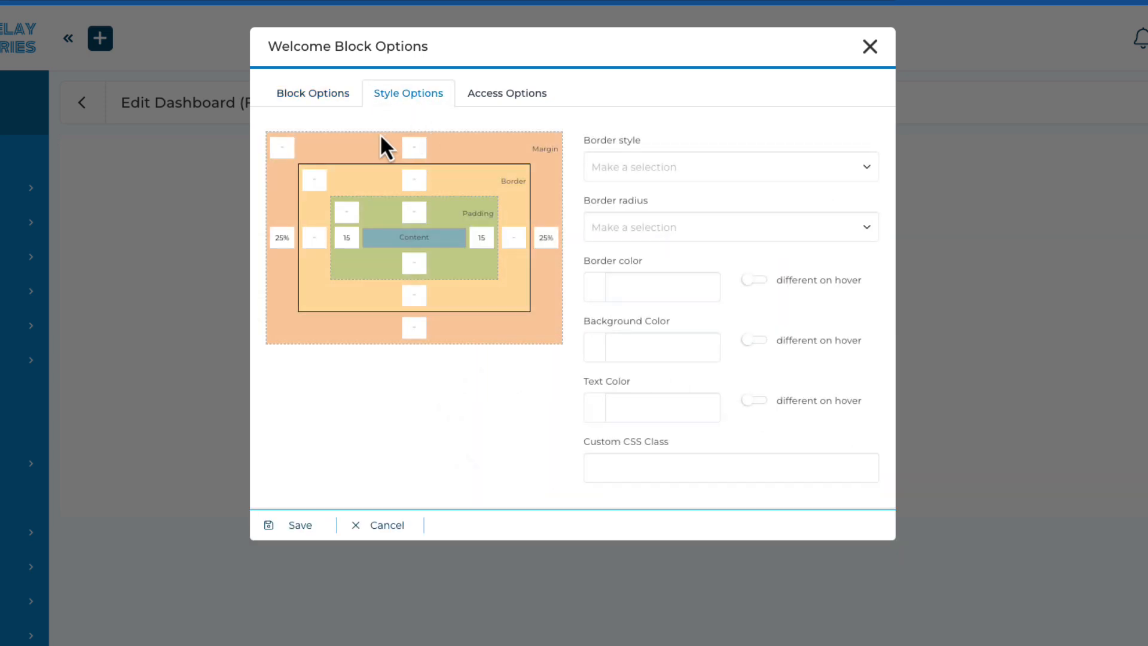
pyautogui.moveTo(458, 272)
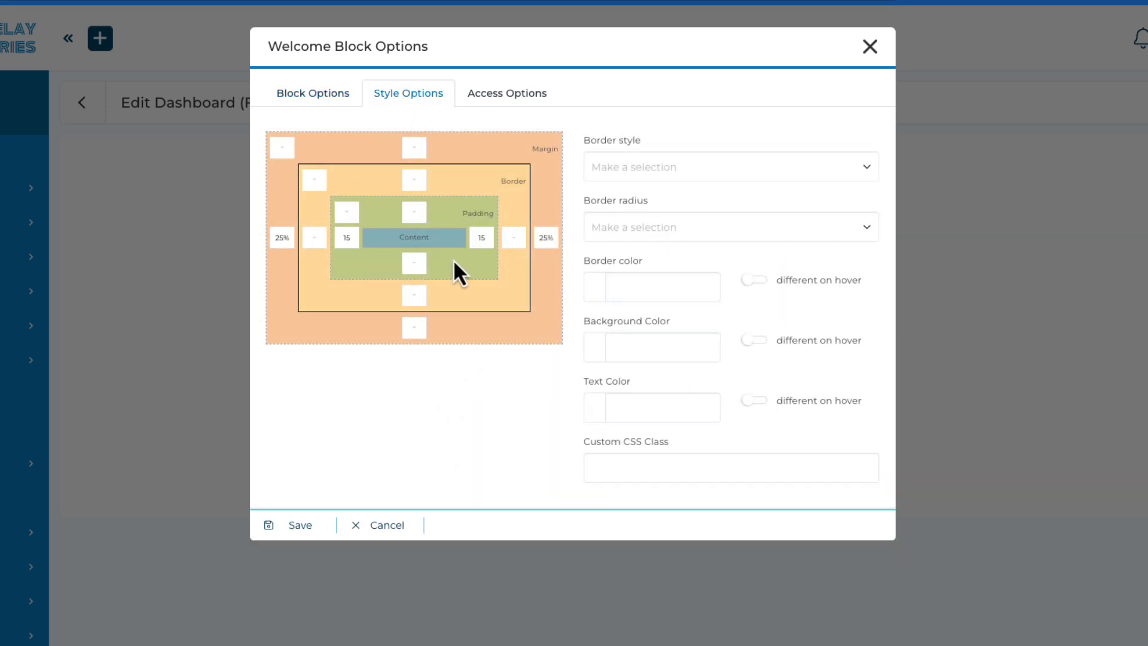
pyautogui.moveTo(593, 325)
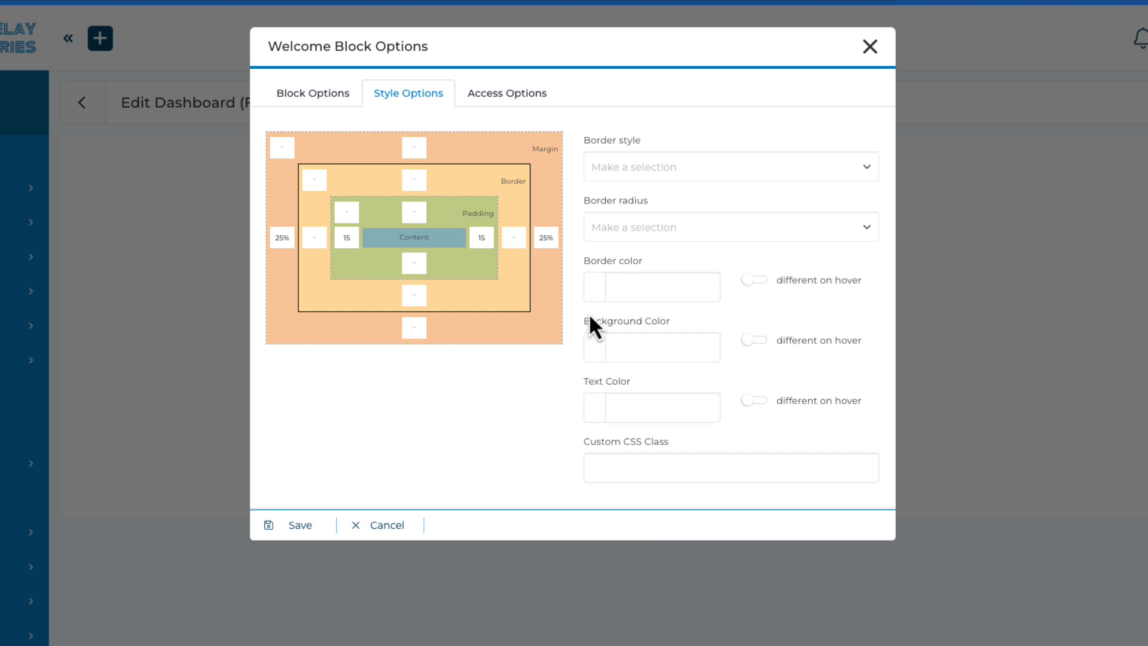
pyautogui.moveTo(630, 230)
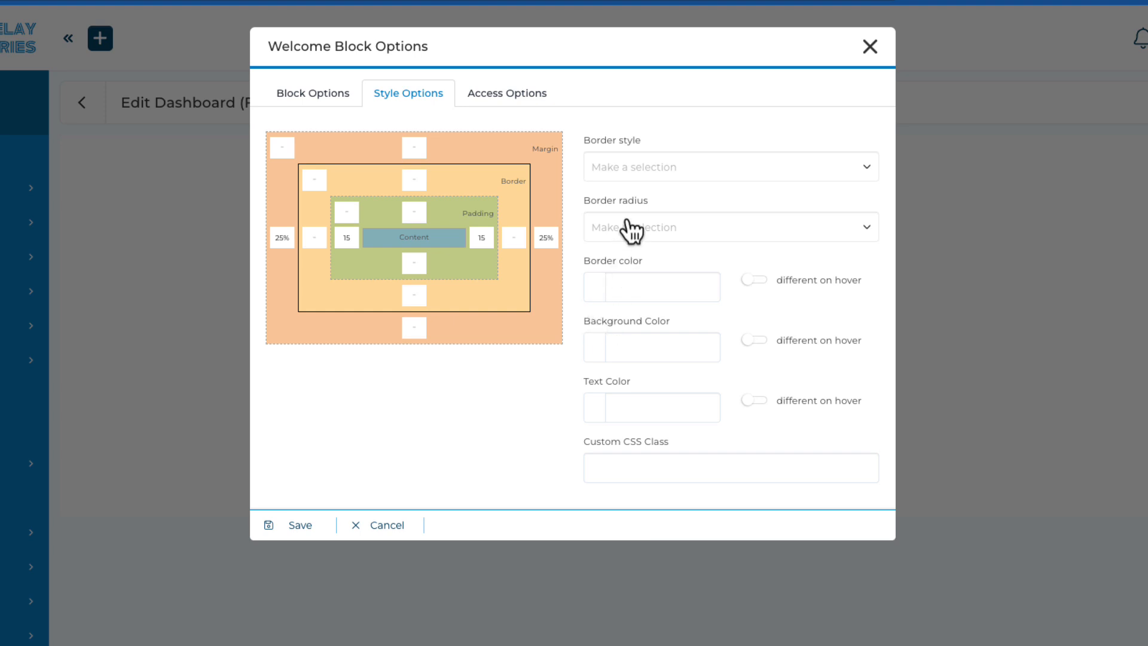
pyautogui.moveTo(414, 139)
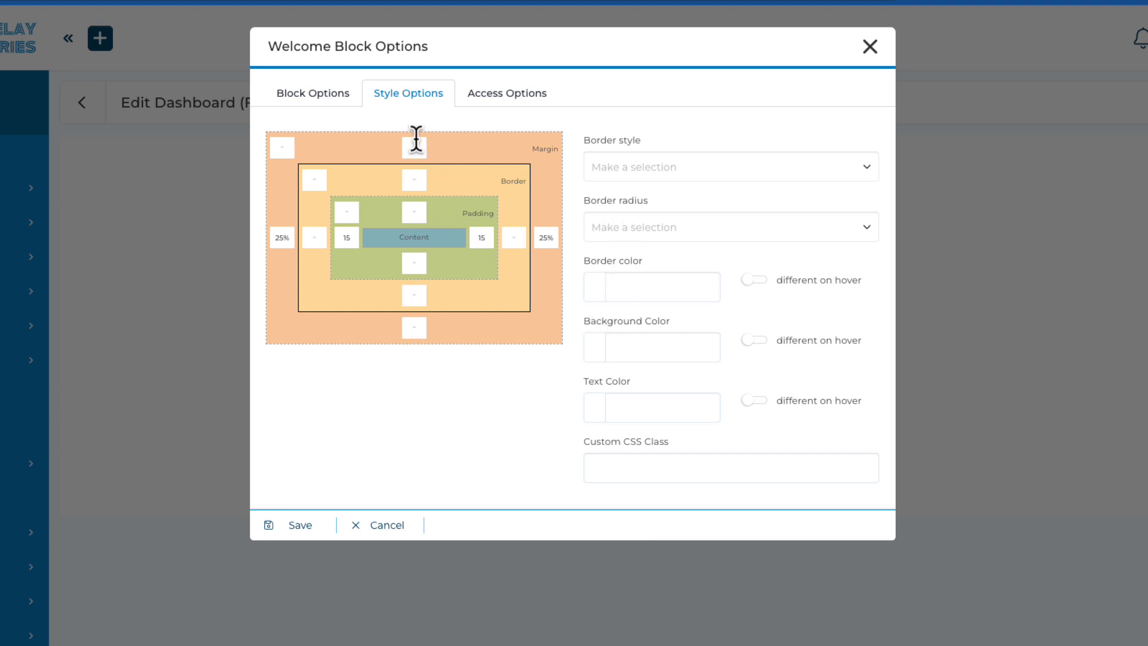
pyautogui.moveTo(471, 150)
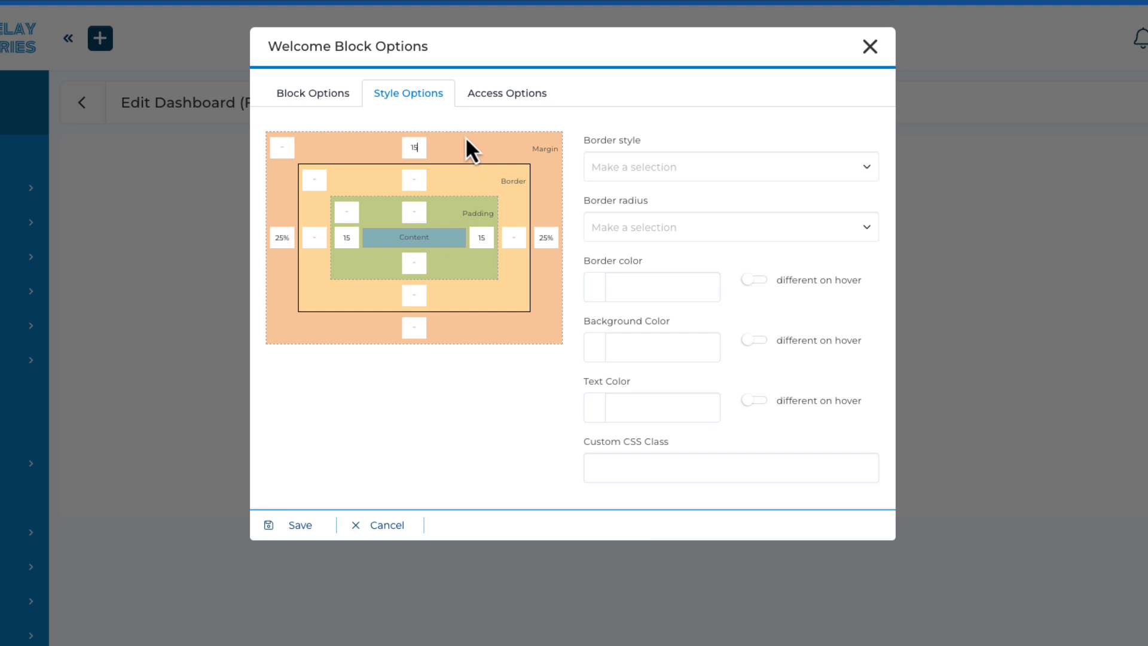
pyautogui.moveTo(452, 156)
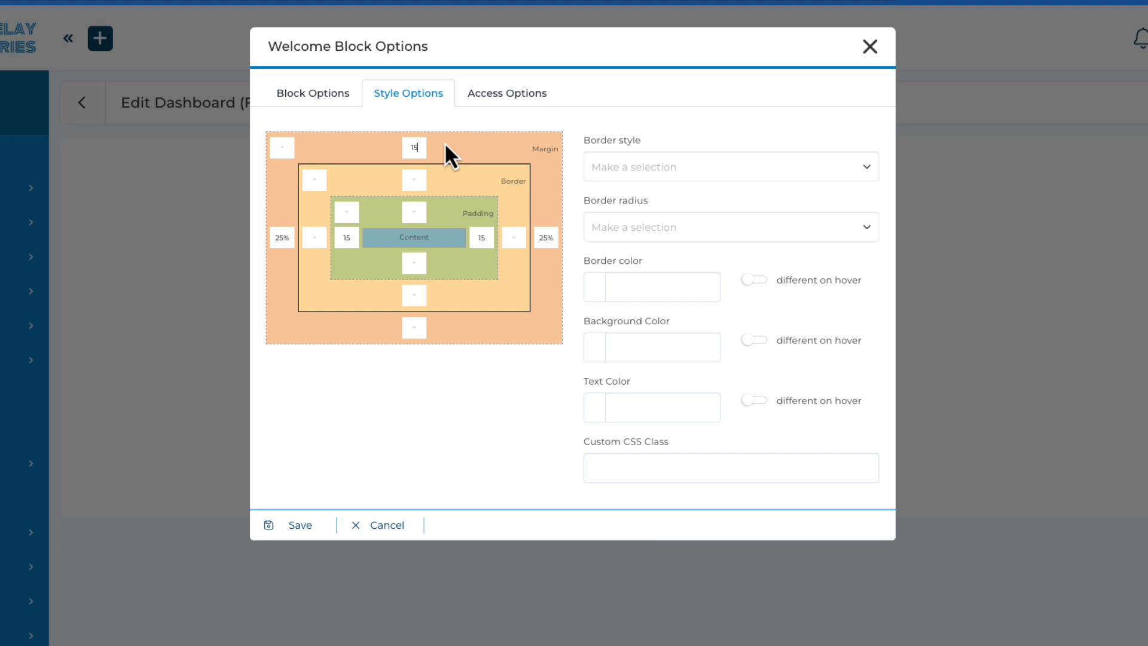
pyautogui.click(412, 147)
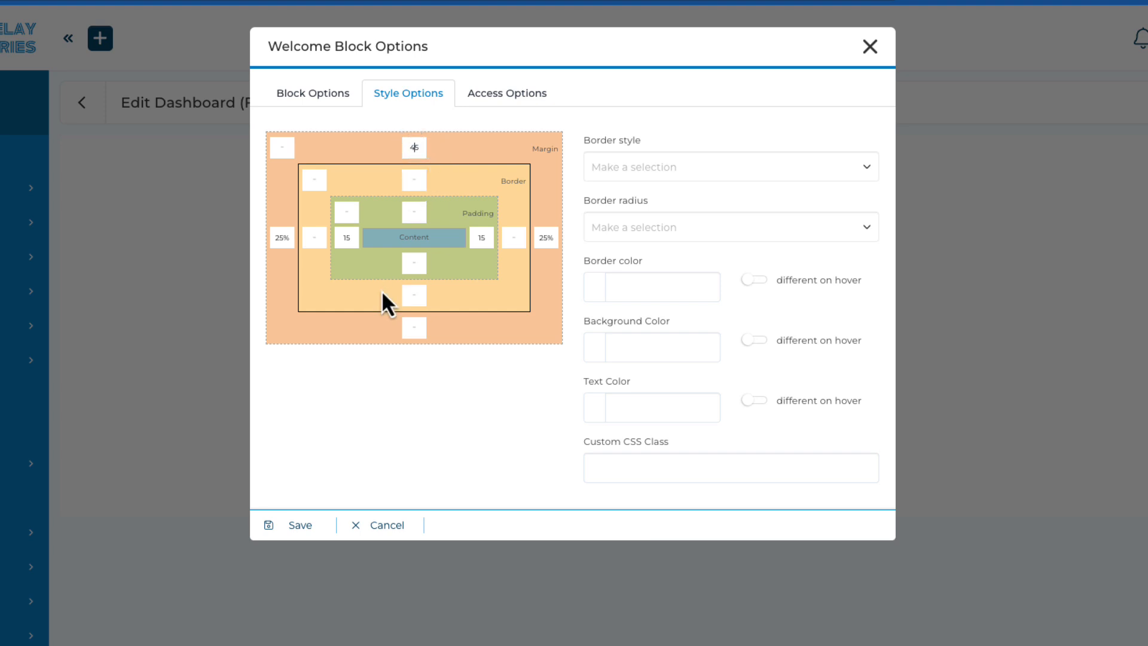
pyautogui.click(379, 524)
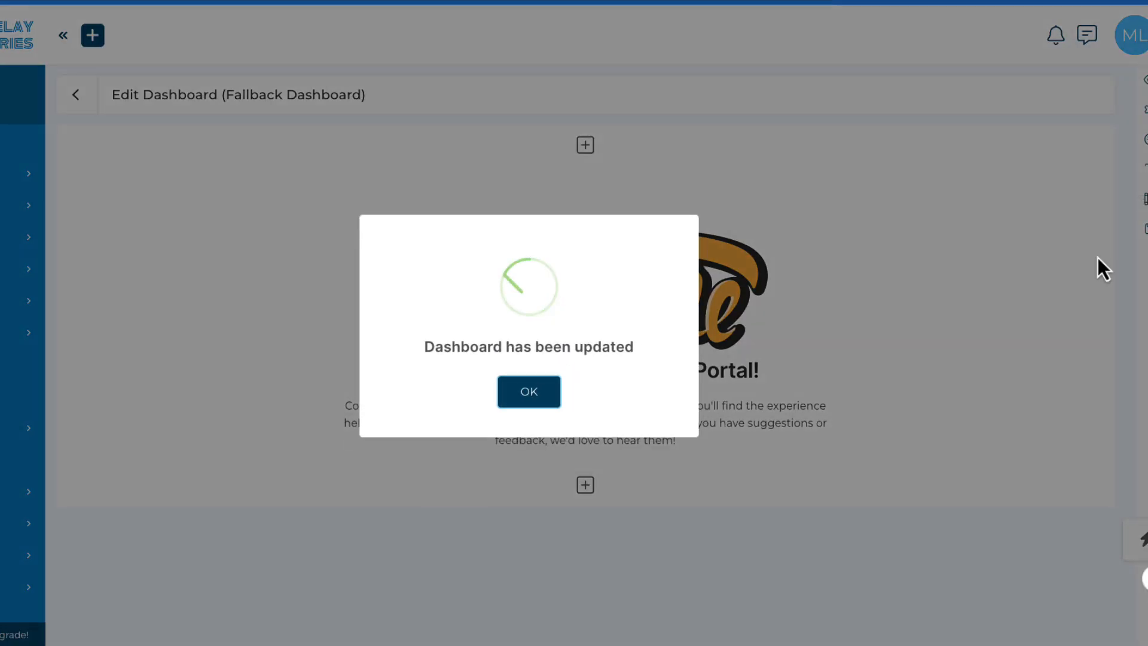
pyautogui.click(528, 391)
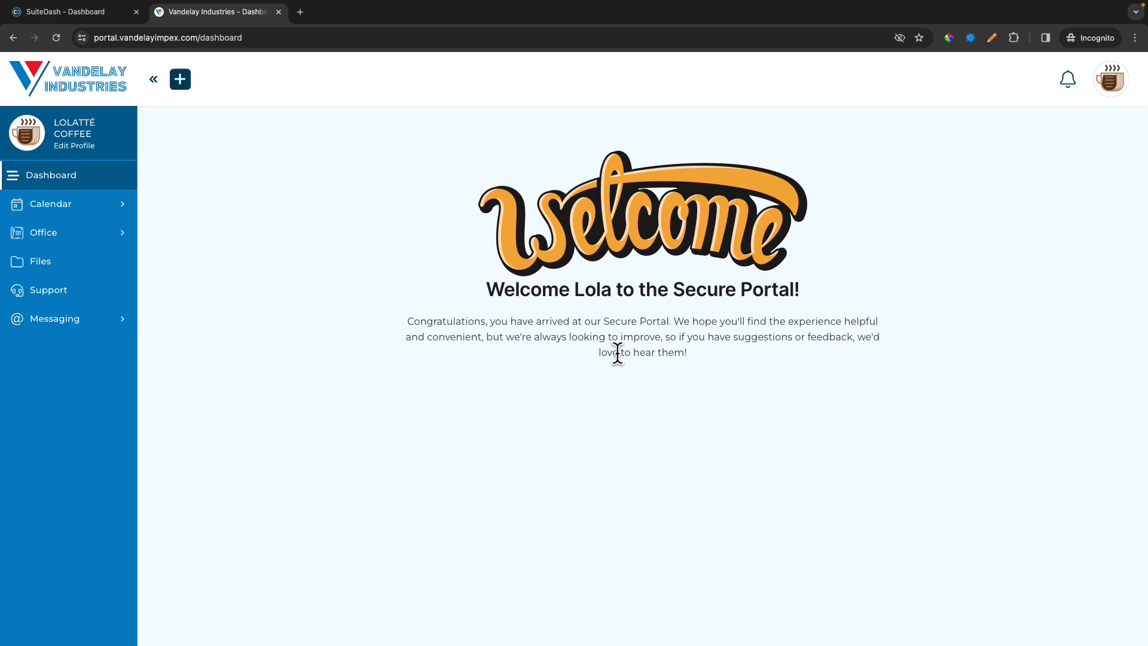
pyautogui.moveTo(520, 247)
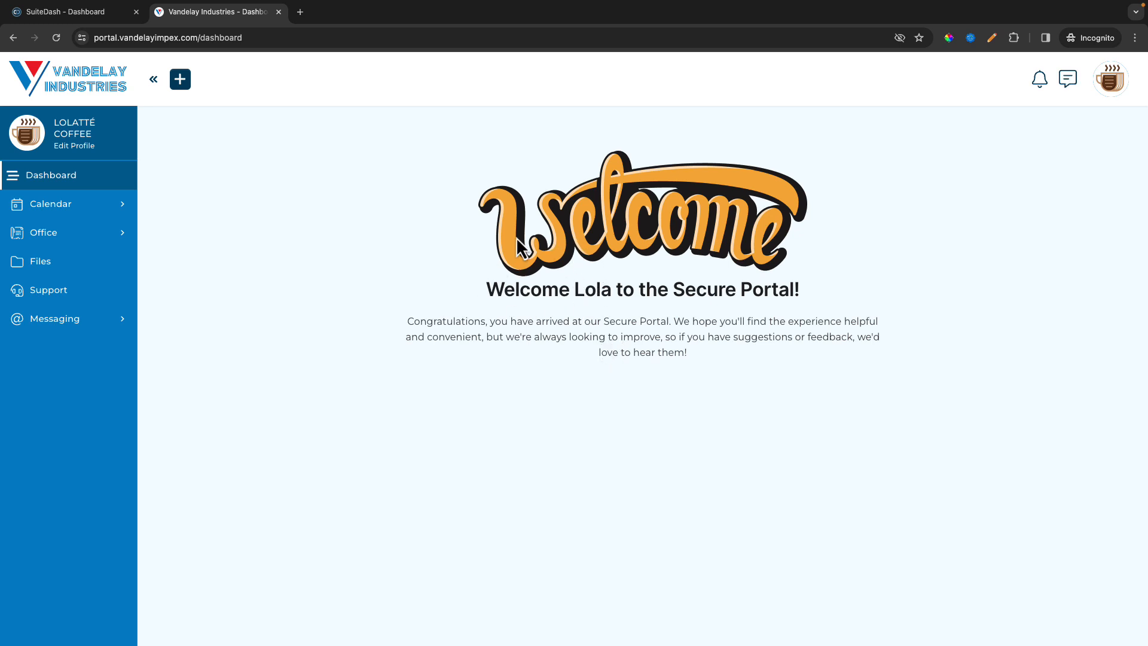
pyautogui.moveTo(520, 288)
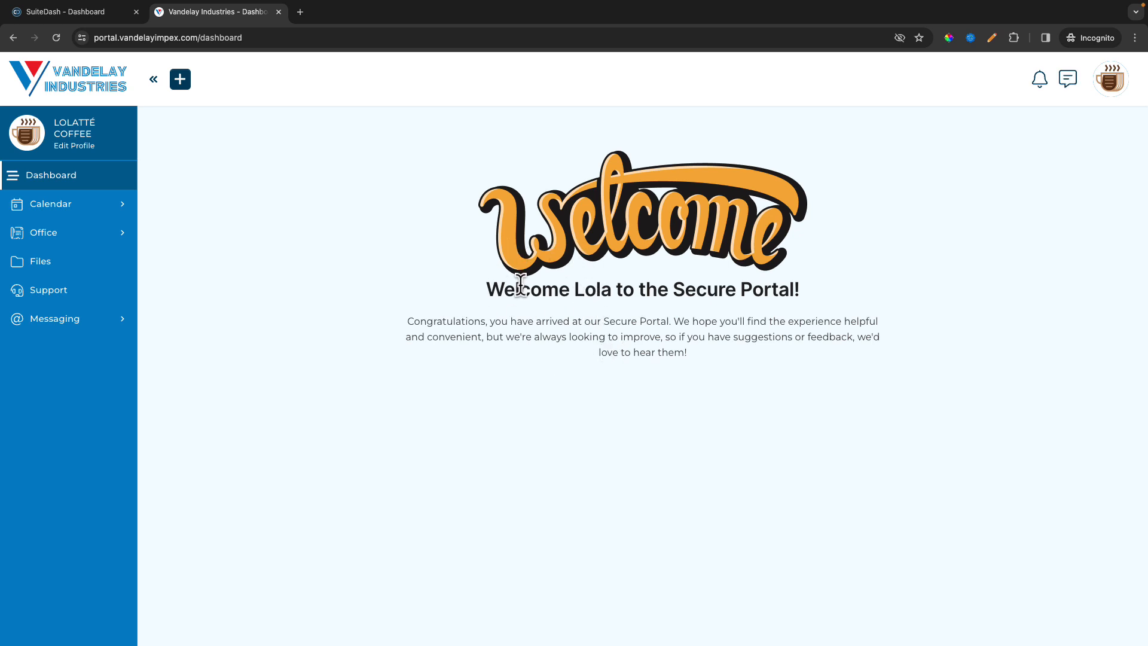
pyautogui.moveTo(488, 313)
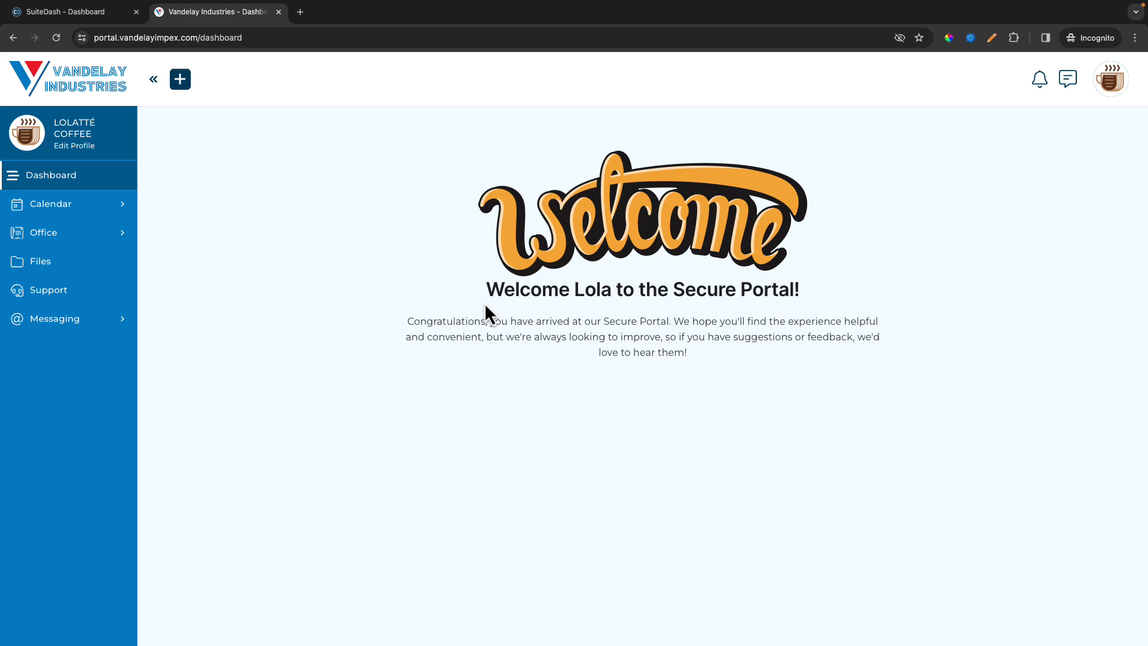
pyautogui.moveTo(470, 364)
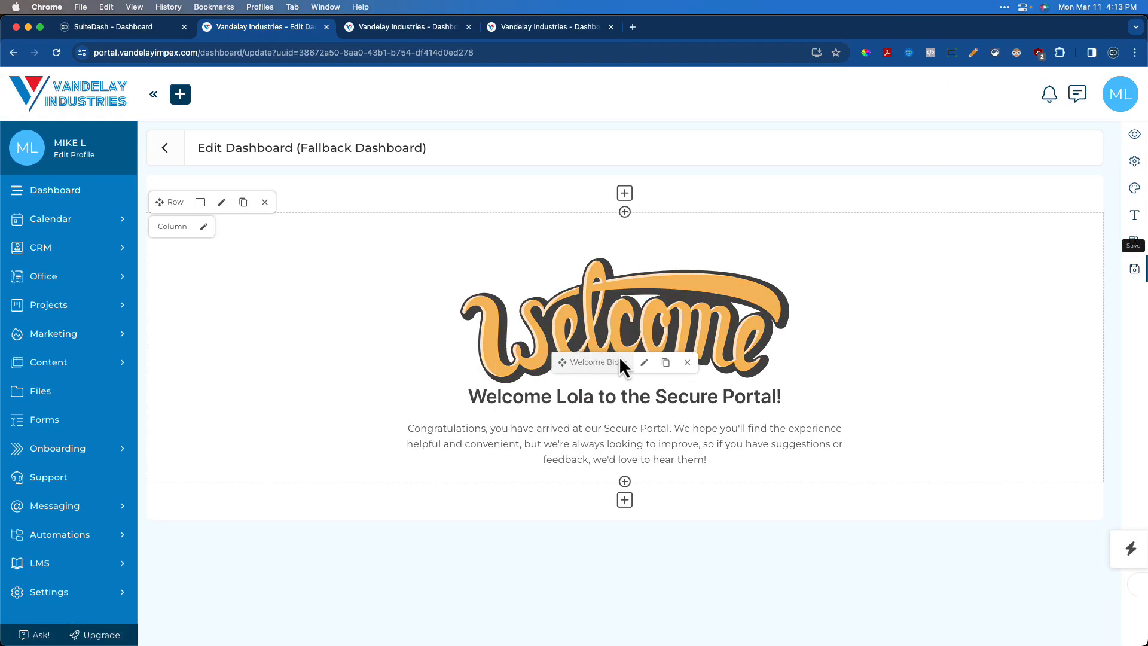
# - Switch the welcome block to the three-people WELCOME banner illustration and save the dashboard
pyautogui.click(644, 361)
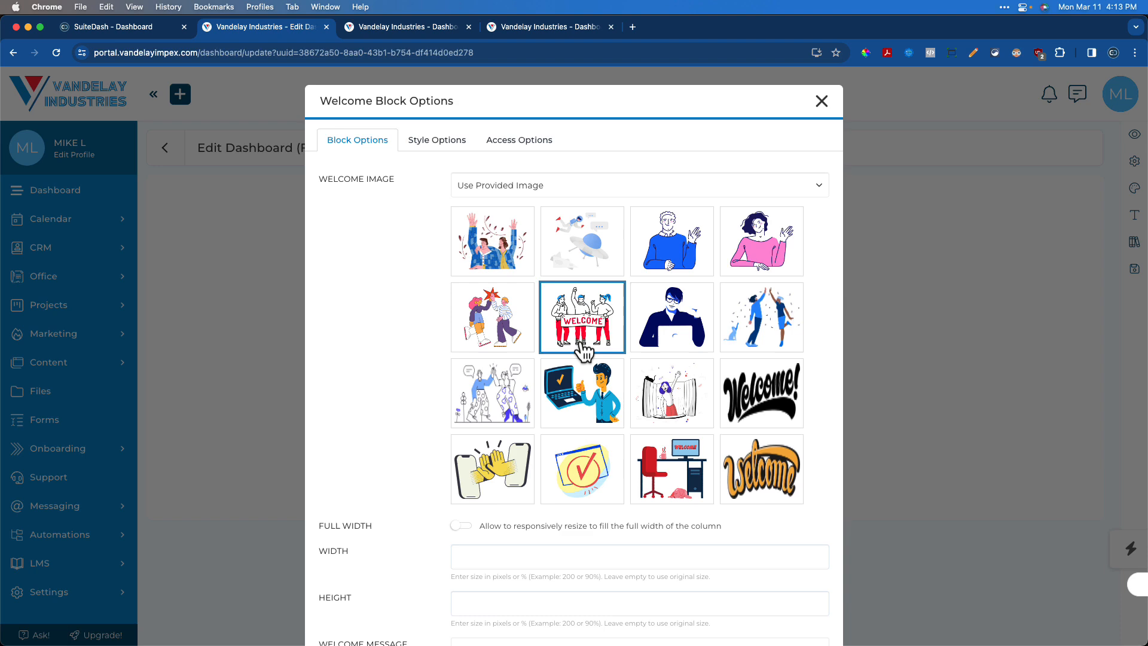
pyautogui.click(820, 101)
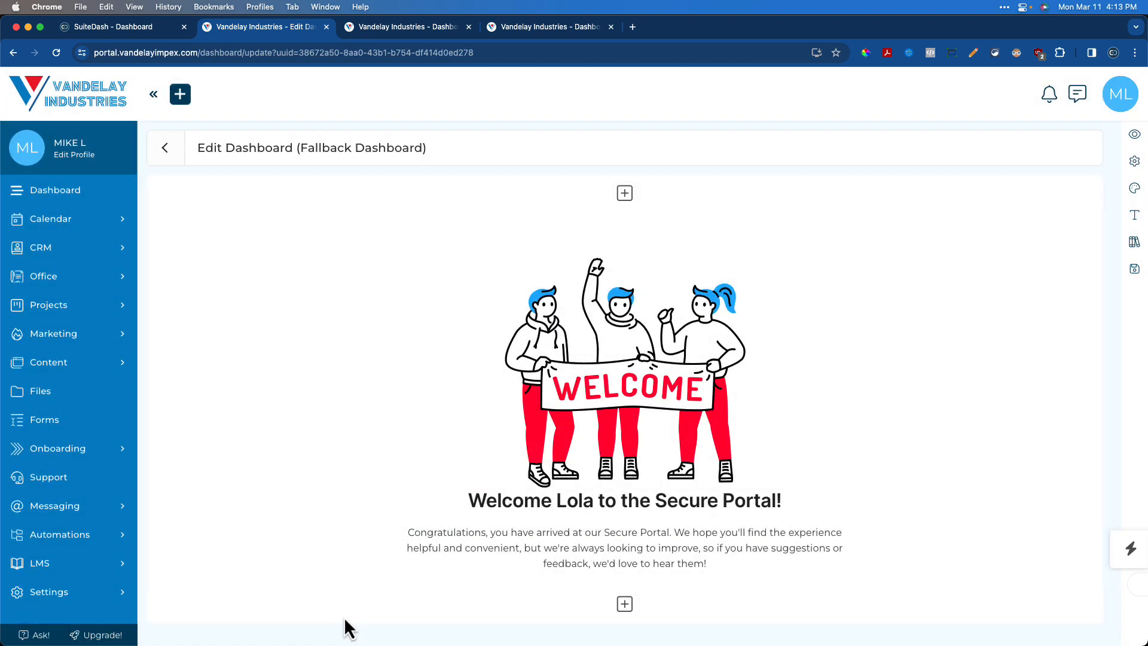
pyautogui.moveTo(1134, 271)
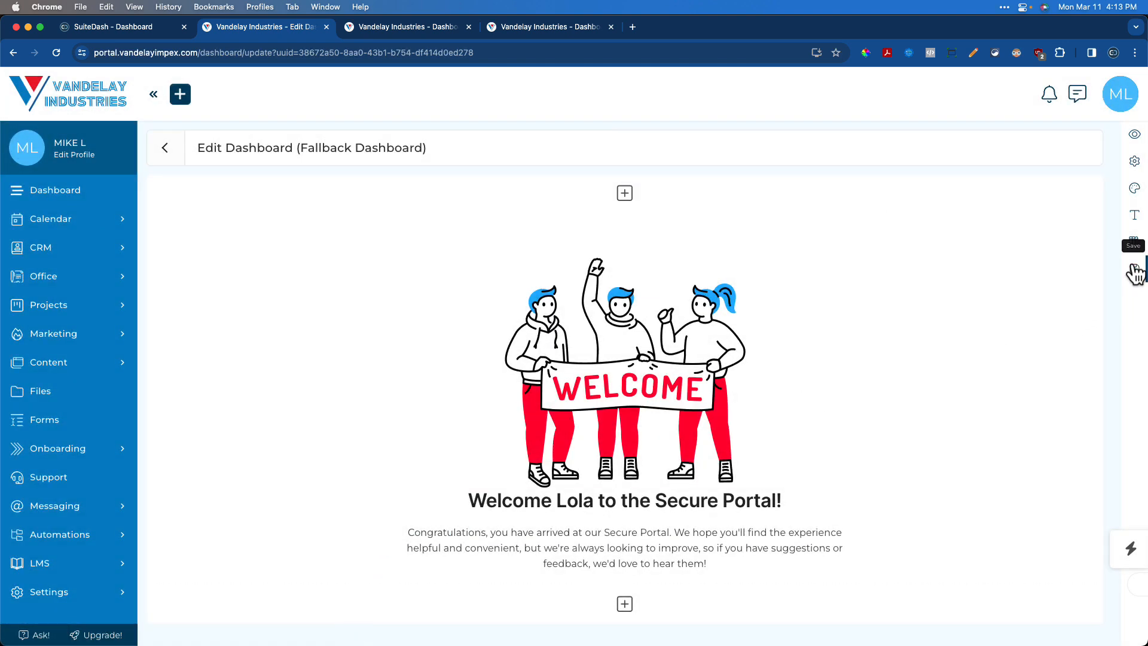
pyautogui.click(1133, 272)
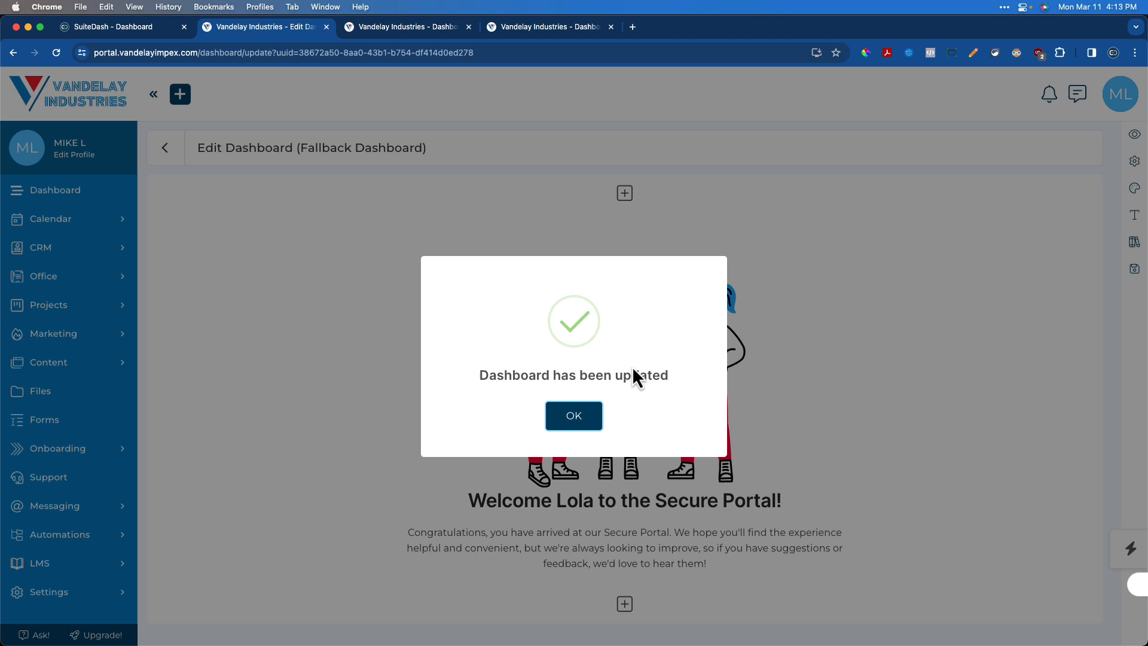
pyautogui.click(573, 415)
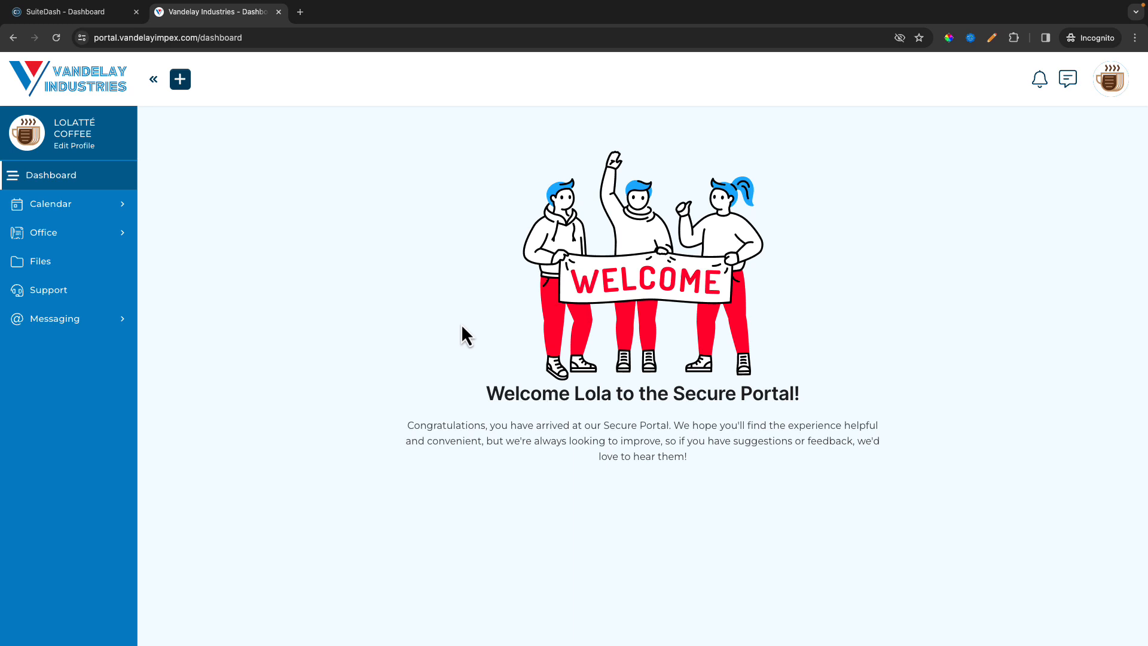
pyautogui.moveTo(595, 402)
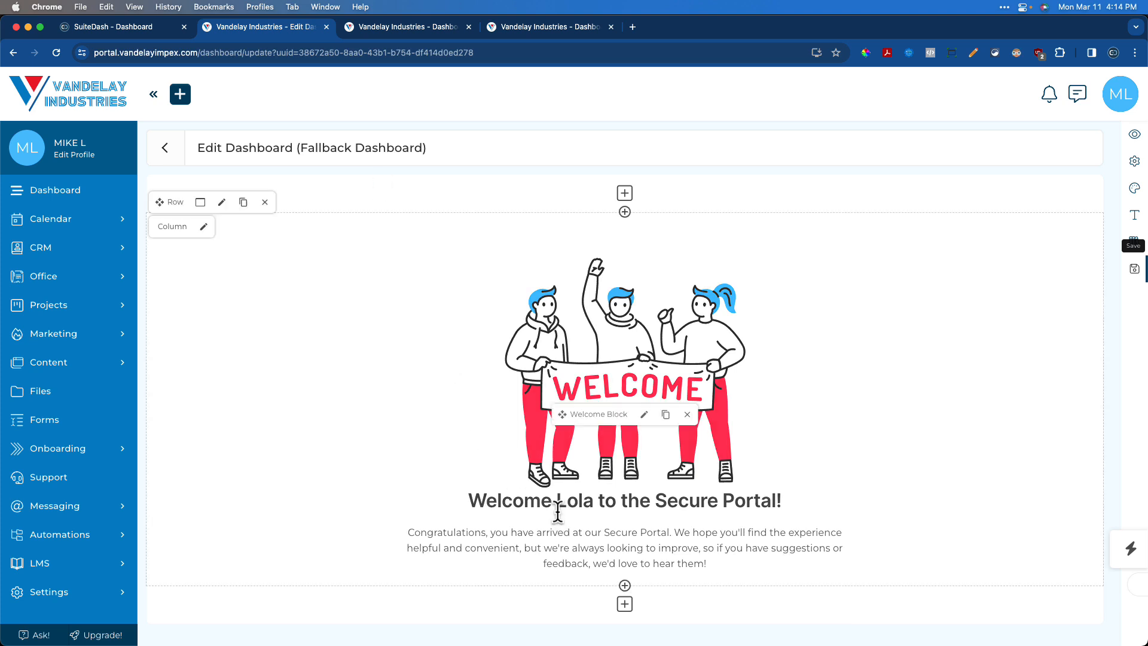
pyautogui.moveTo(579, 535)
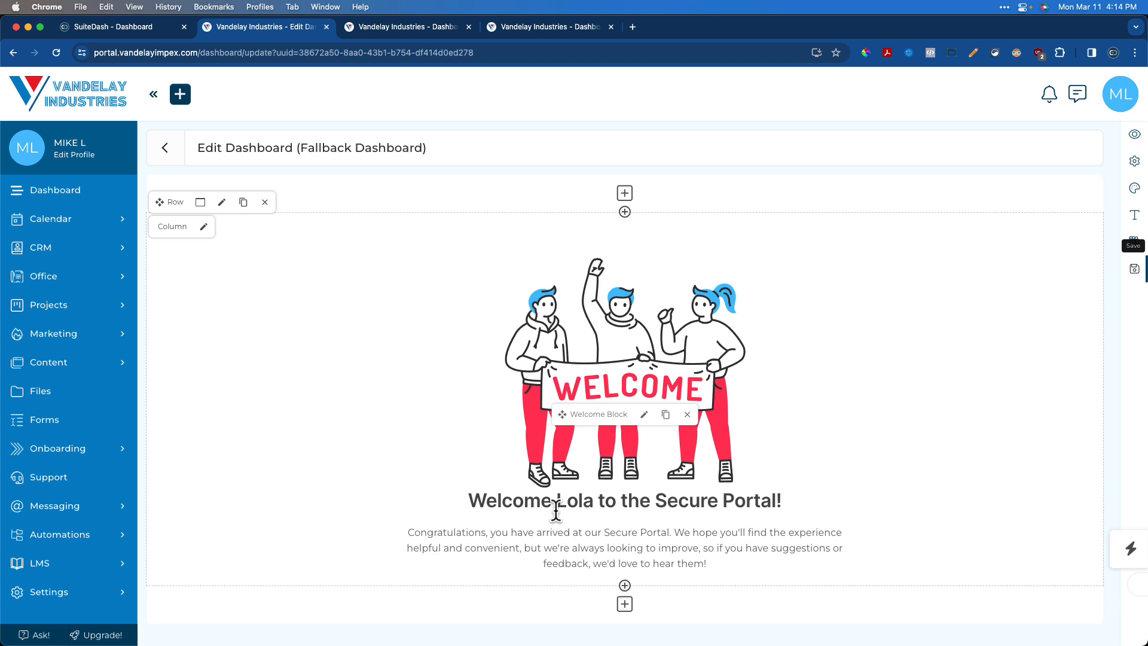
pyautogui.moveTo(601, 530)
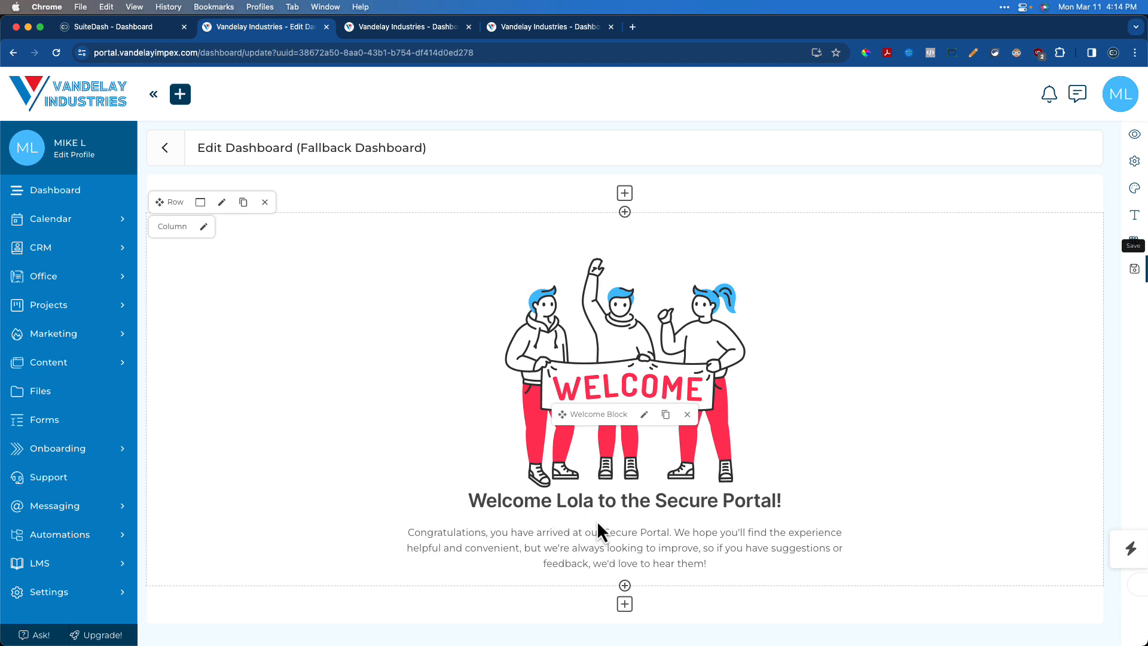
pyautogui.moveTo(509, 526)
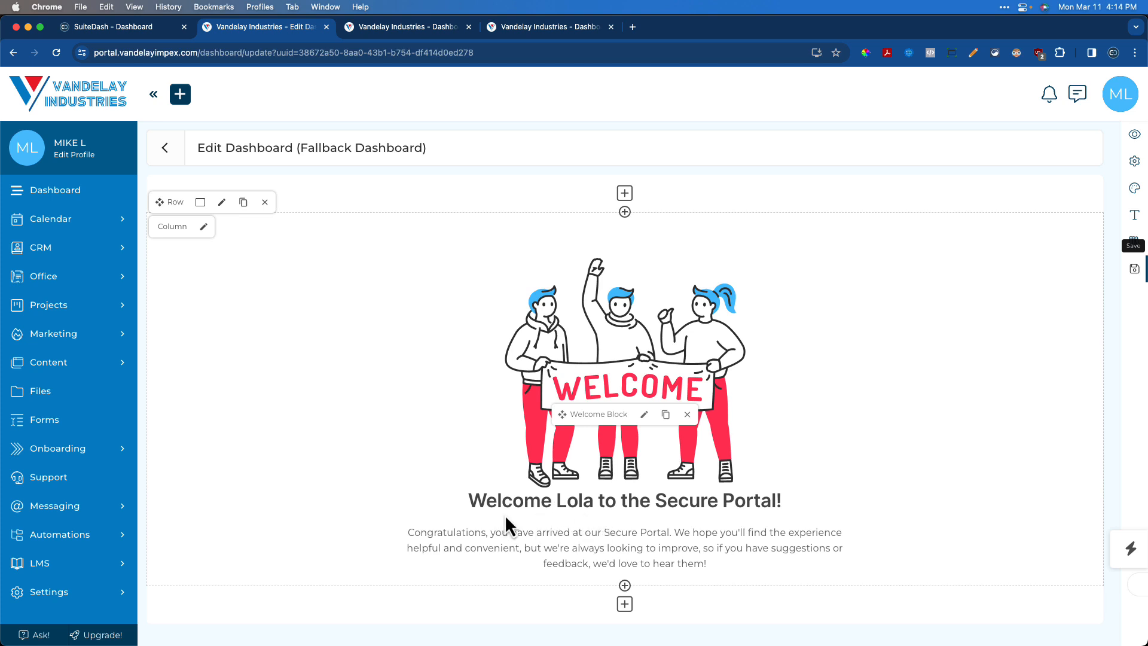
pyautogui.moveTo(318, 459)
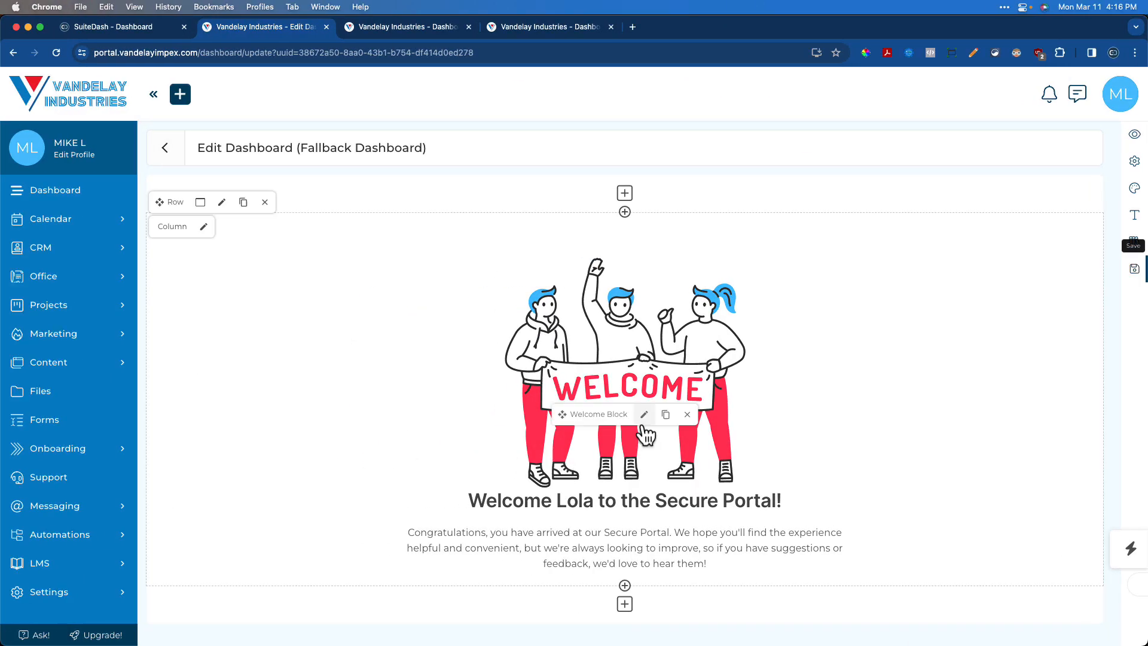
# - Replace the name in the welcome heading with the {{clientFirstName}} placeholder and save the block
pyautogui.click(643, 414)
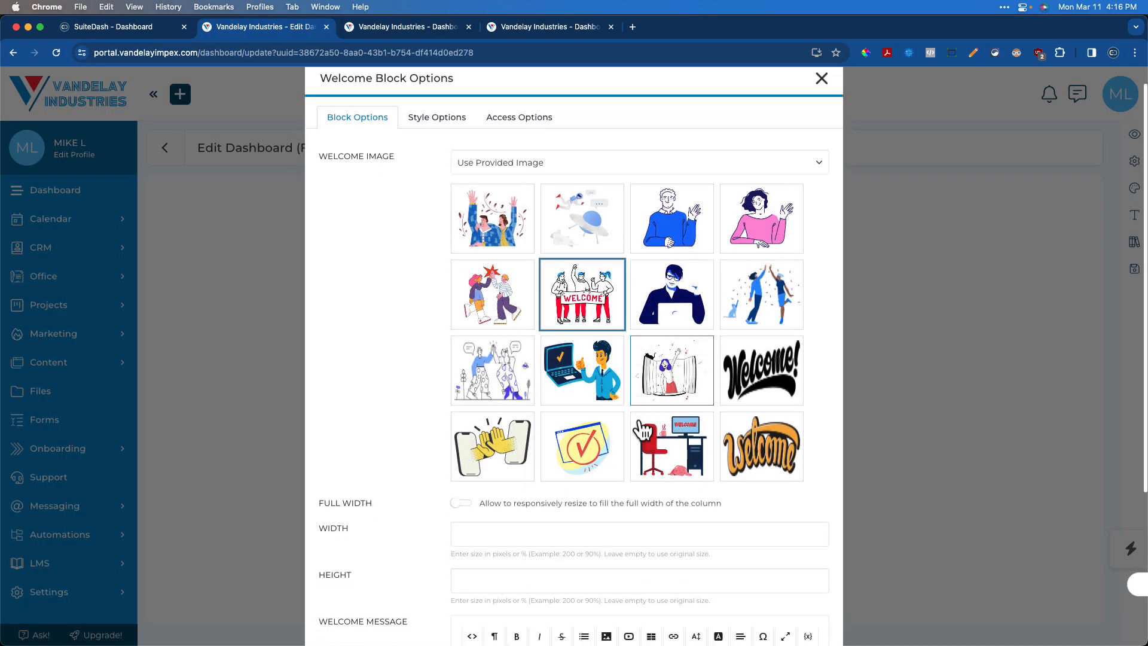
pyautogui.scroll(-3)
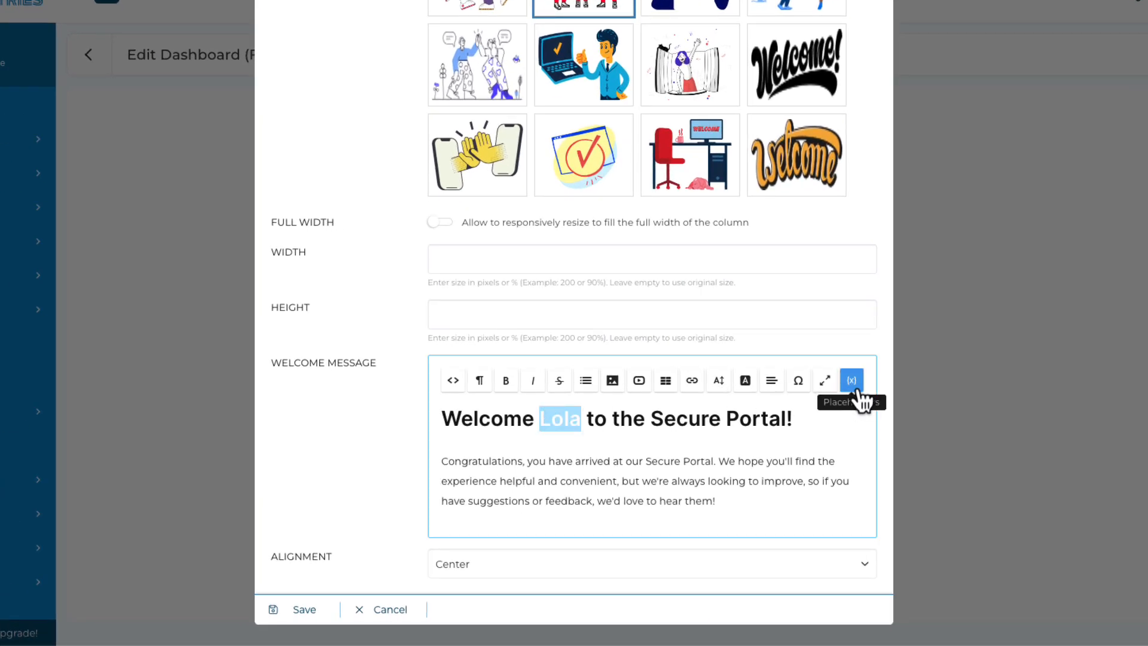
pyautogui.moveTo(851, 380)
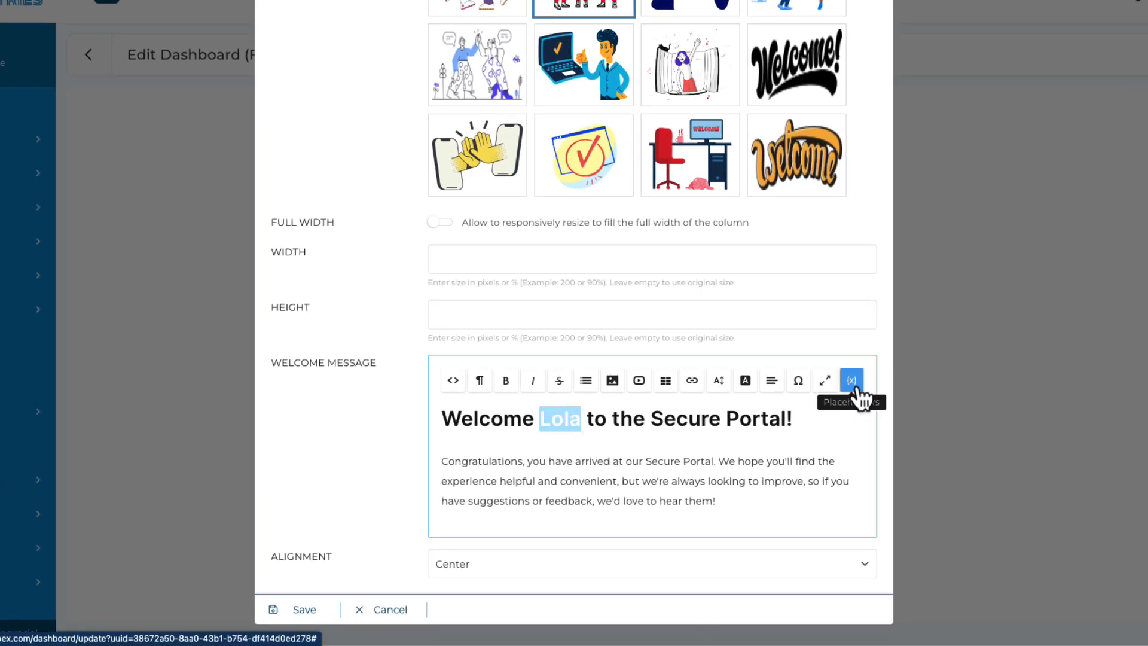
pyautogui.click(851, 380)
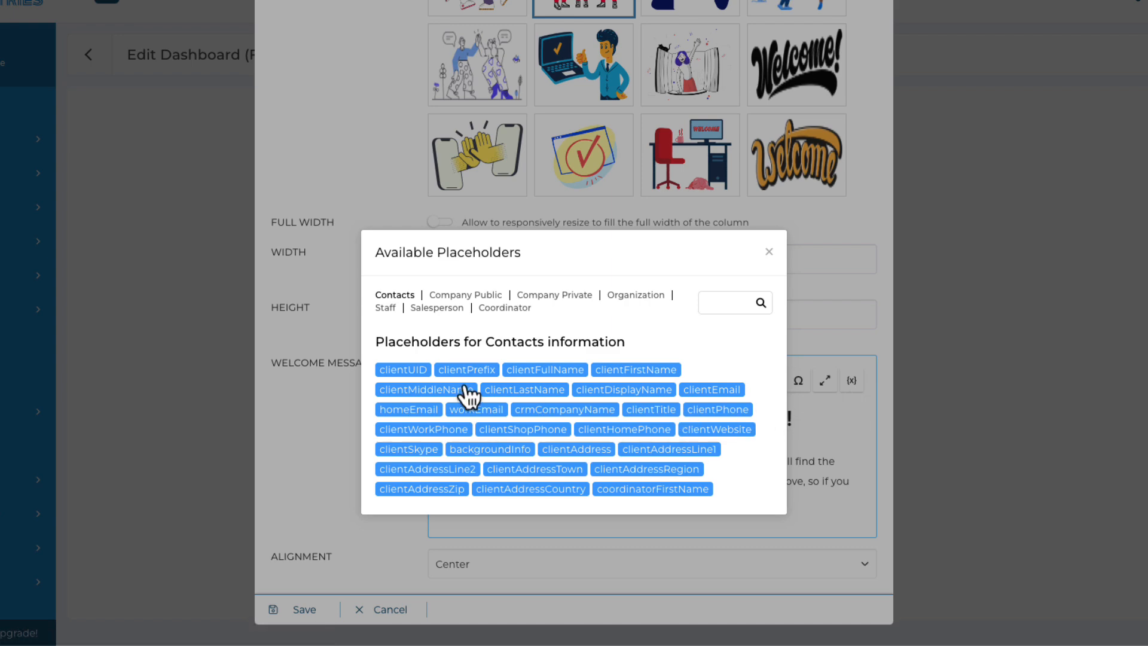
pyautogui.click(635, 369)
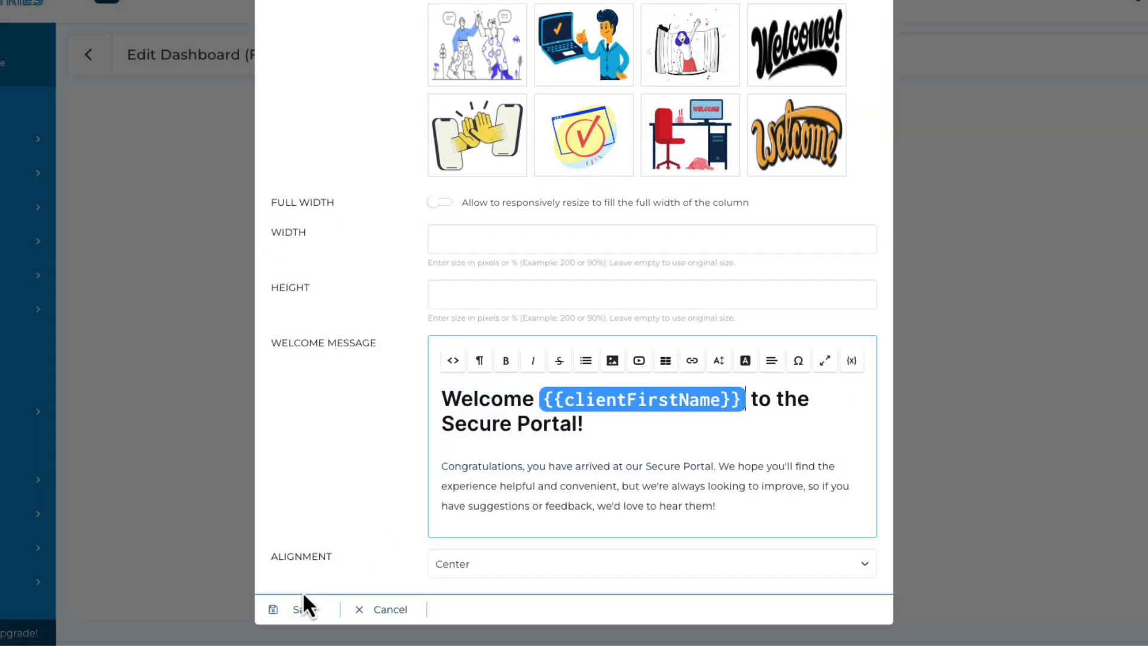
pyautogui.click(300, 608)
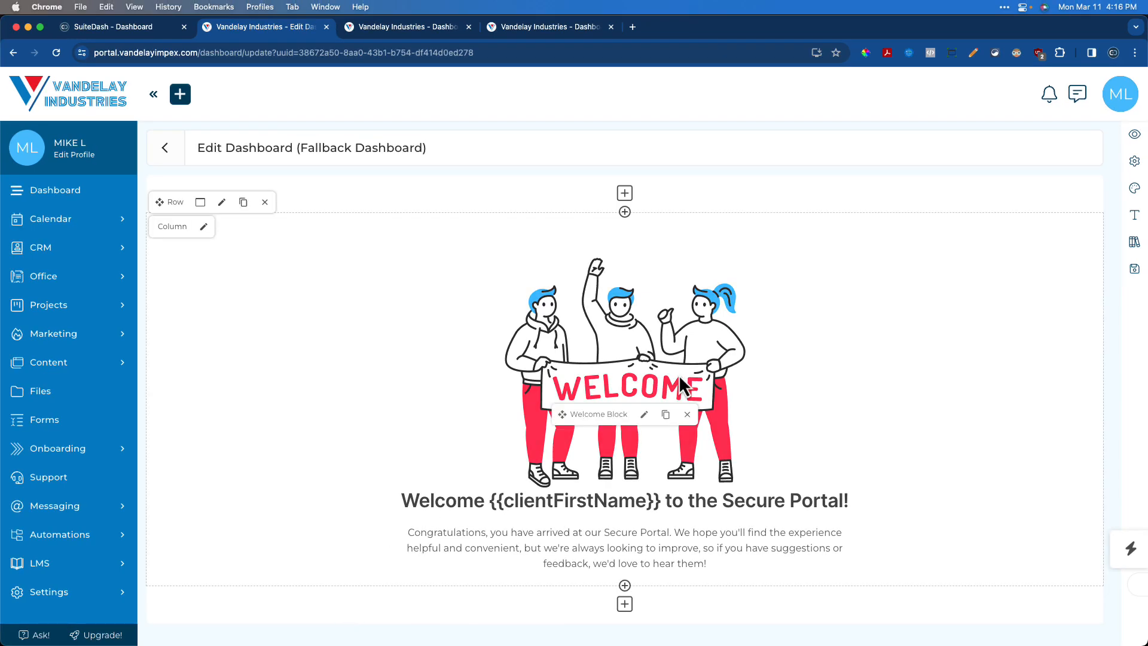
pyautogui.moveTo(947, 295)
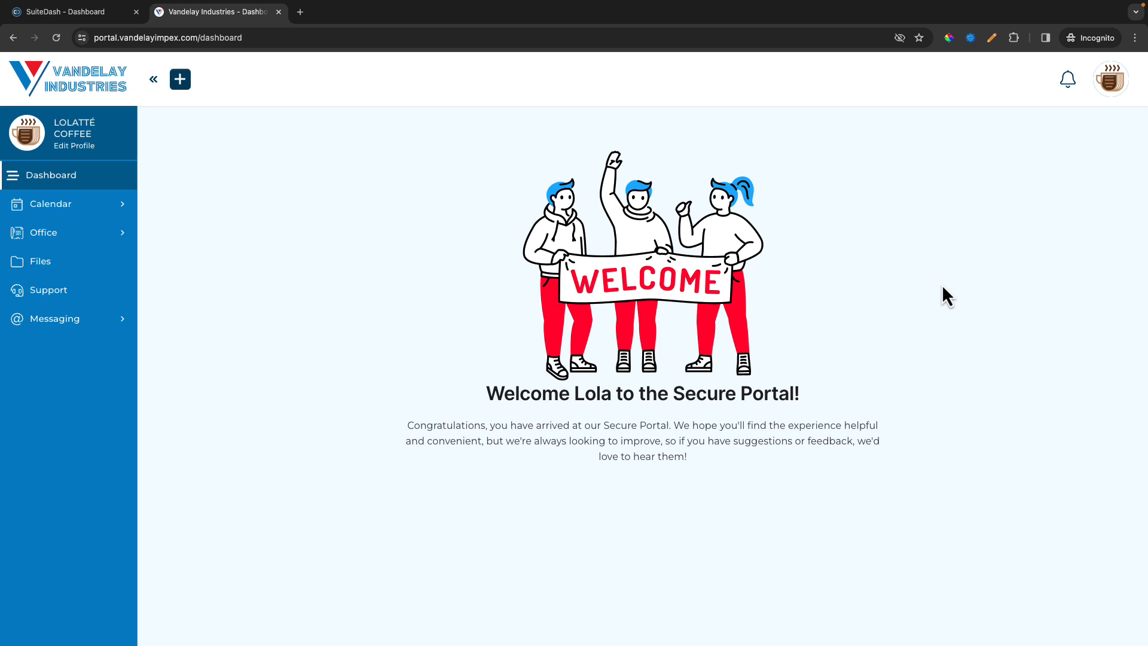
pyautogui.moveTo(1068, 79)
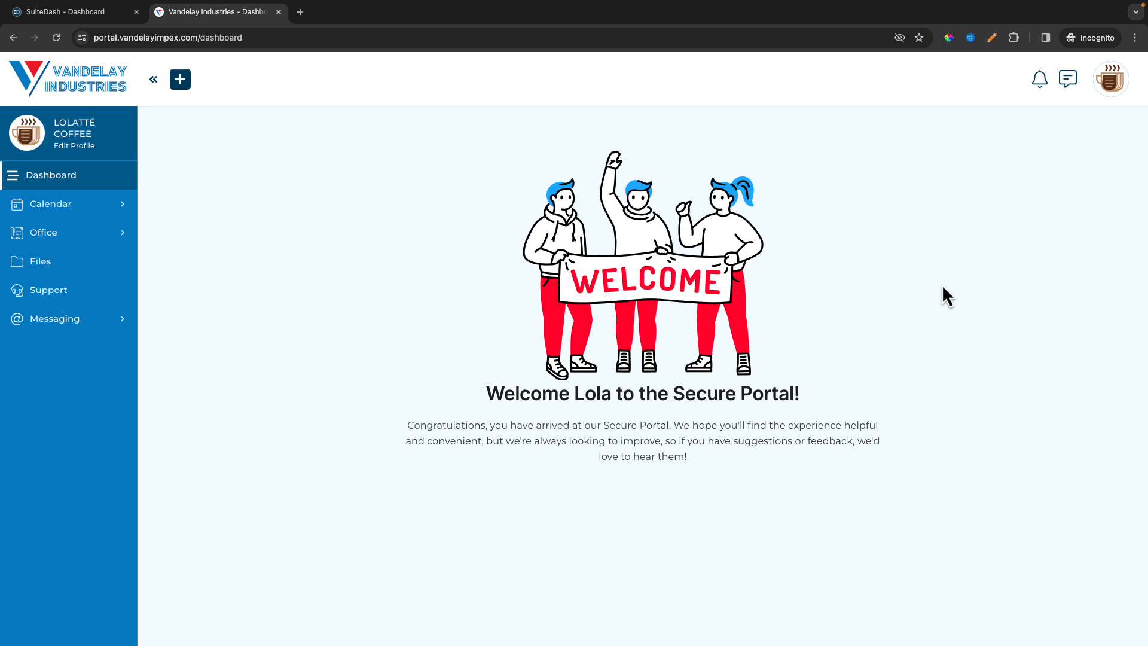
pyautogui.moveTo(1064, 200)
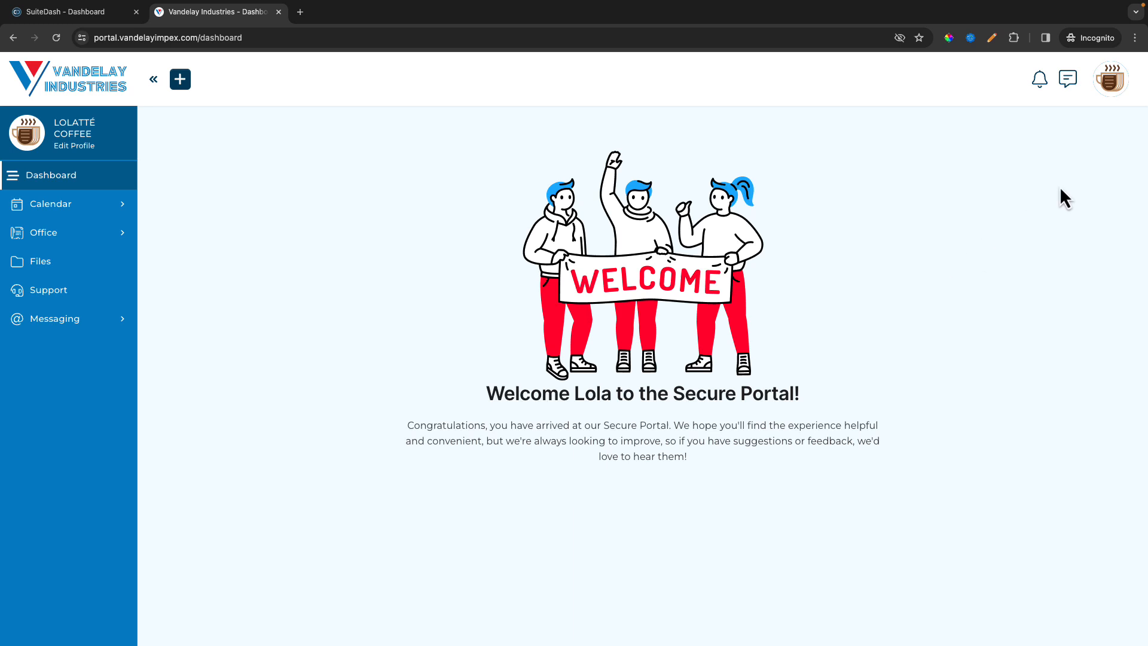
pyautogui.moveTo(785, 296)
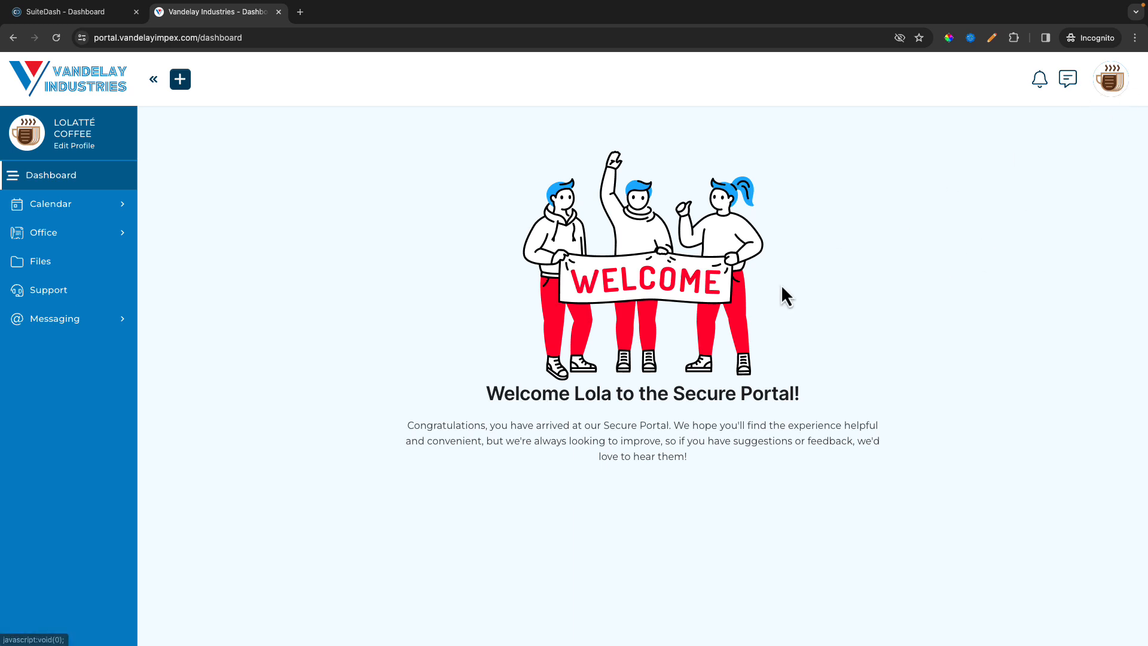
pyautogui.moveTo(589, 423)
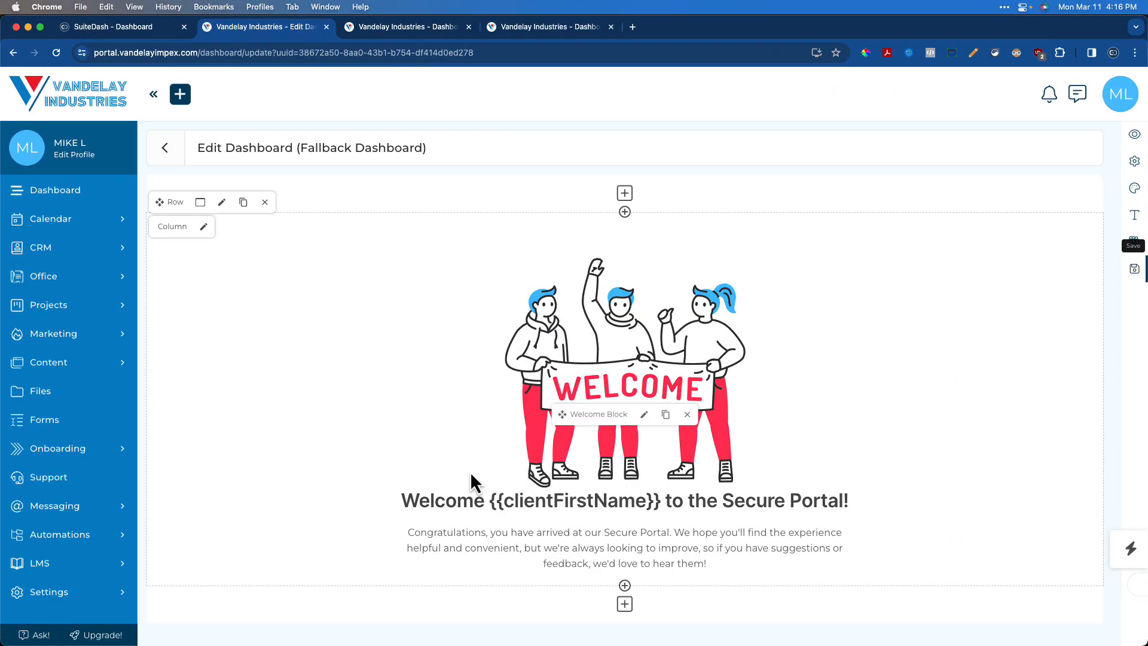
pyautogui.moveTo(424, 410)
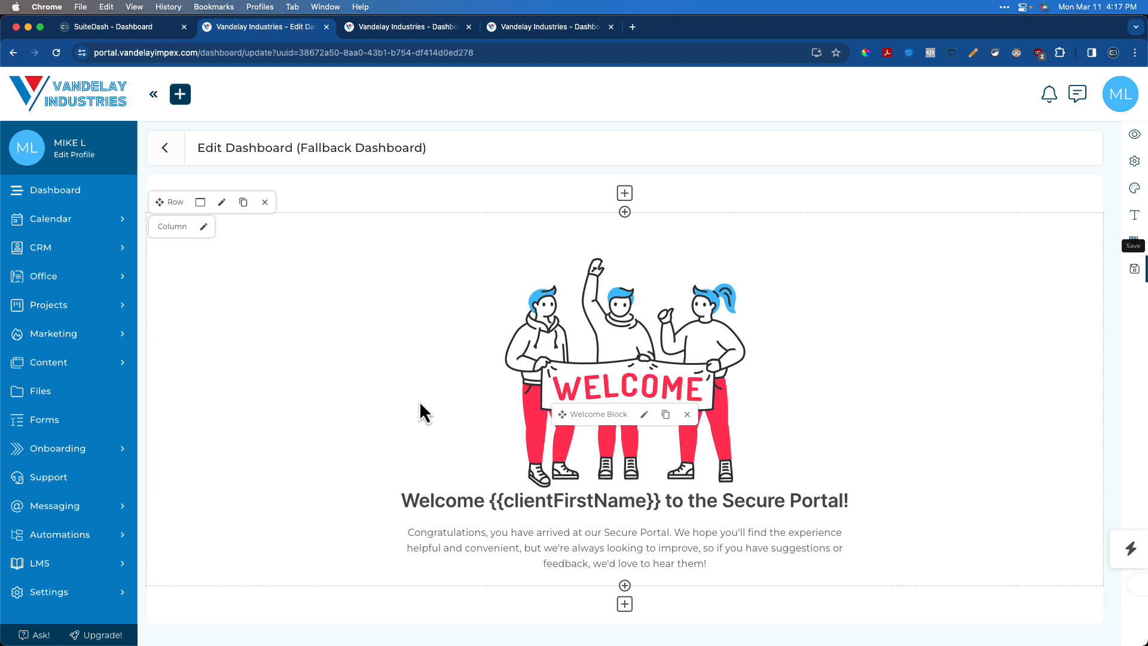
pyautogui.moveTo(526, 500)
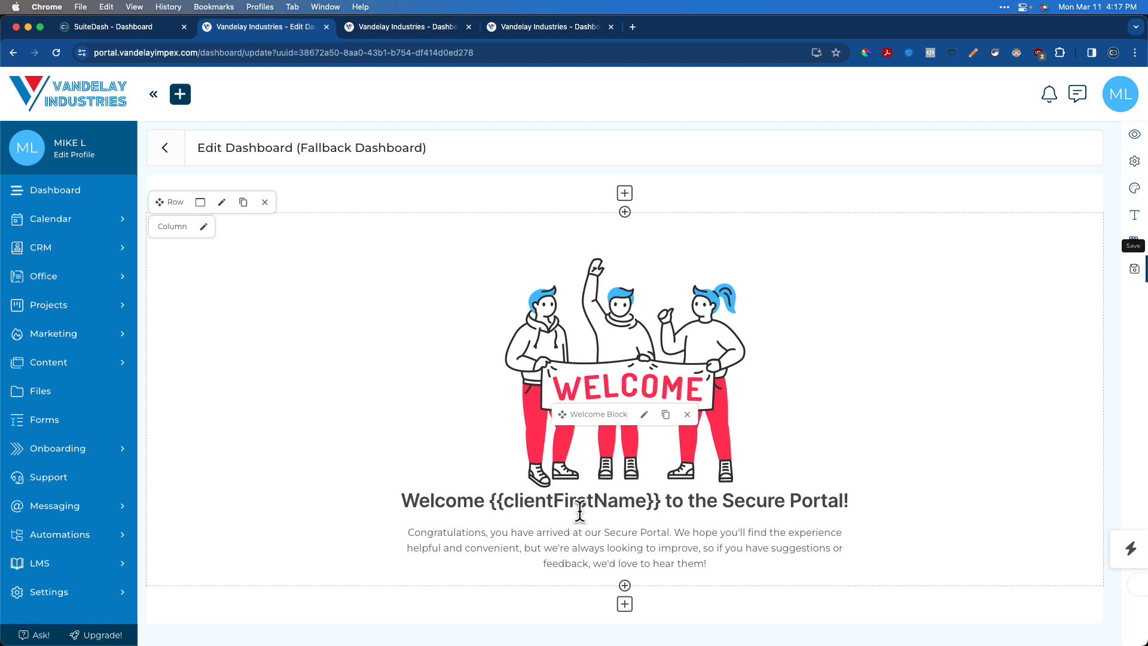
pyautogui.moveTo(644, 415)
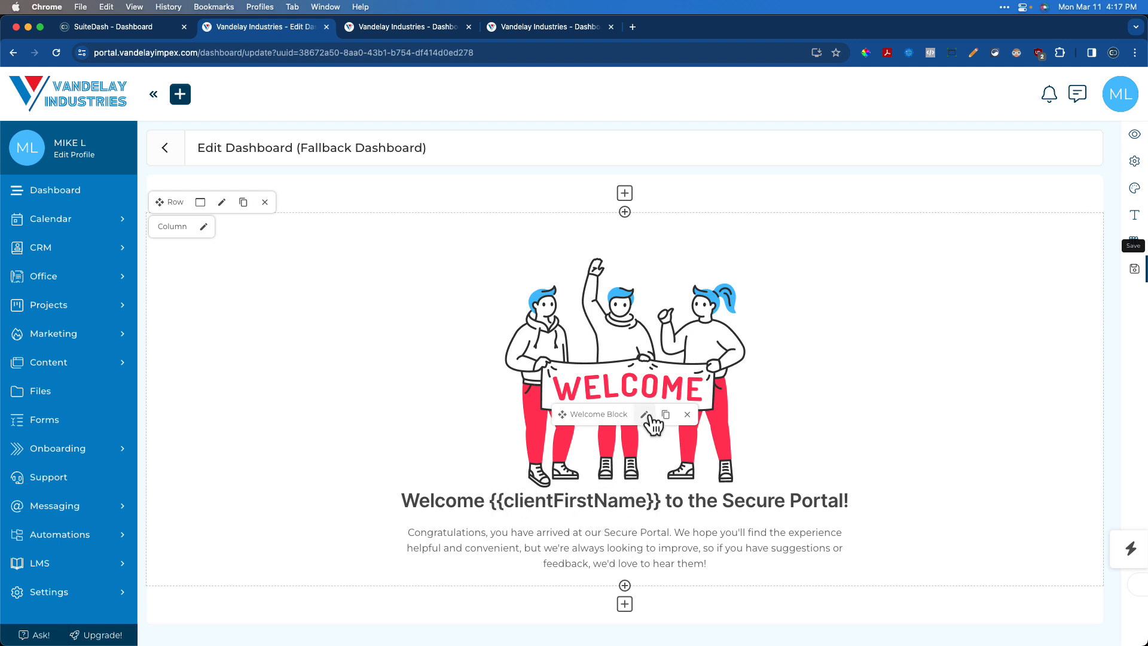
# - Review the Available Placeholders list for Contacts from the welcome block options, then close it
pyautogui.click(645, 415)
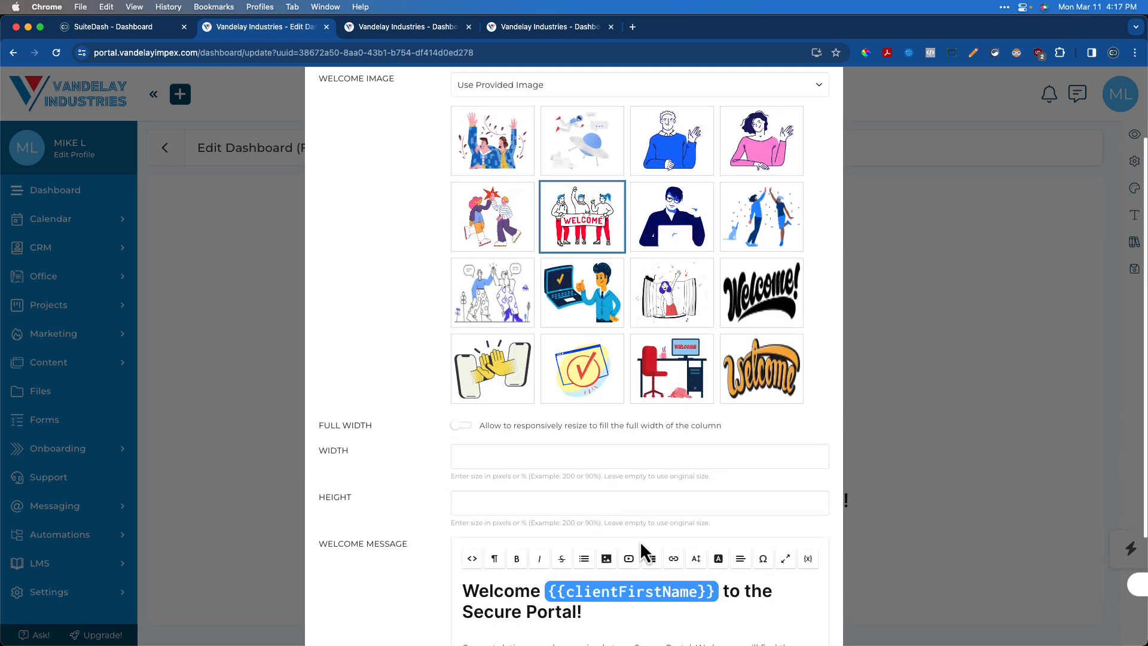
pyautogui.click(807, 558)
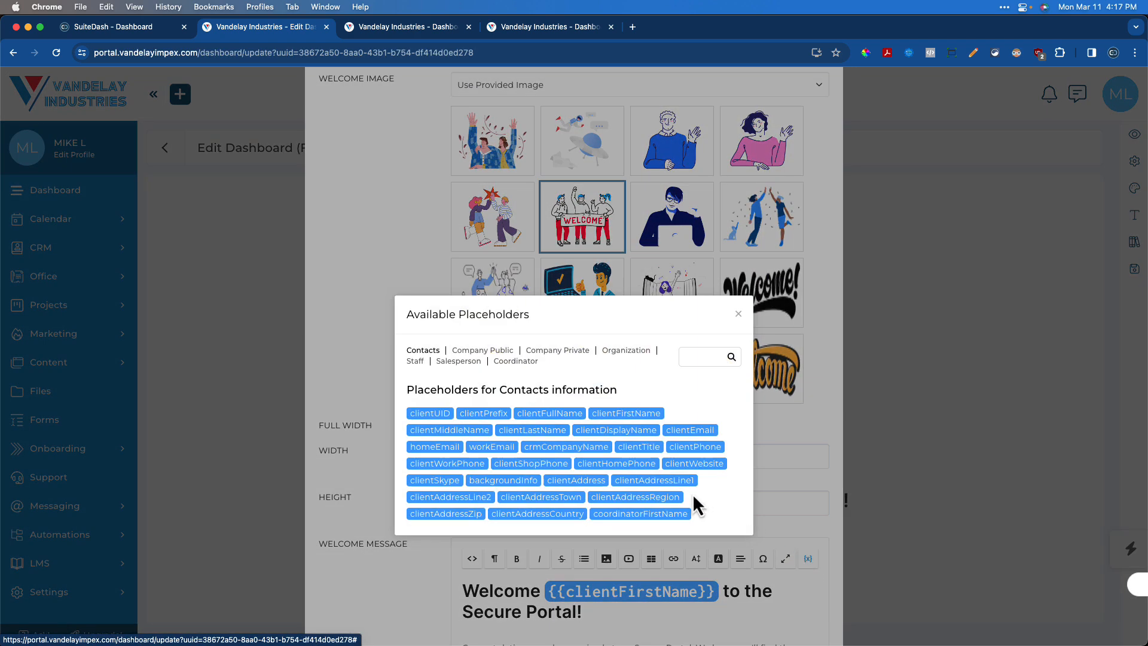
pyautogui.moveTo(531, 464)
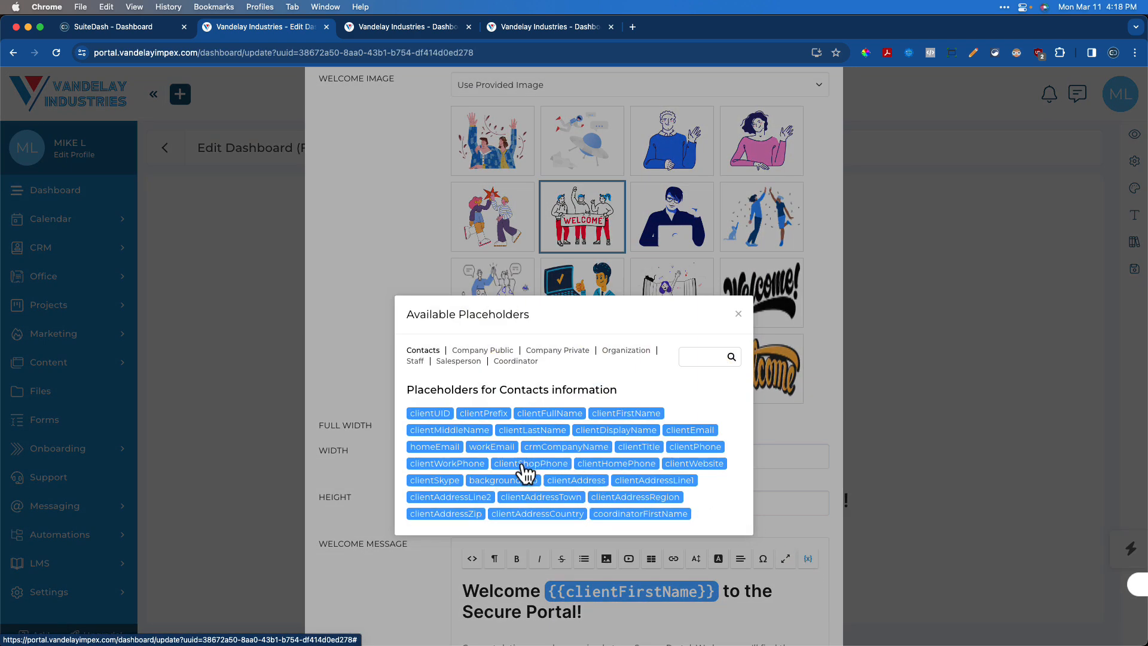
pyautogui.moveTo(583, 465)
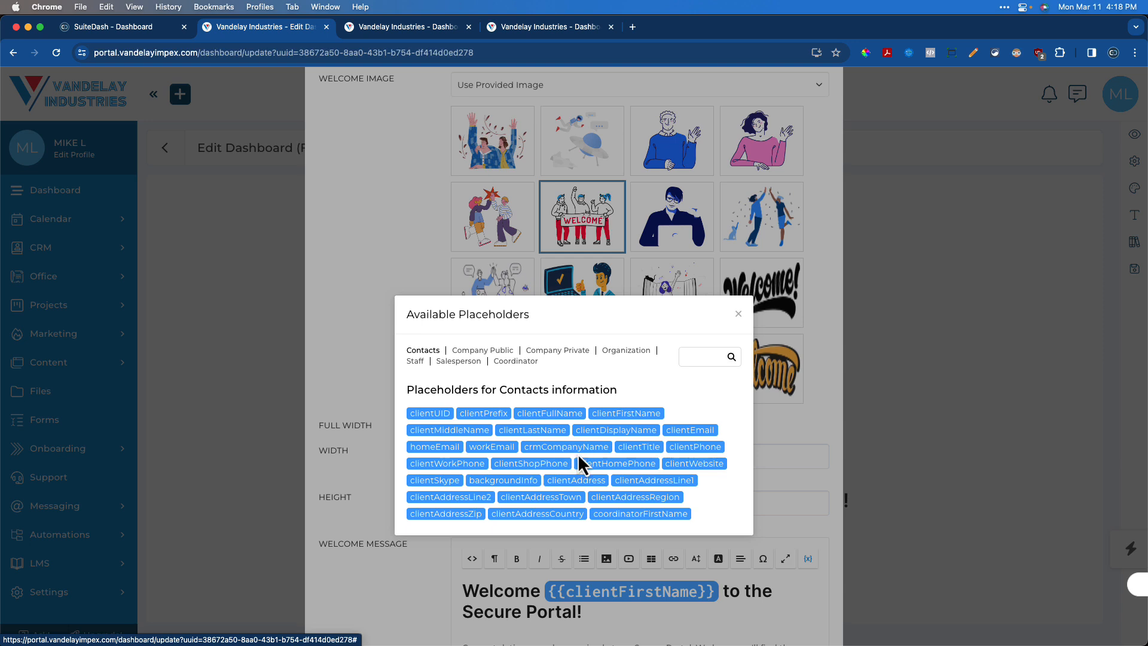
pyautogui.moveTo(566, 388)
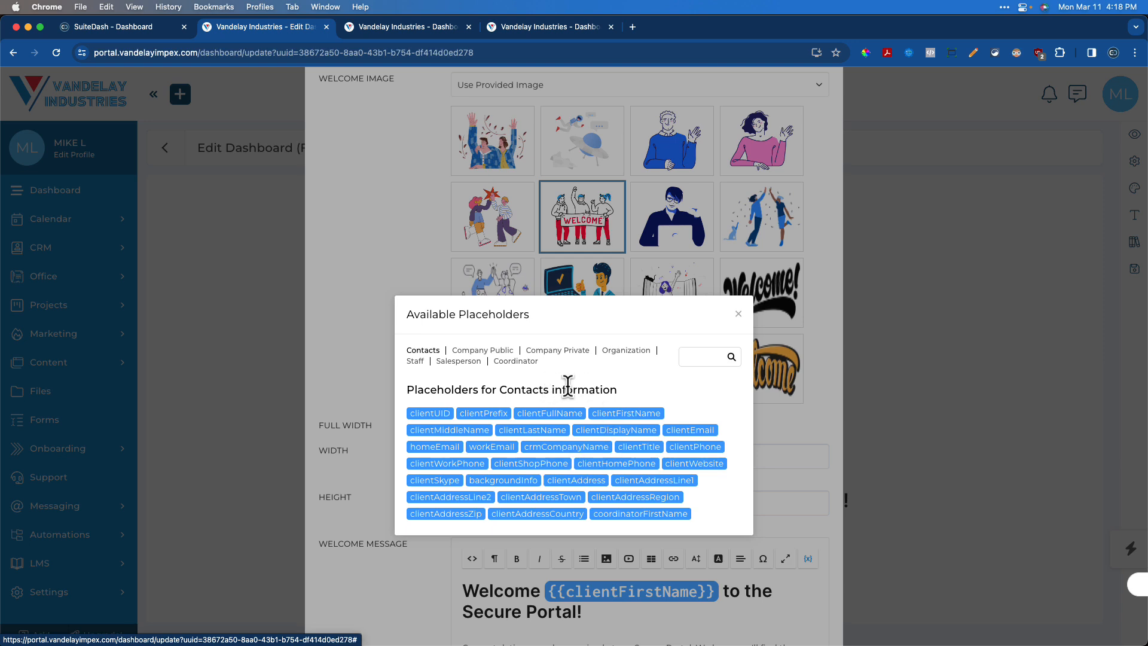
pyautogui.moveTo(571, 379)
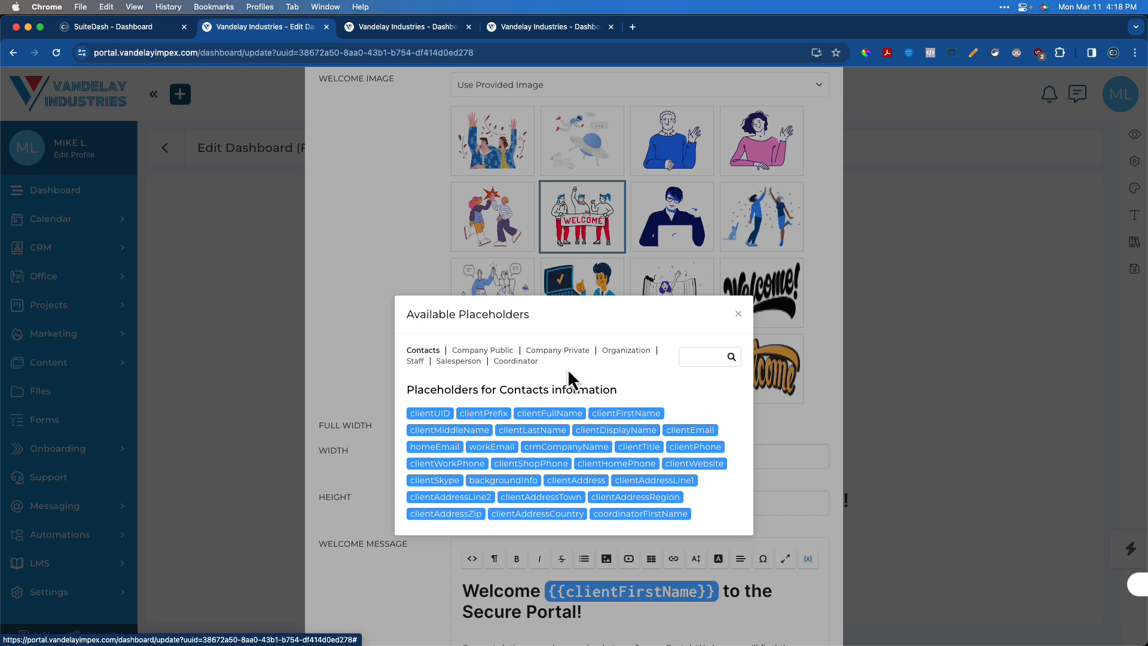
pyautogui.moveTo(558, 370)
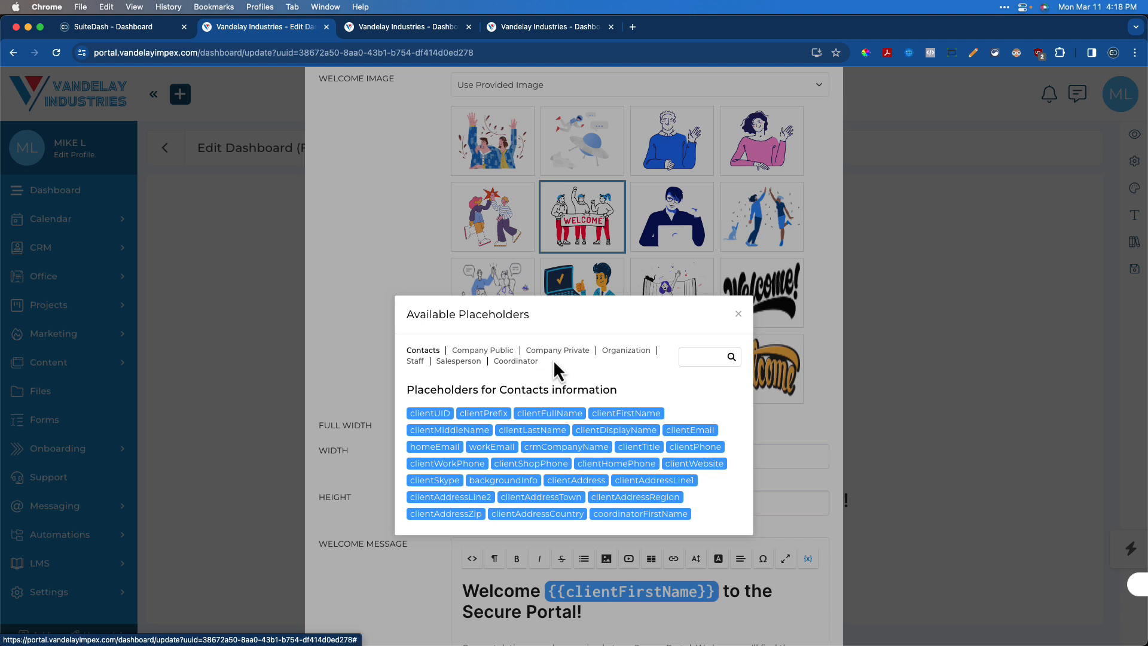
pyautogui.moveTo(477, 376)
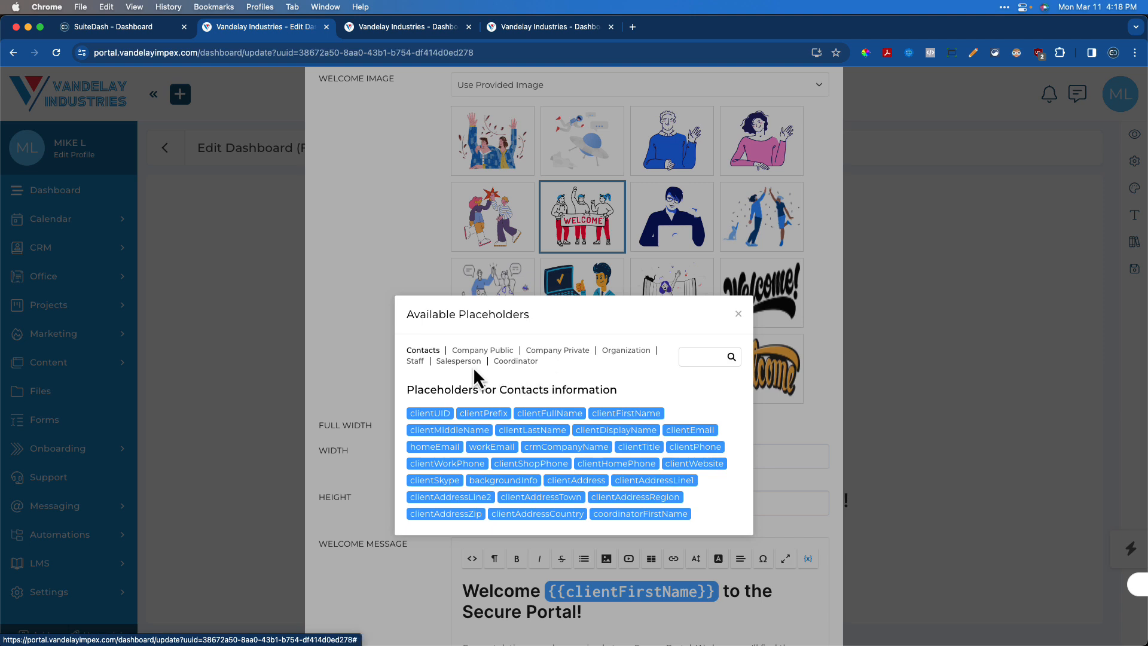
pyautogui.moveTo(547, 381)
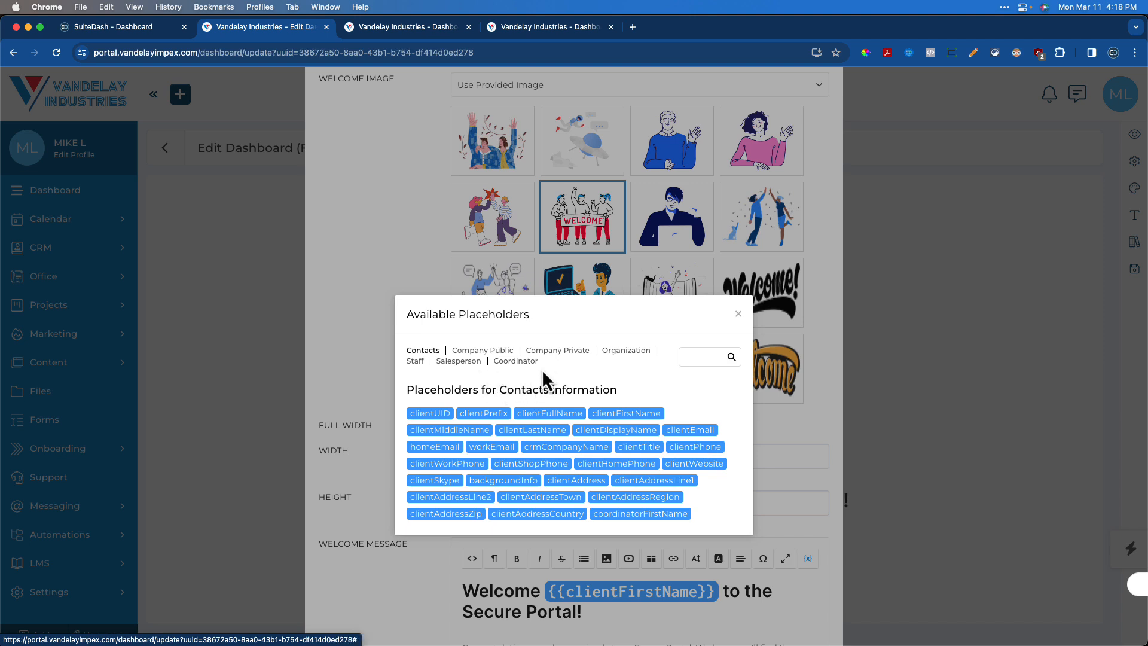
pyautogui.moveTo(611, 379)
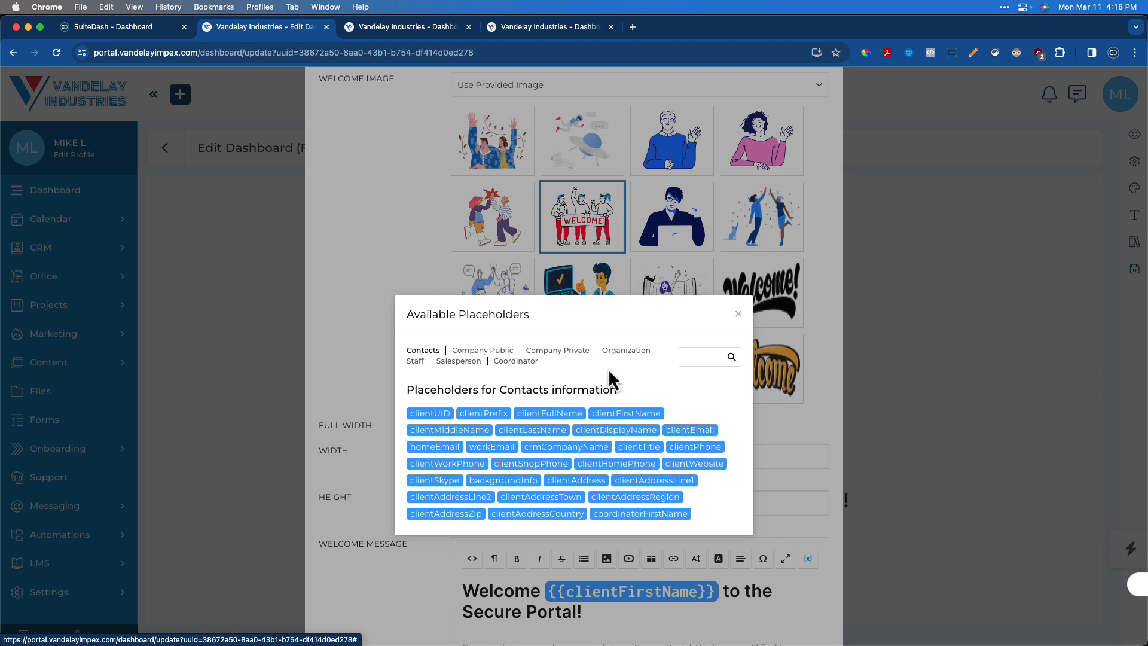
pyautogui.click(738, 313)
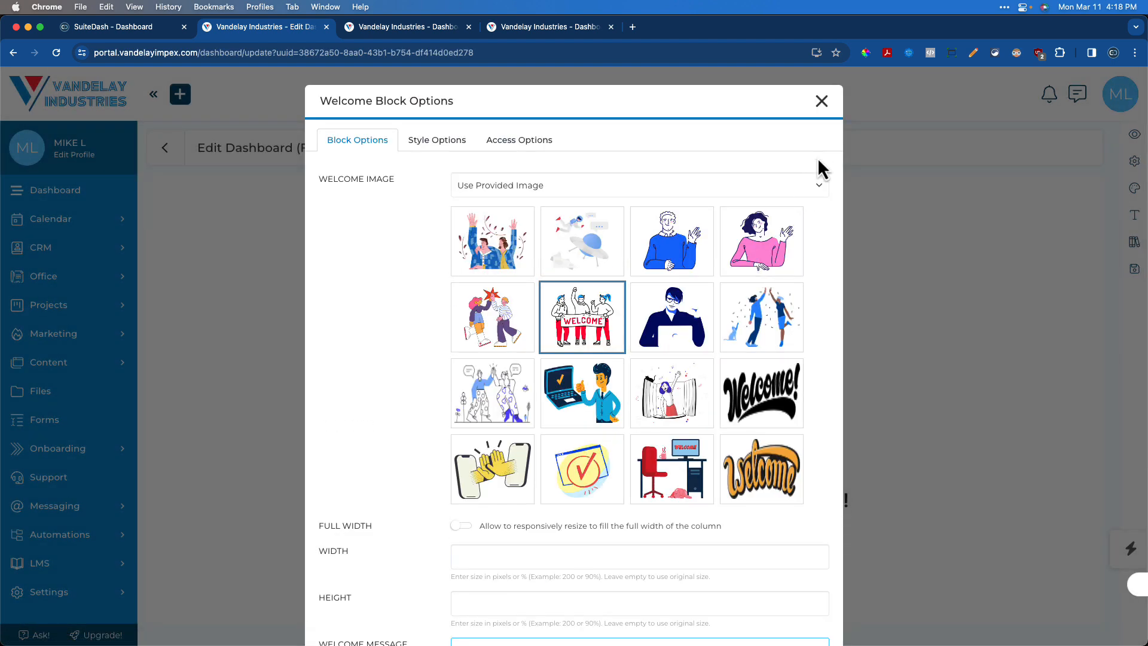
# - Close the welcome block options, return to the Dashboards list and start a new dashboard
pyautogui.click(820, 100)
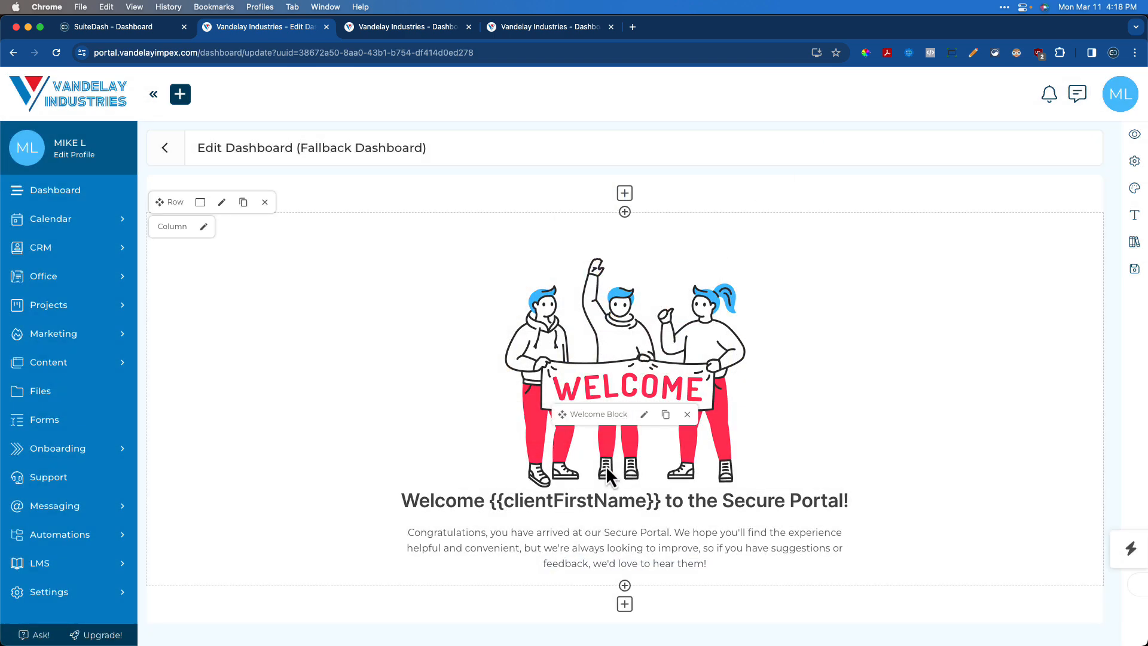
pyautogui.moveTo(335, 360)
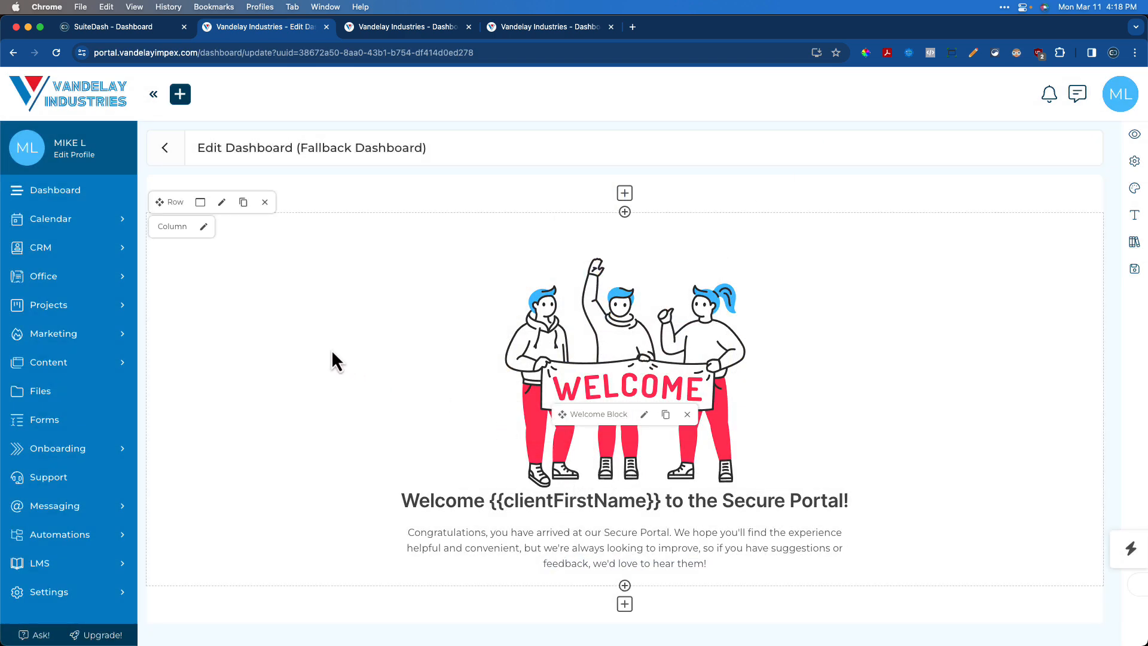
pyautogui.moveTo(330, 360)
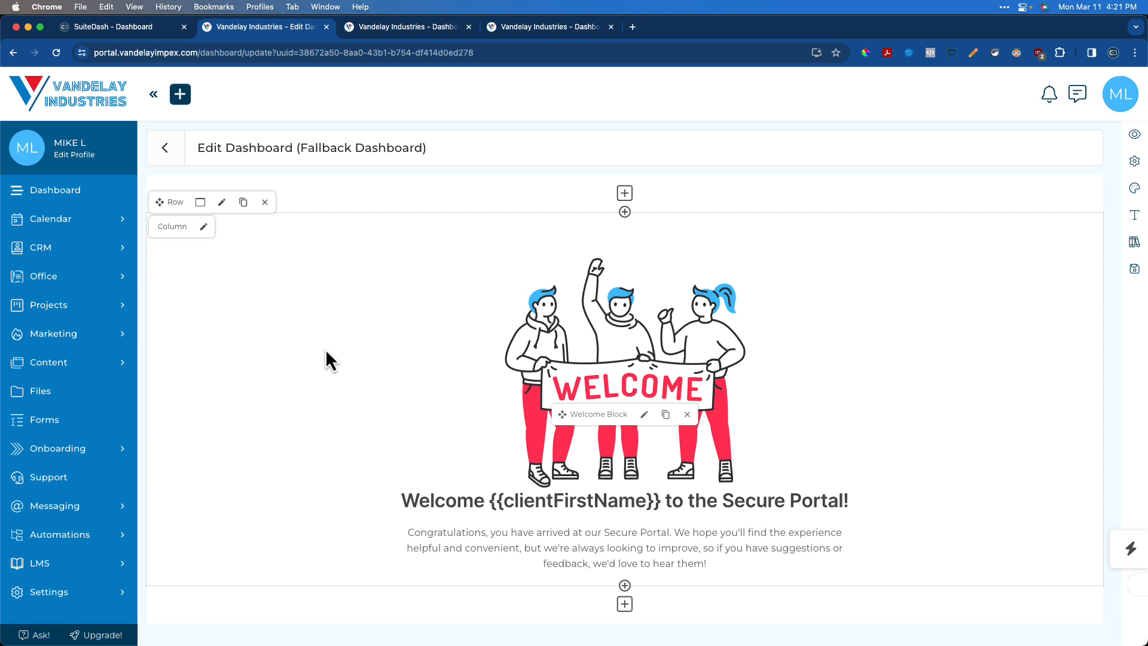
pyautogui.moveTo(344, 344)
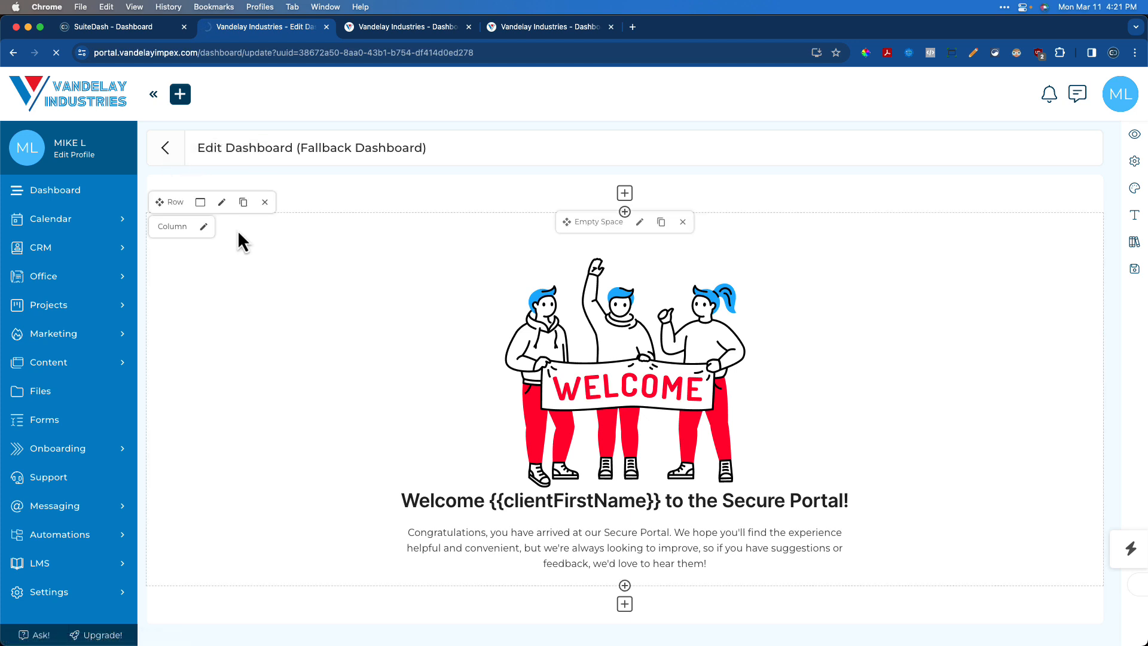
pyautogui.click(165, 147)
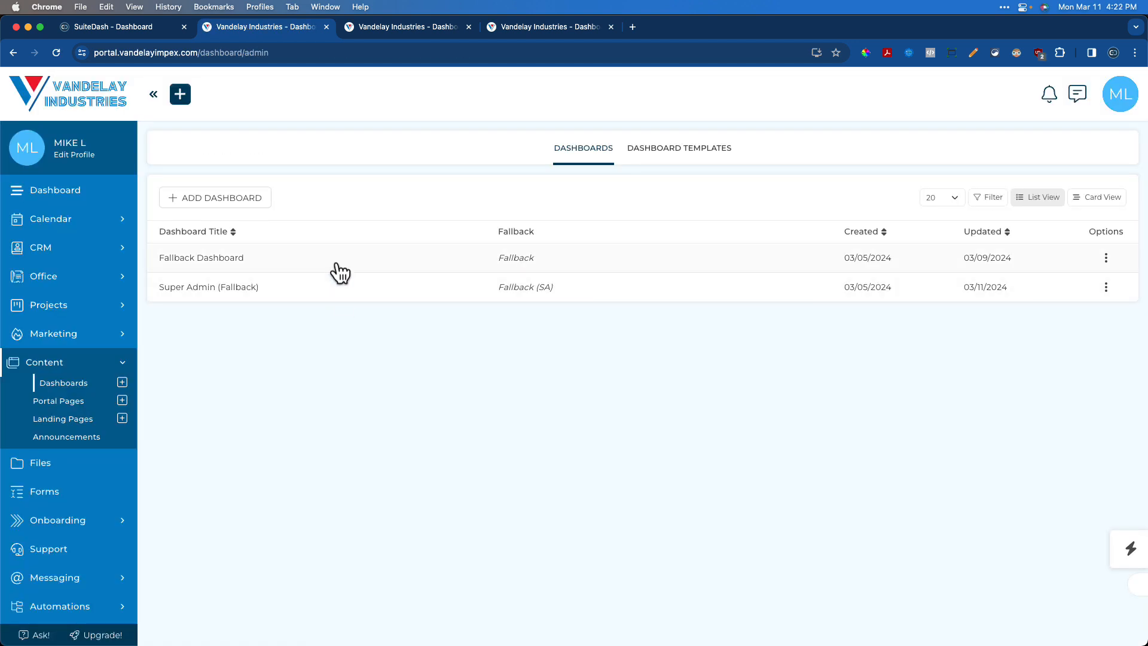
pyautogui.click(214, 197)
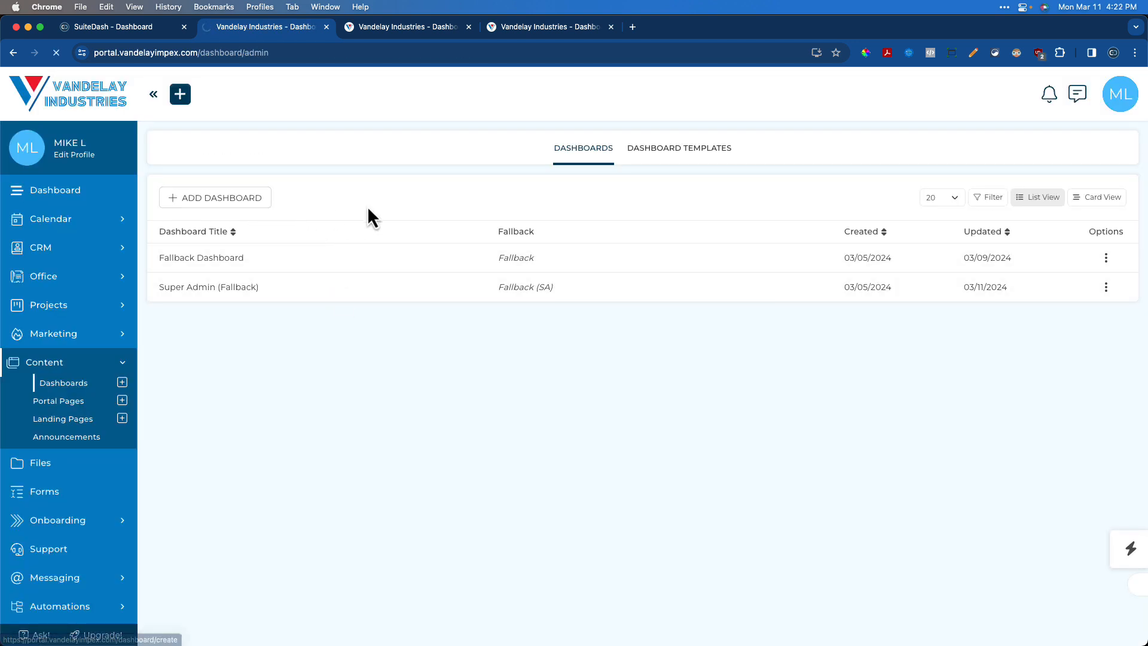
# - Title the new dashboard 'Coffee Europe' and review its contact, circle and team assignment settings
pyautogui.click(214, 197)
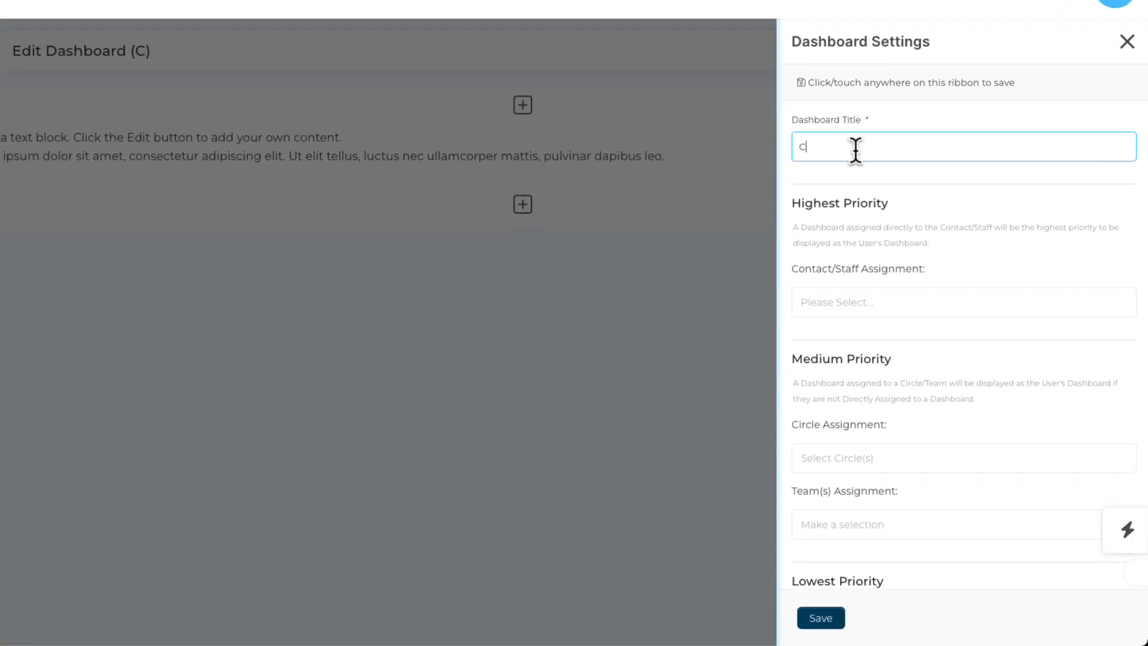
pyautogui.write('Coffee Europ')
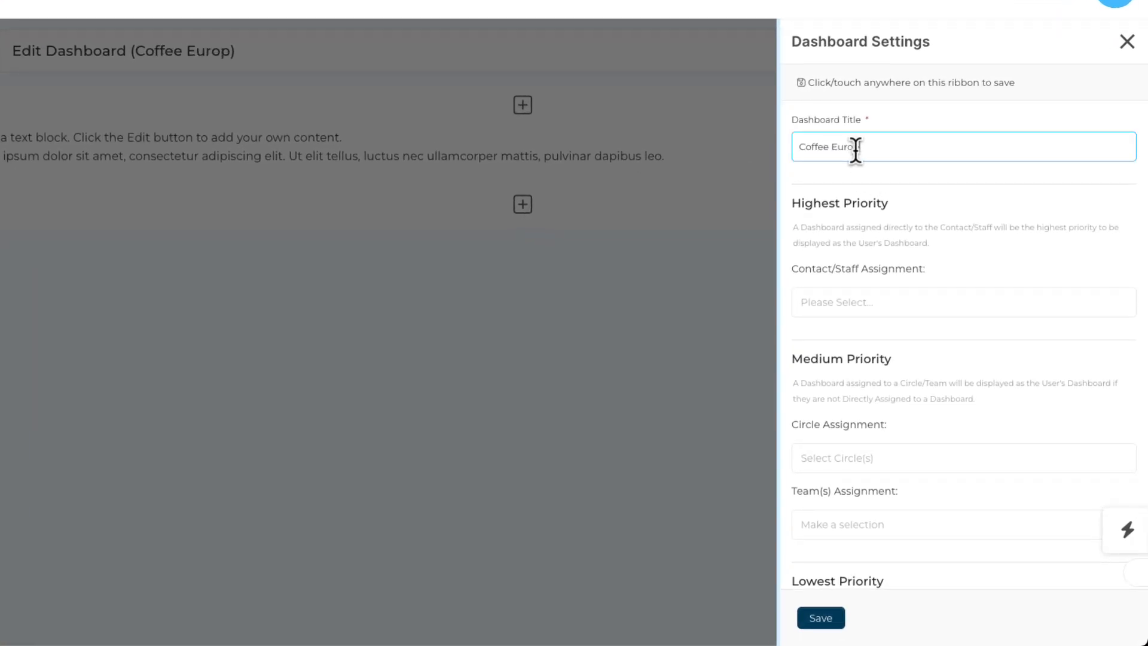
pyautogui.write('e')
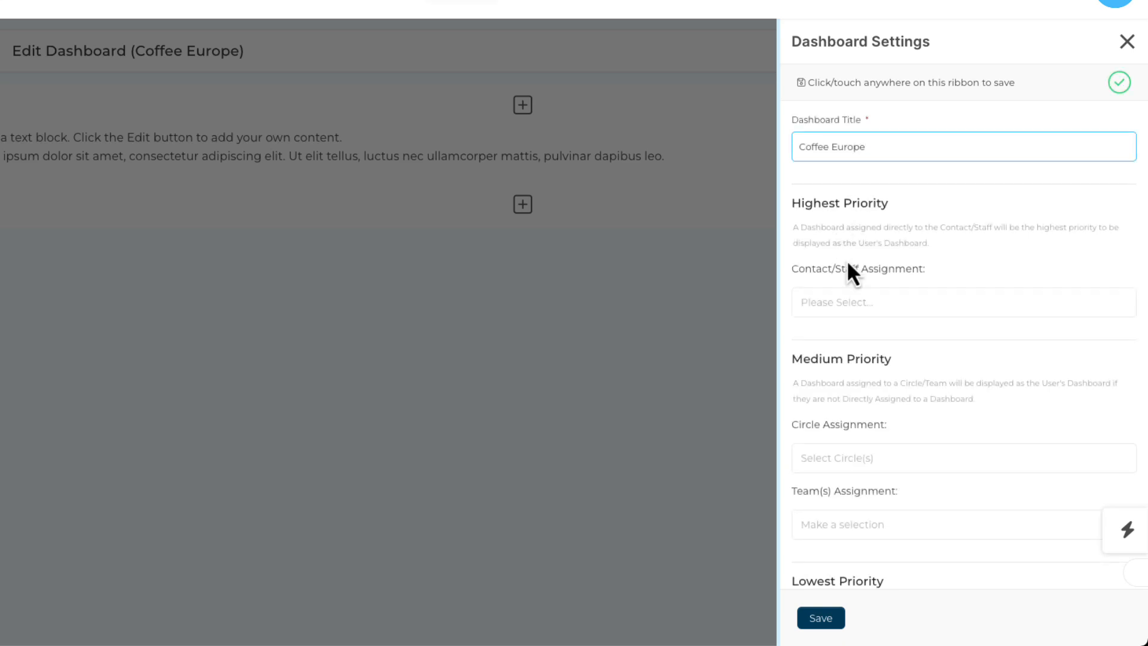
pyautogui.moveTo(822, 425)
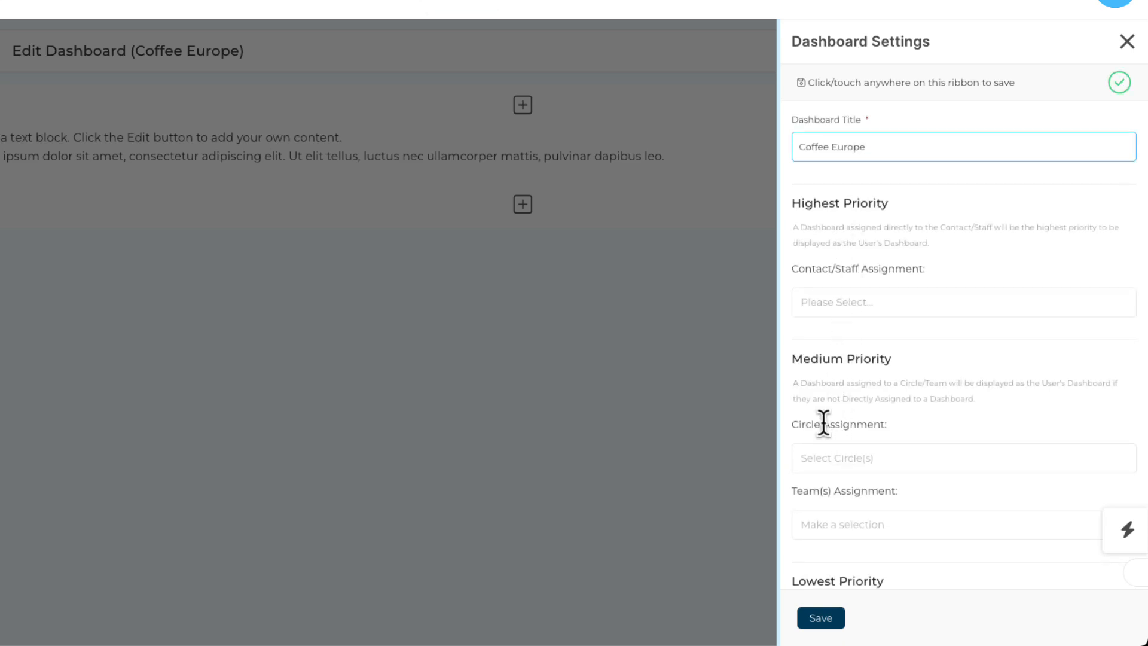
pyautogui.moveTo(838, 454)
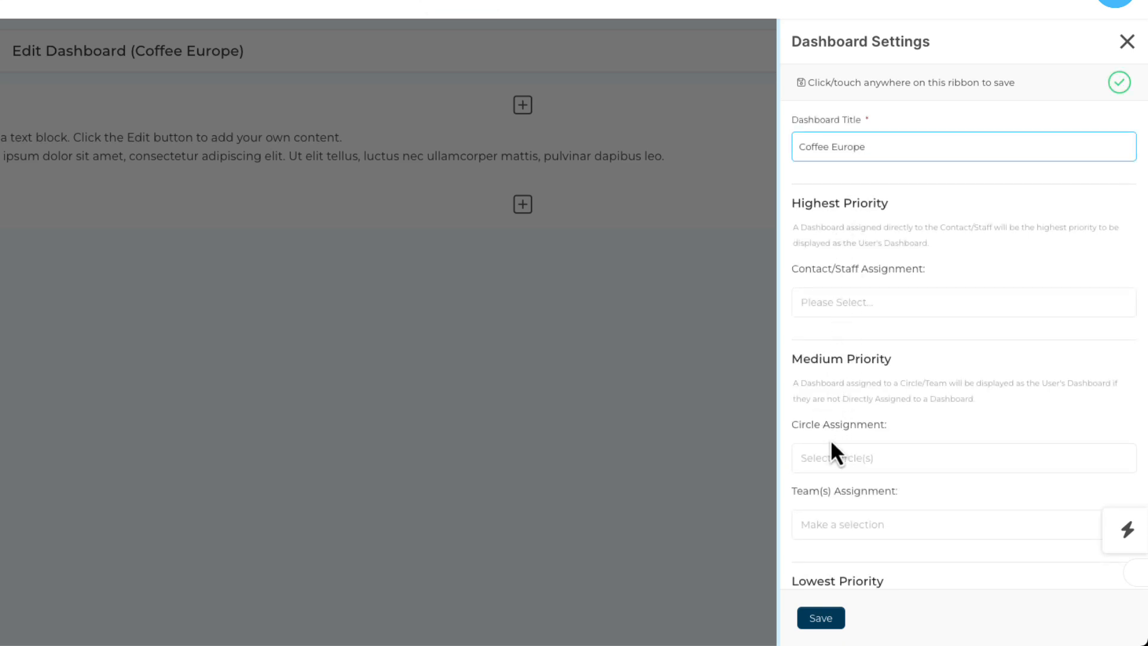
pyautogui.scroll(-3)
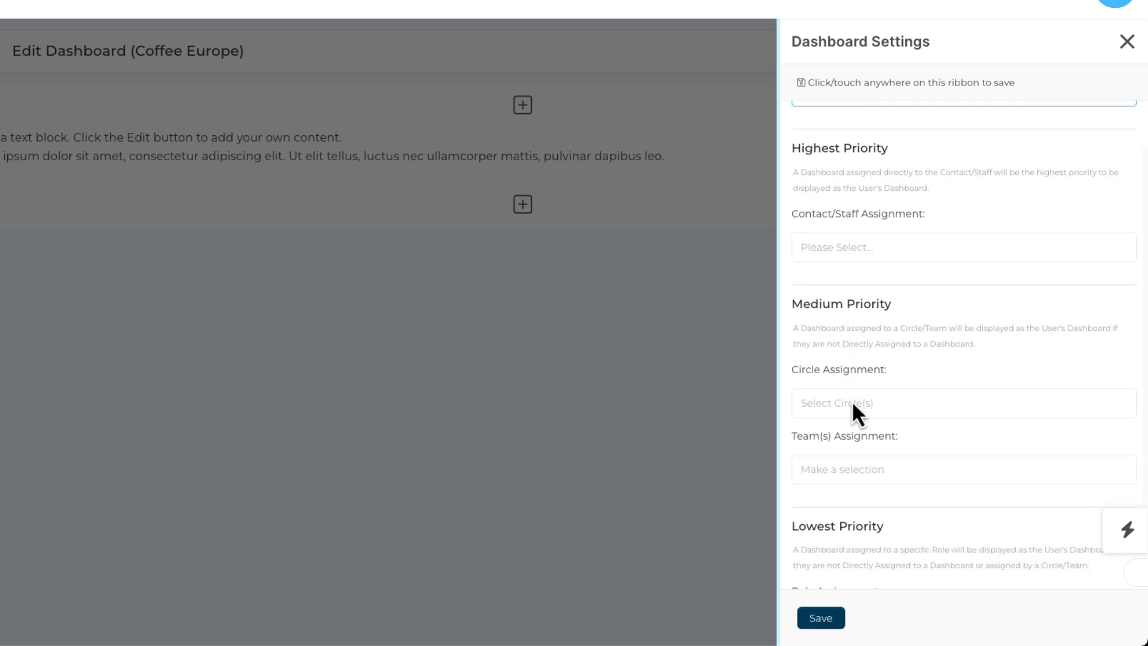
pyautogui.scroll(-3)
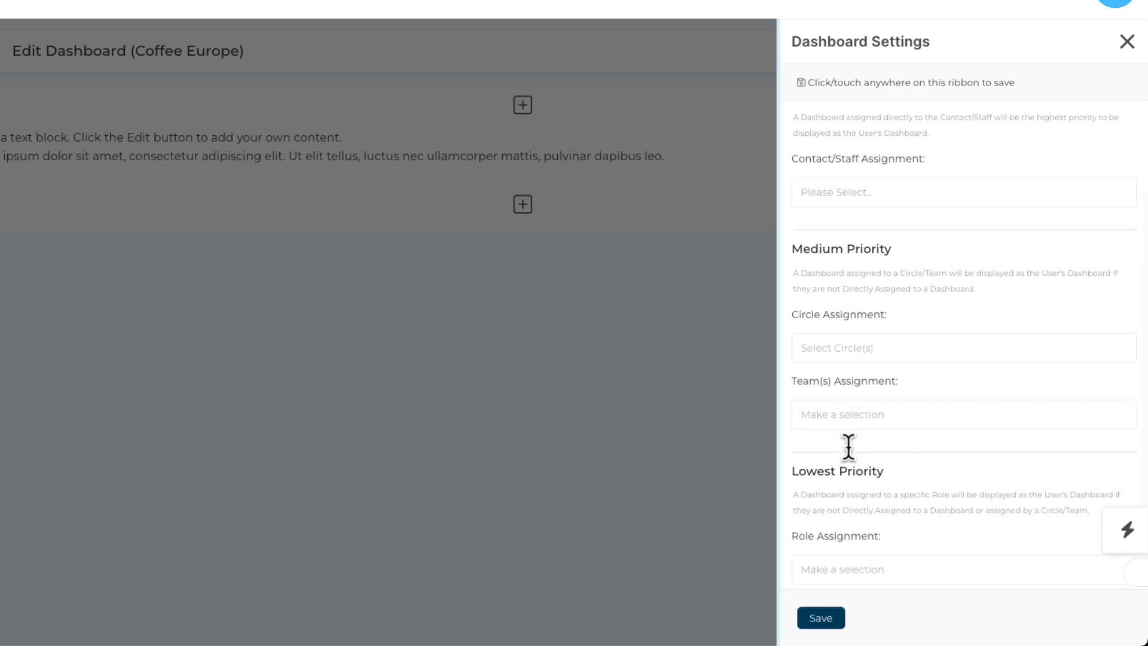
pyautogui.scroll(3)
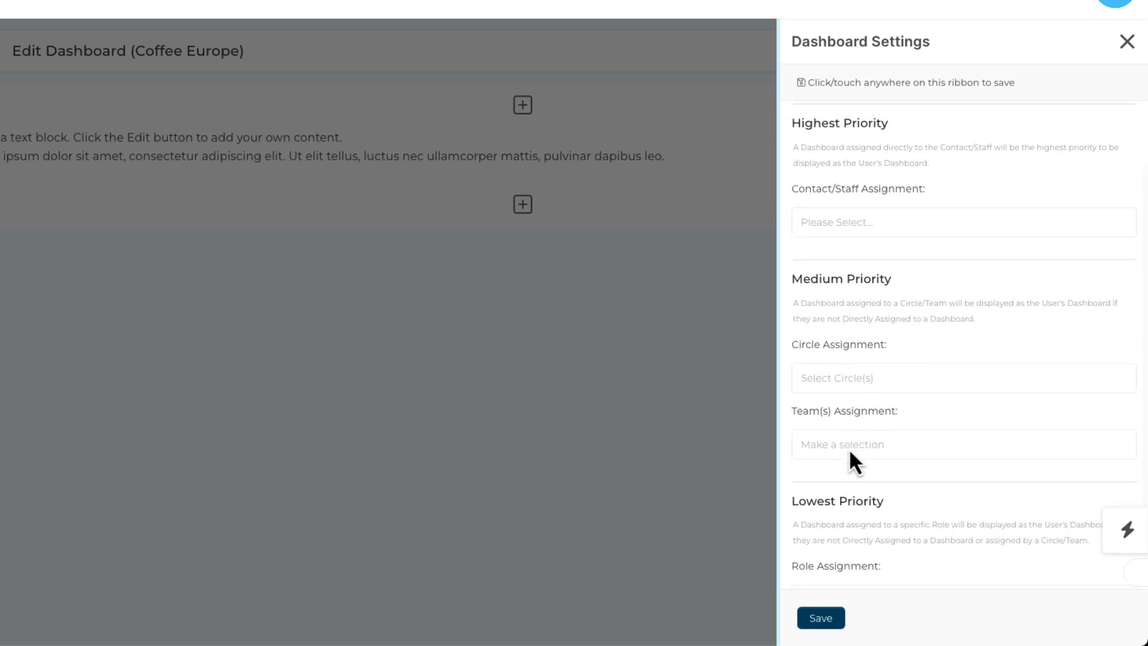
pyautogui.scroll(3)
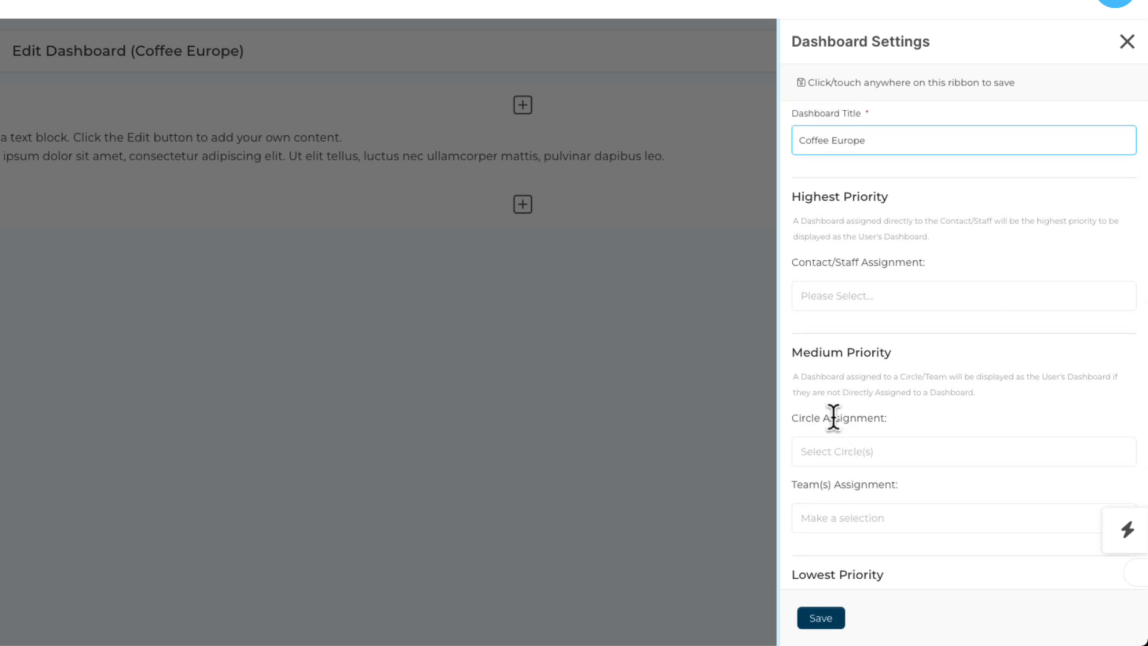
pyautogui.moveTo(822, 450)
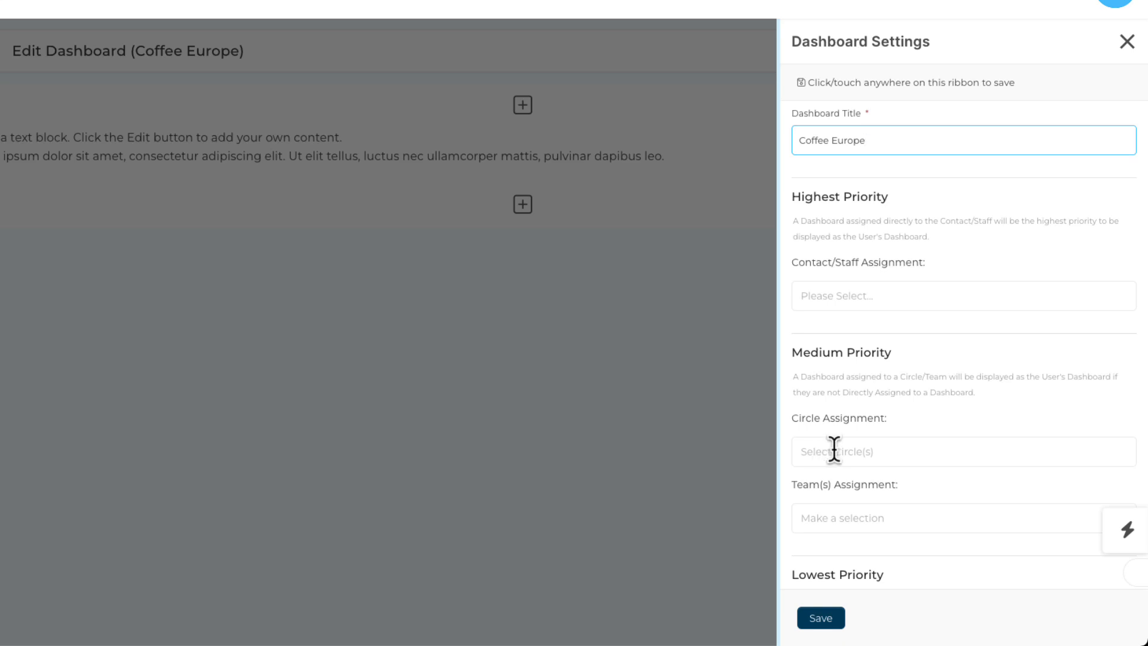
pyautogui.moveTo(856, 452)
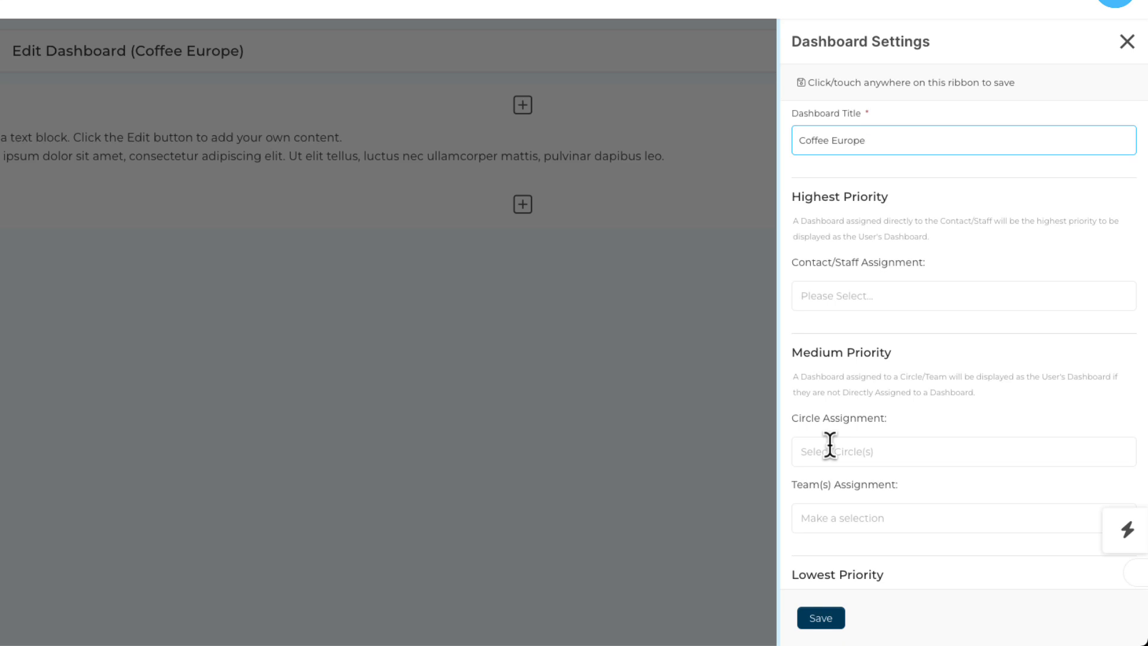
pyautogui.click(866, 140)
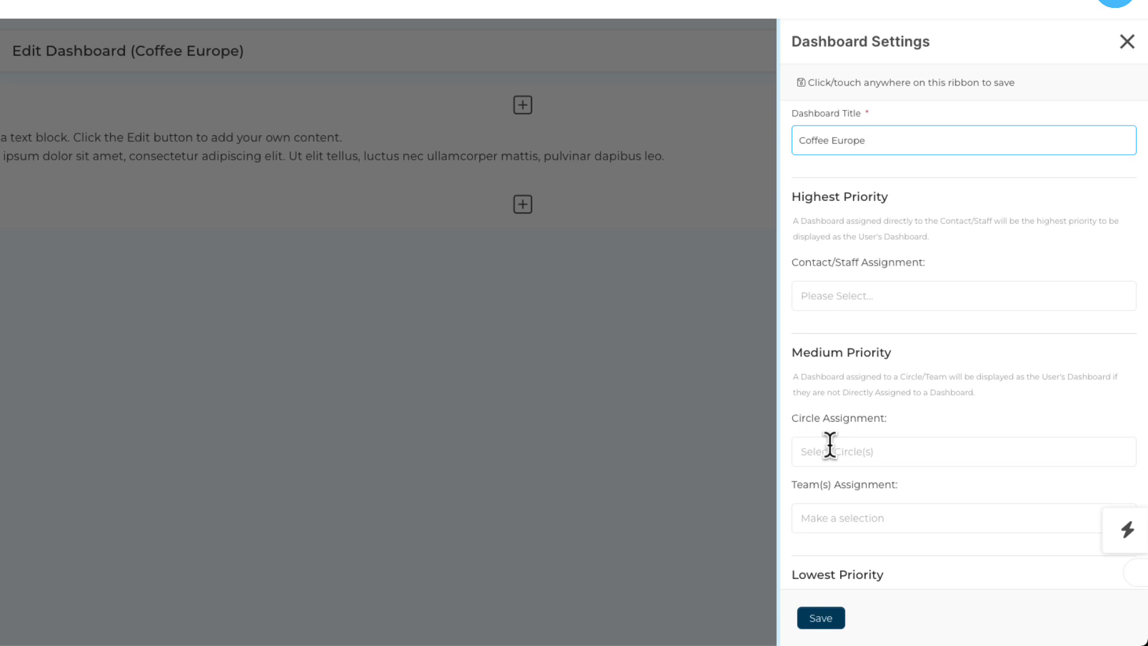
pyautogui.click(866, 140)
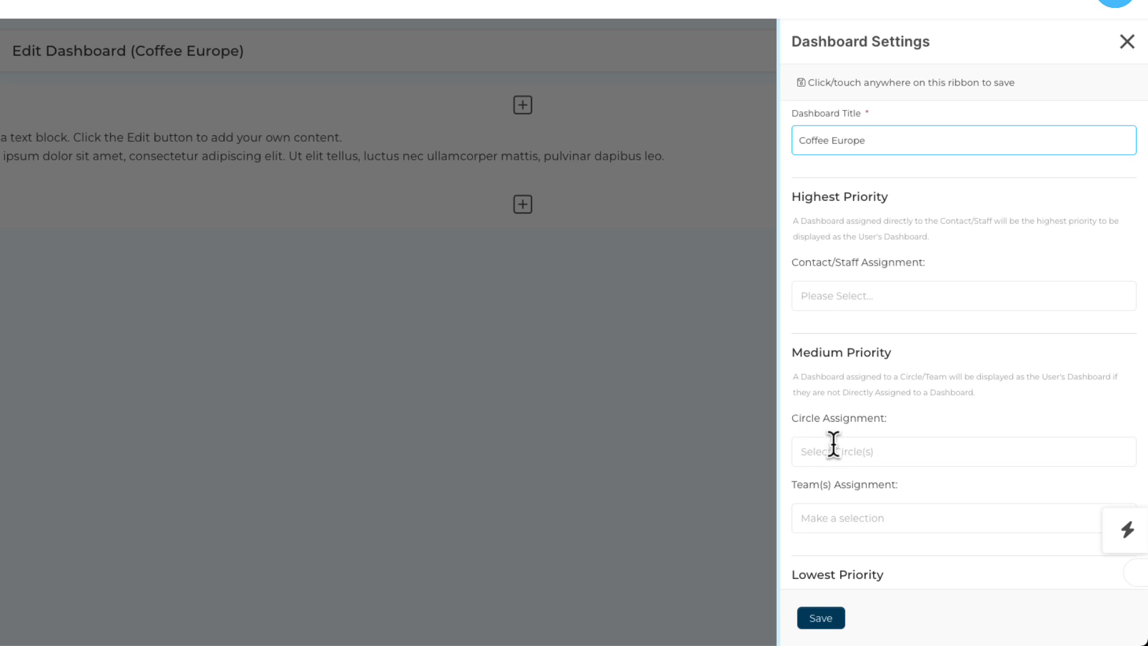
pyautogui.moveTo(717, 430)
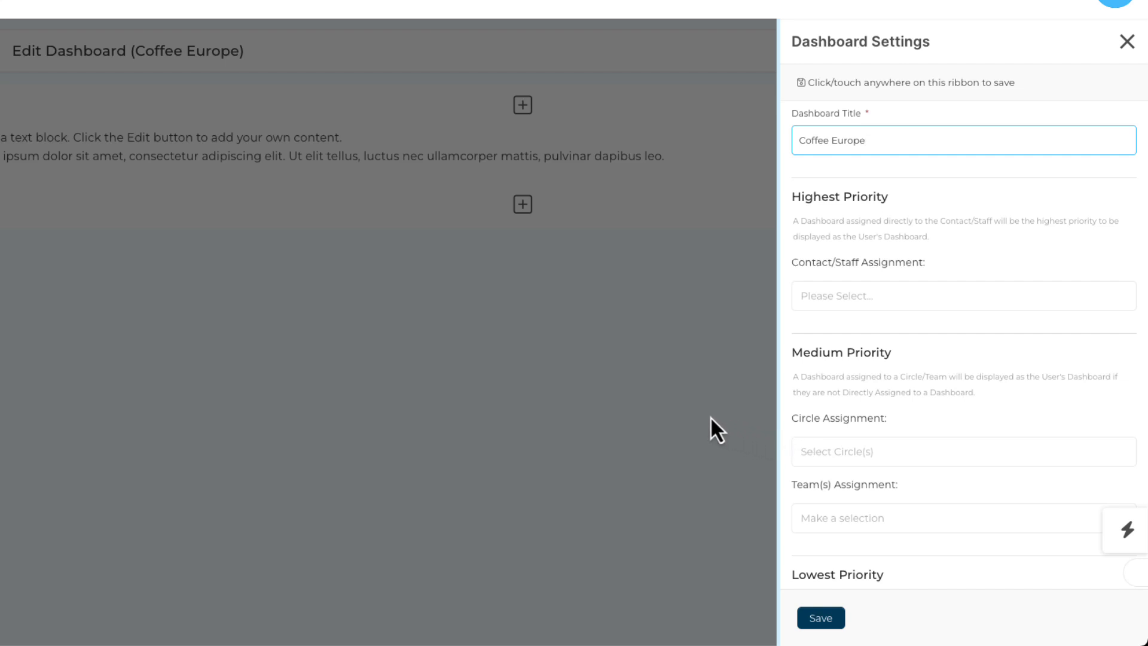
pyautogui.moveTo(709, 427)
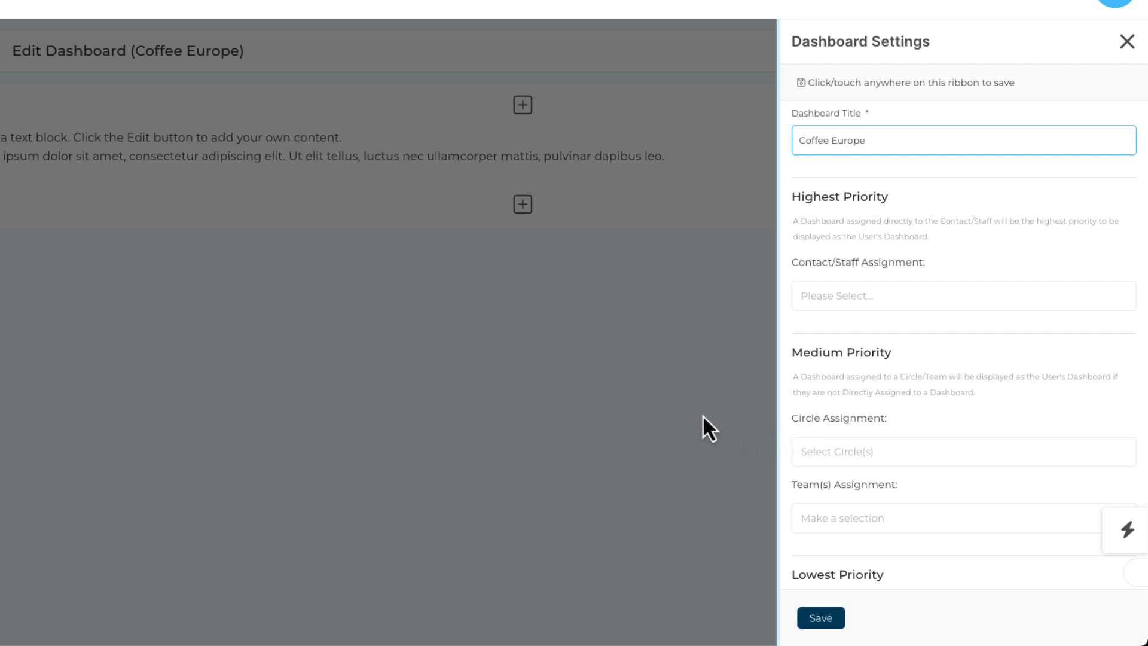
pyautogui.click(865, 140)
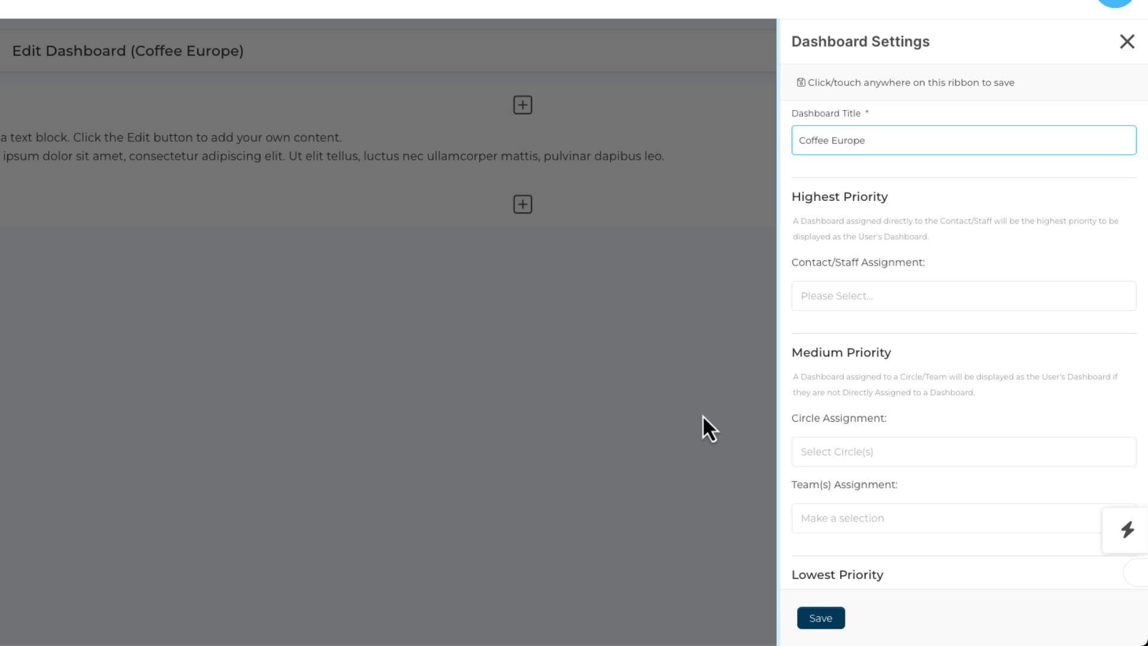
pyautogui.moveTo(703, 410)
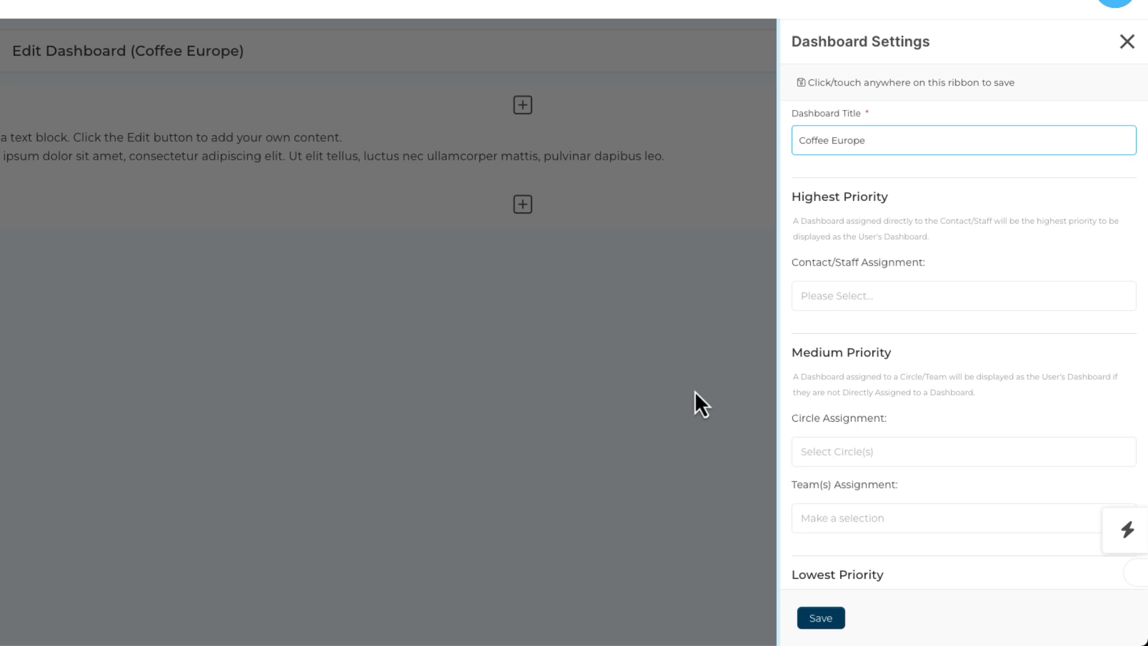
pyautogui.moveTo(742, 355)
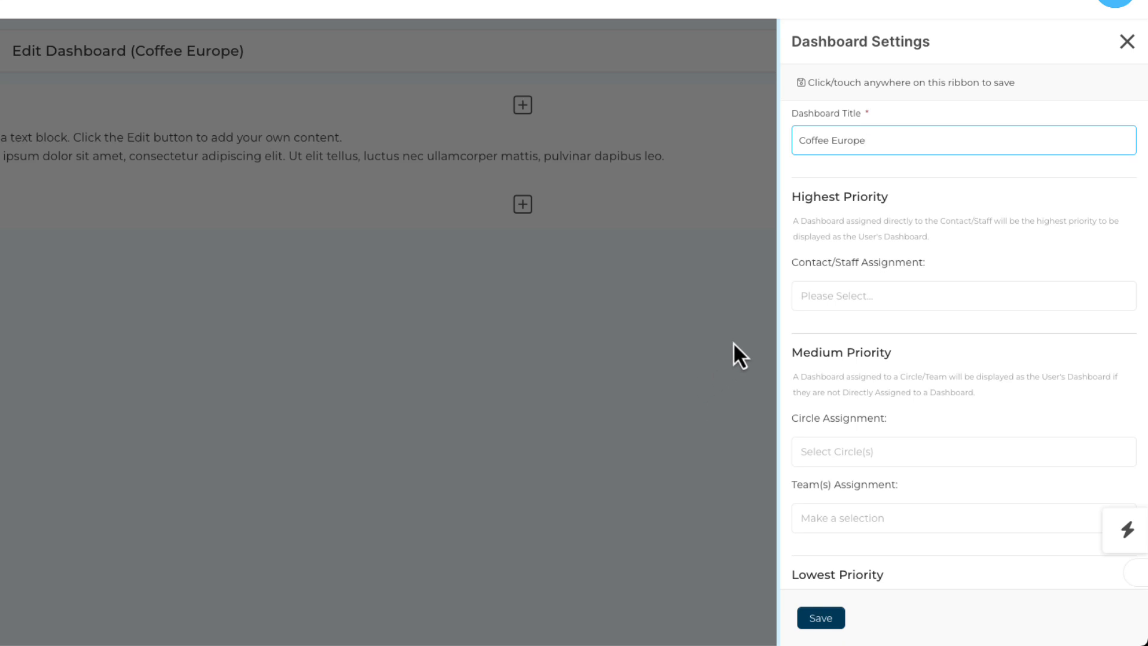
pyautogui.moveTo(1110, 14)
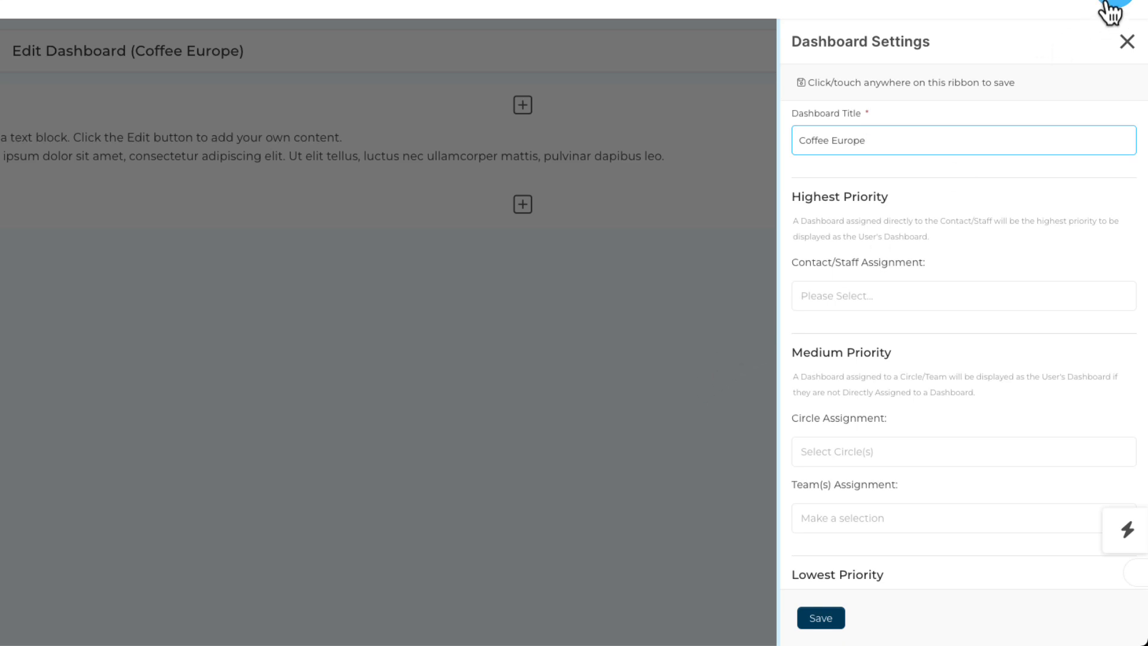
# - Switch to SuiteDash Academy and open the S.A.T. Series course on 'Meet our Founder + CEO'
pyautogui.click(403, 26)
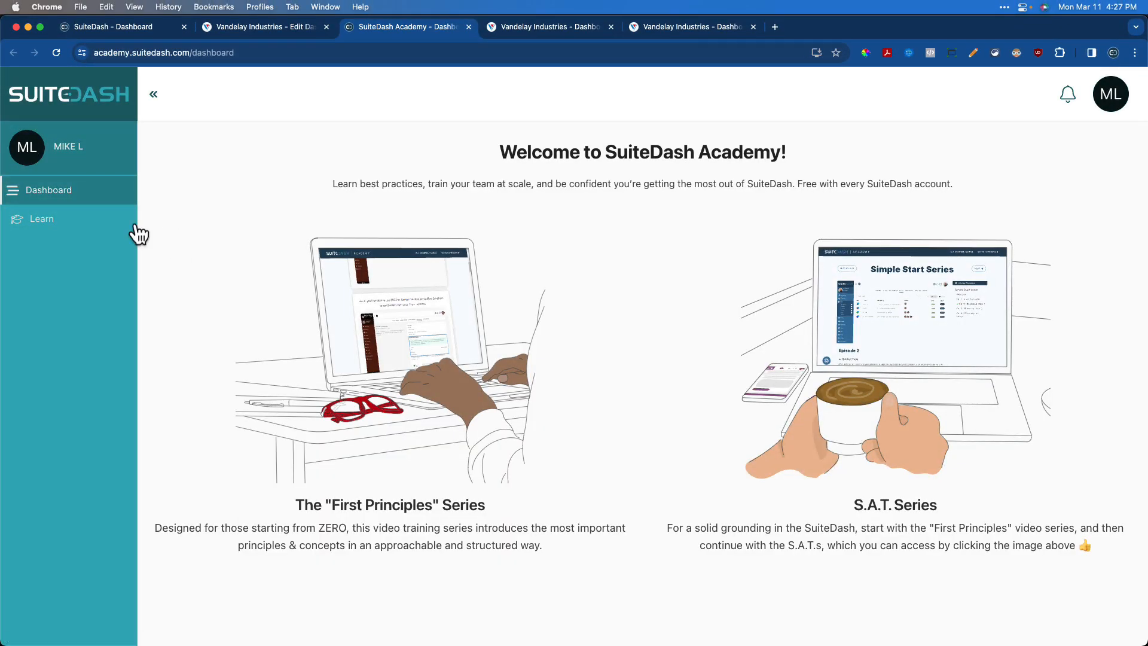
pyautogui.click(41, 218)
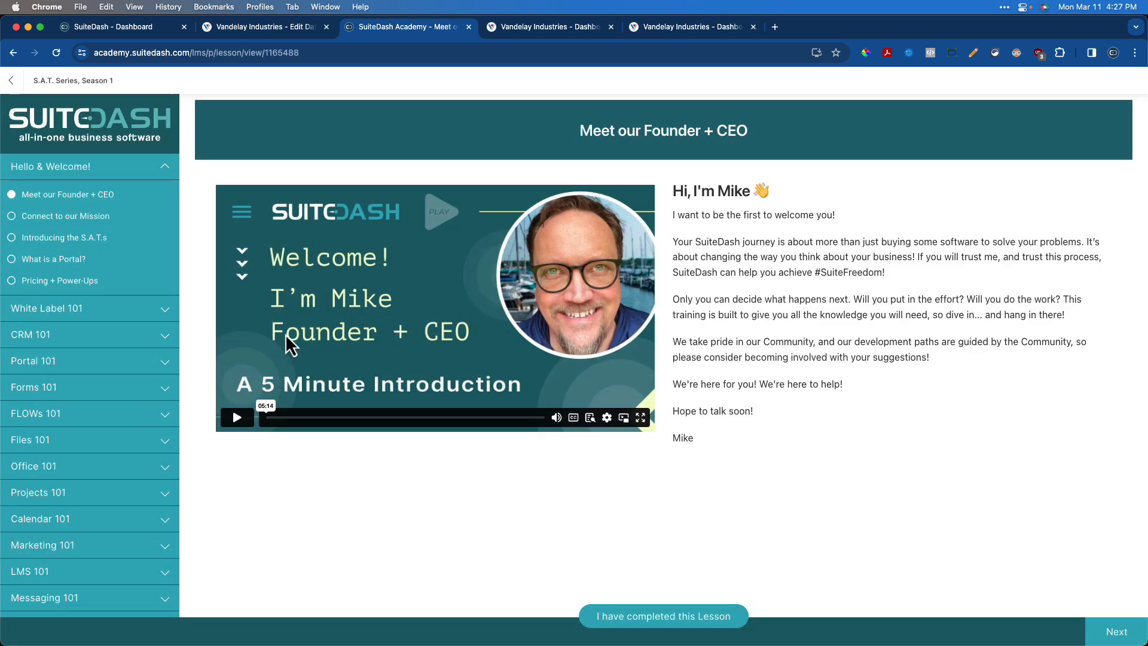
# - Open the Portal 101 'Dynamic Dashboards' lesson and review its Full Video Walkthrough
pyautogui.click(88, 360)
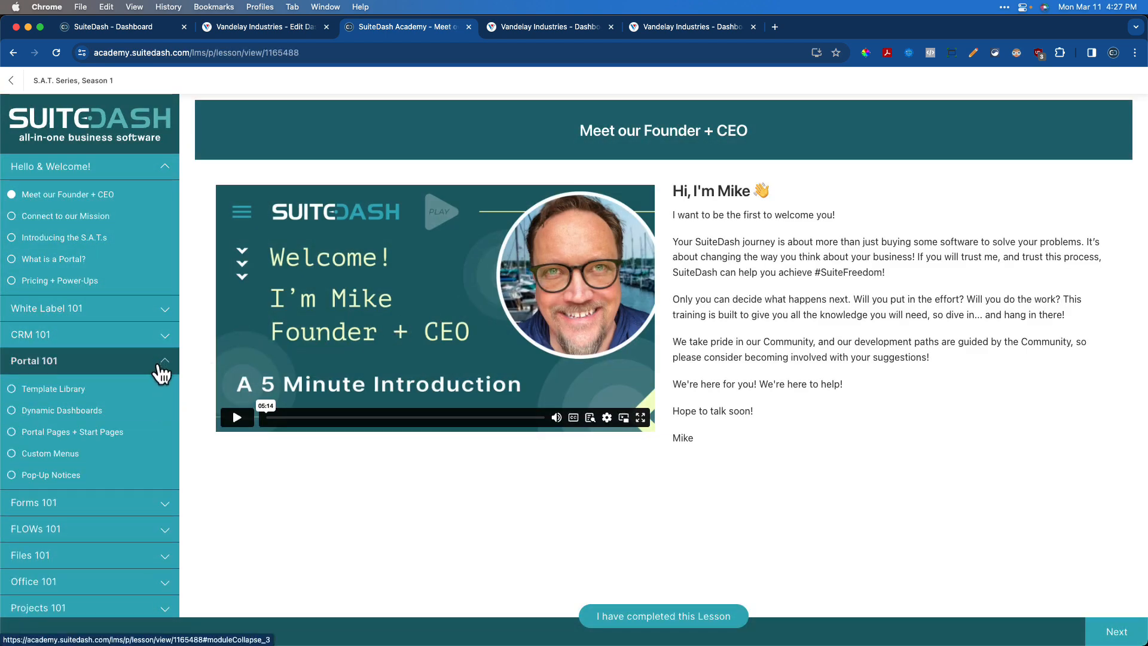
pyautogui.click(62, 410)
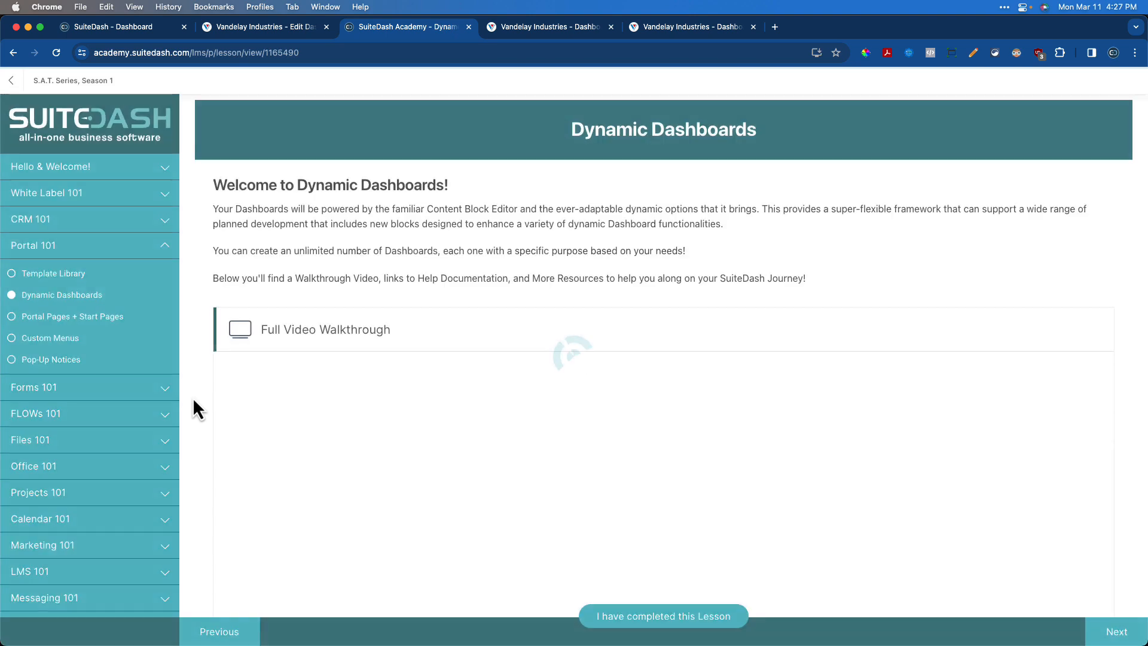
pyautogui.click(325, 330)
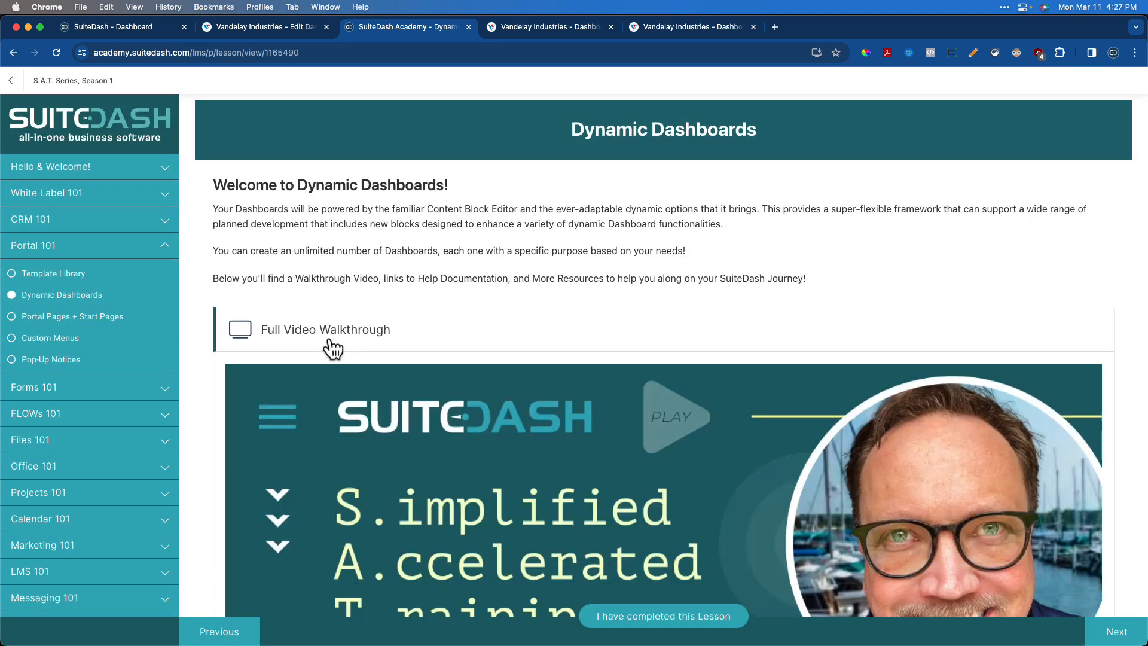
pyautogui.scroll(-3)
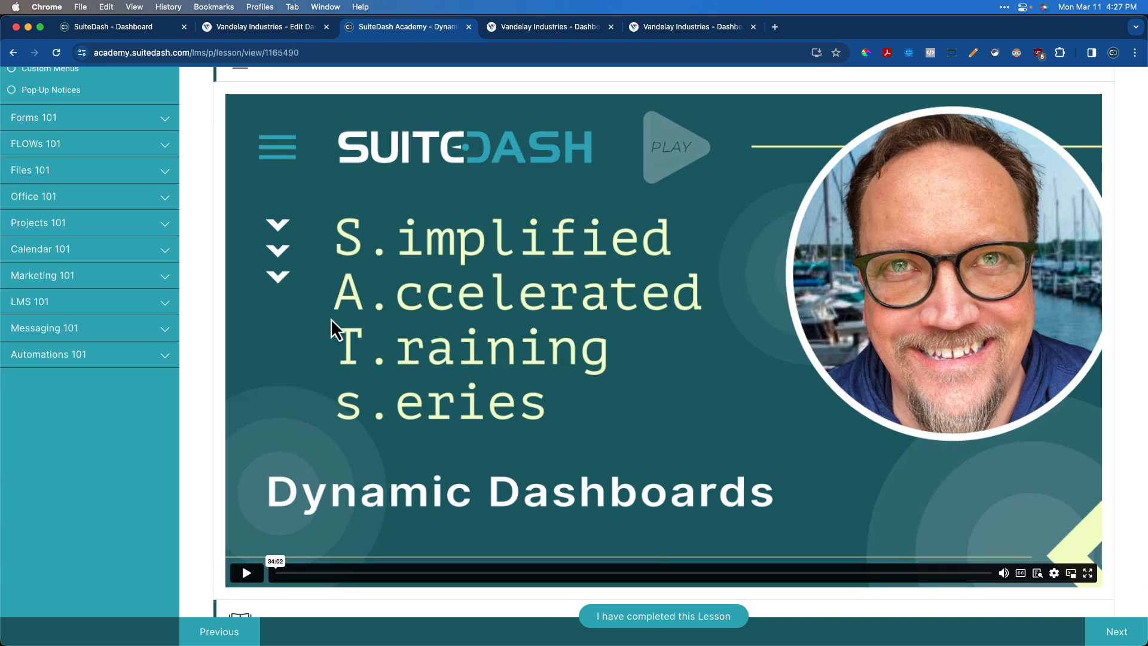
pyautogui.scroll(3)
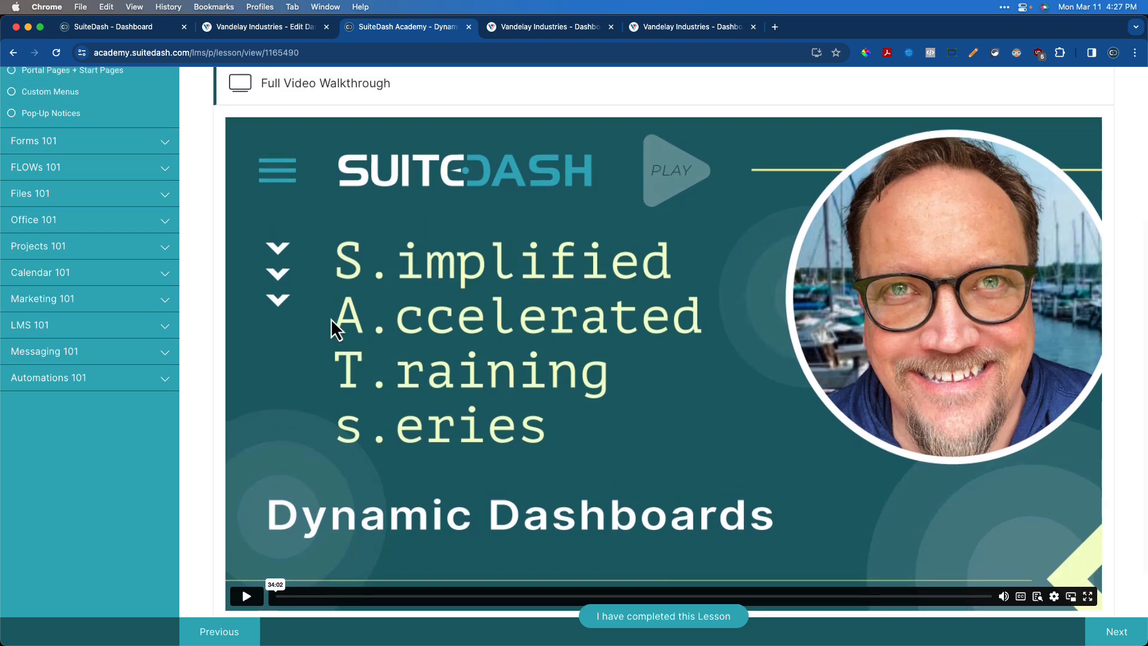
pyautogui.scroll(3)
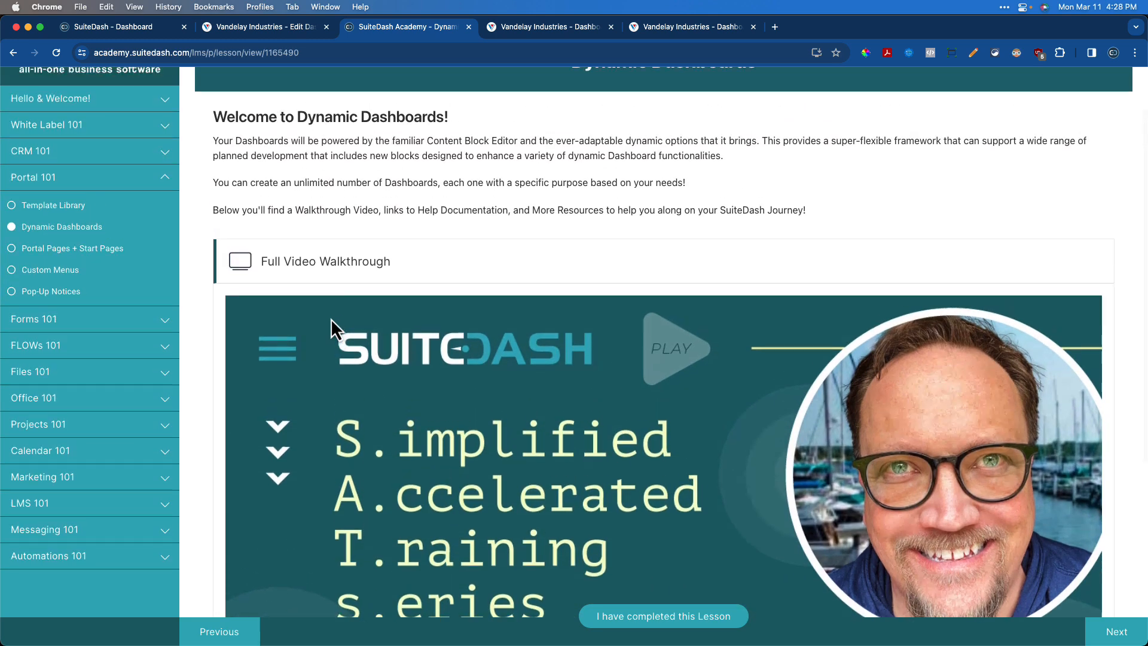
pyautogui.scroll(3)
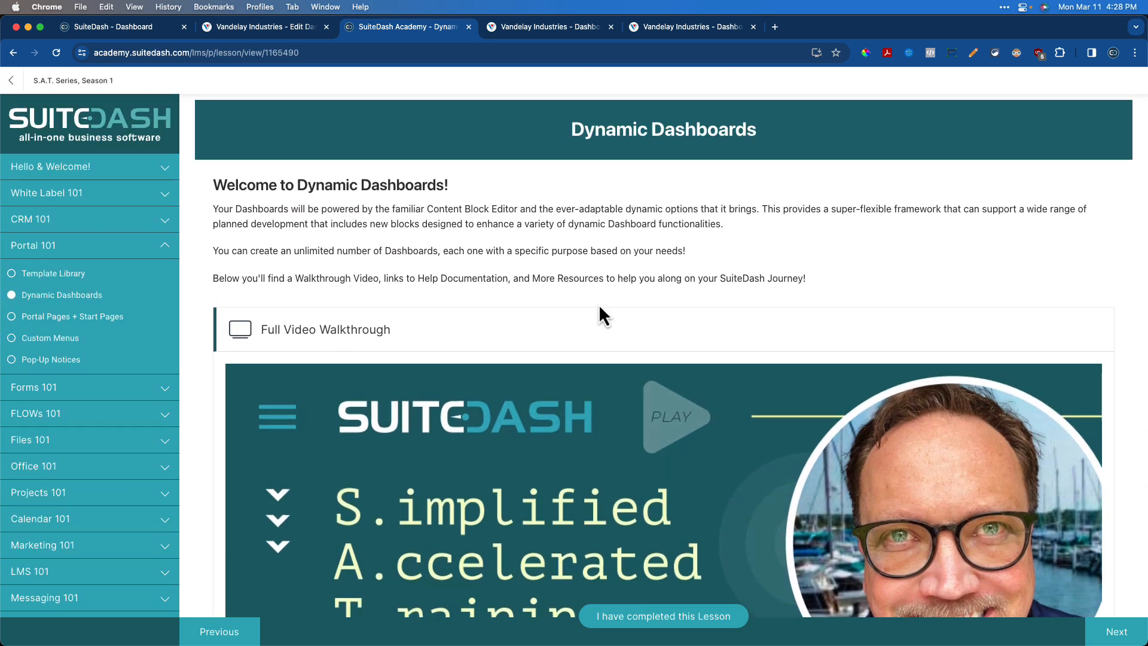
pyautogui.moveTo(859, 299)
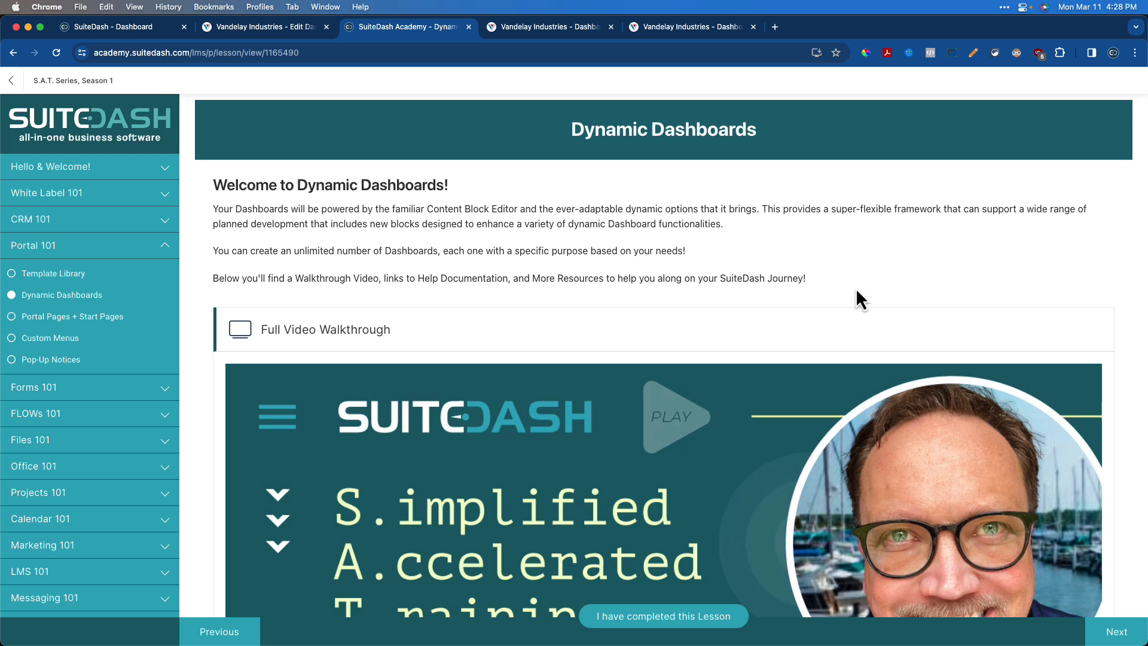